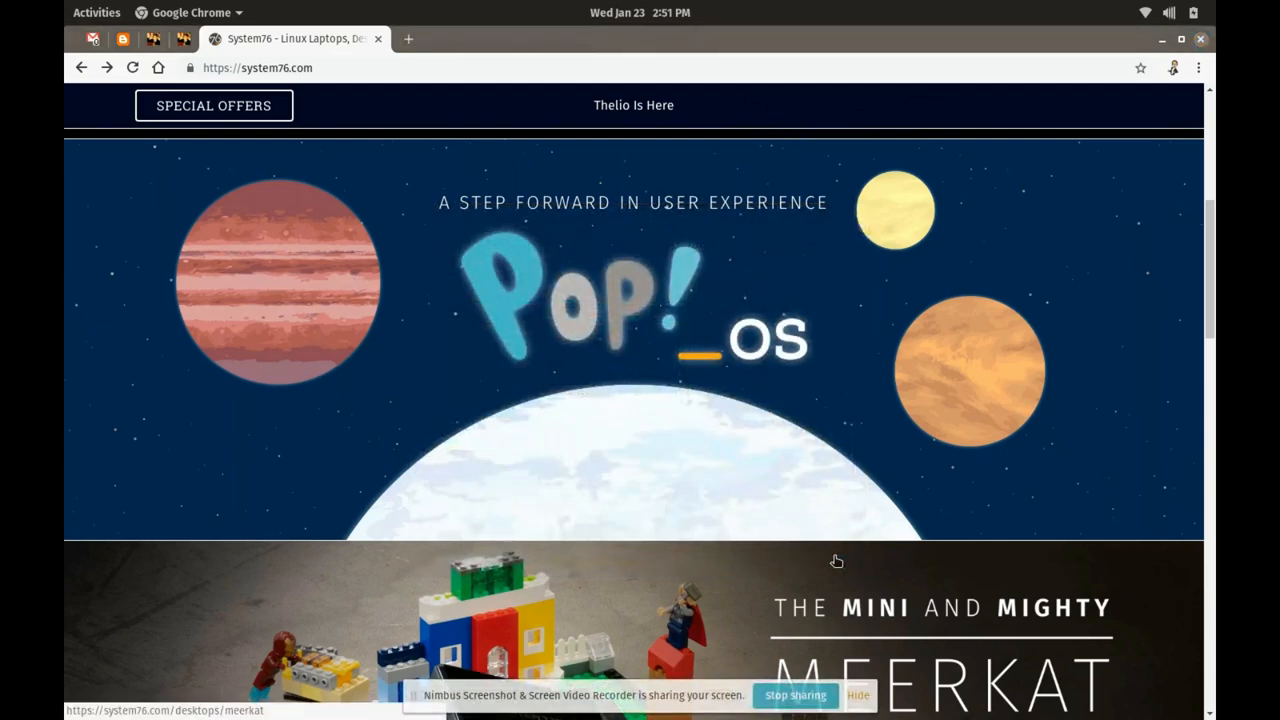
mouse_move(883, 564)
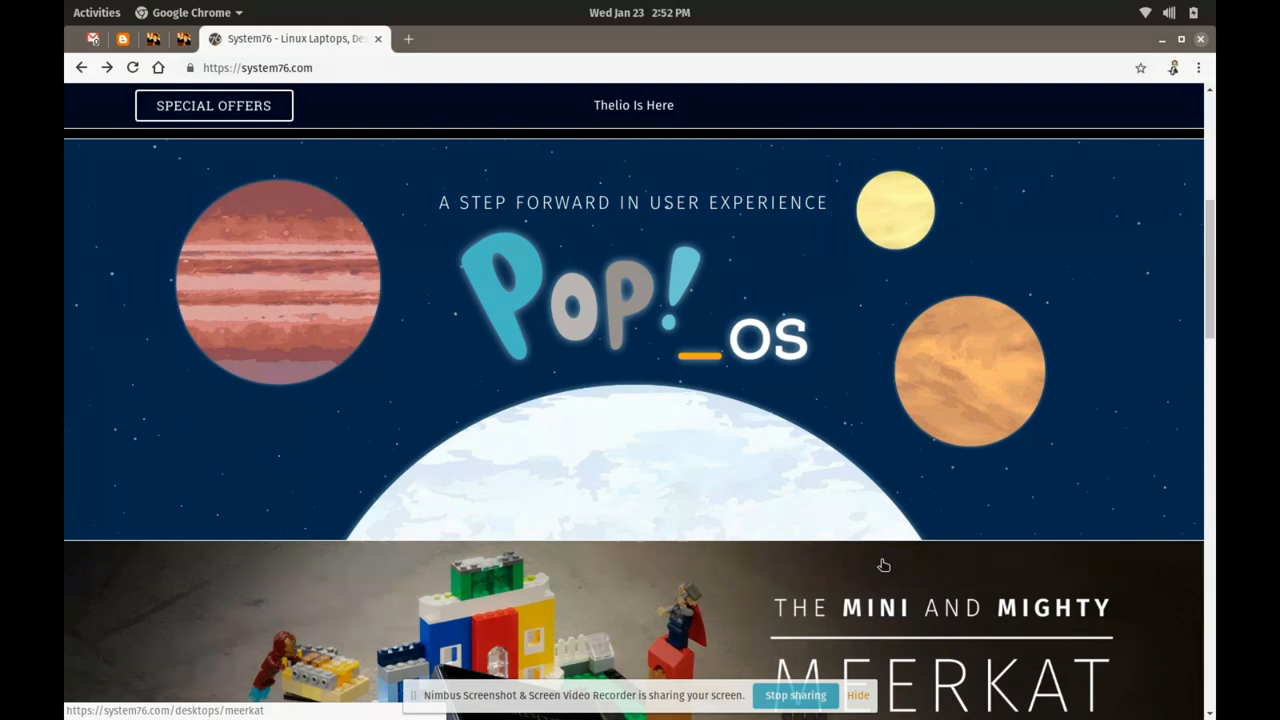
mouse_move(560, 248)
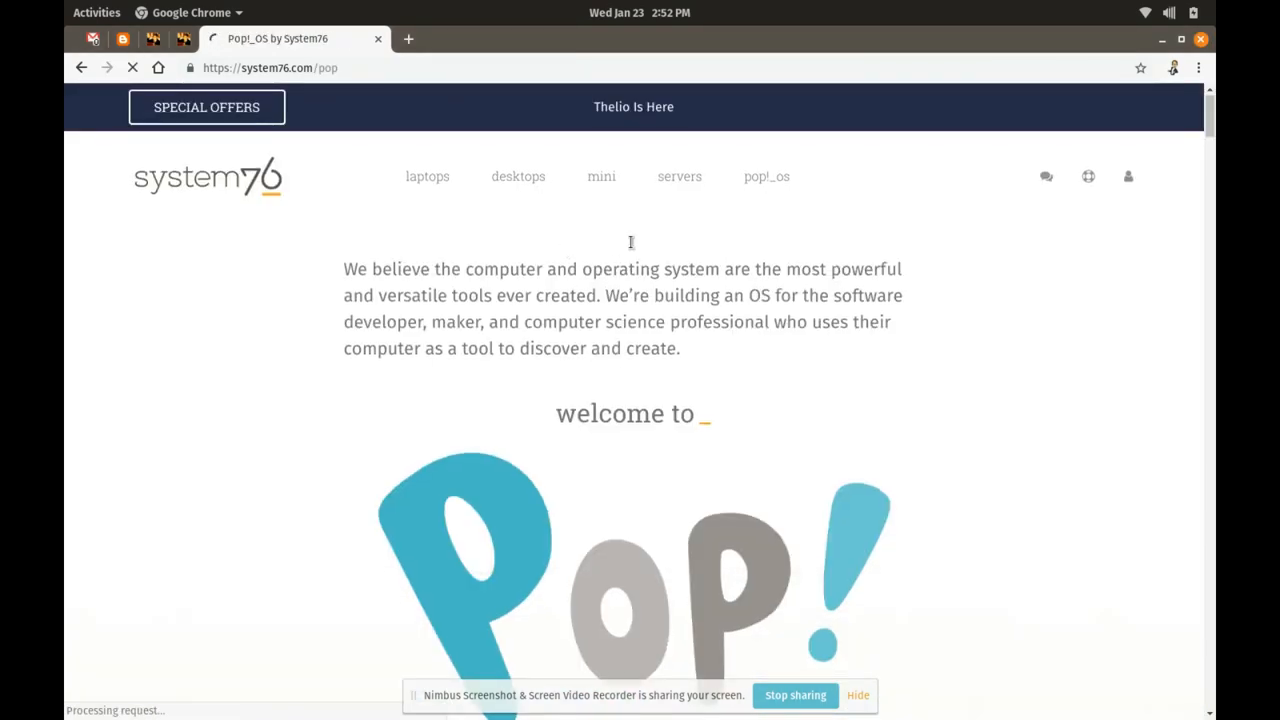
scroll(down, 3)
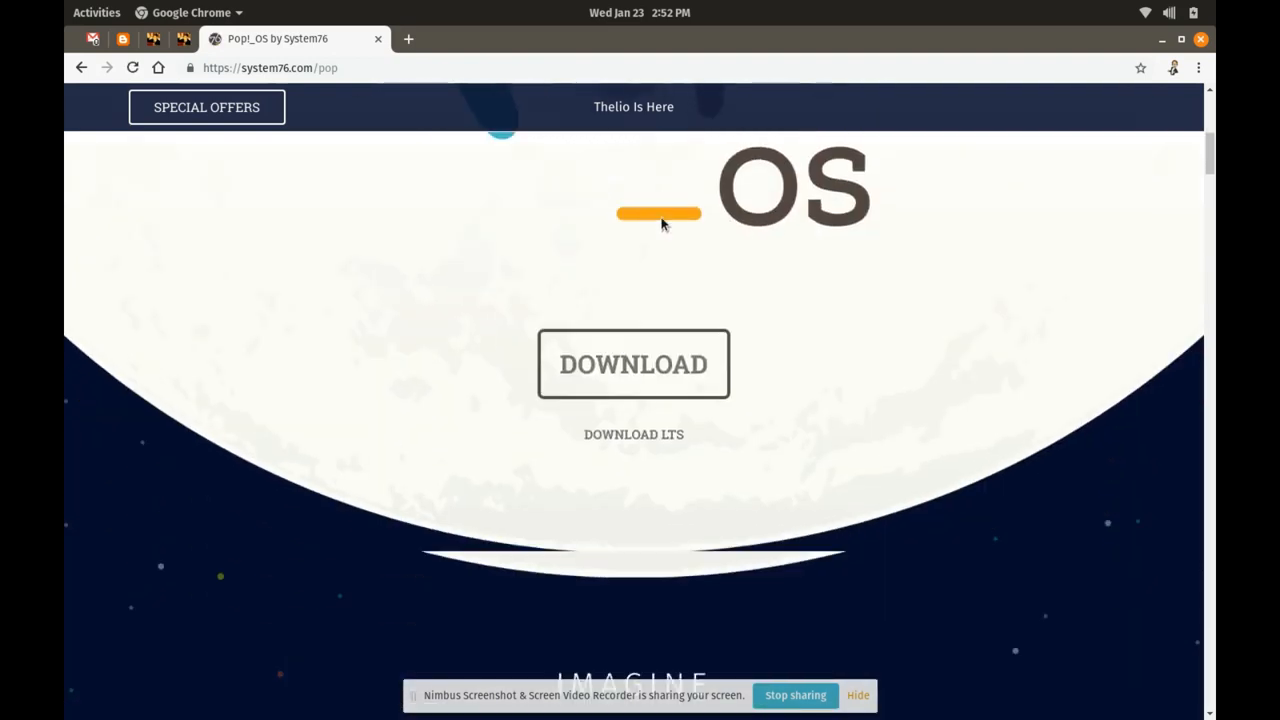
click(633, 363)
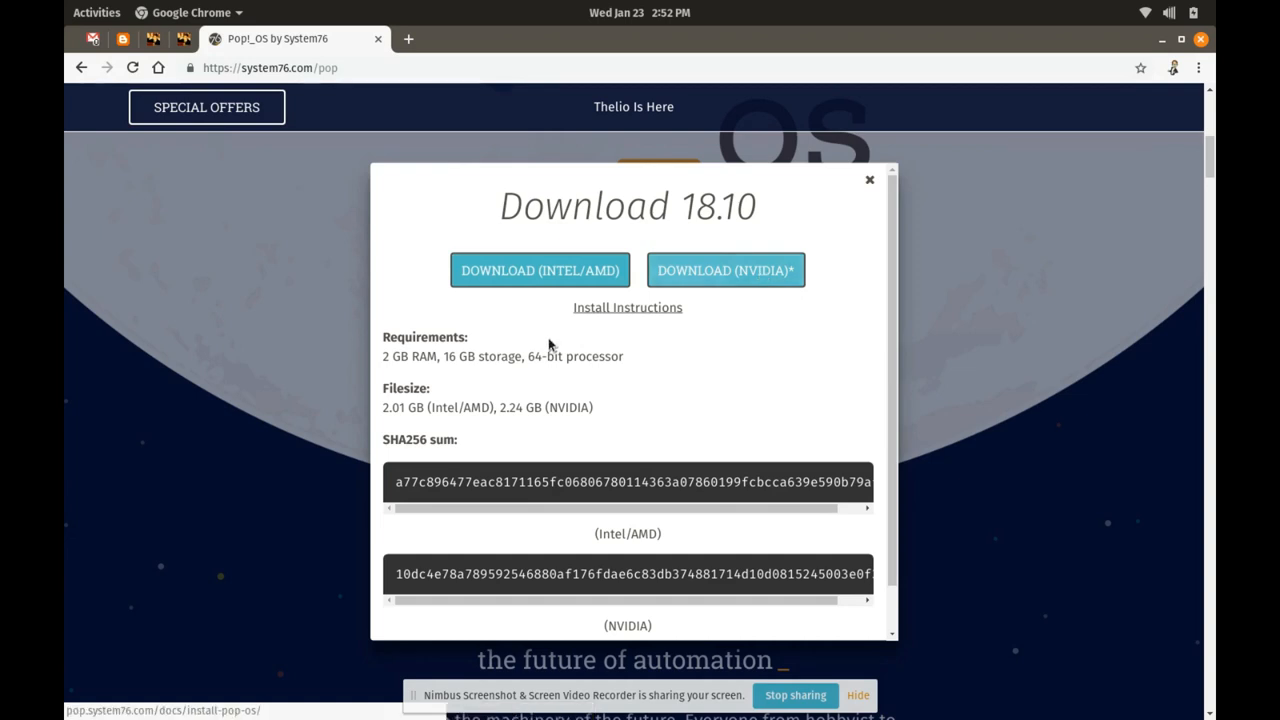
triple_click(500, 356)
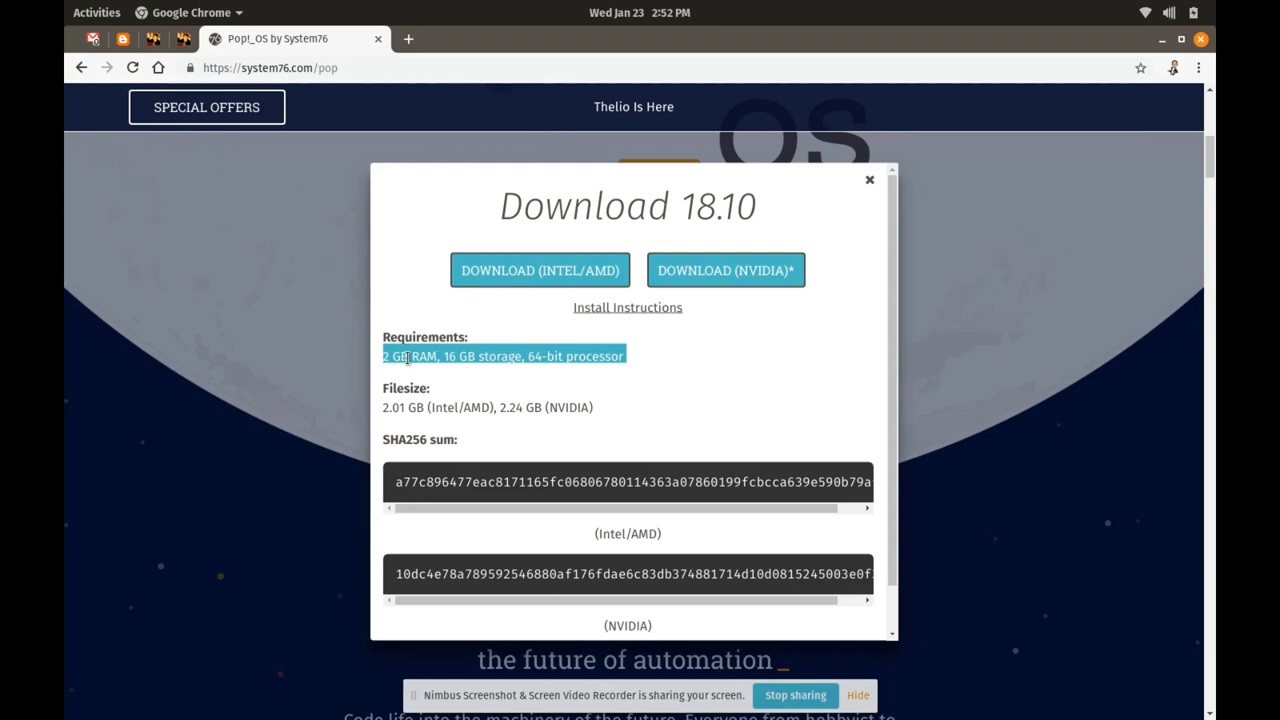
mouse_move(607, 357)
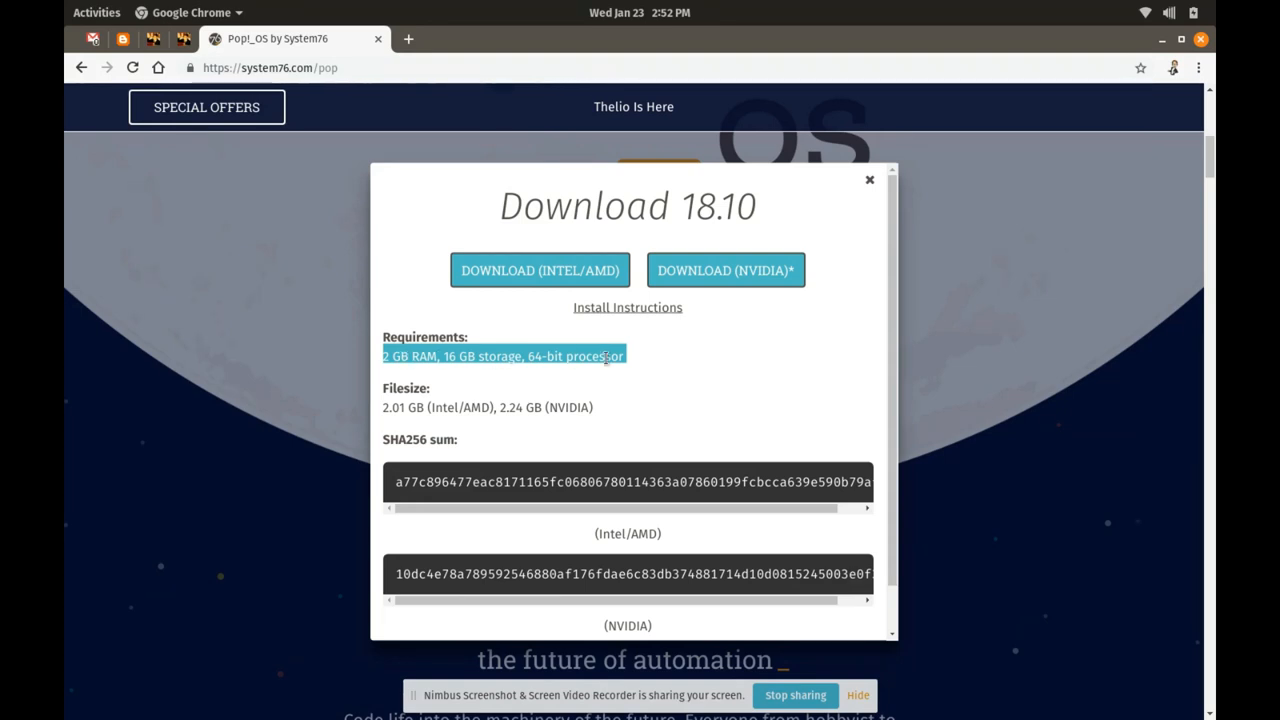
scroll(down, 3)
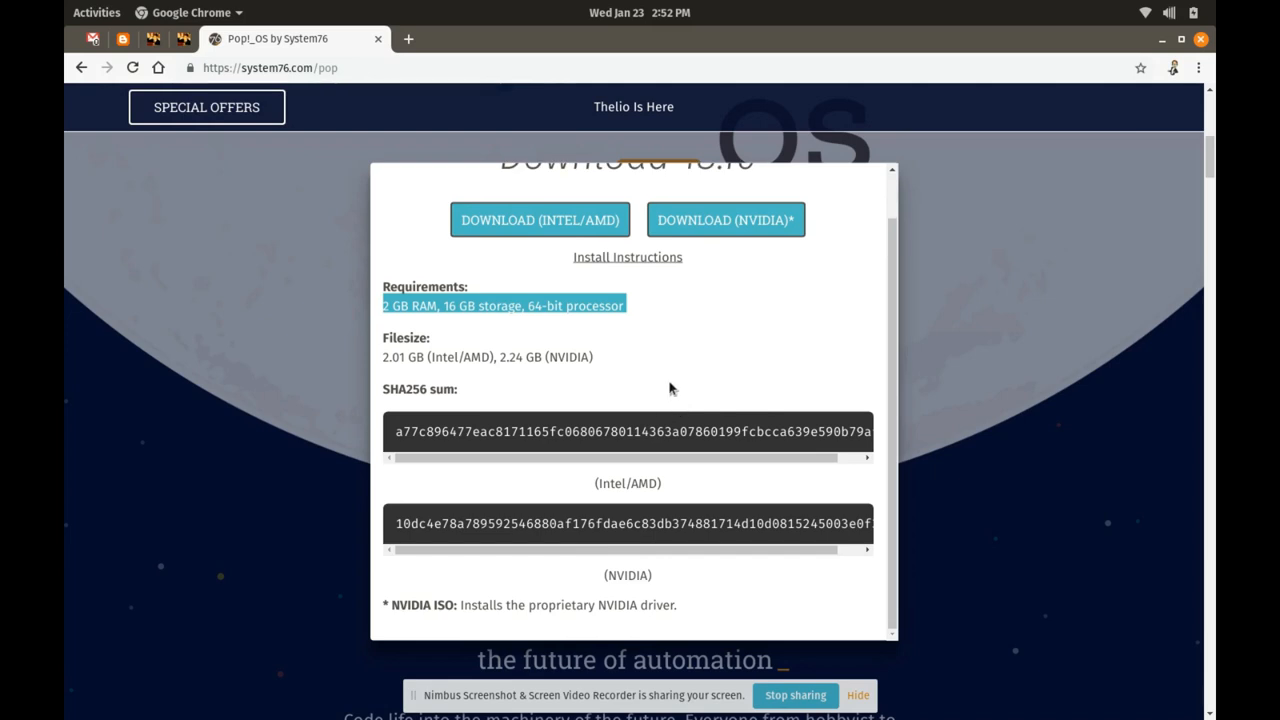
mouse_move(908, 350)
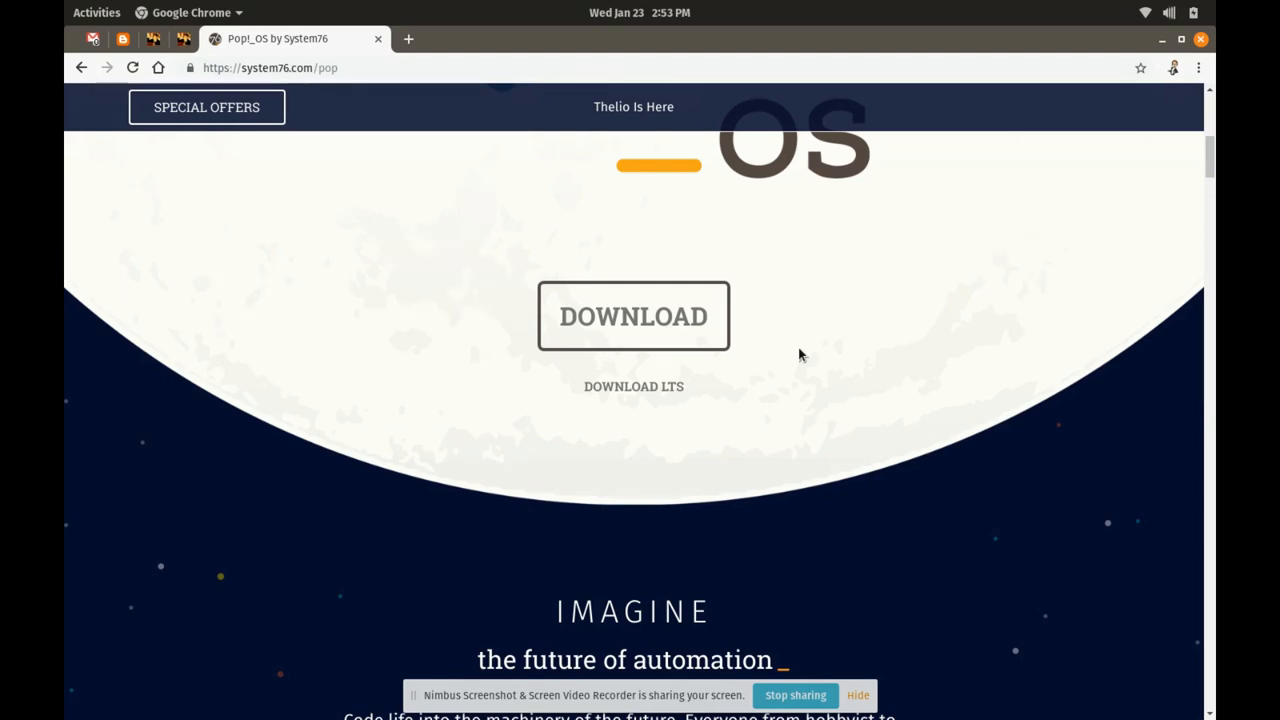
mouse_move(938, 247)
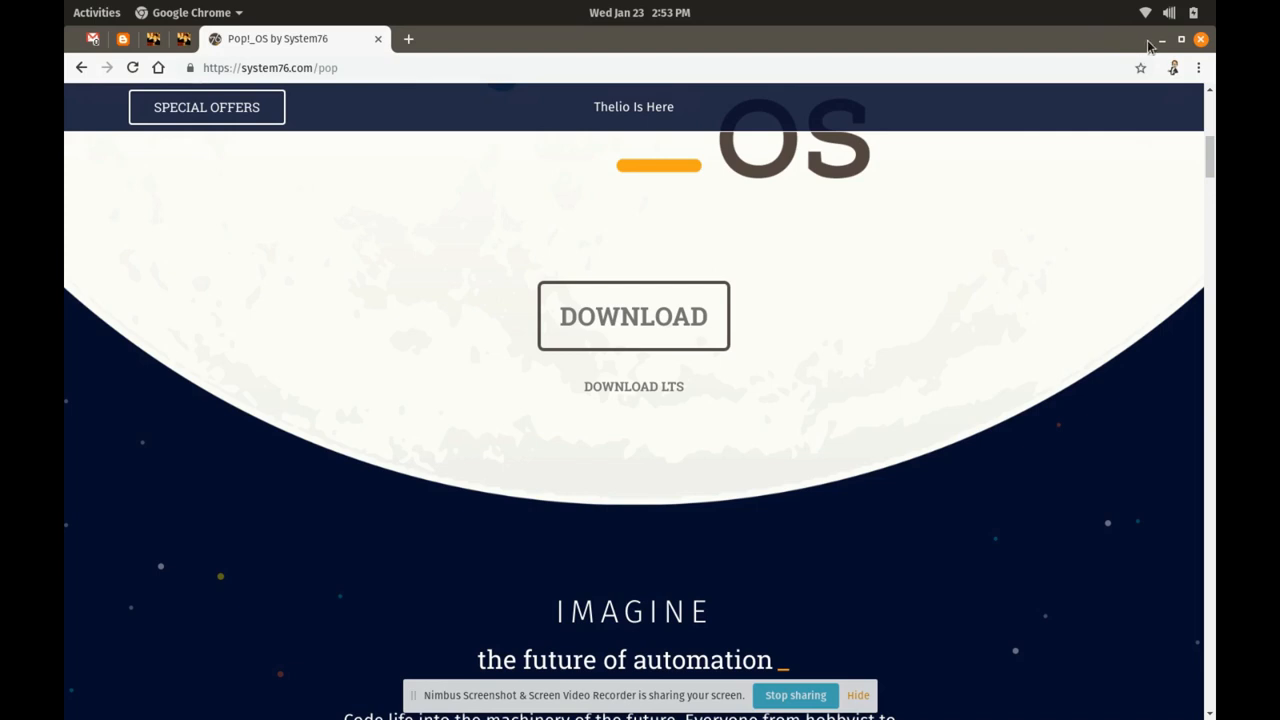
mouse_move(952, 23)
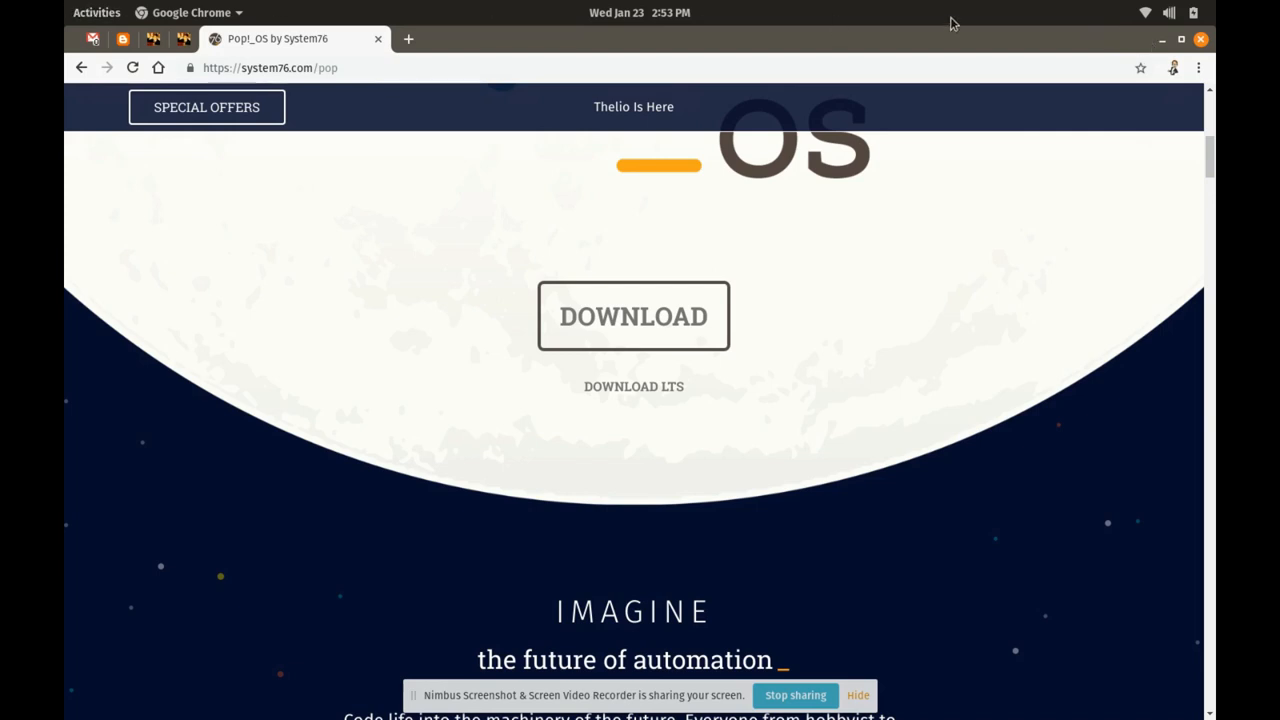
- Minimise Chrome and launch Pop!_Shop from the second page of the app grid
click(1180, 40)
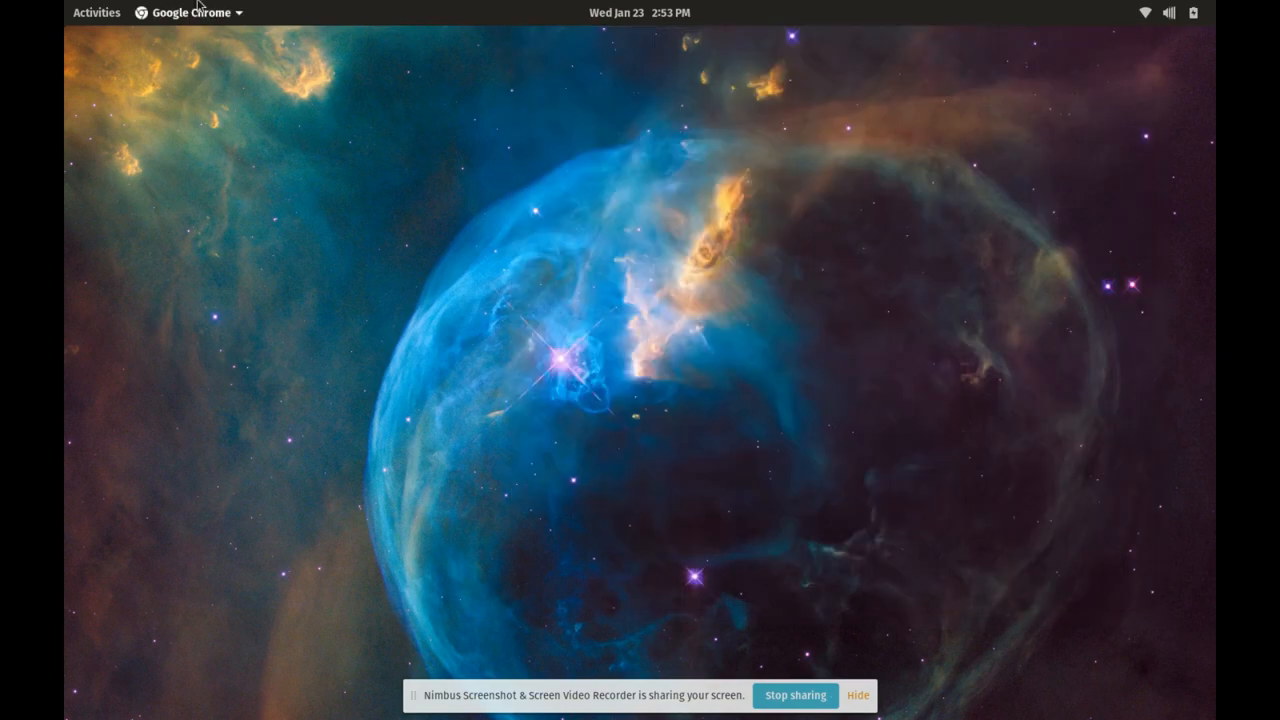
click(96, 12)
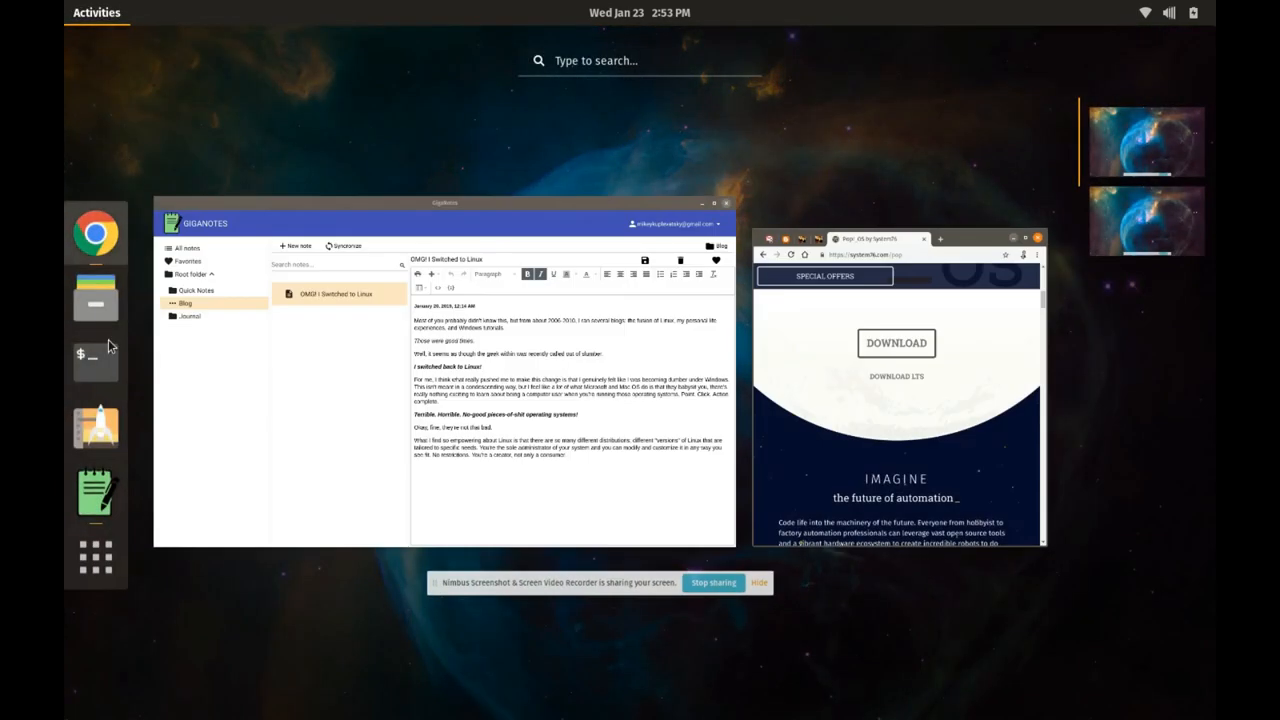
click(95, 557)
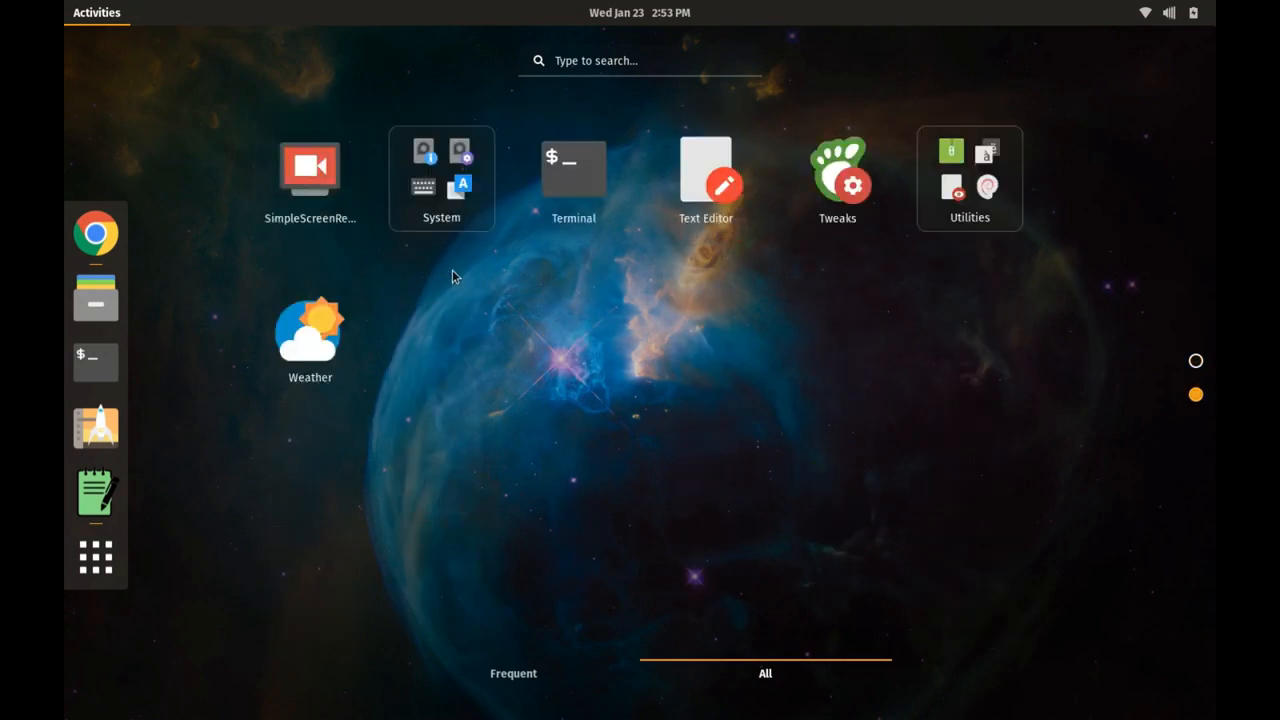
click(640, 12)
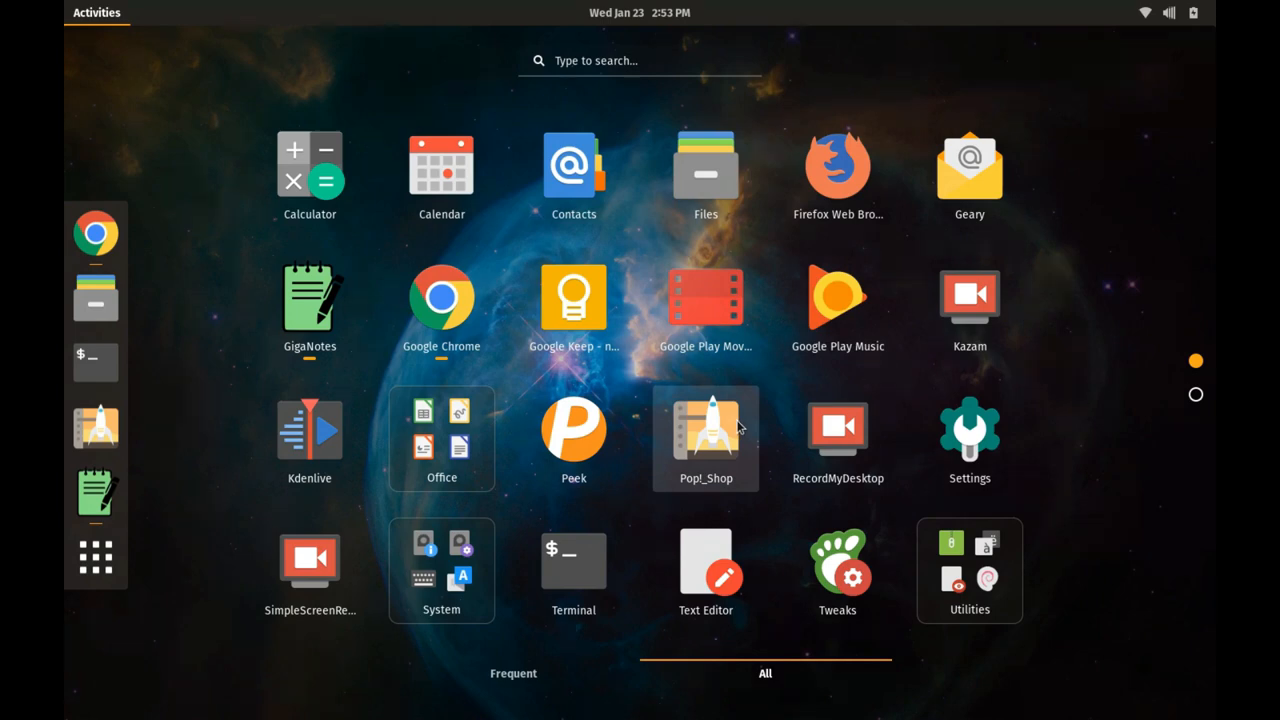
click(705, 430)
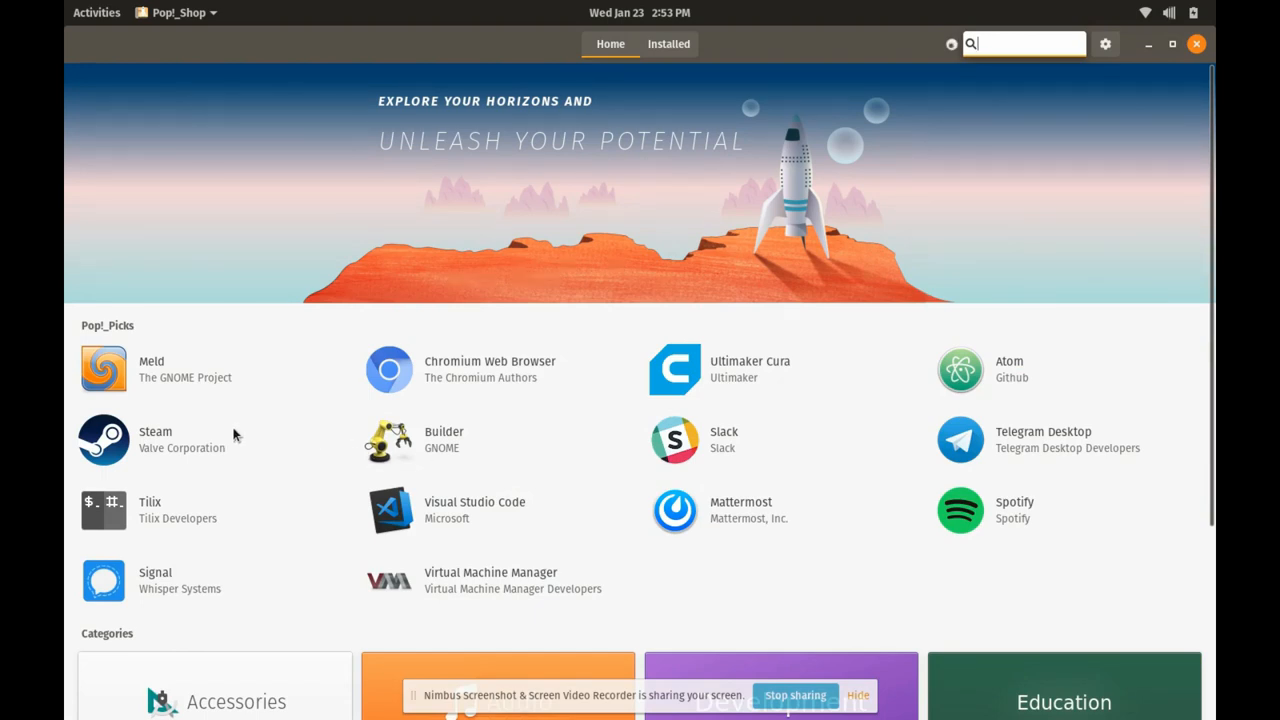
mouse_move(175, 445)
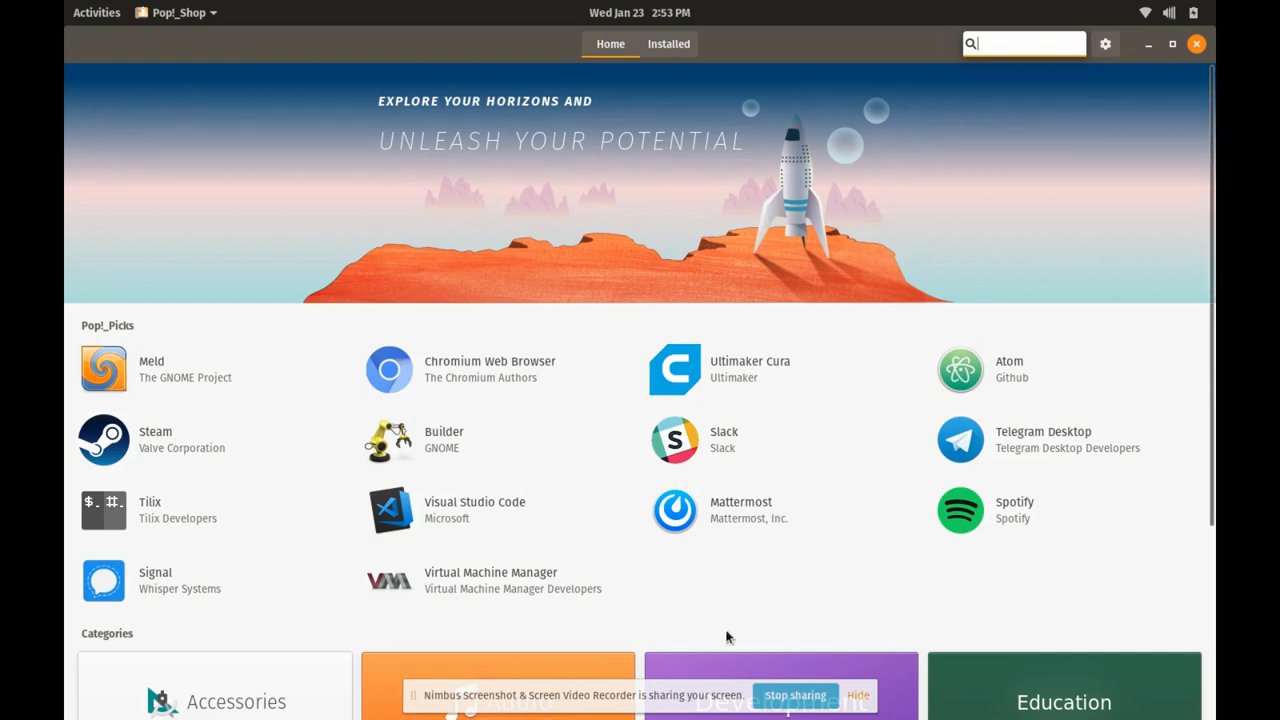
scroll(down, 3)
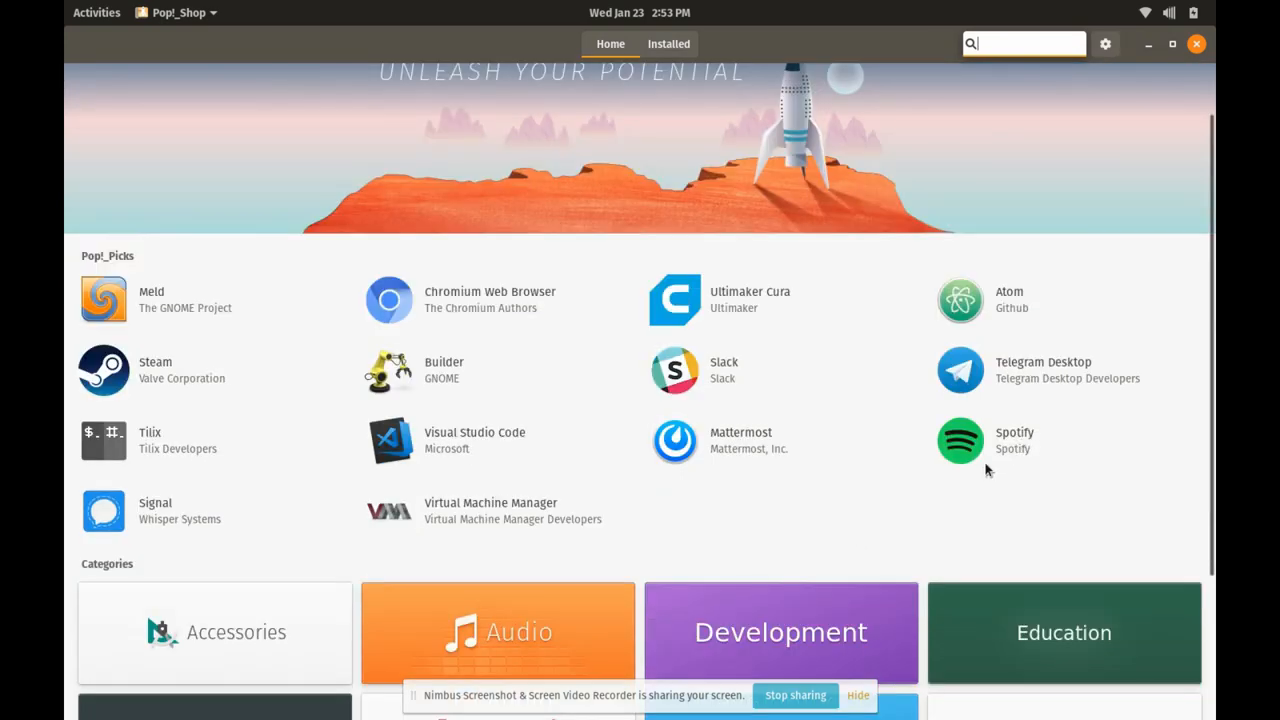
mouse_move(713, 407)
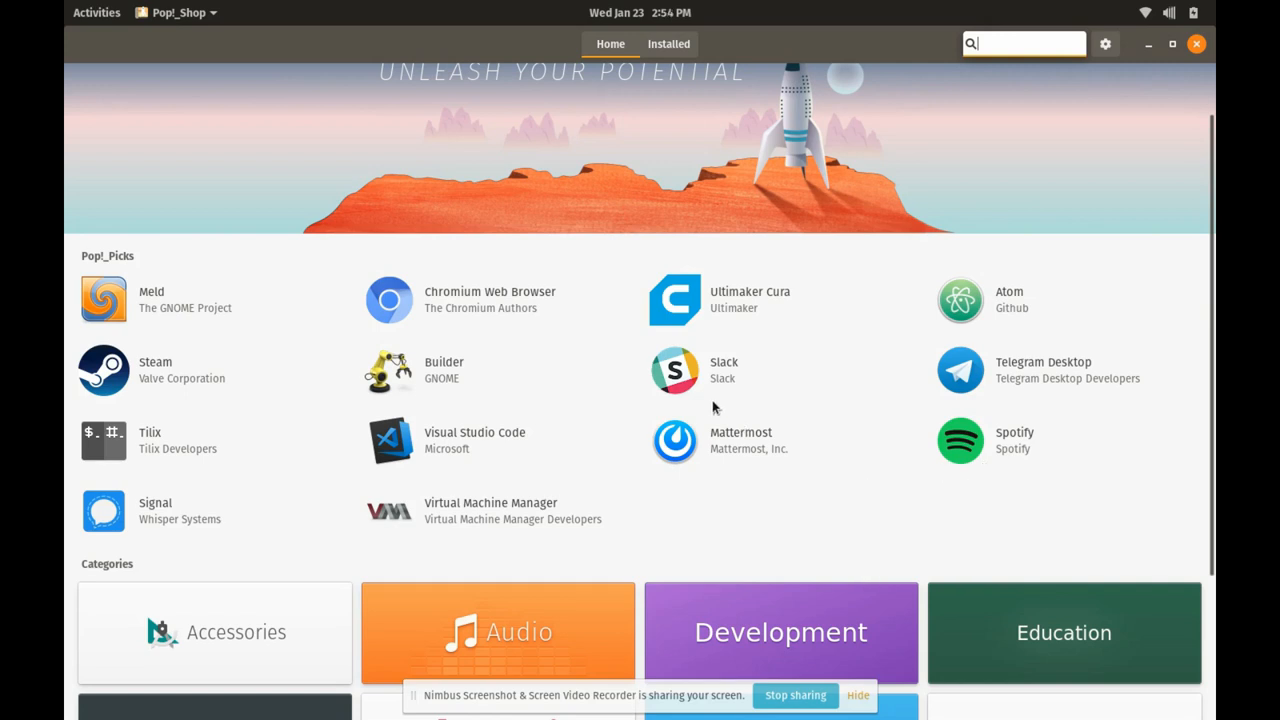
mouse_move(503, 461)
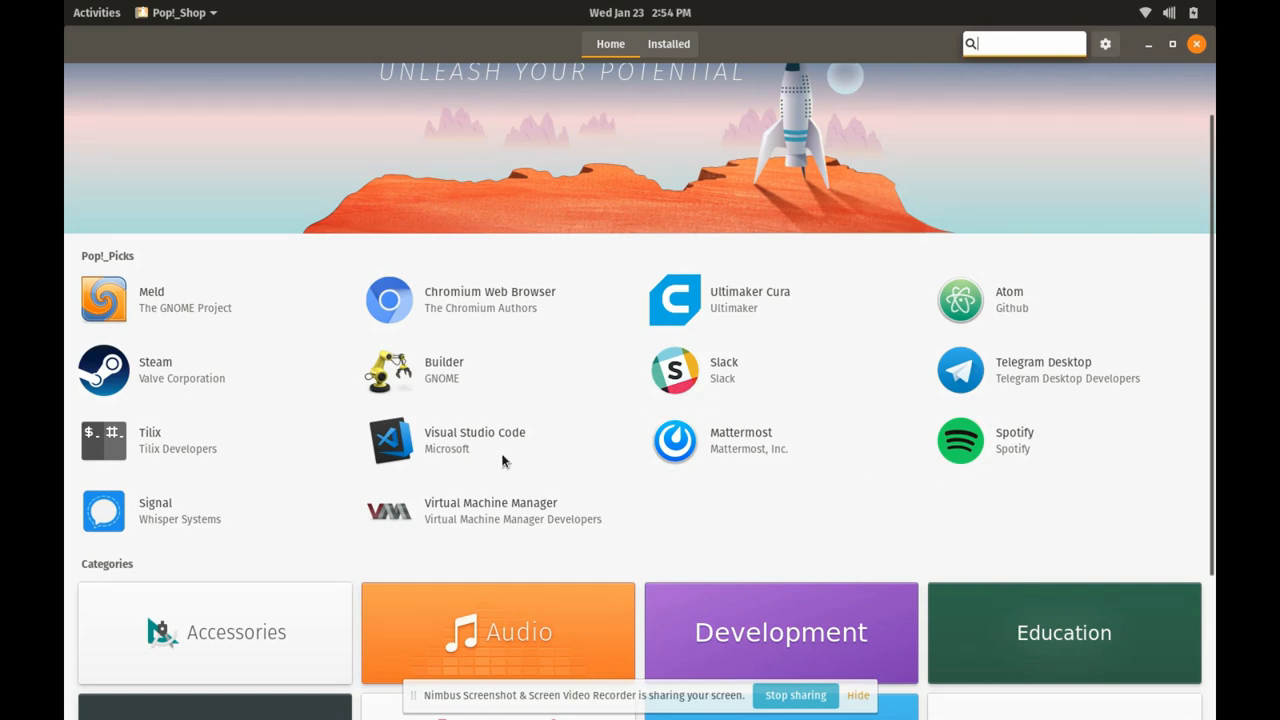
mouse_move(191, 378)
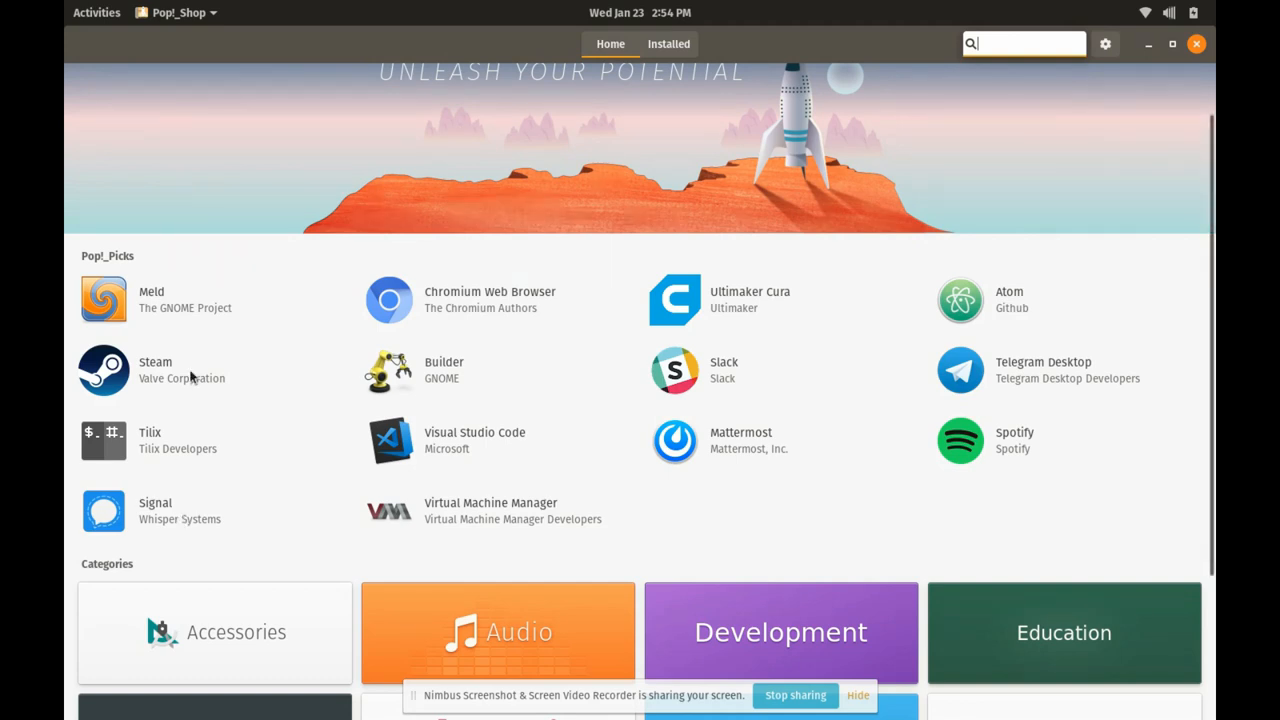
mouse_move(458, 313)
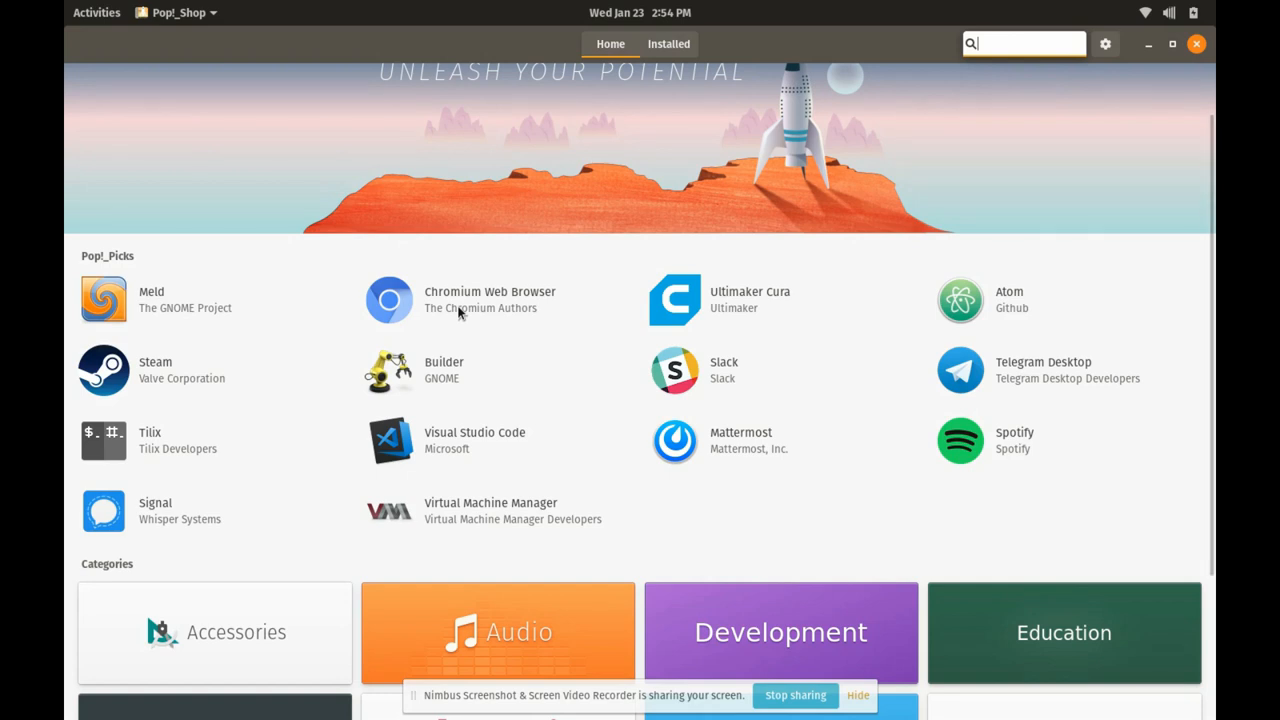
mouse_move(445, 410)
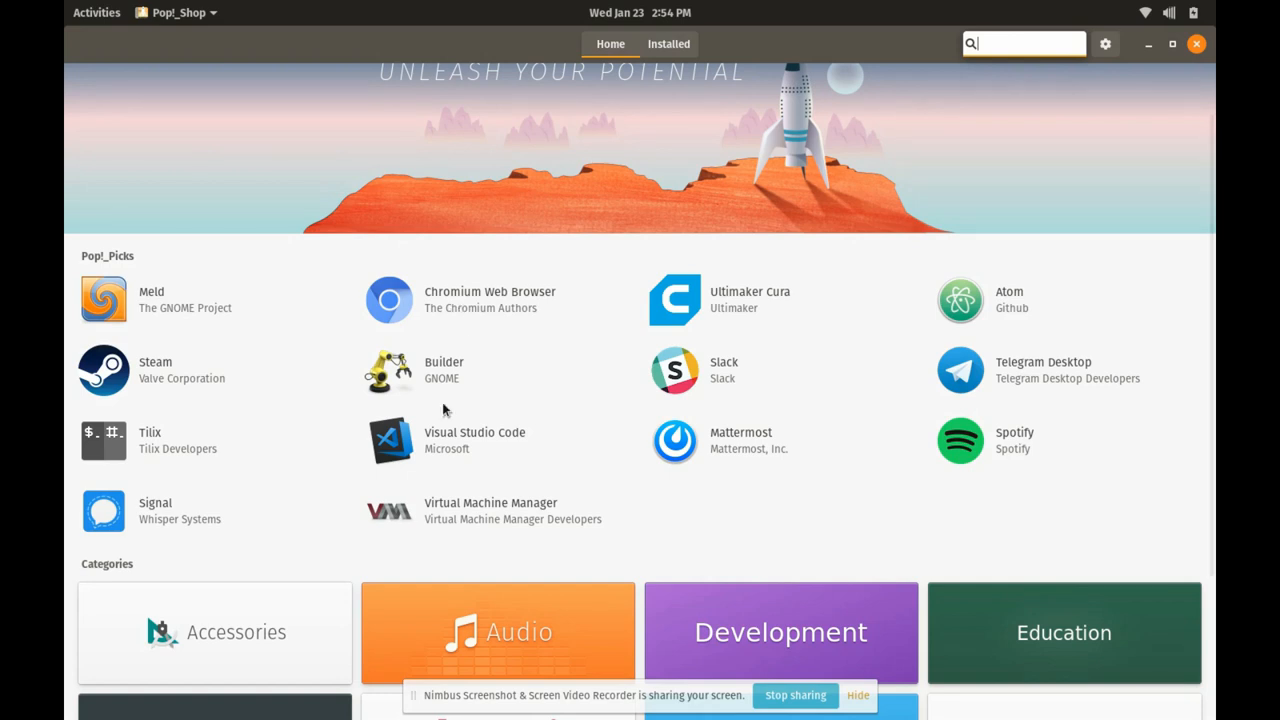
mouse_move(503, 317)
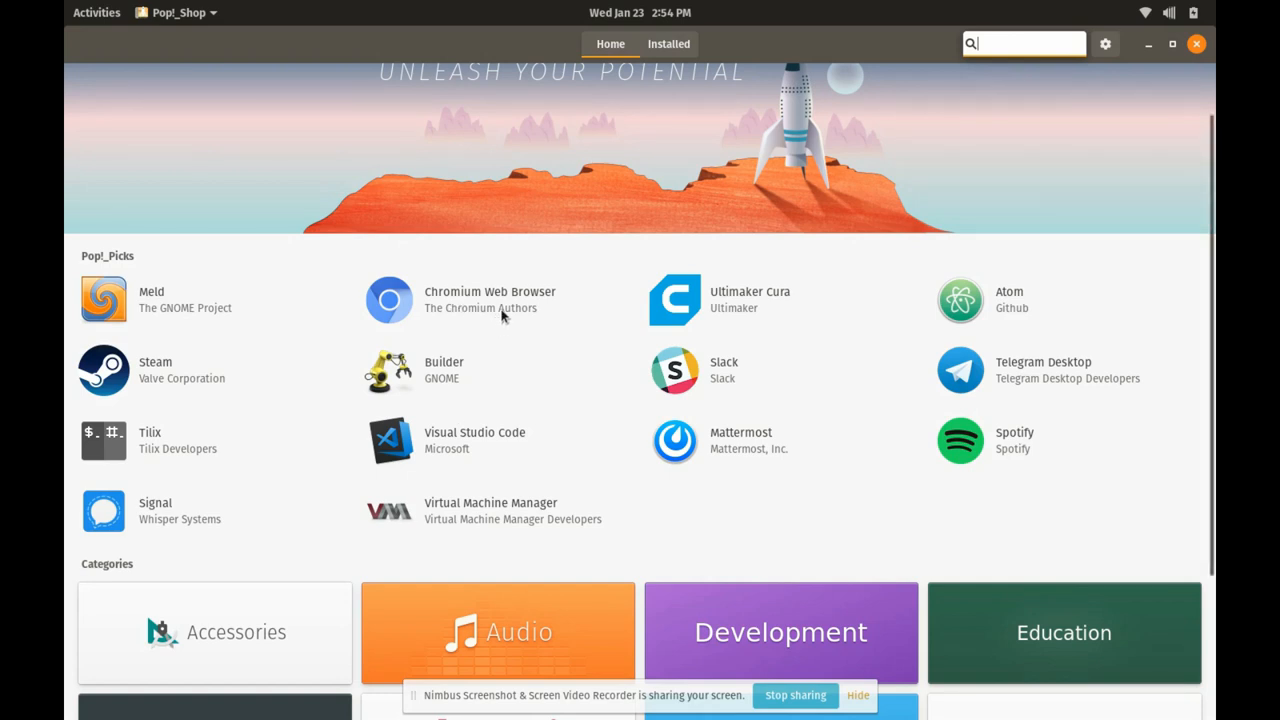
scroll(down, 3)
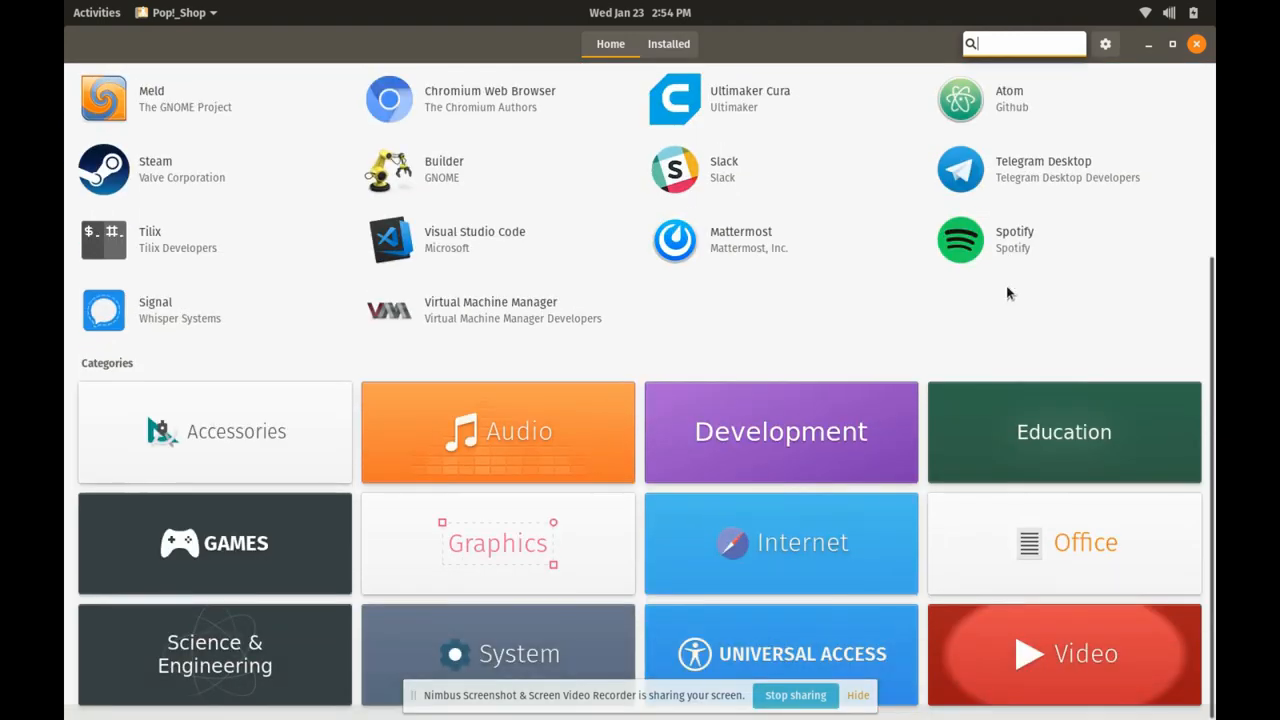
mouse_move(1065, 537)
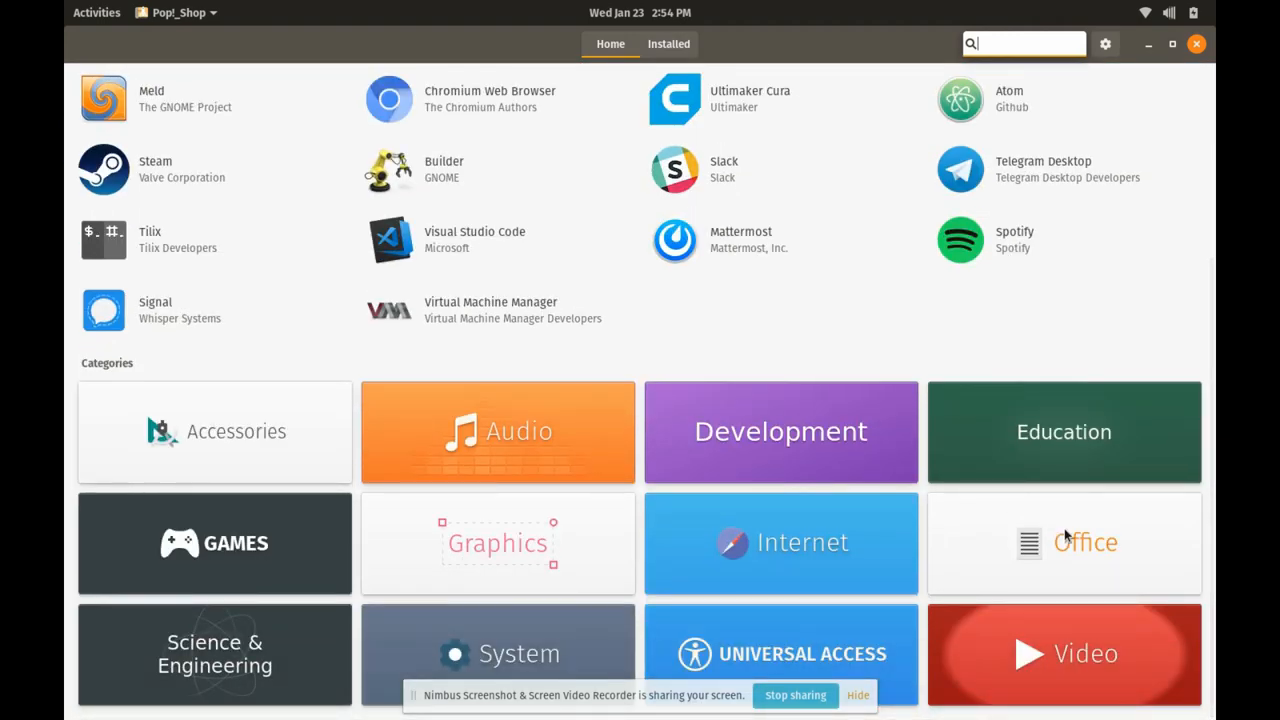
- Scroll through the Office category's apps, then return to Pop!_Shop's Home page
click(1063, 543)
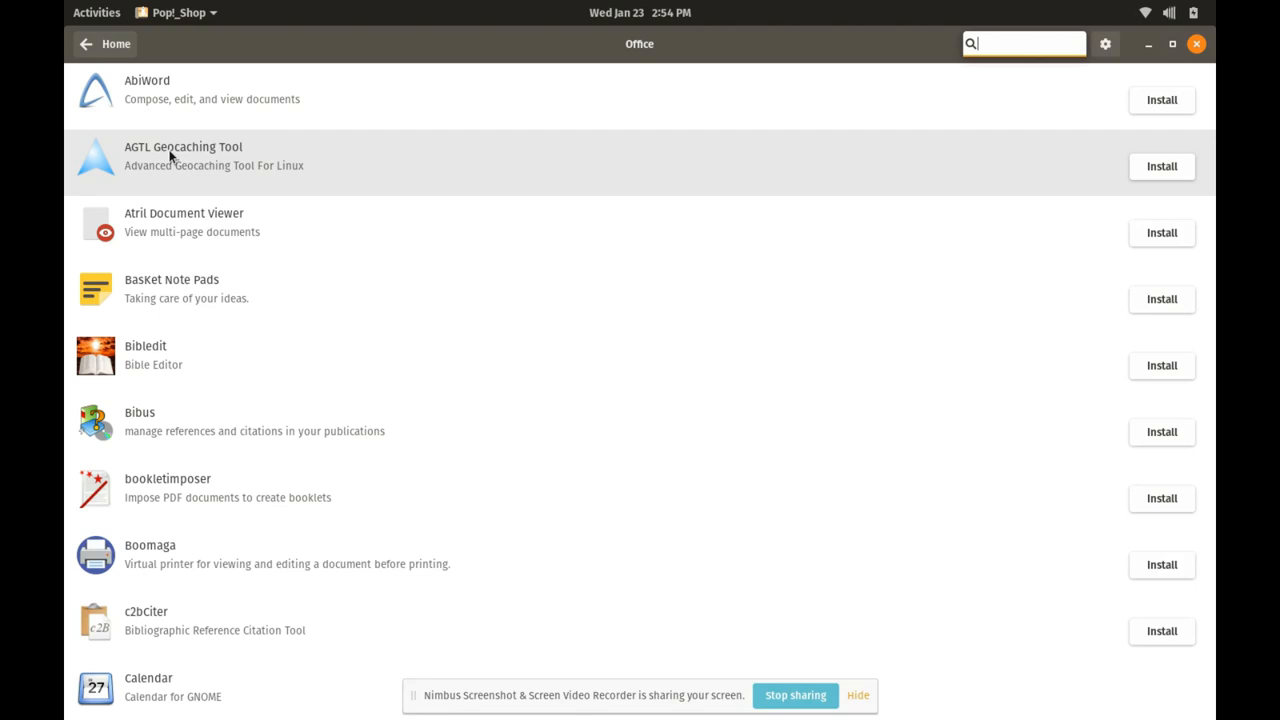
scroll(down, 3)
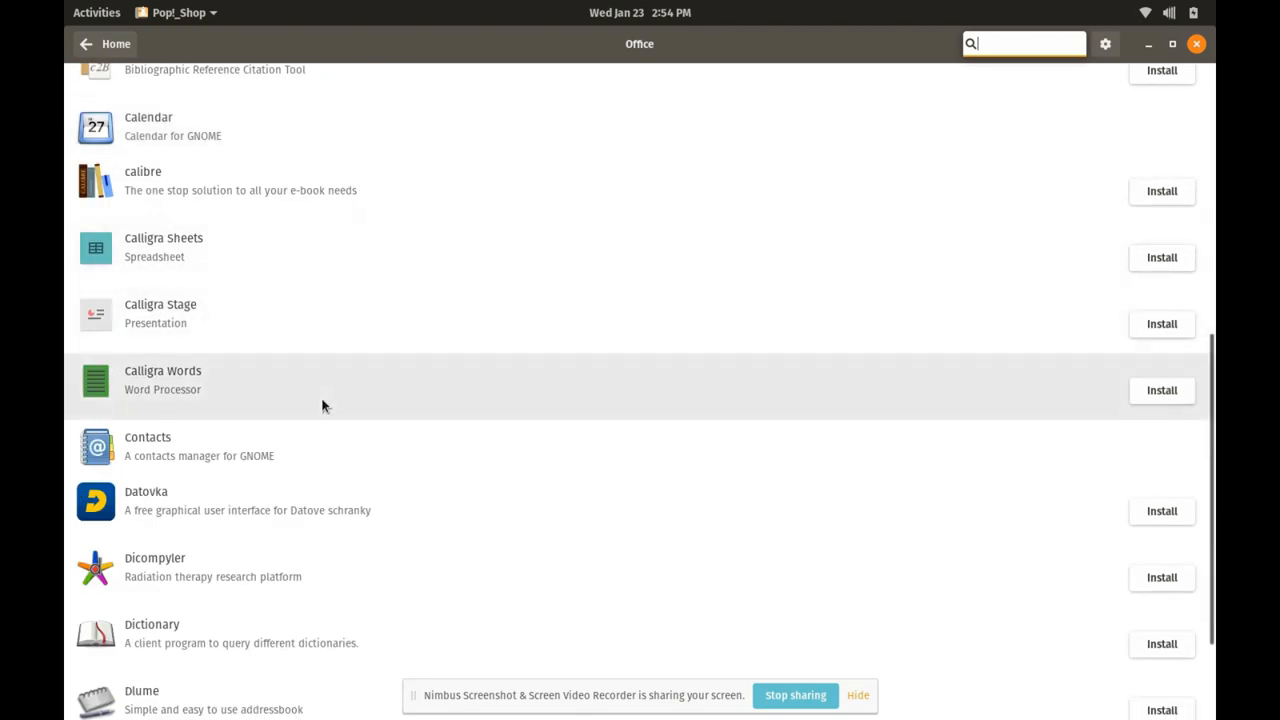
scroll(up, 3)
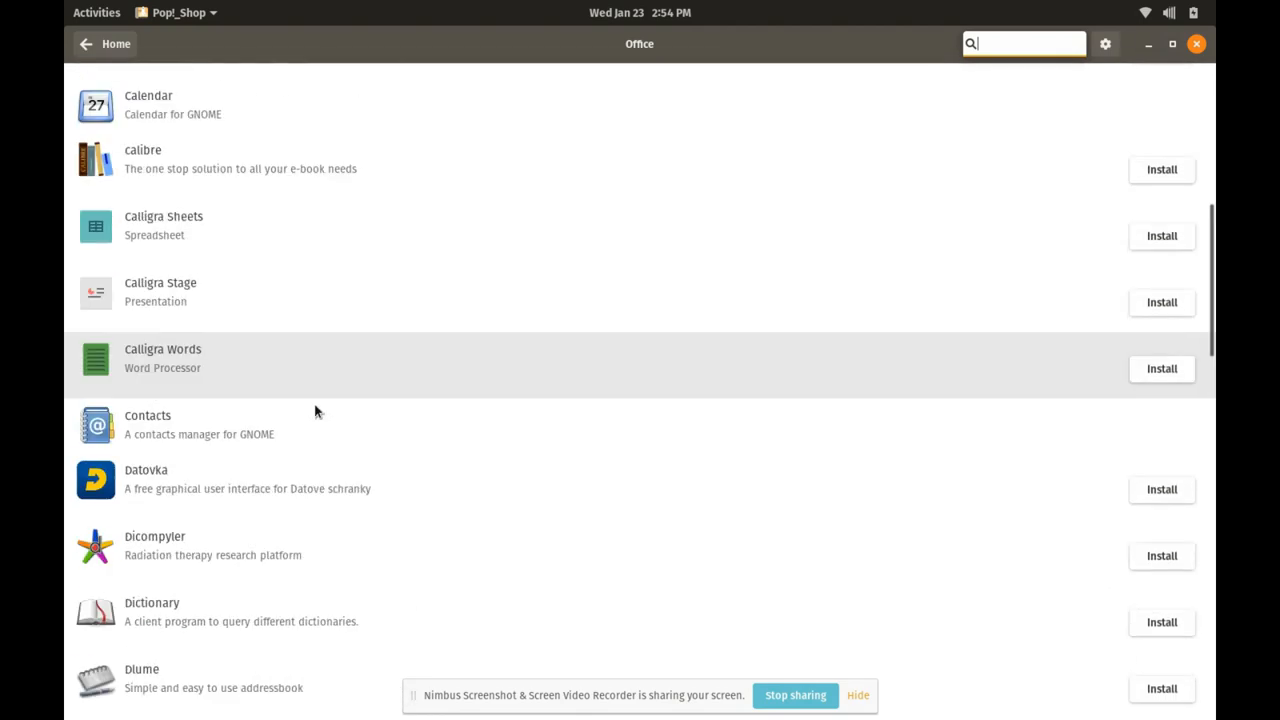
scroll(up, 3)
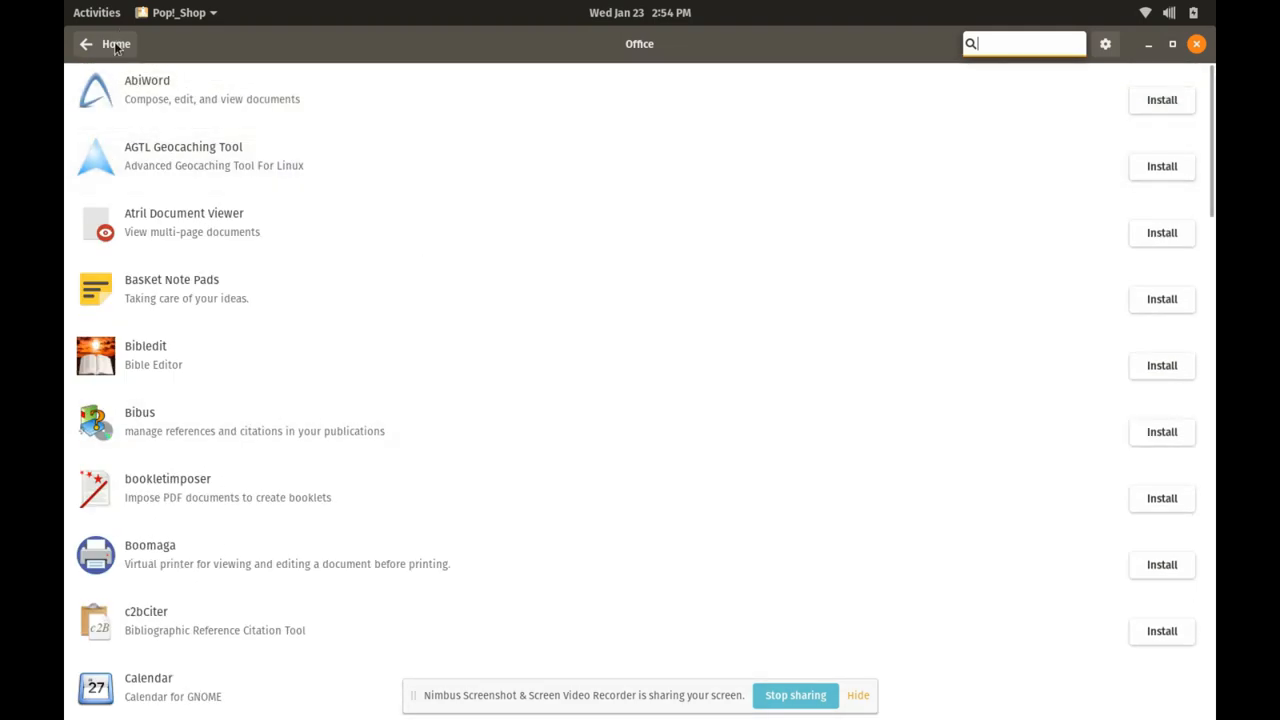
click(115, 44)
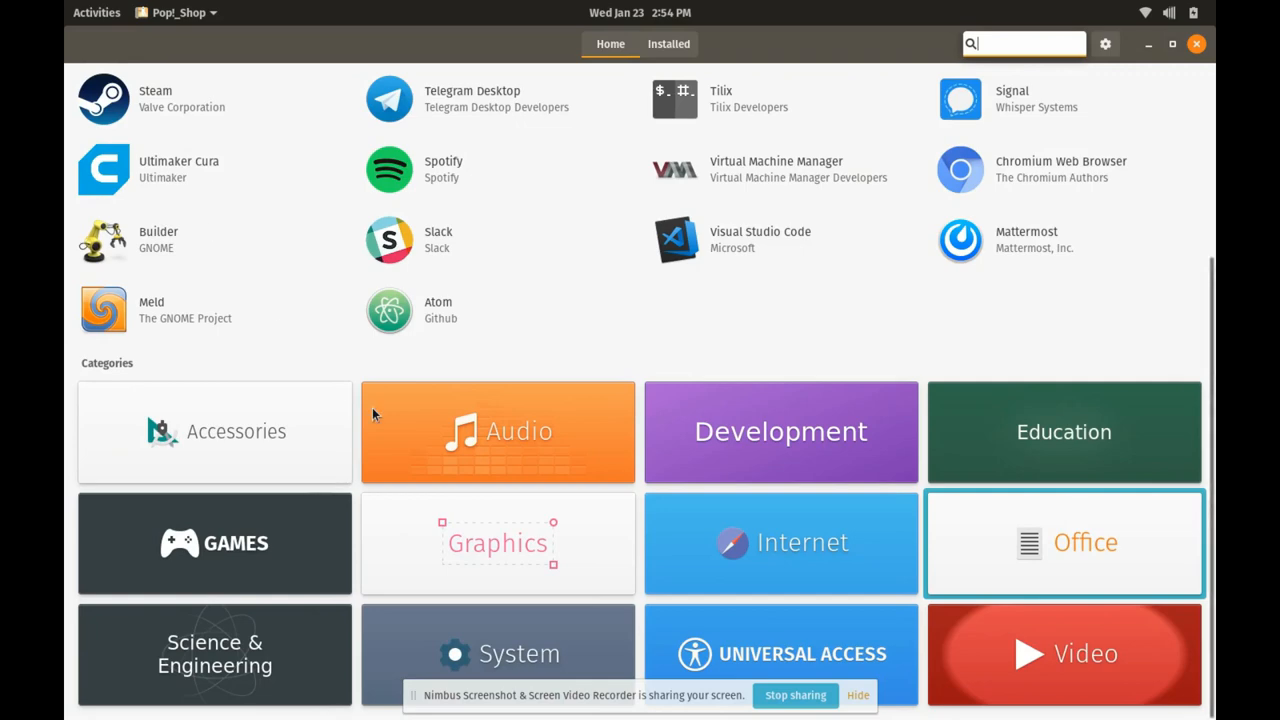
mouse_move(680, 460)
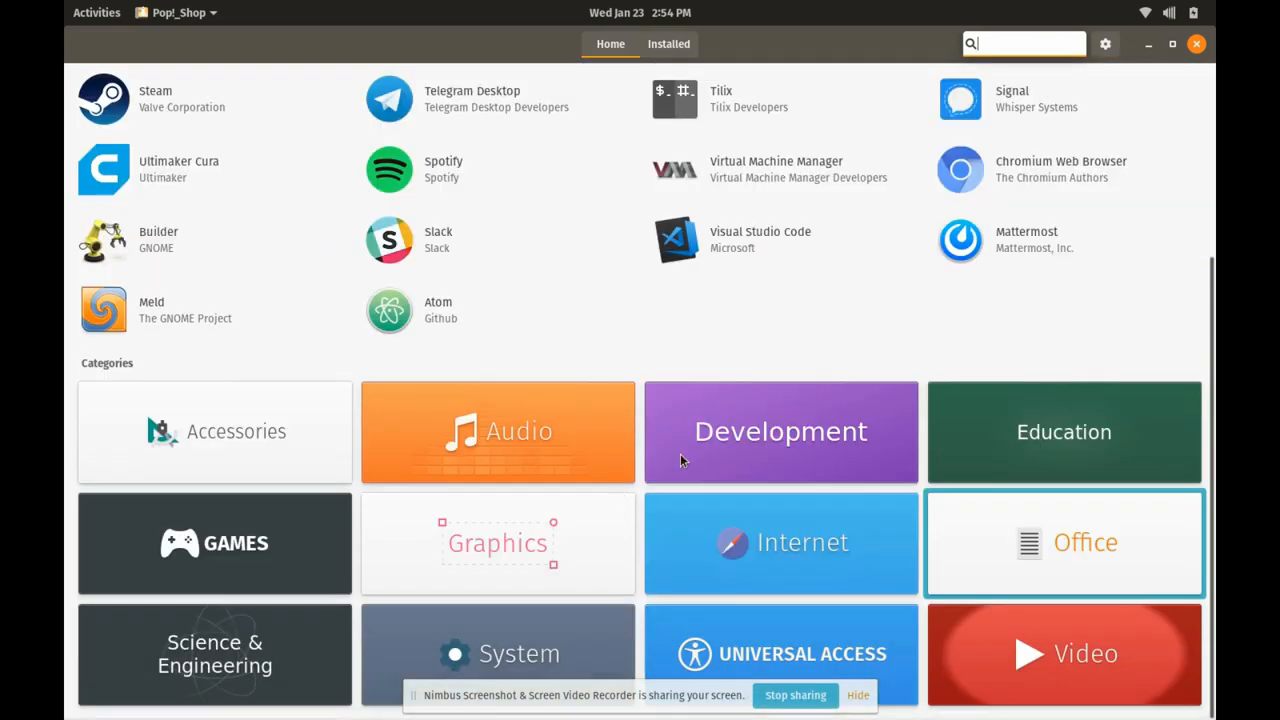
- Browse the Development apps, return Home, then open the System category
click(781, 431)
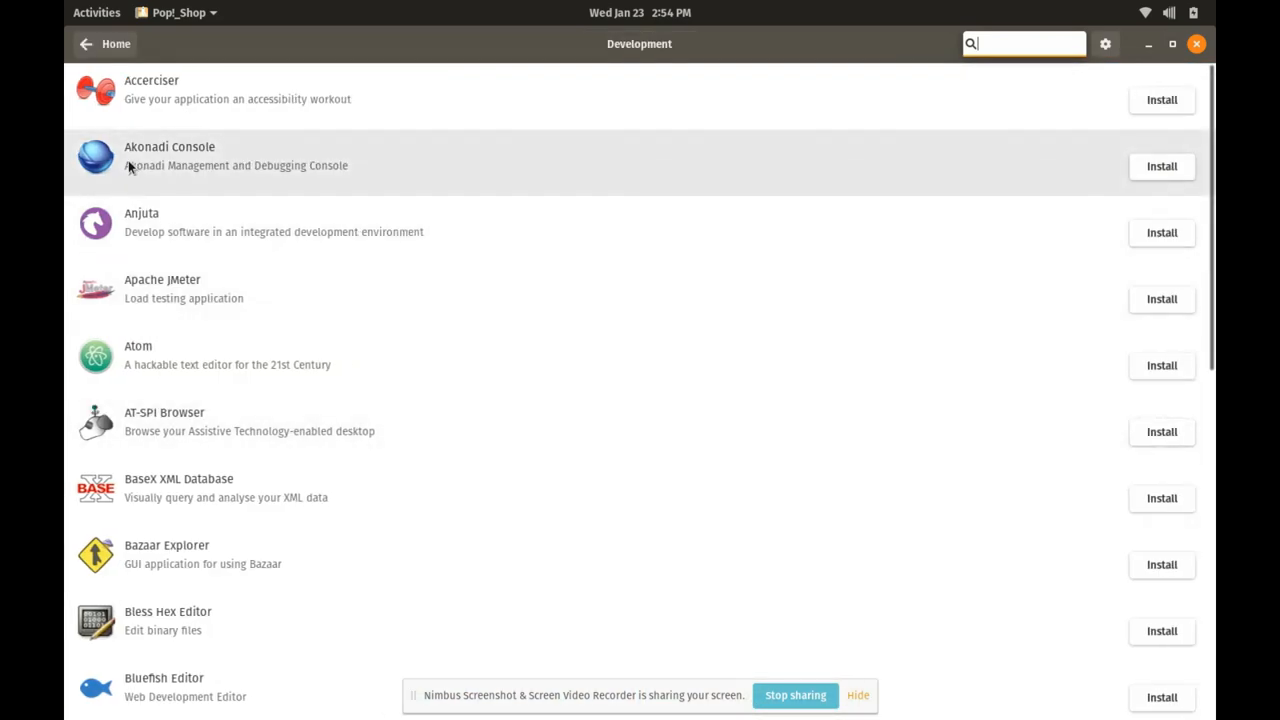
scroll(down, 3)
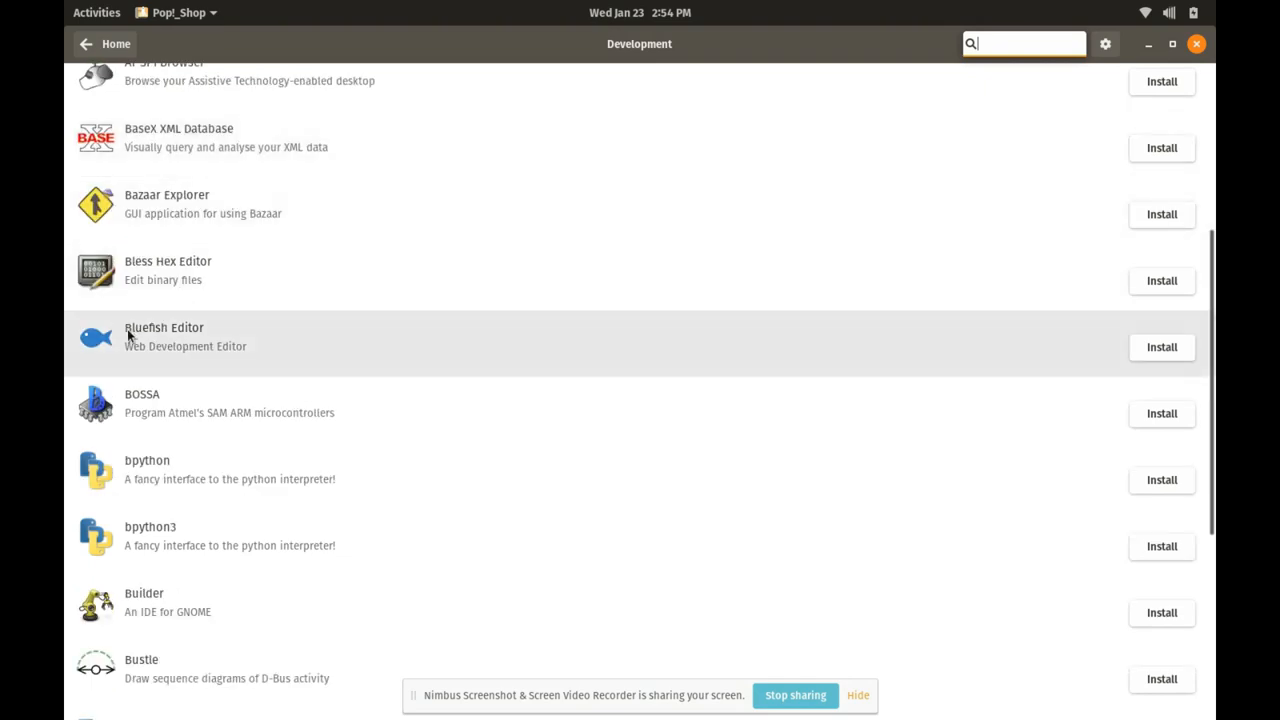
mouse_move(170, 355)
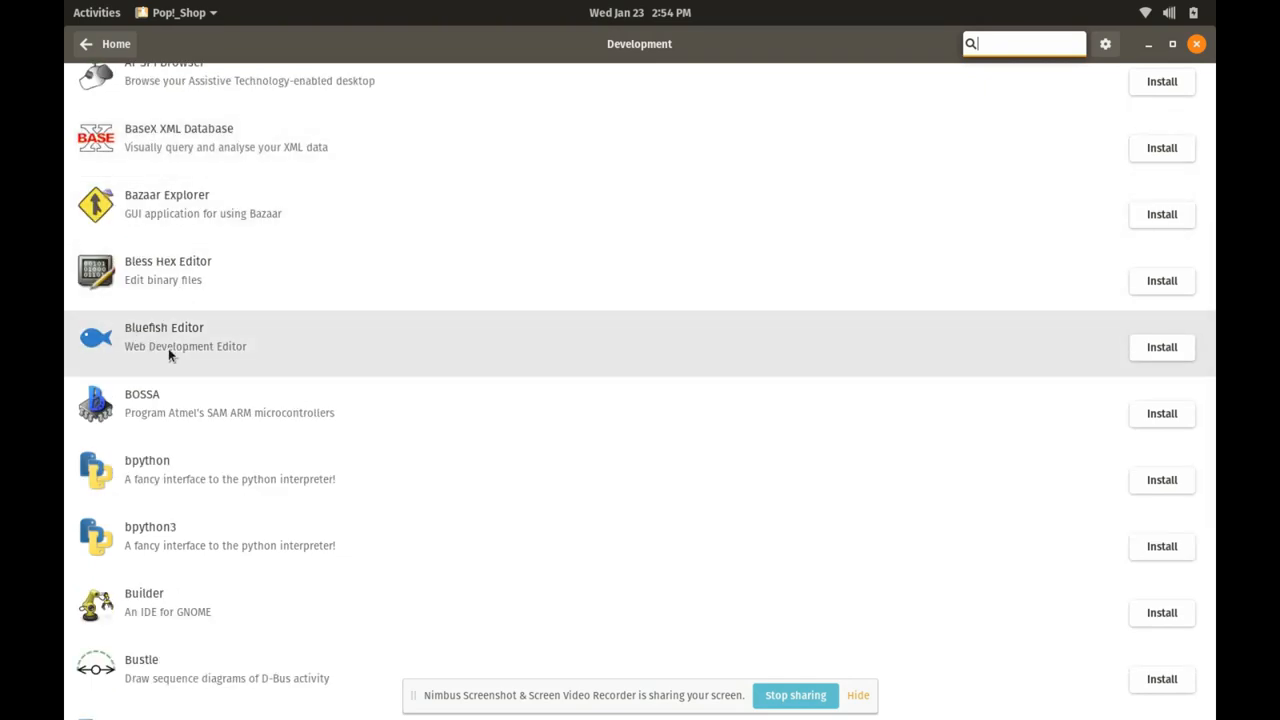
mouse_move(127, 103)
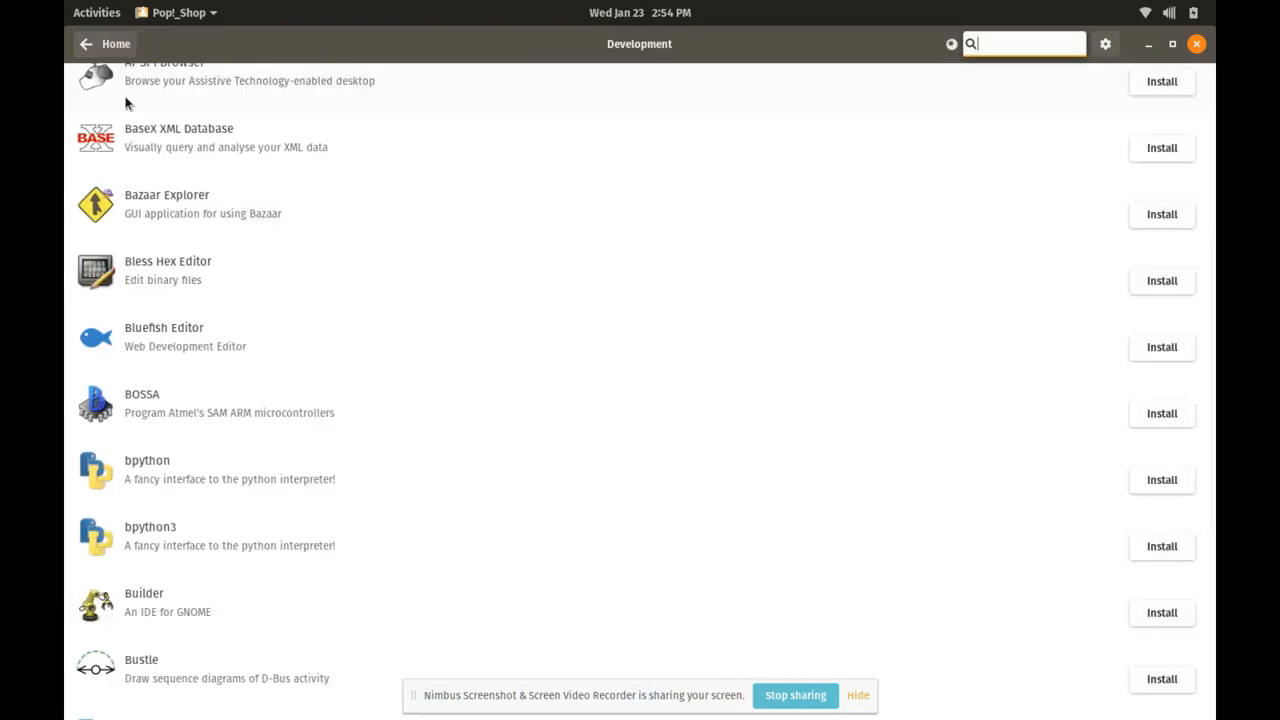
scroll(up, 3)
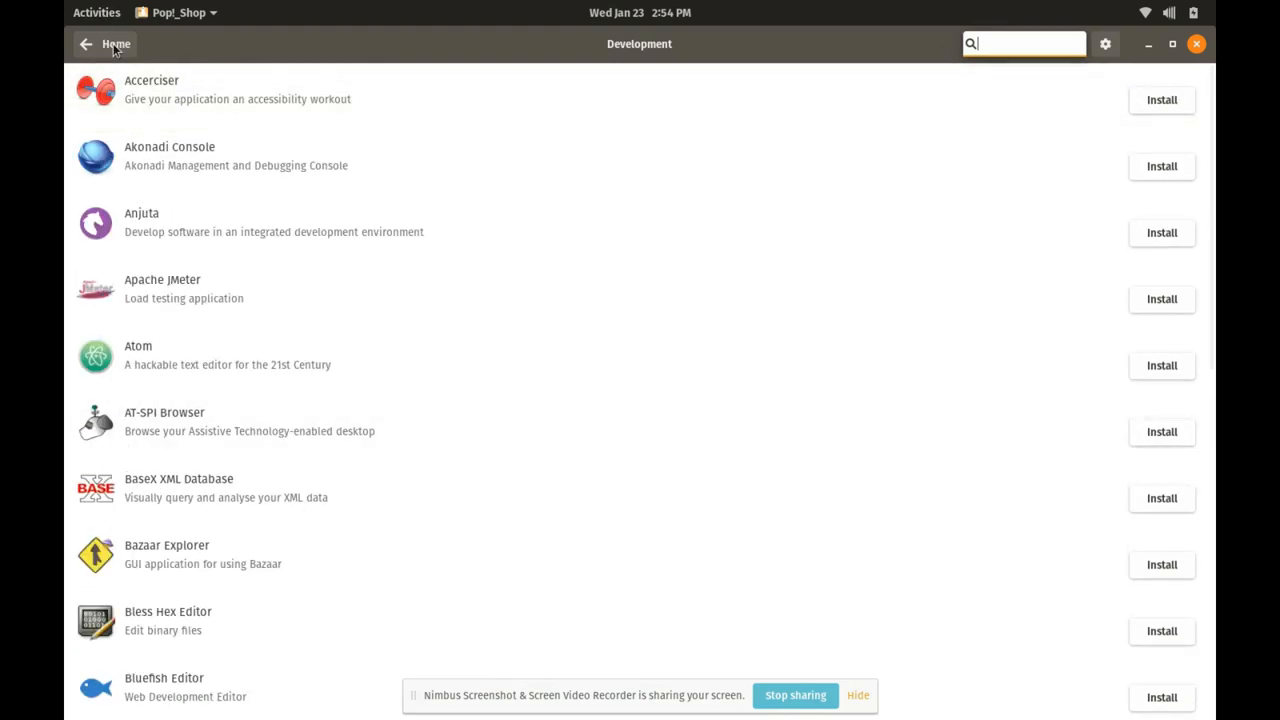
click(115, 43)
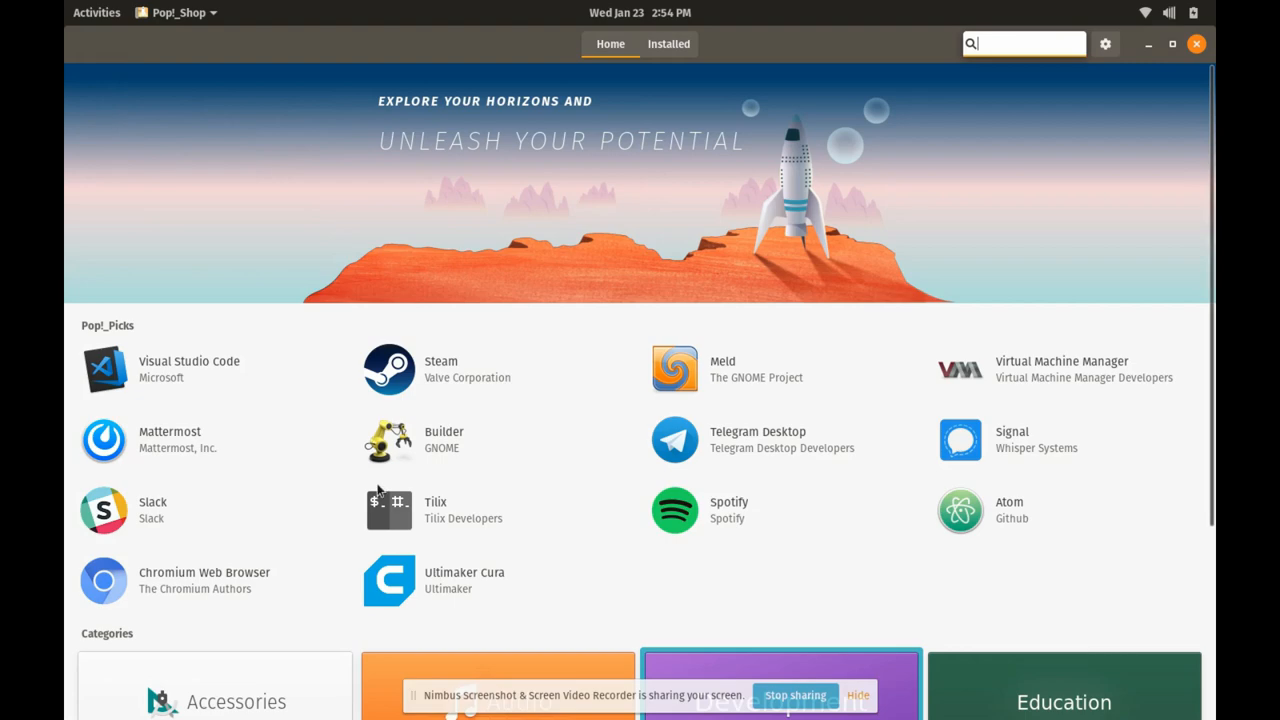
scroll(down, 3)
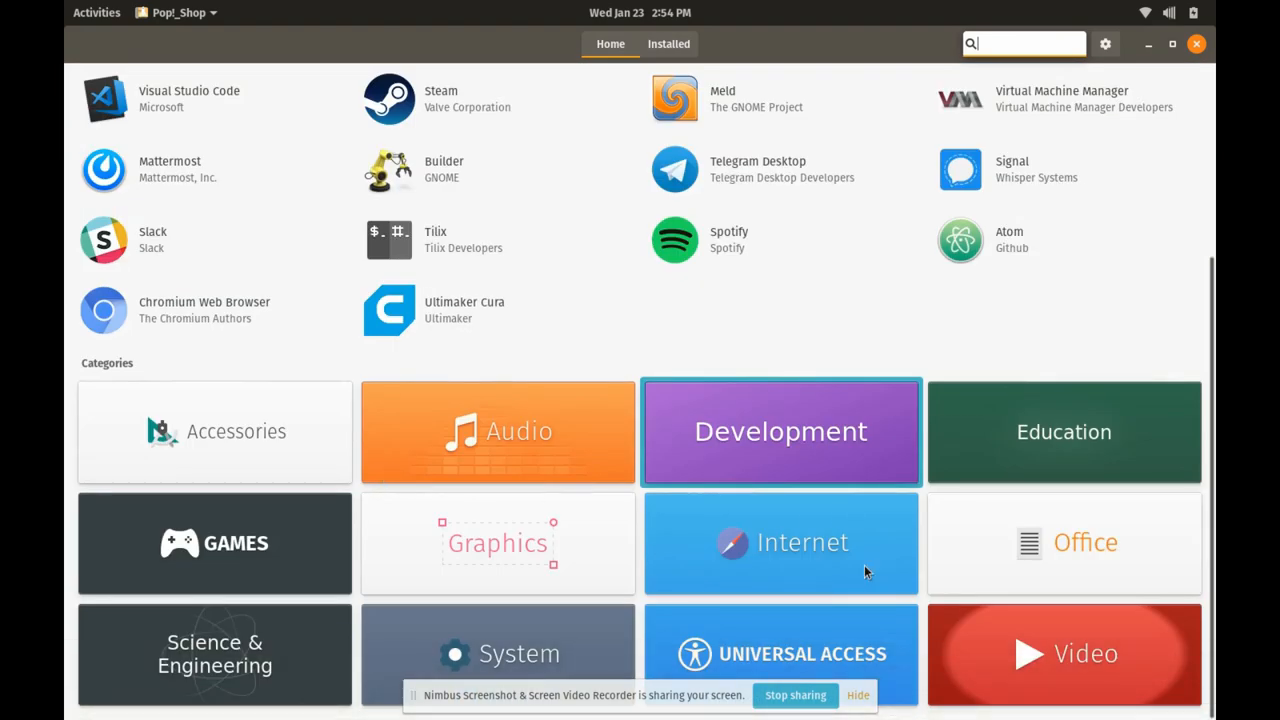
mouse_move(604, 637)
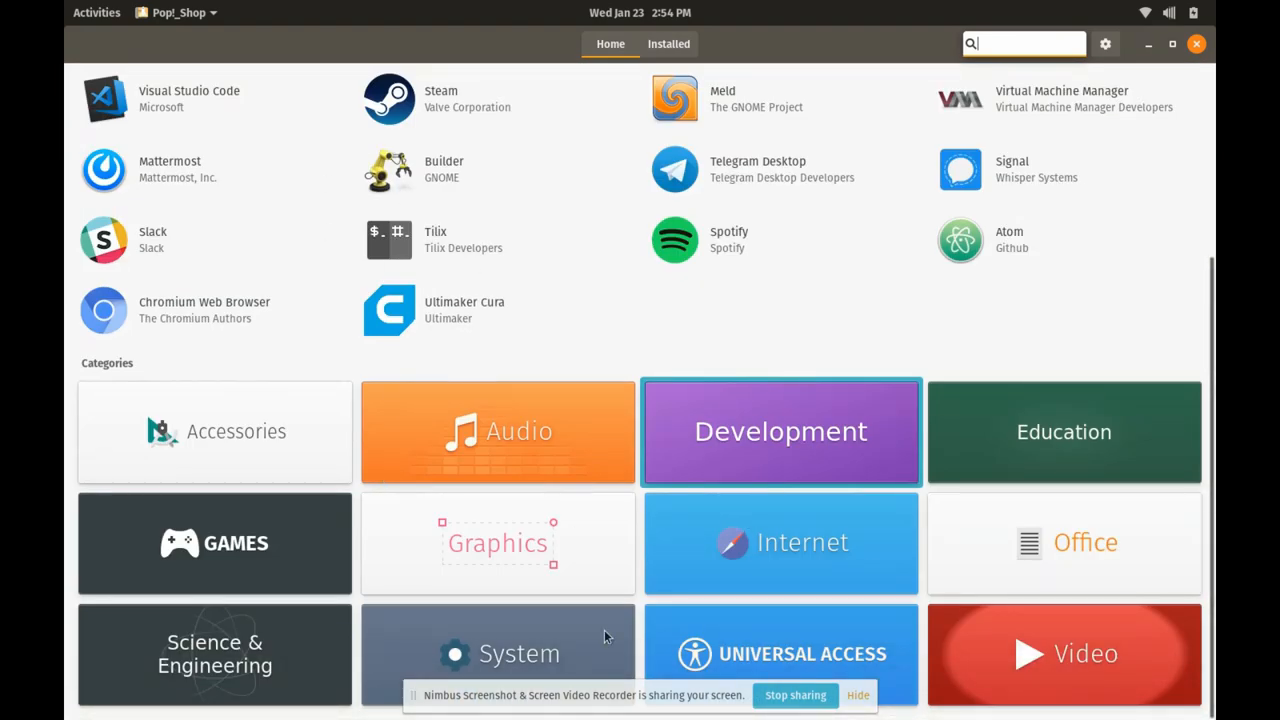
click(518, 653)
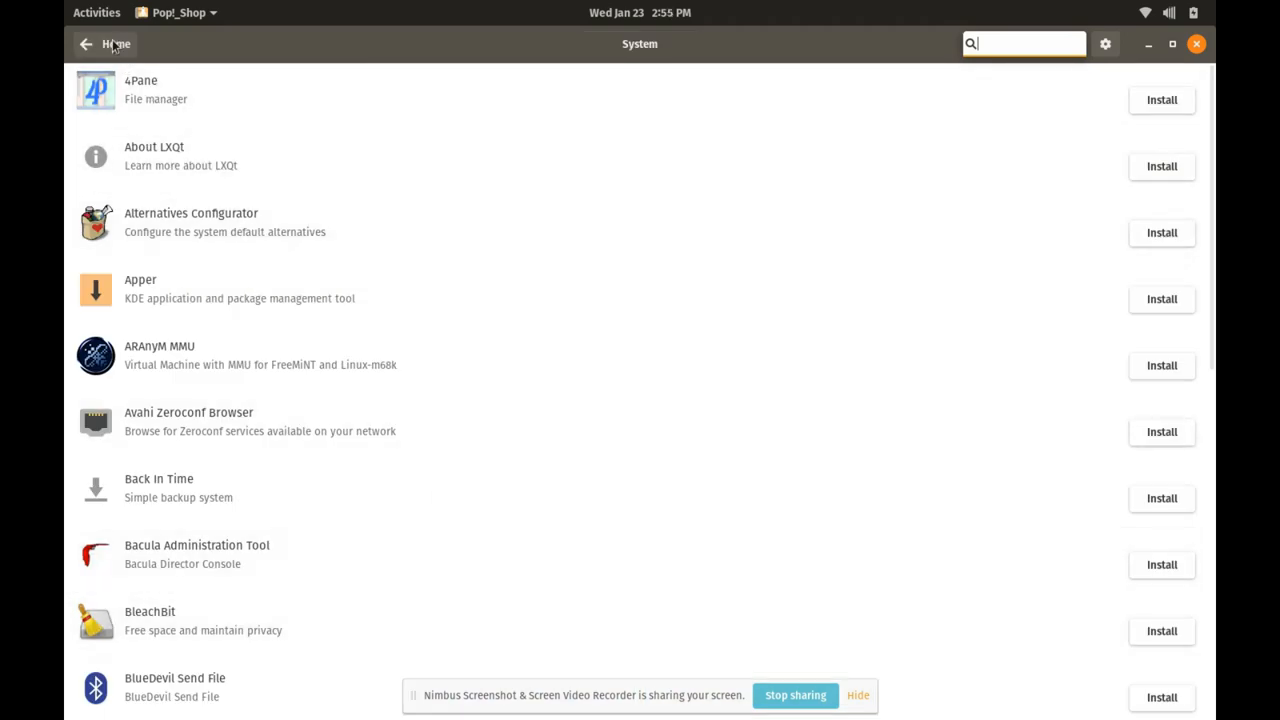
- Leave the System apps list and go back to Pop!_Shop's Home page
click(116, 43)
text(gnome)
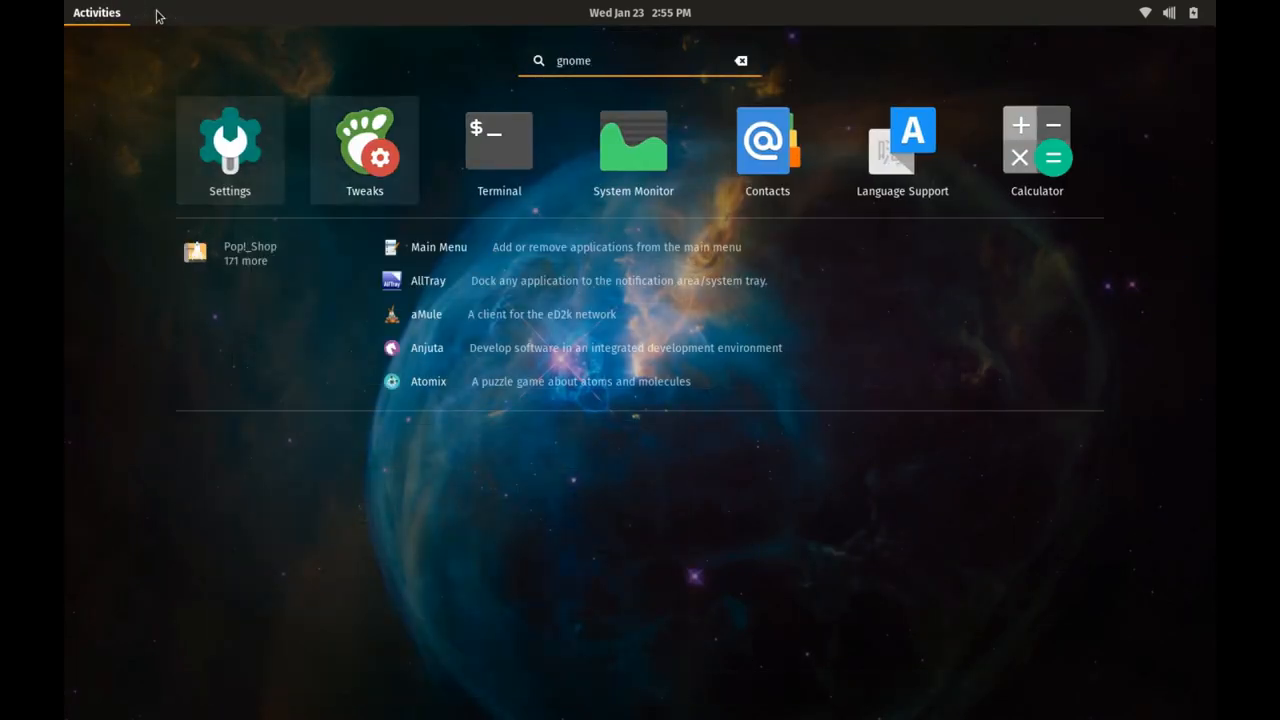
- Open GNOME Tweaks on its General page, close it, and scroll the store Home page
click(195, 252)
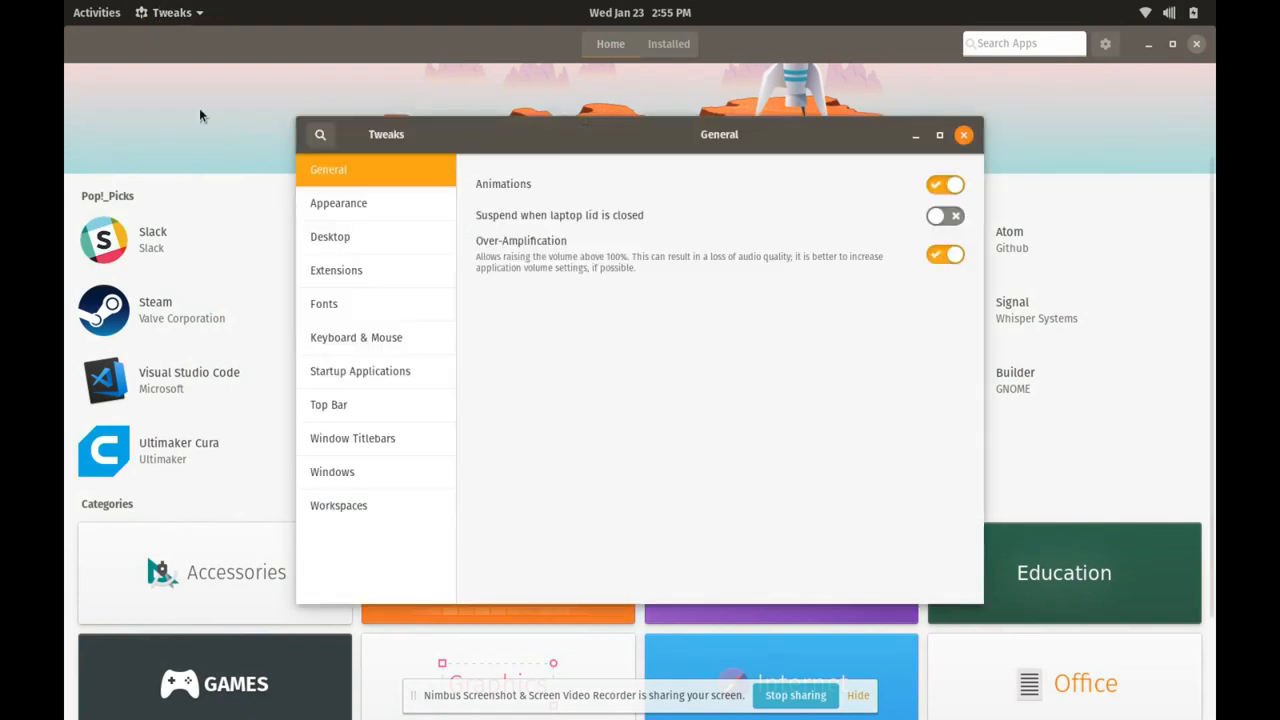
mouse_move(900, 90)
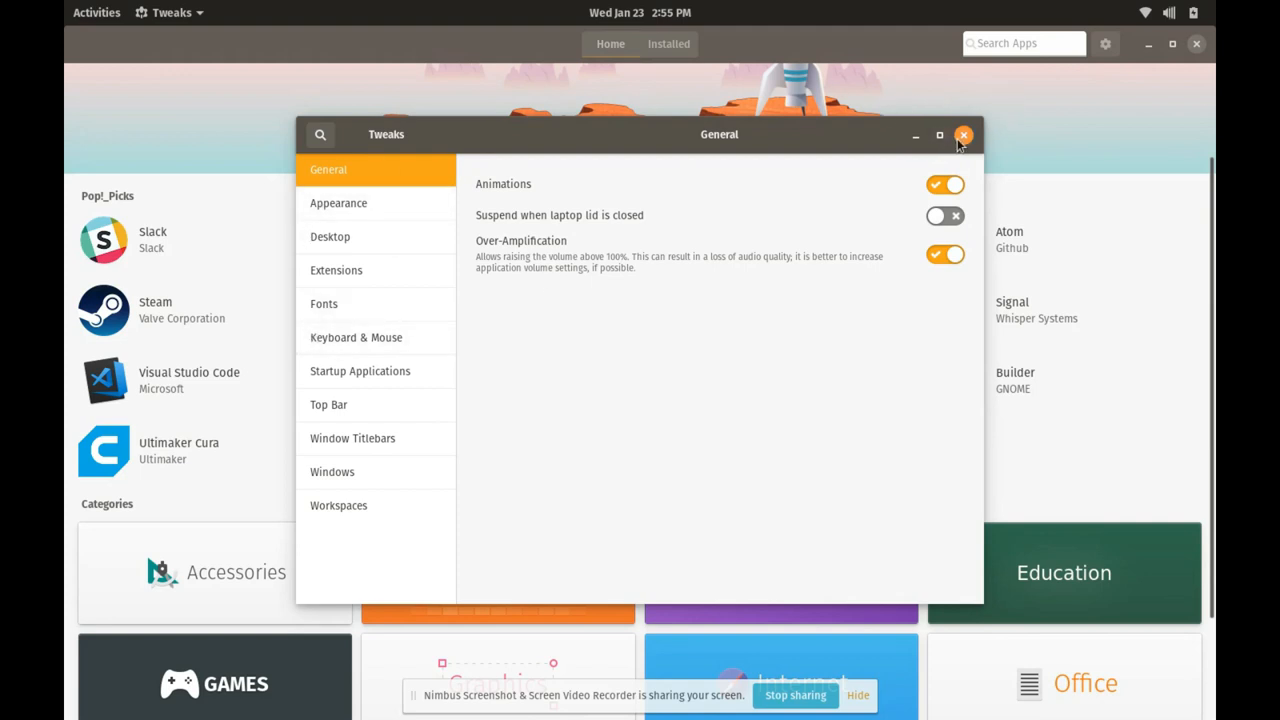
click(963, 134)
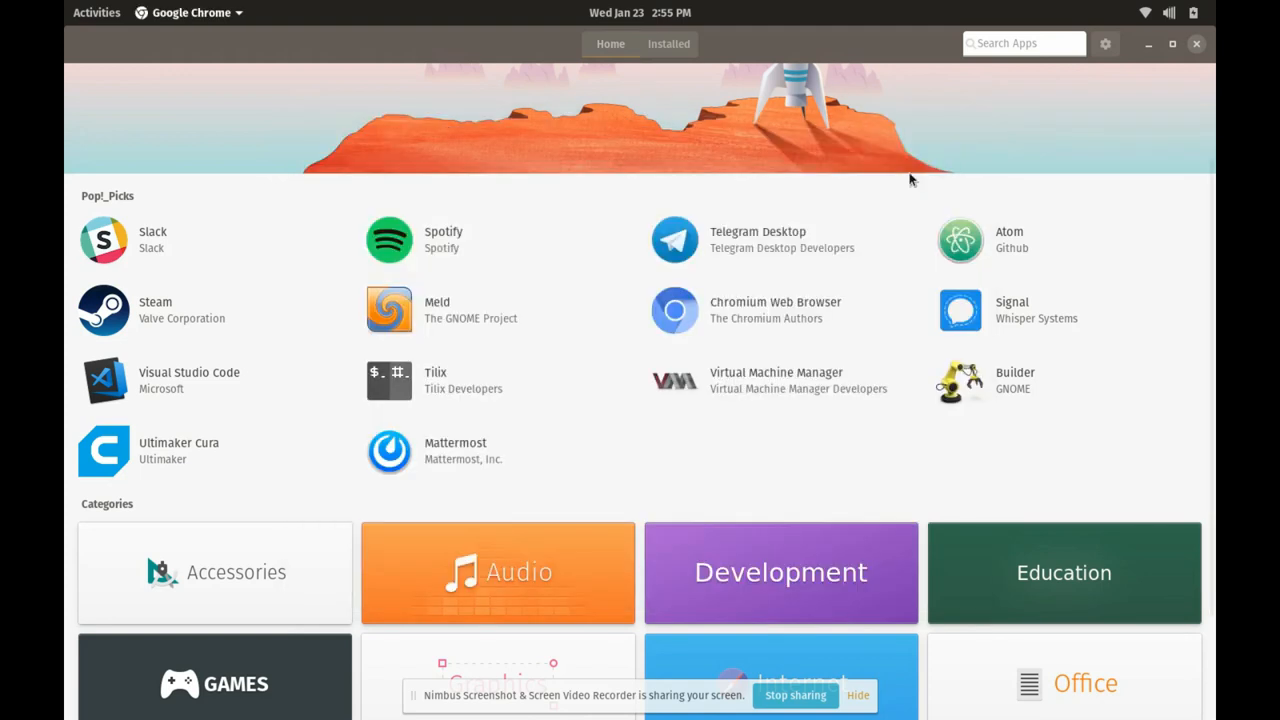
scroll(down, 3)
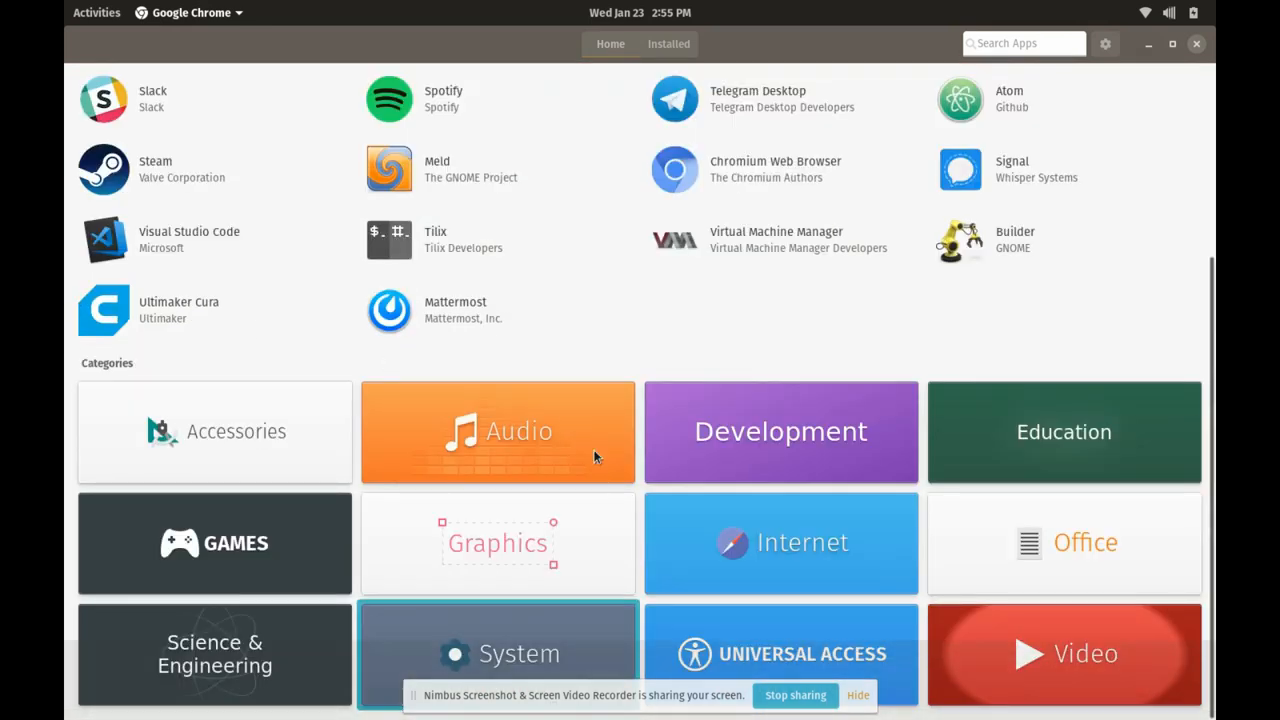
mouse_move(344, 498)
text(settubg)
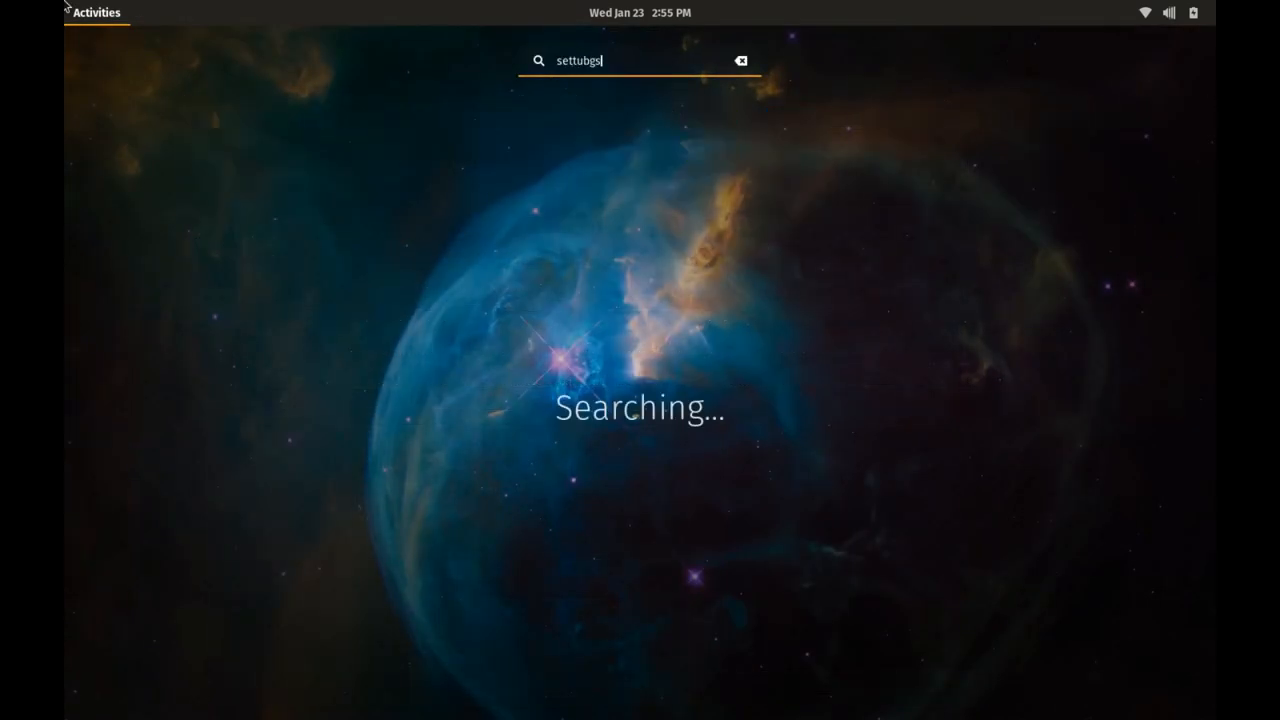
- Search 'setting' and open GNOME Settings to the Background wallpaper picker
text(setting)
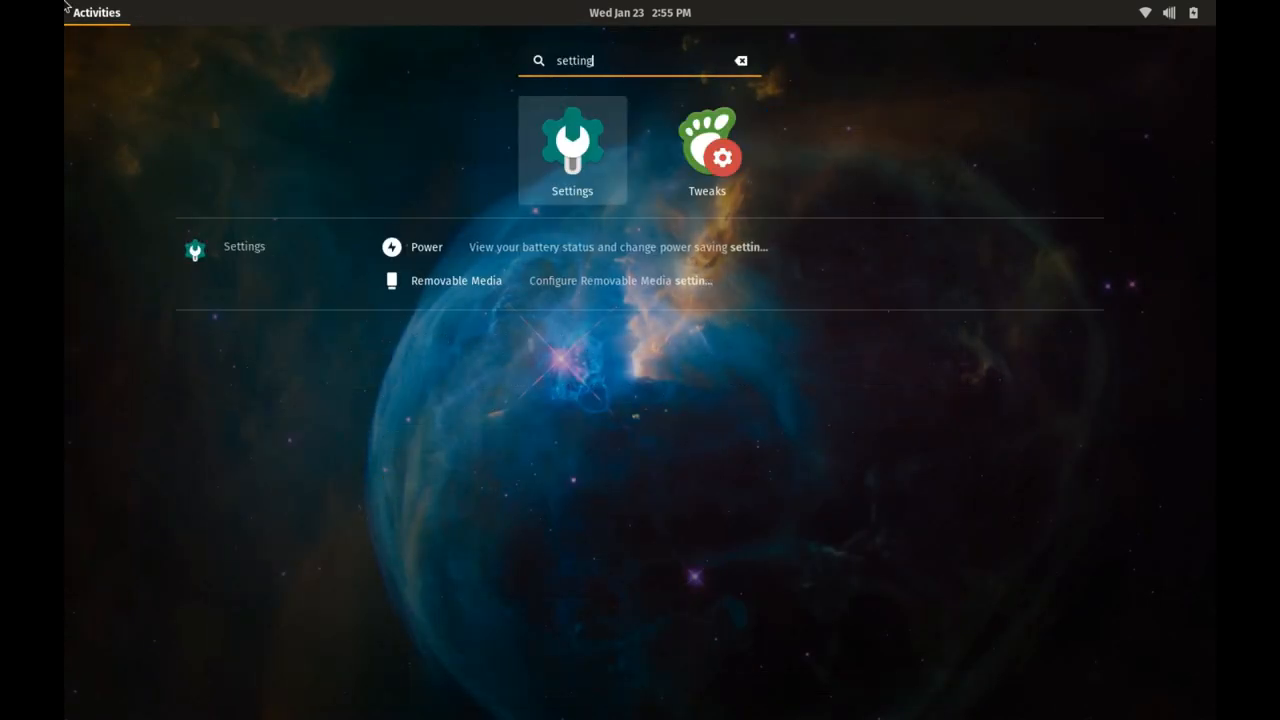
click(572, 140)
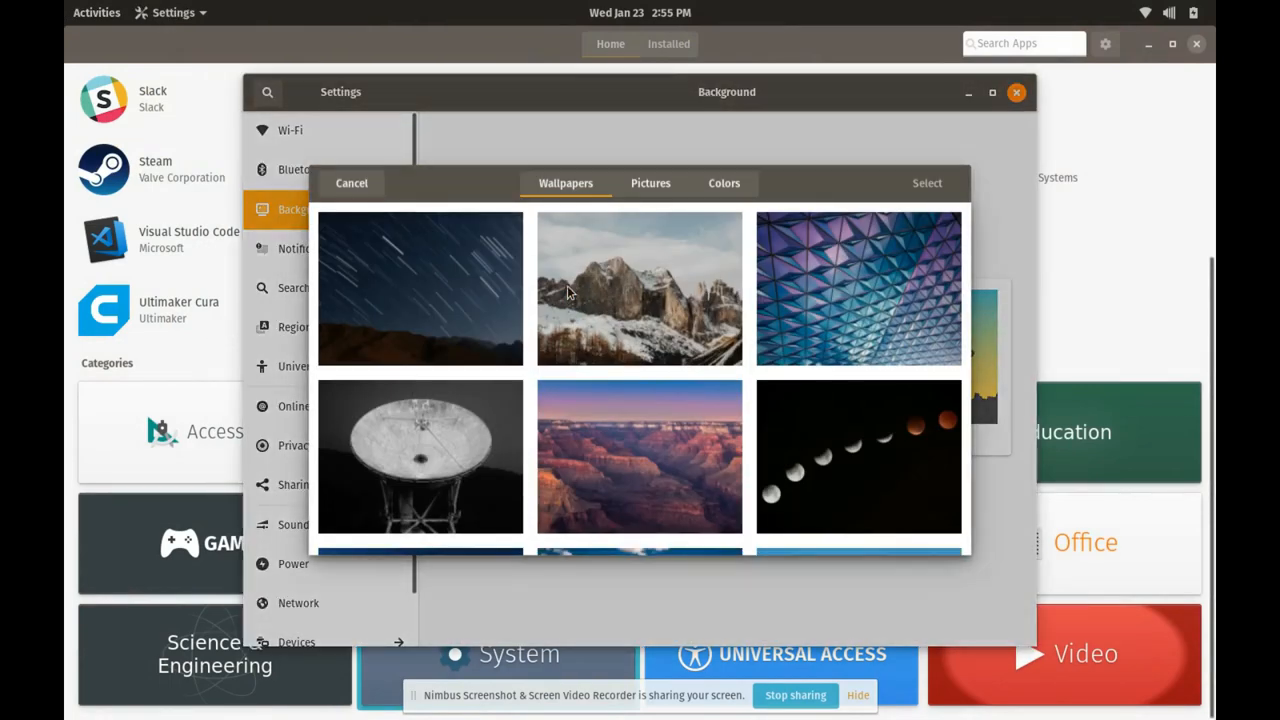
mouse_move(900, 345)
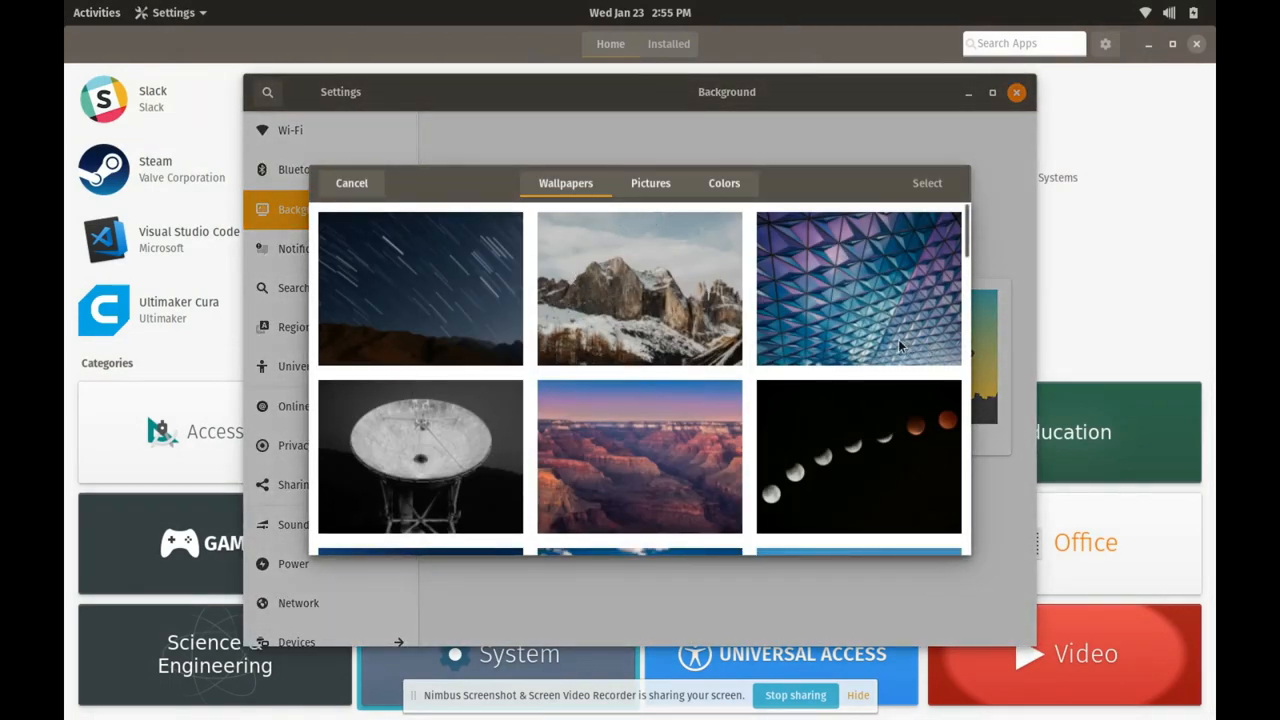
scroll(down, 3)
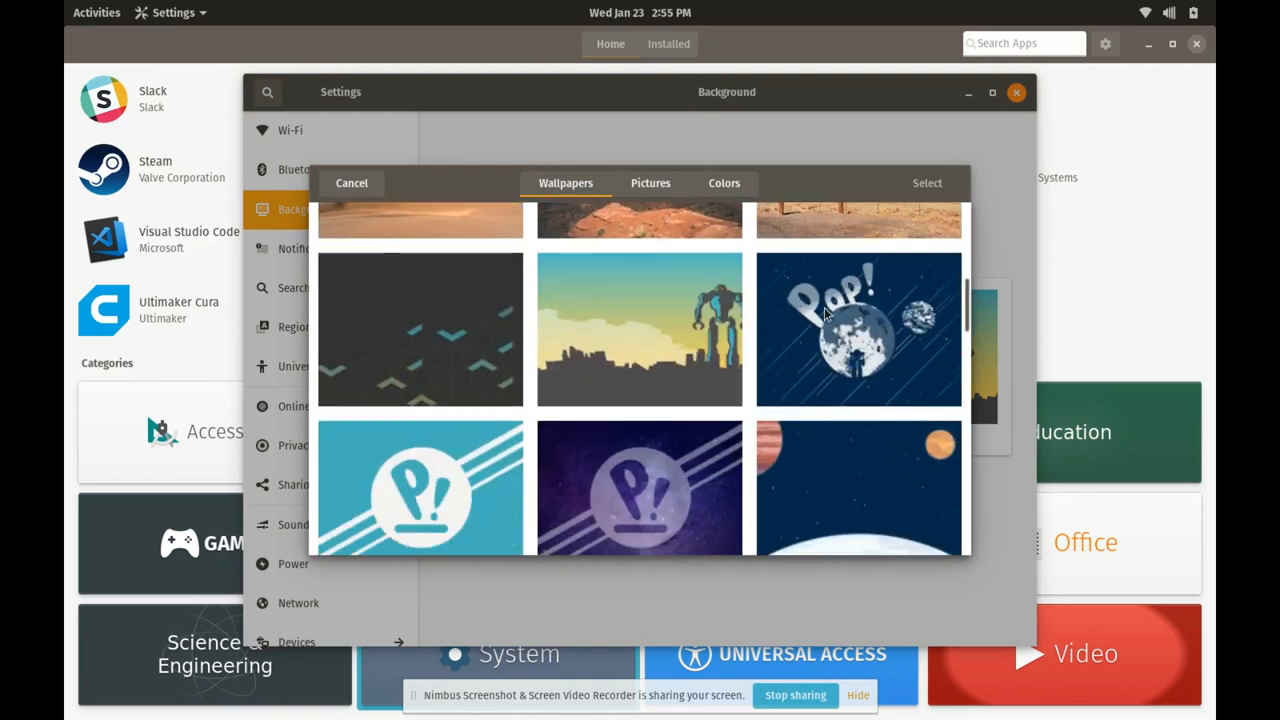
mouse_move(410, 510)
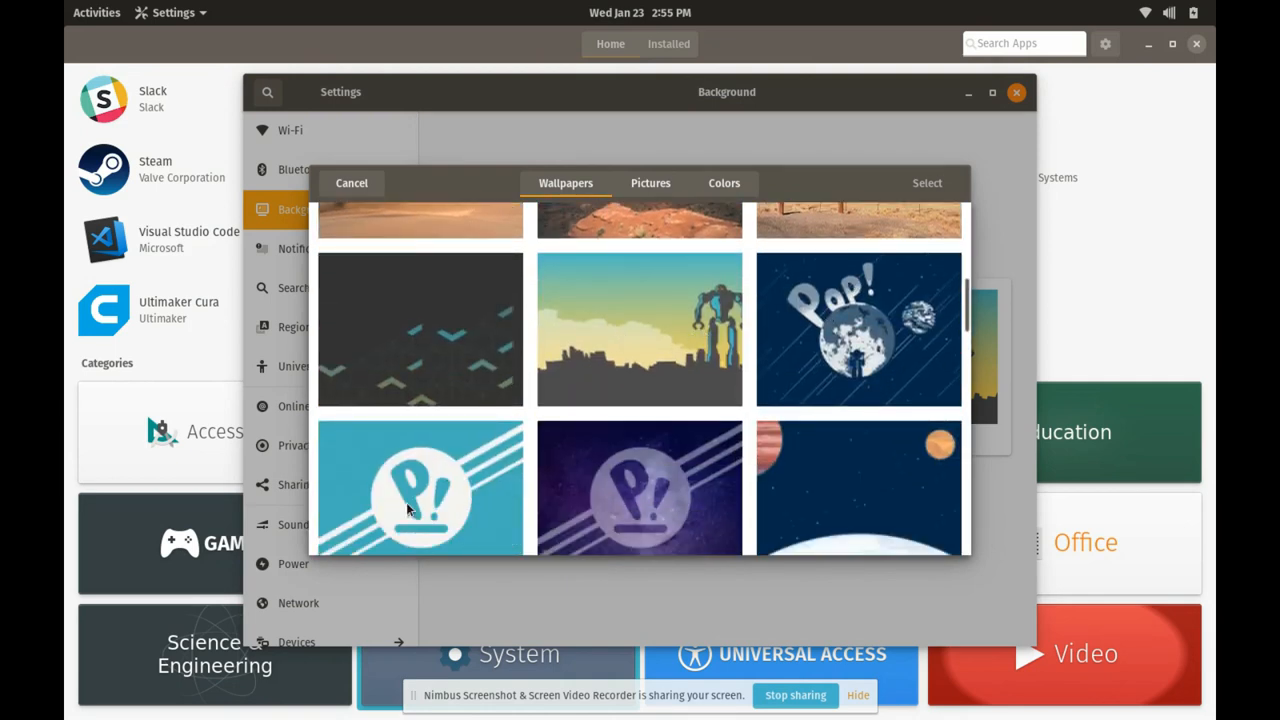
scroll(down, 3)
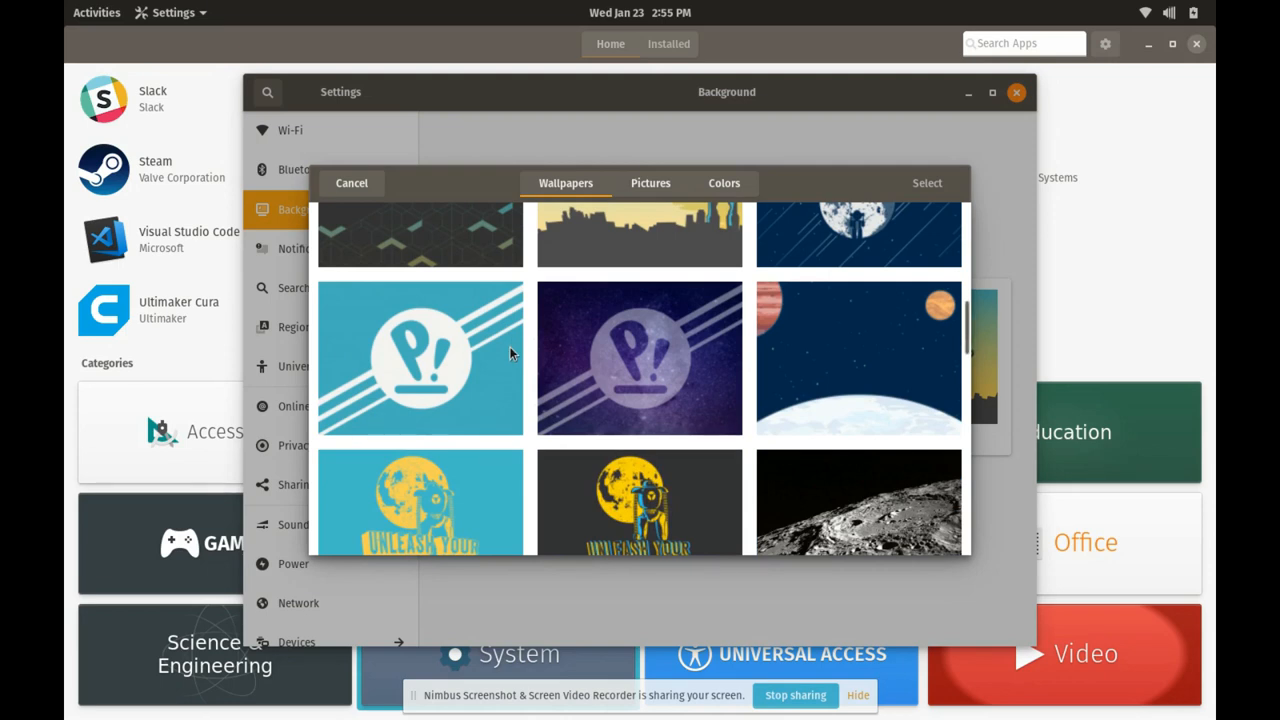
- Scroll through the Wallpapers collection to the end
scroll(down, 3)
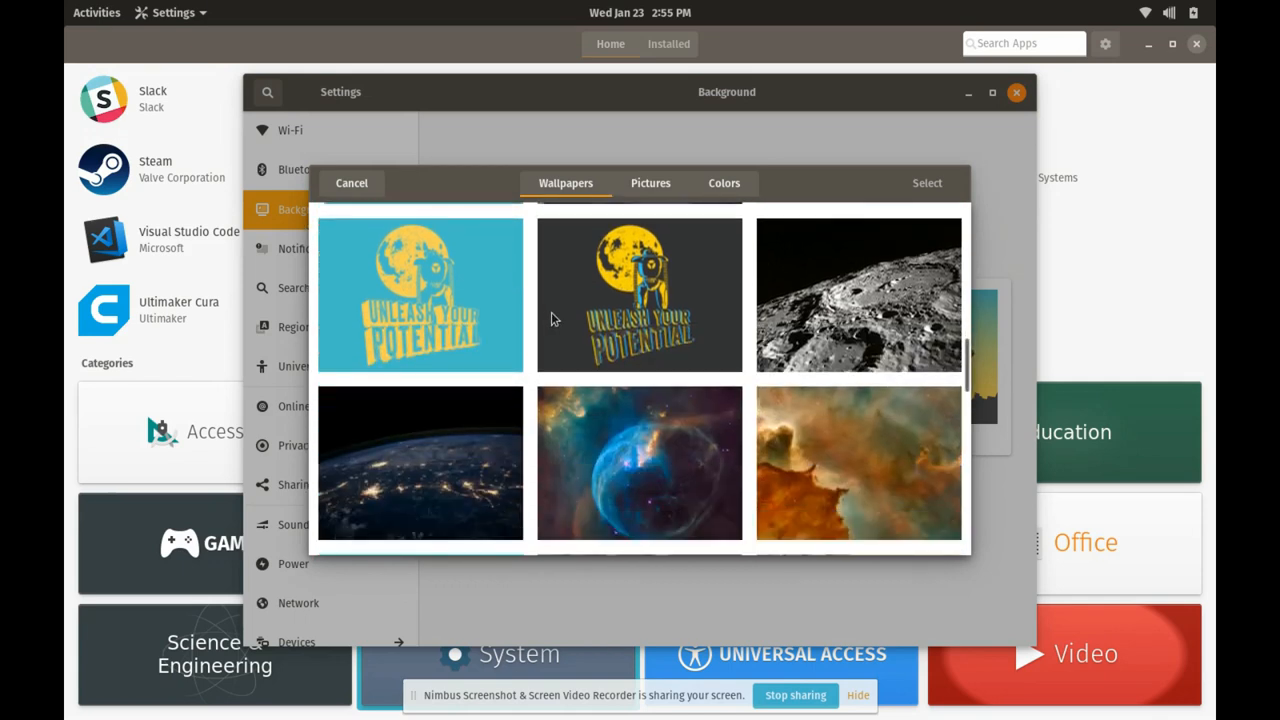
scroll(down, 3)
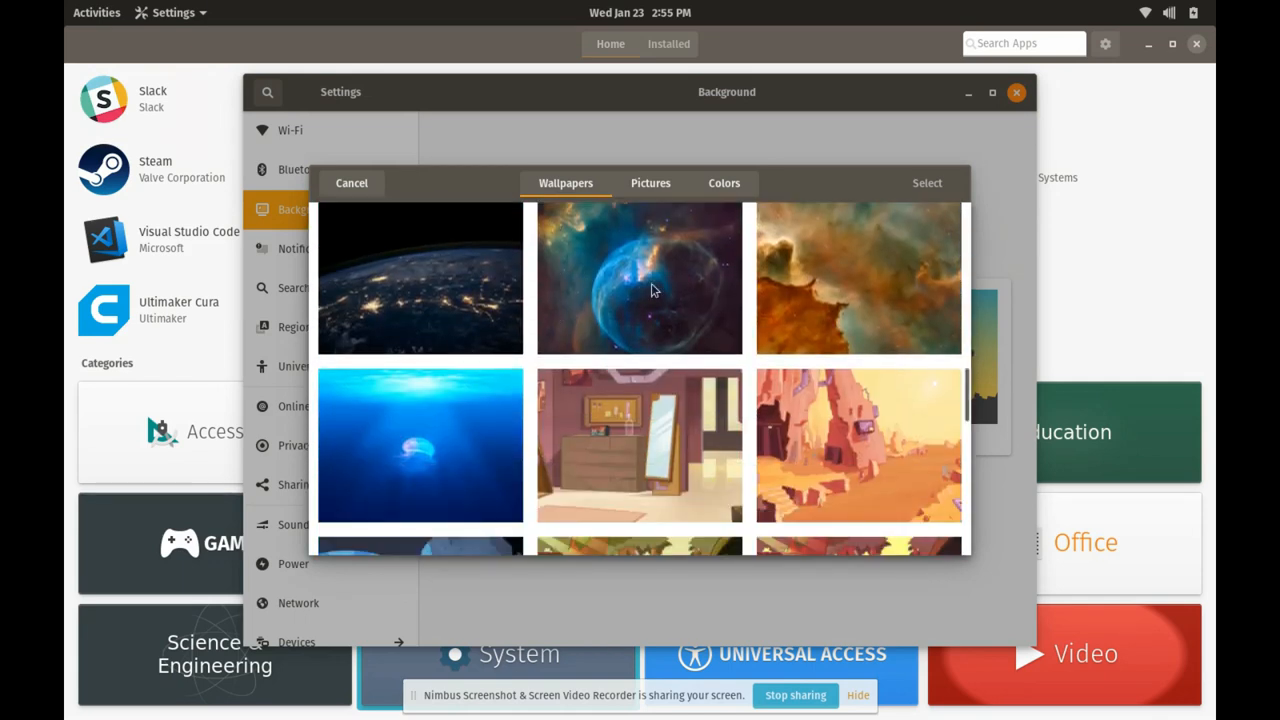
scroll(down, 3)
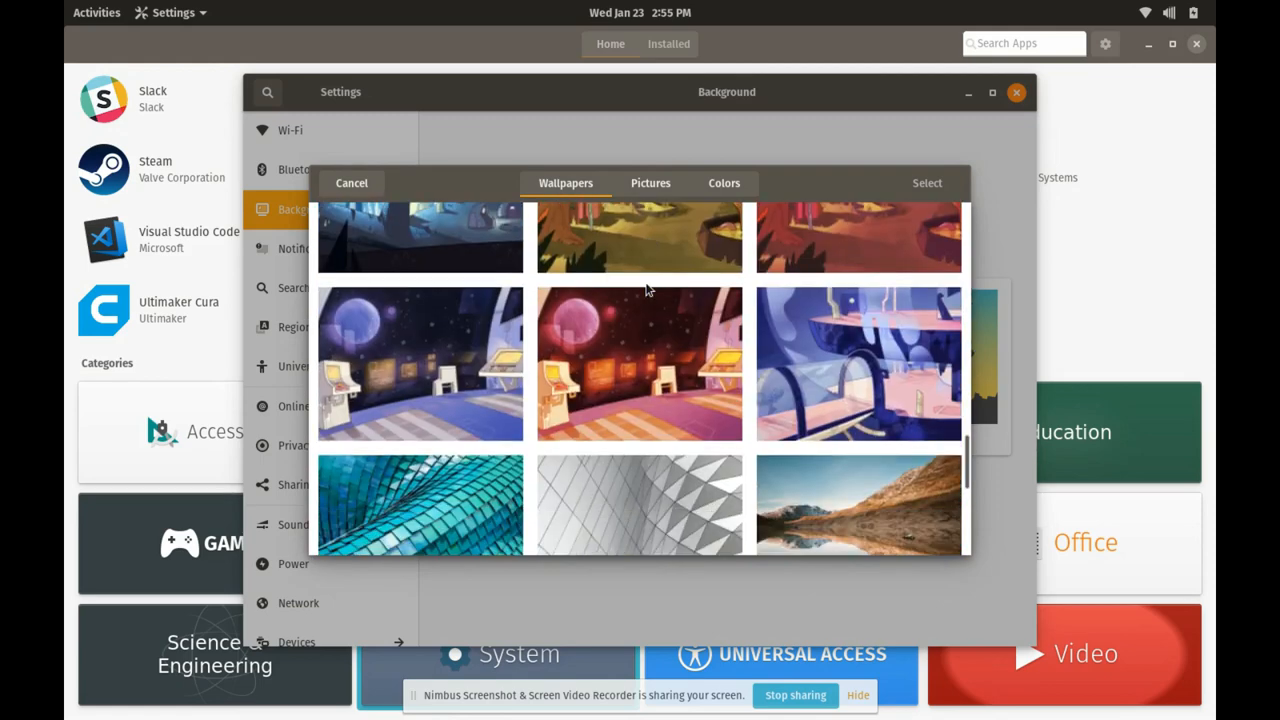
scroll(down, 3)
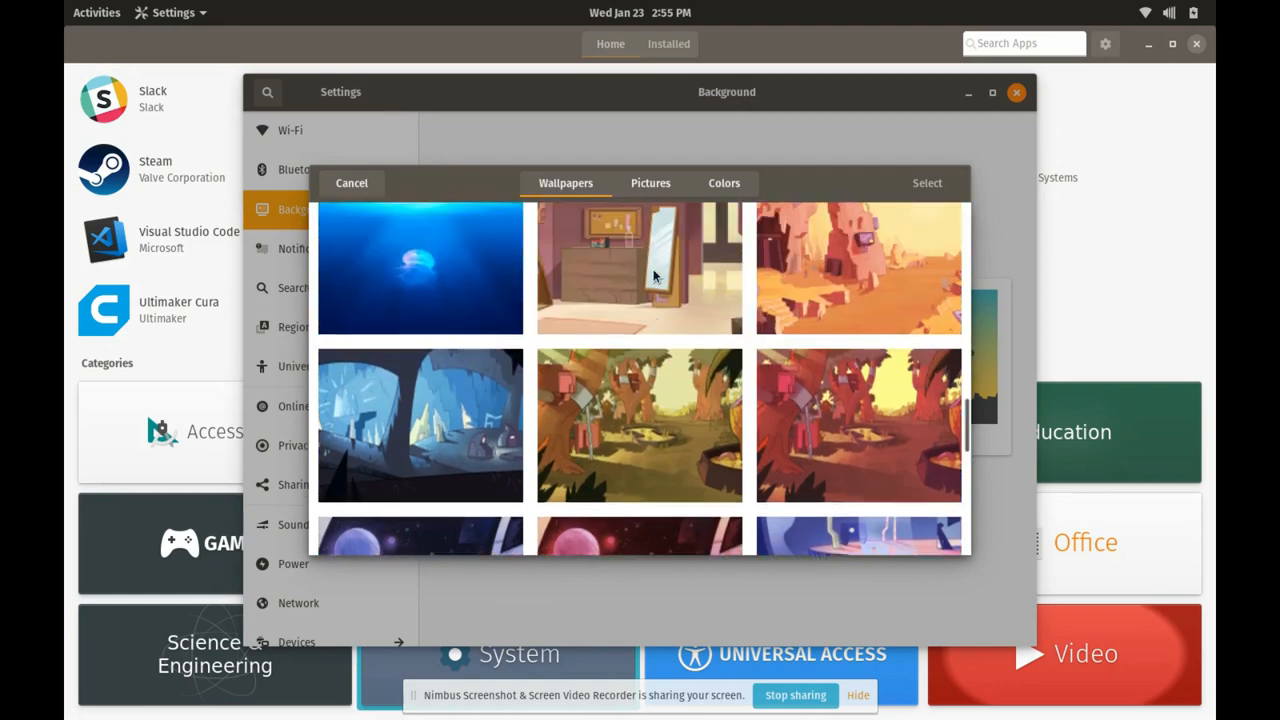
scroll(down, 3)
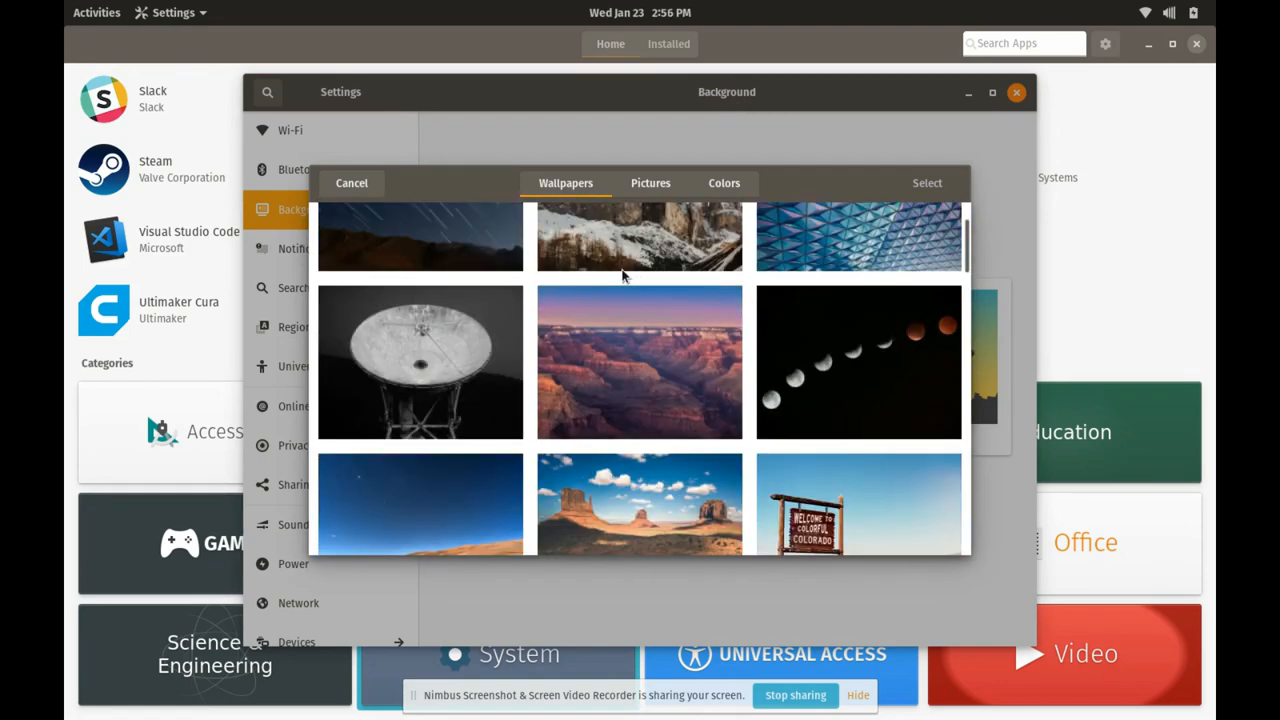
mouse_move(588, 252)
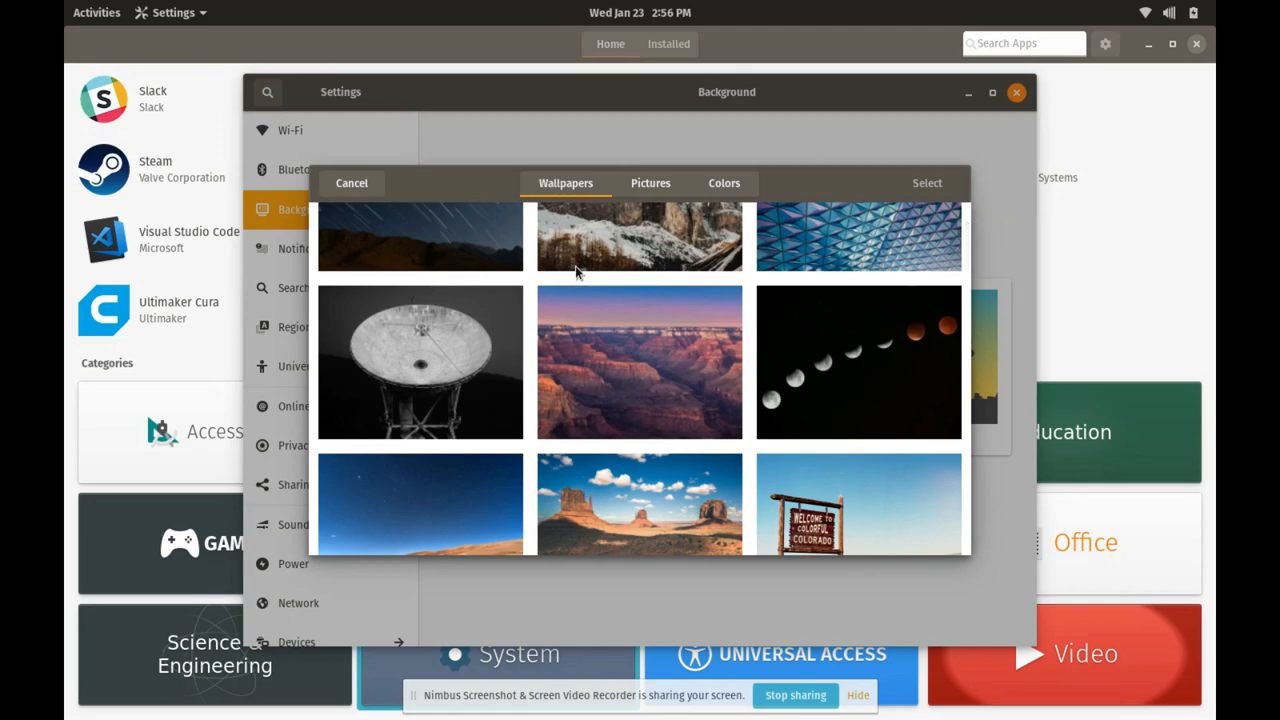
scroll(down, 3)
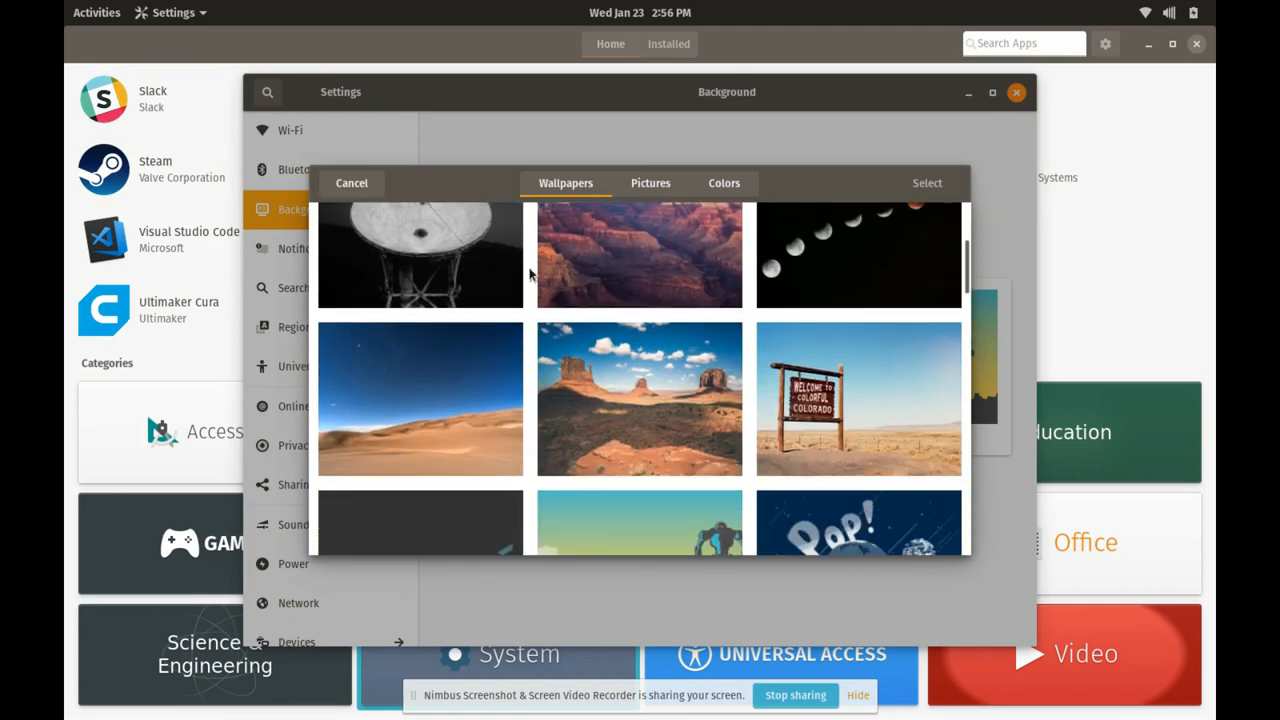
scroll(down, 3)
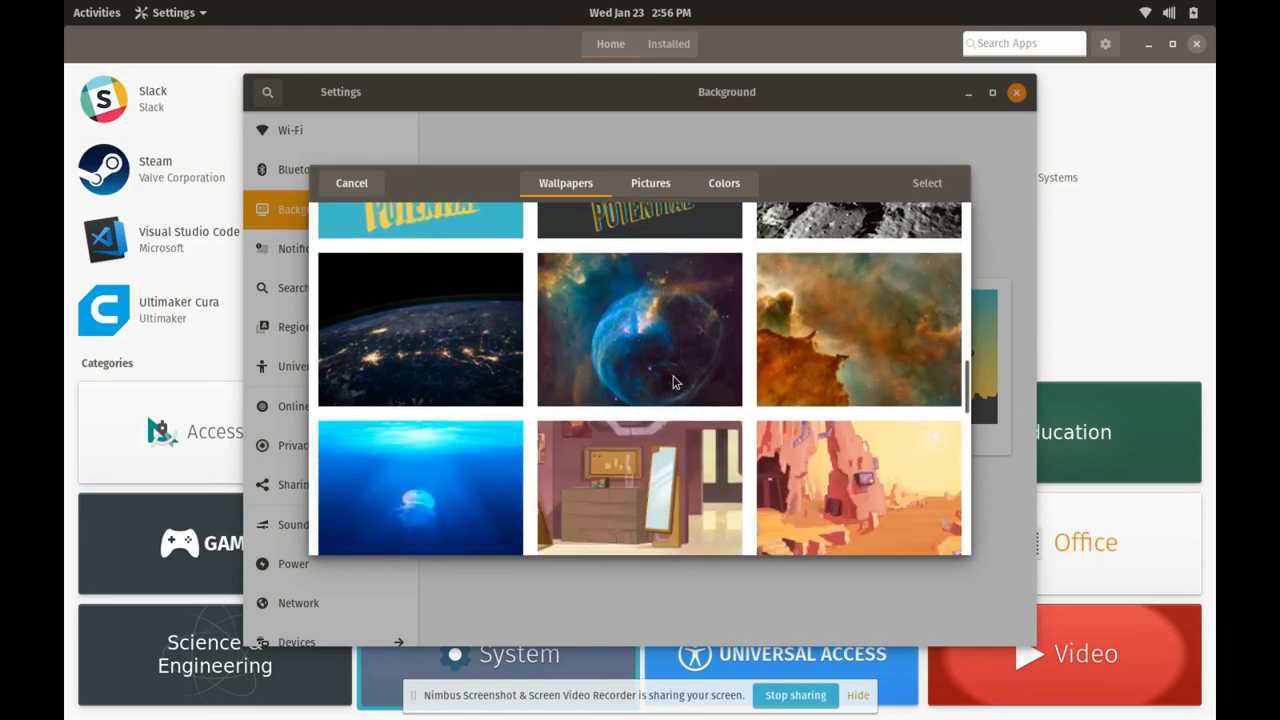
scroll(down, 3)
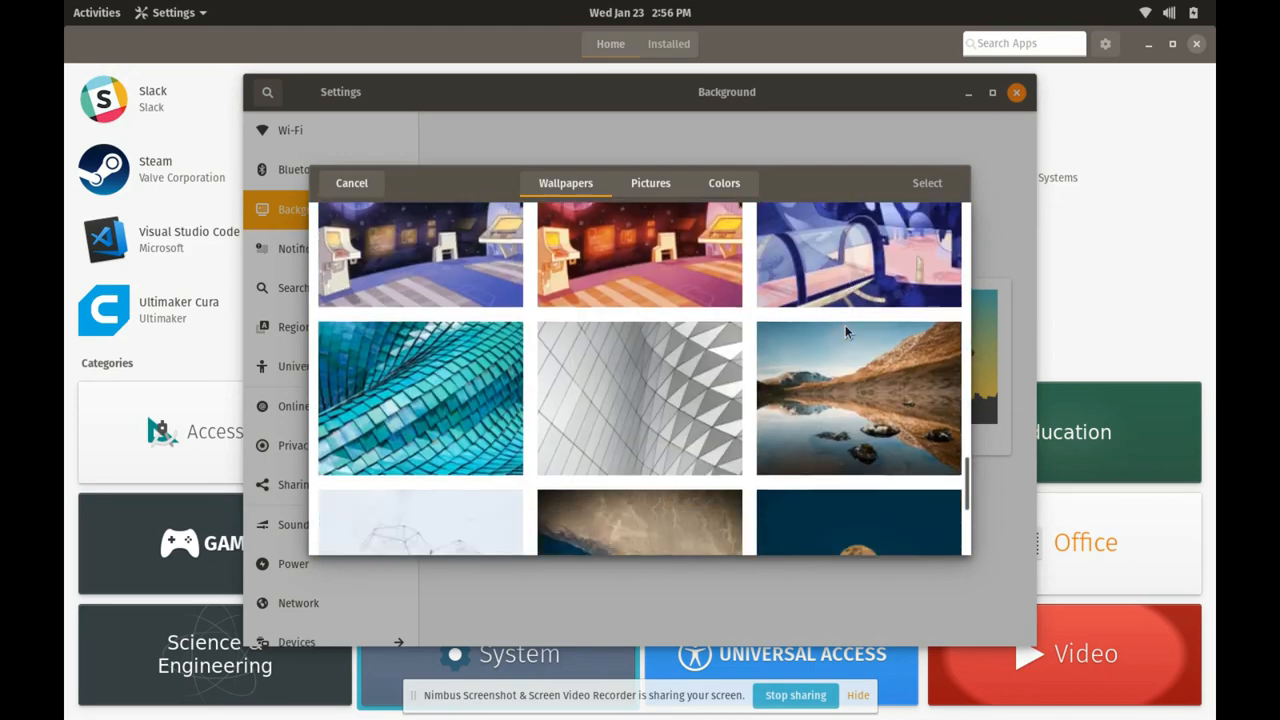
scroll(down, 3)
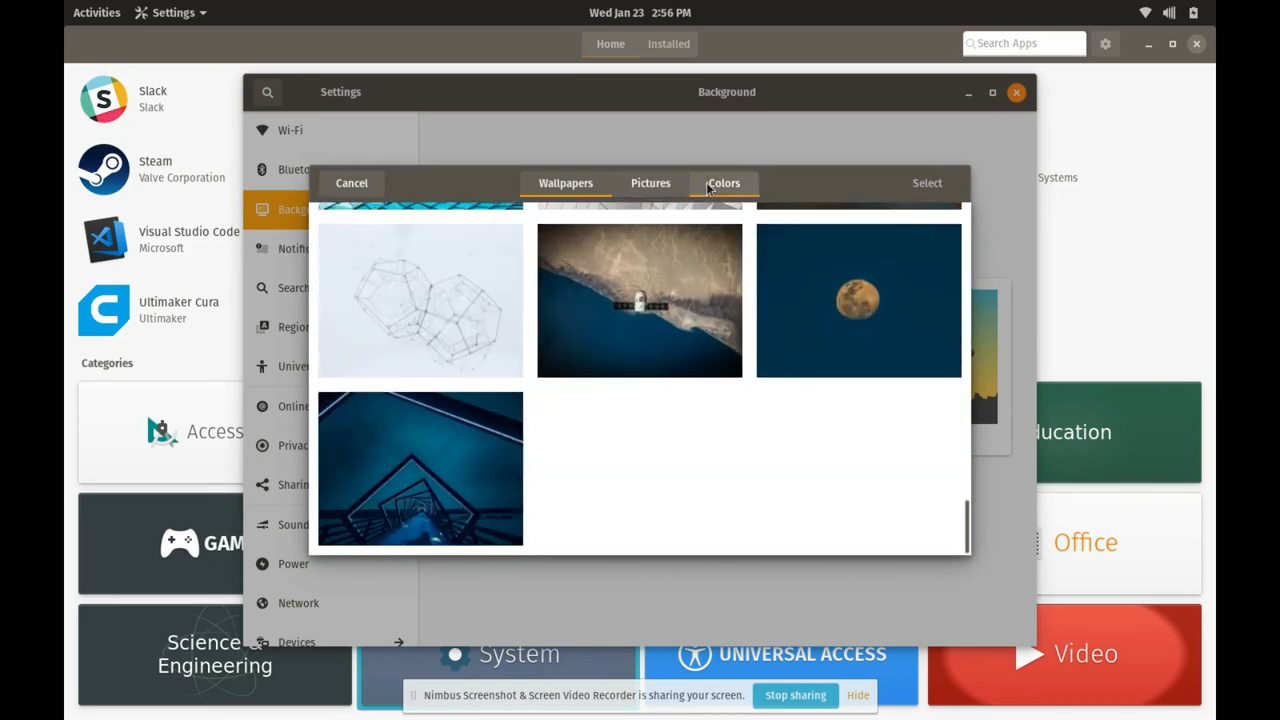
- View the Colors background swatches, then cancel the picker without changing the background
click(723, 183)
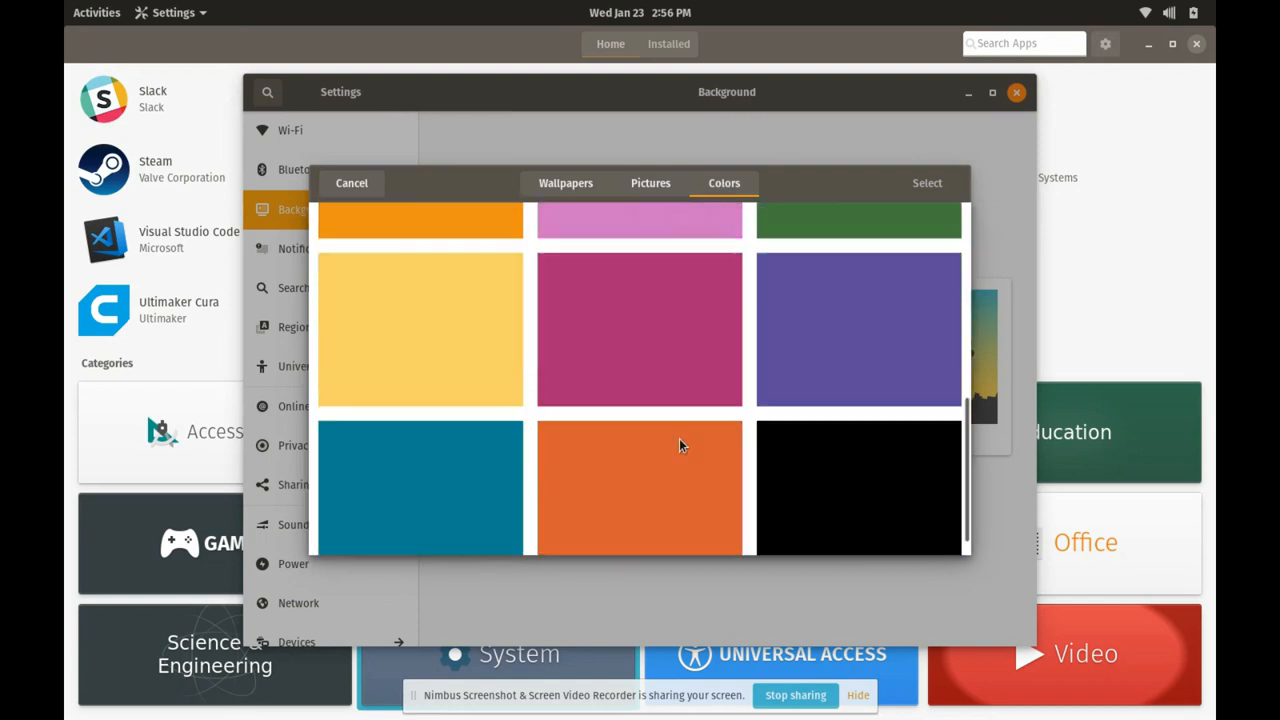
scroll(up, 3)
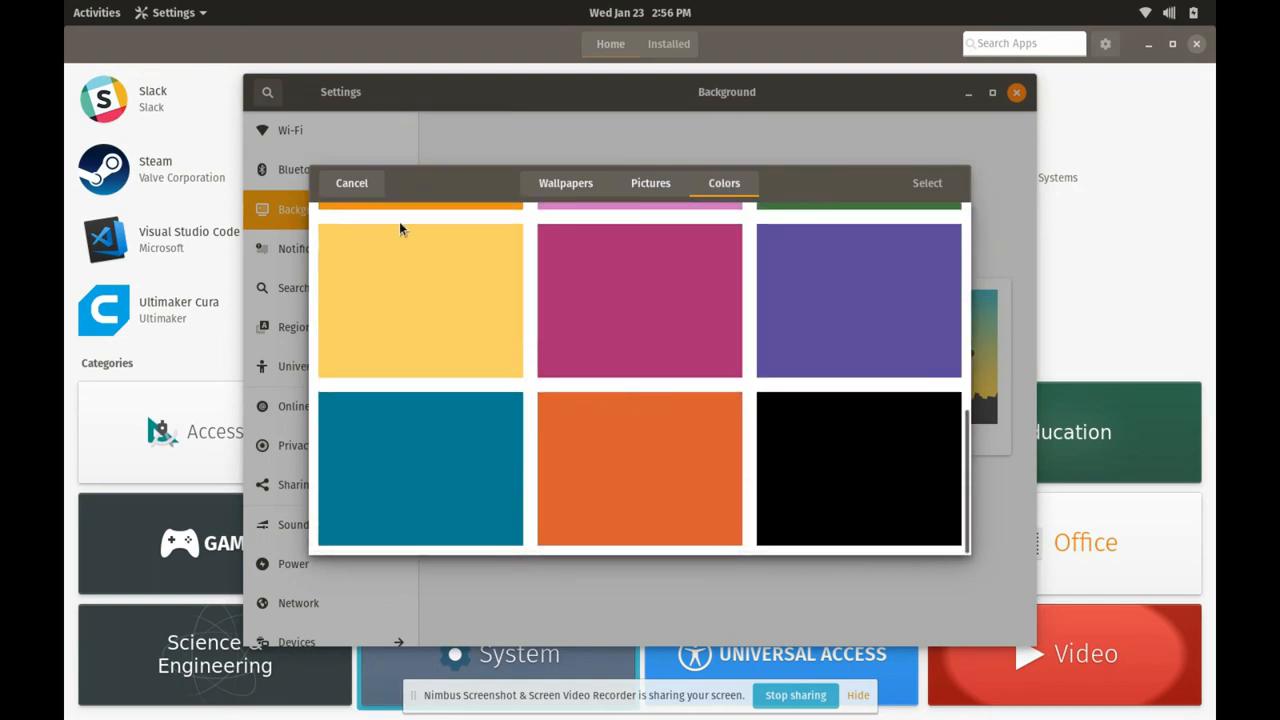
mouse_move(388, 208)
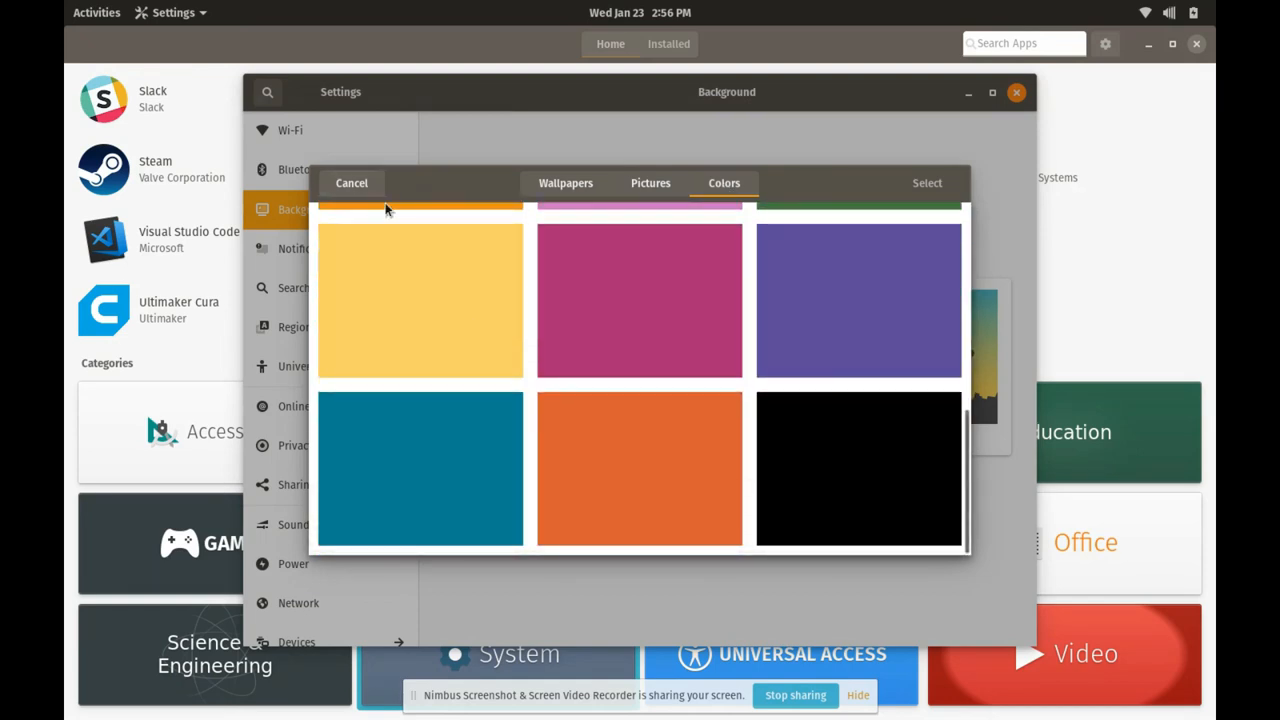
click(351, 183)
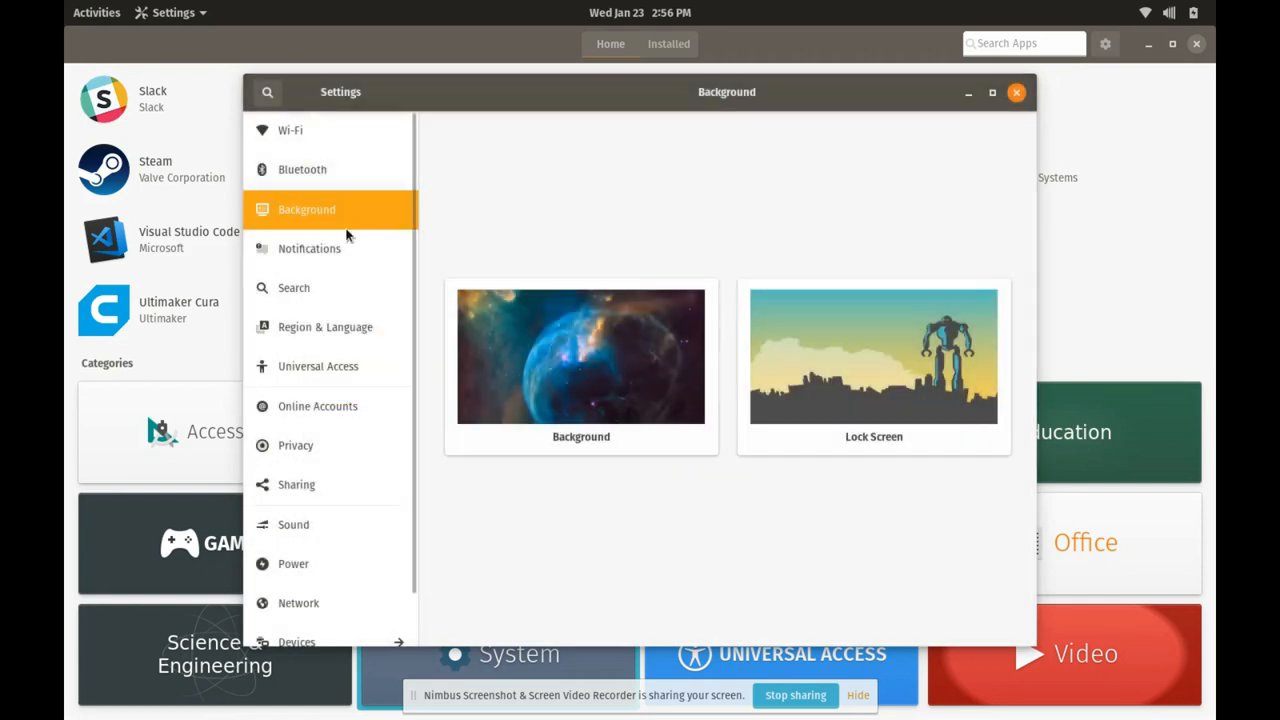
- Scroll through the Notifications page's app list, then close GNOME Settings
click(309, 248)
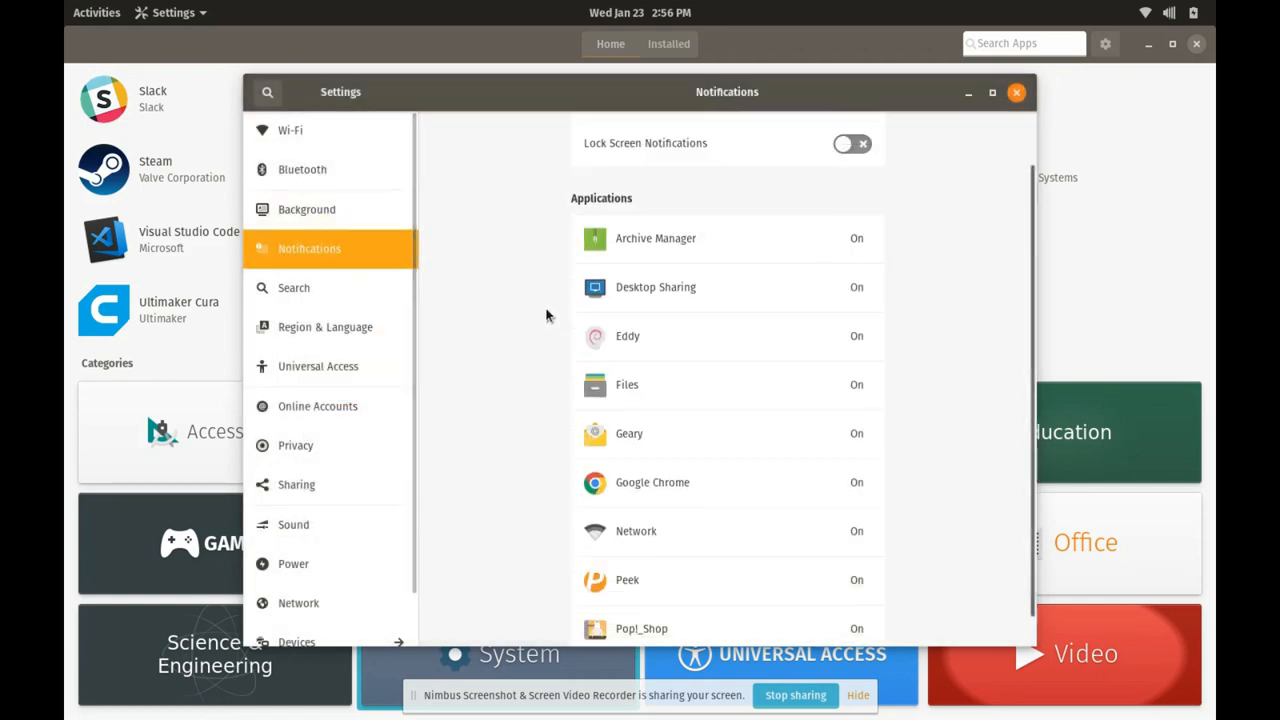
scroll(up, 3)
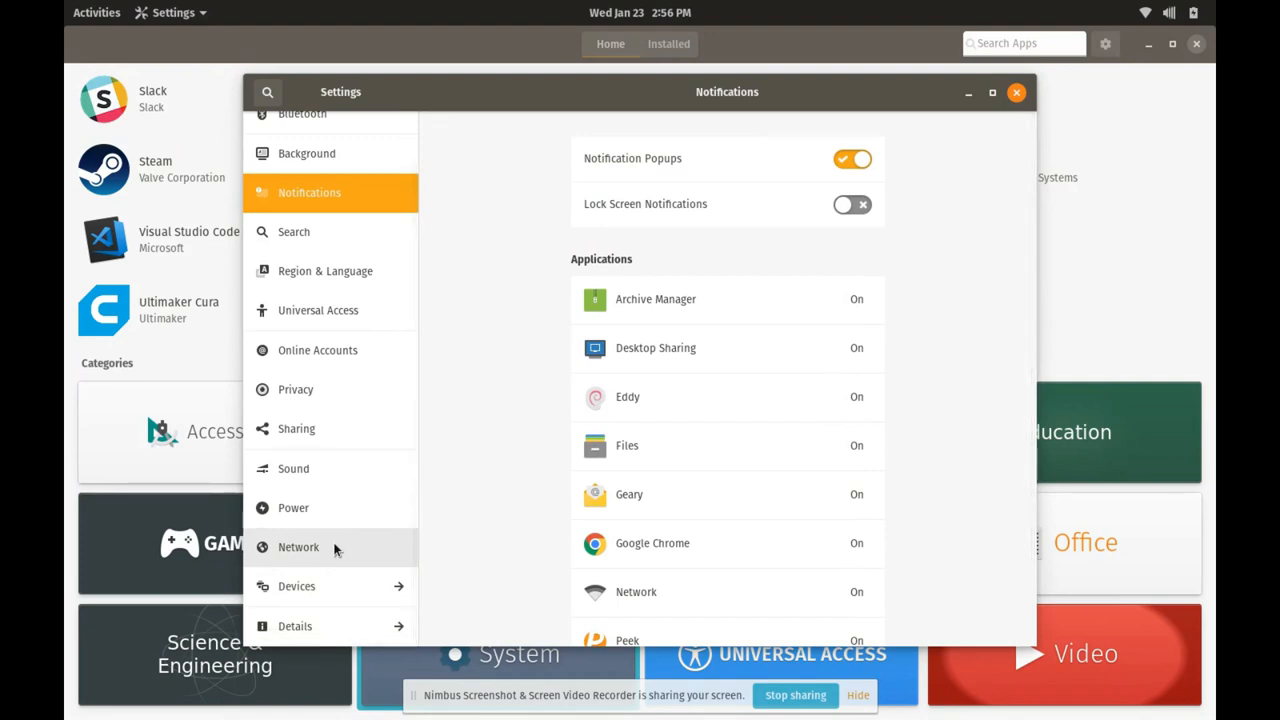
scroll(up, 3)
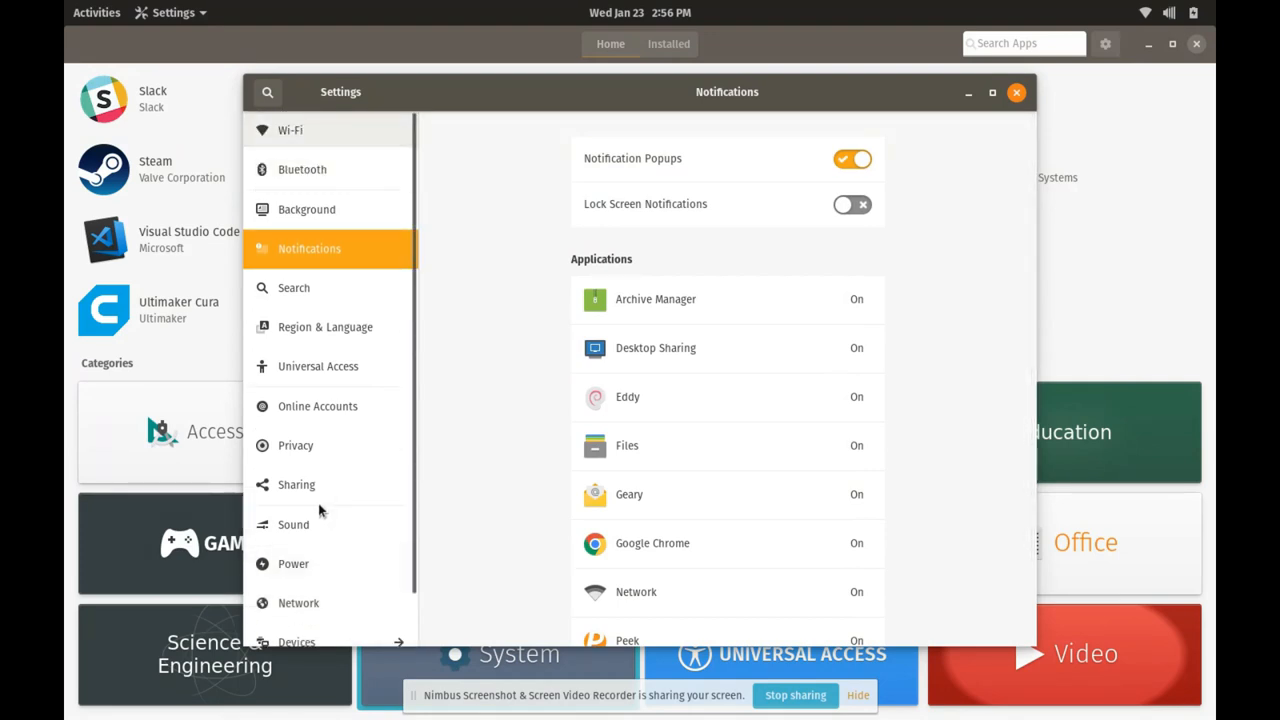
mouse_move(400, 153)
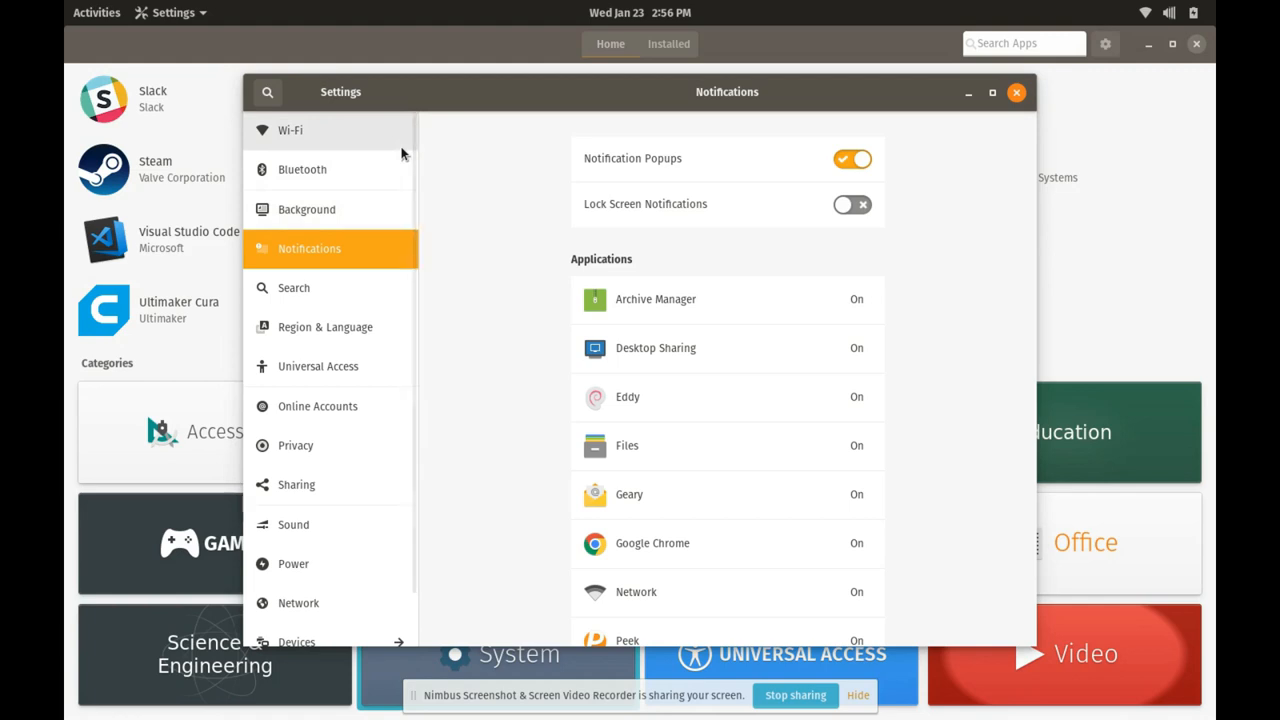
mouse_move(349, 263)
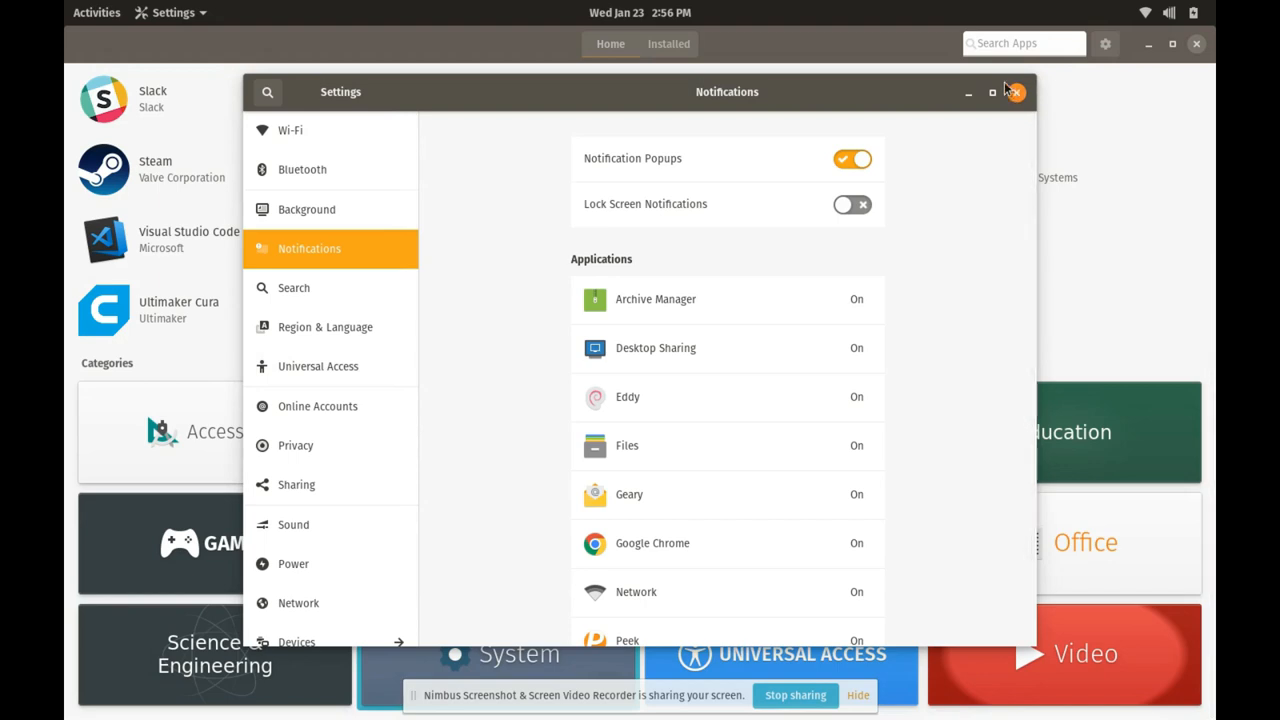
click(1015, 91)
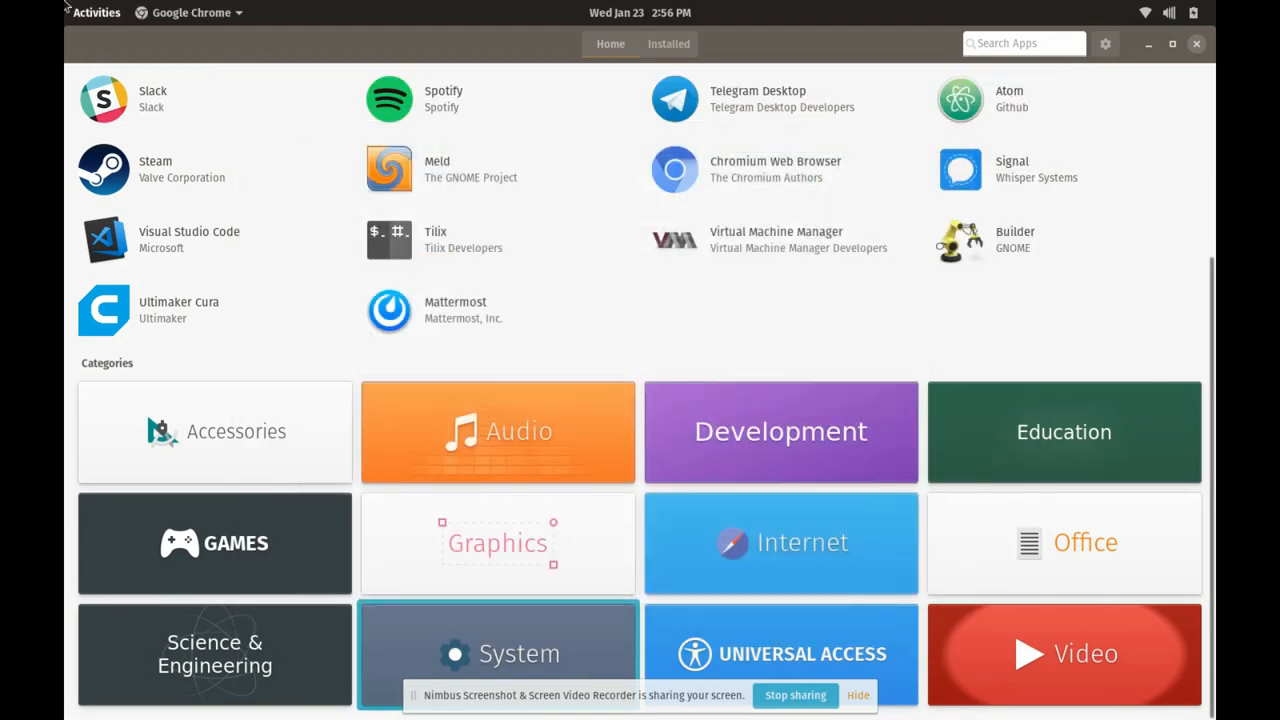
- Switch to GigaNotes, read the 'OMG! I Switched to Linux' note, then open the overview
click(93, 12)
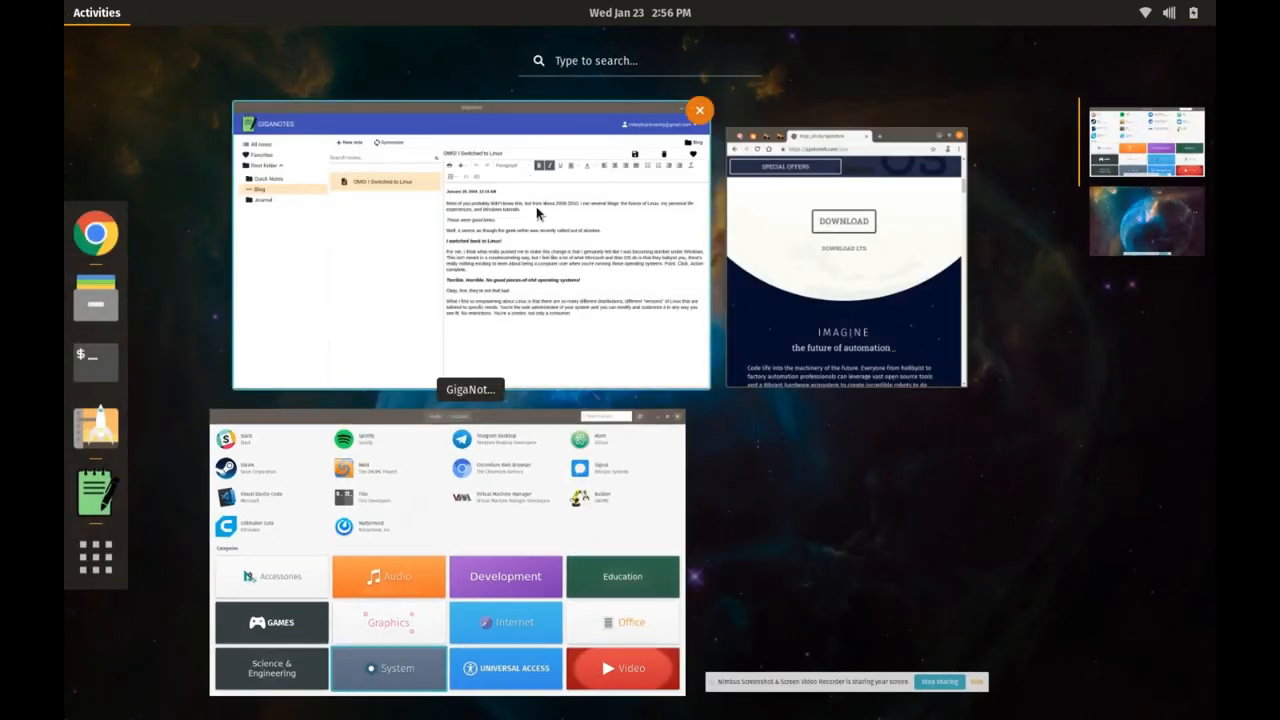
click(470, 250)
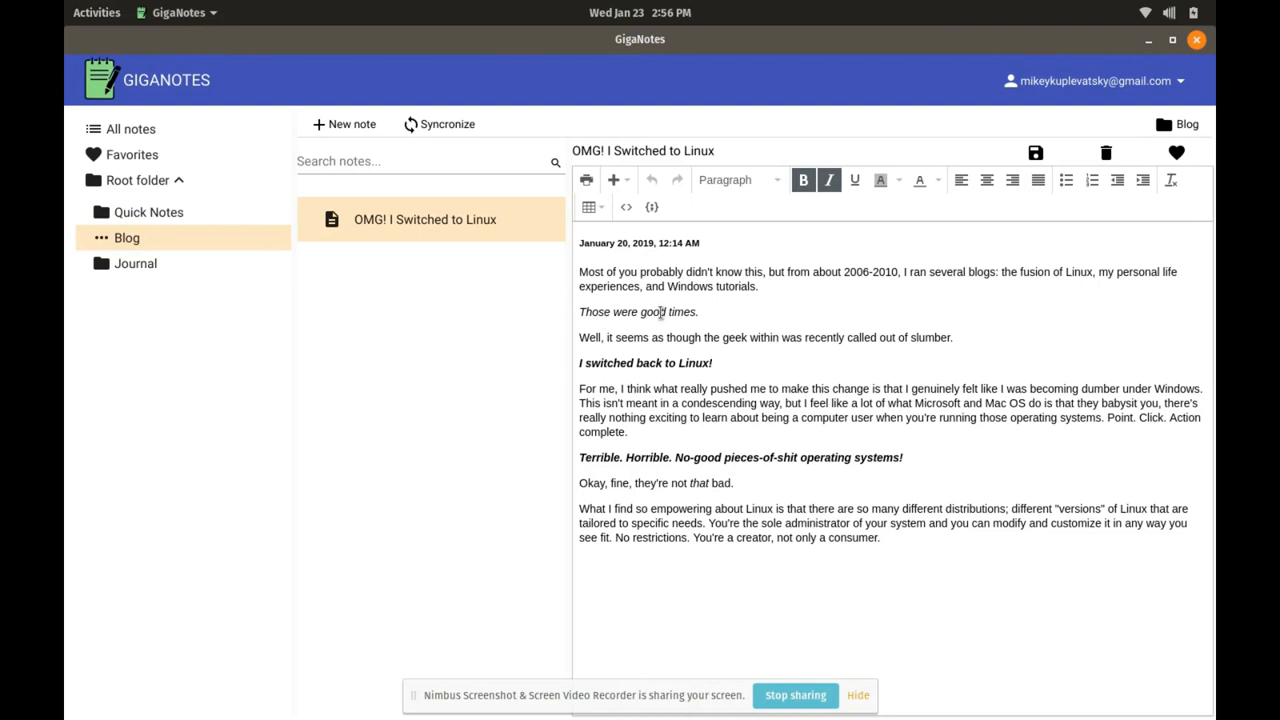
click(803, 180)
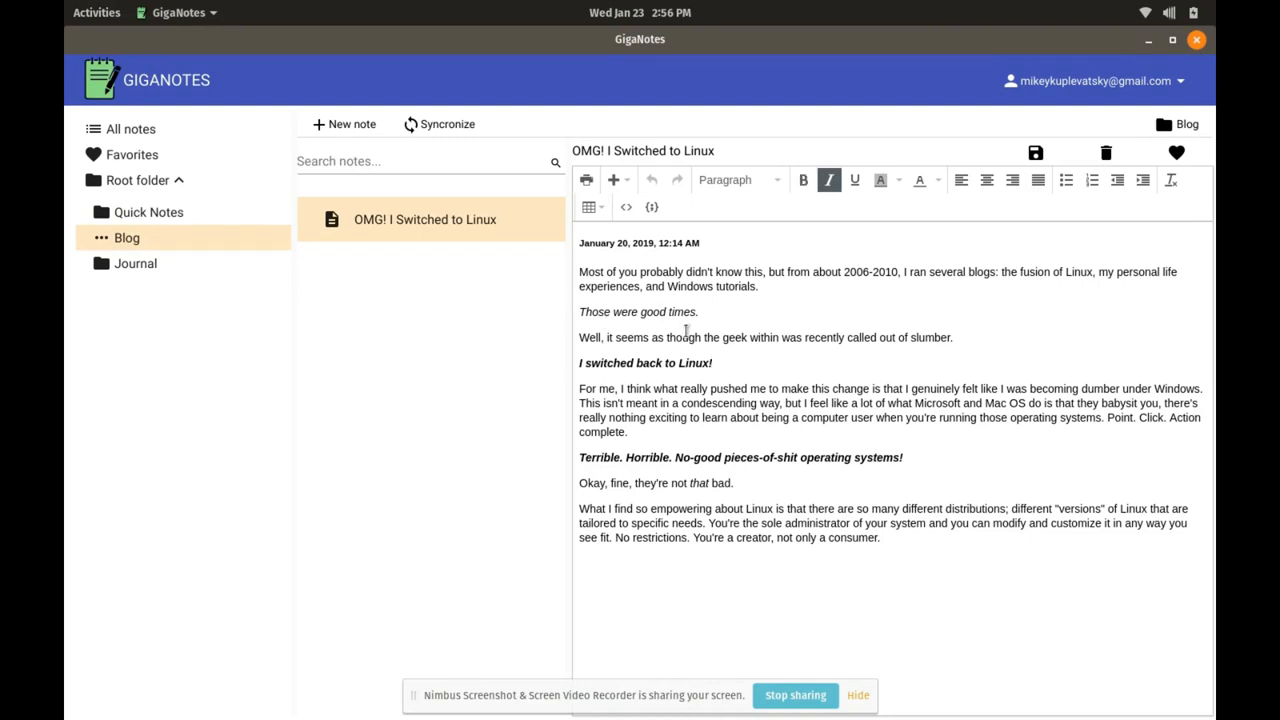
mouse_move(65, 222)
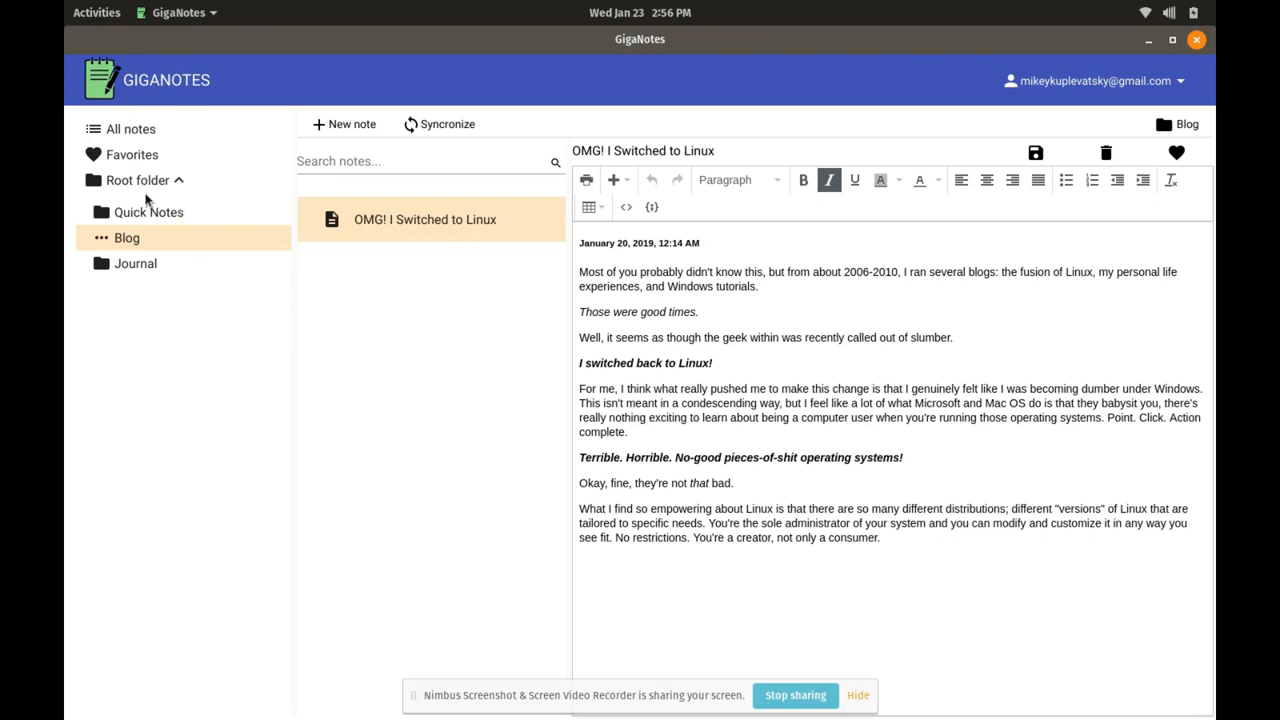
mouse_move(789, 371)
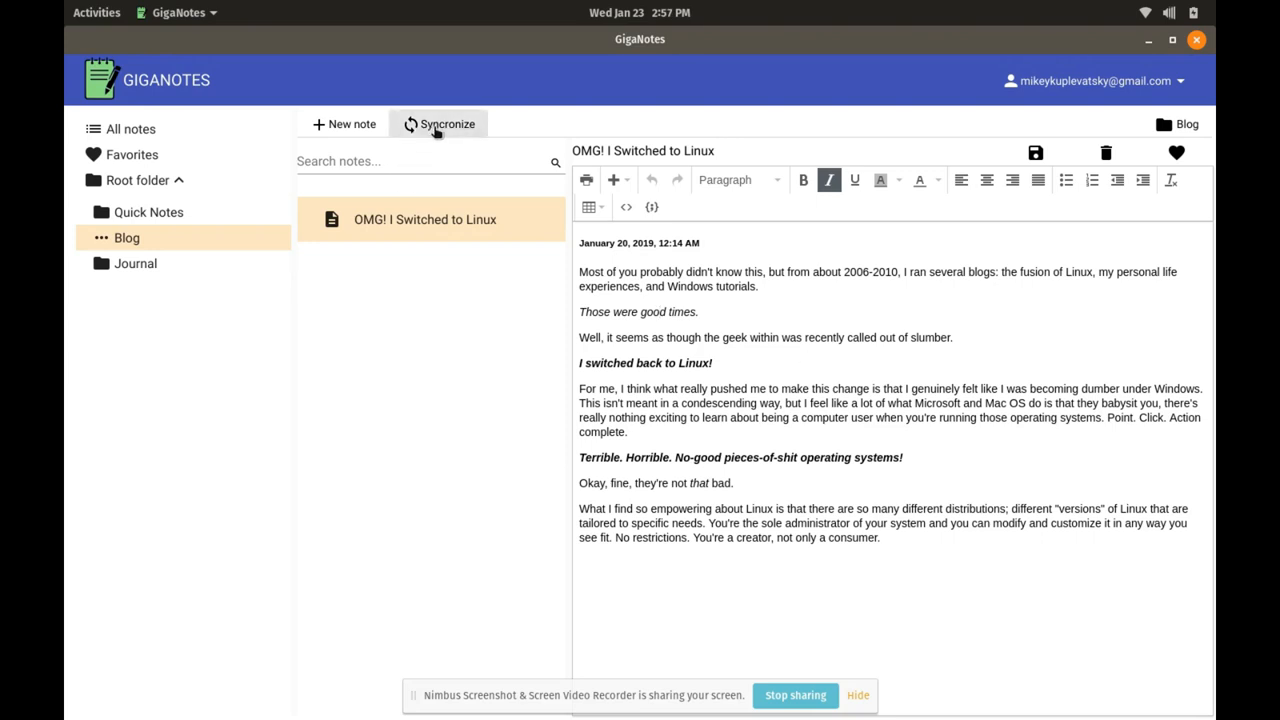
mouse_move(480, 161)
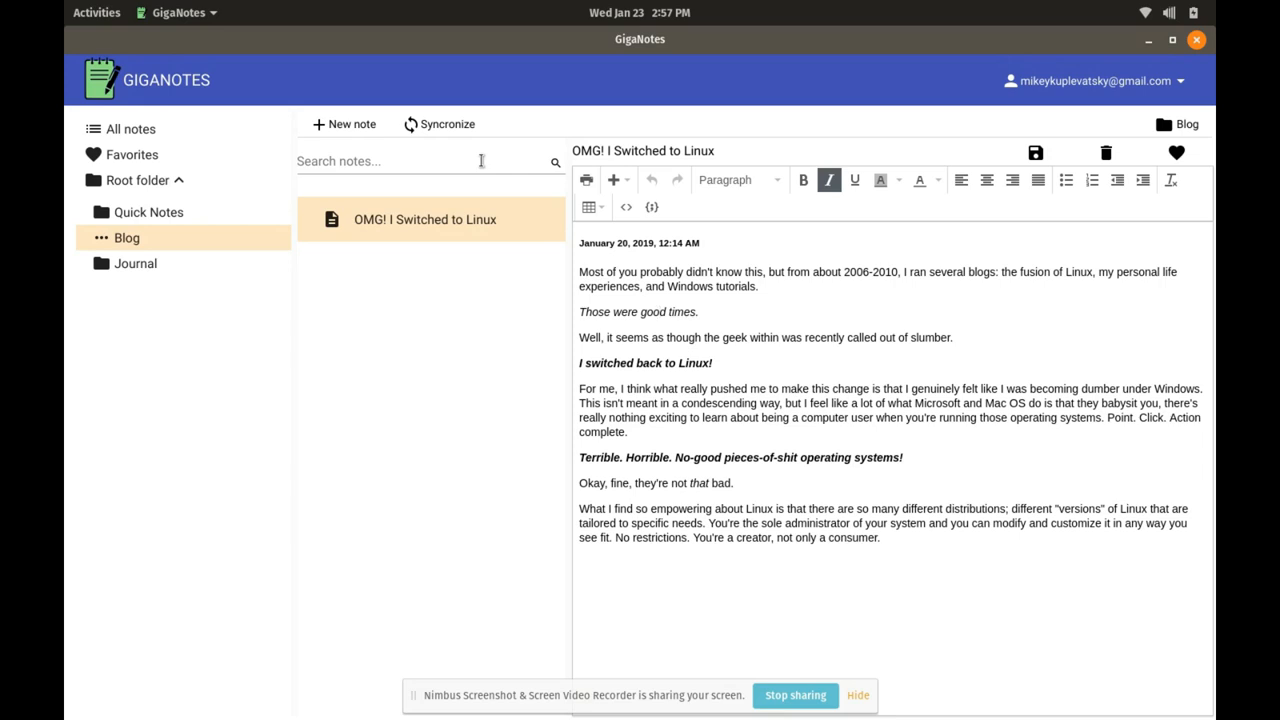
mouse_move(498, 161)
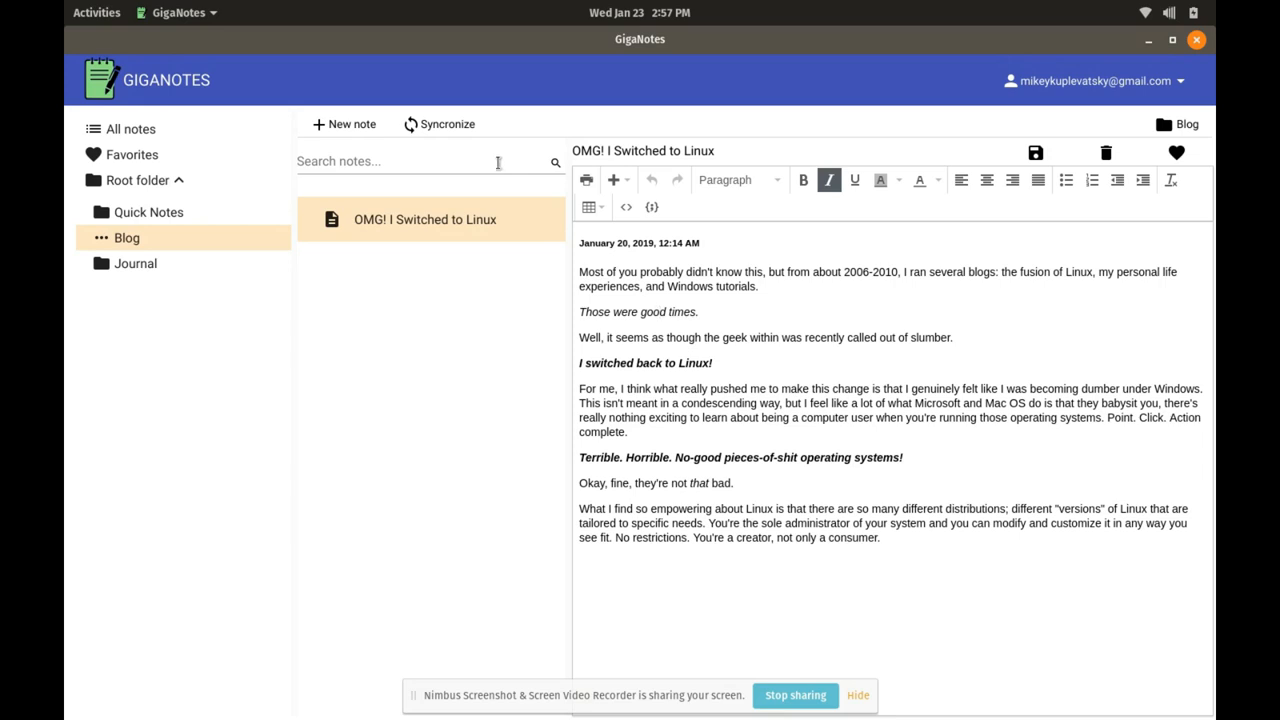
mouse_move(183, 96)
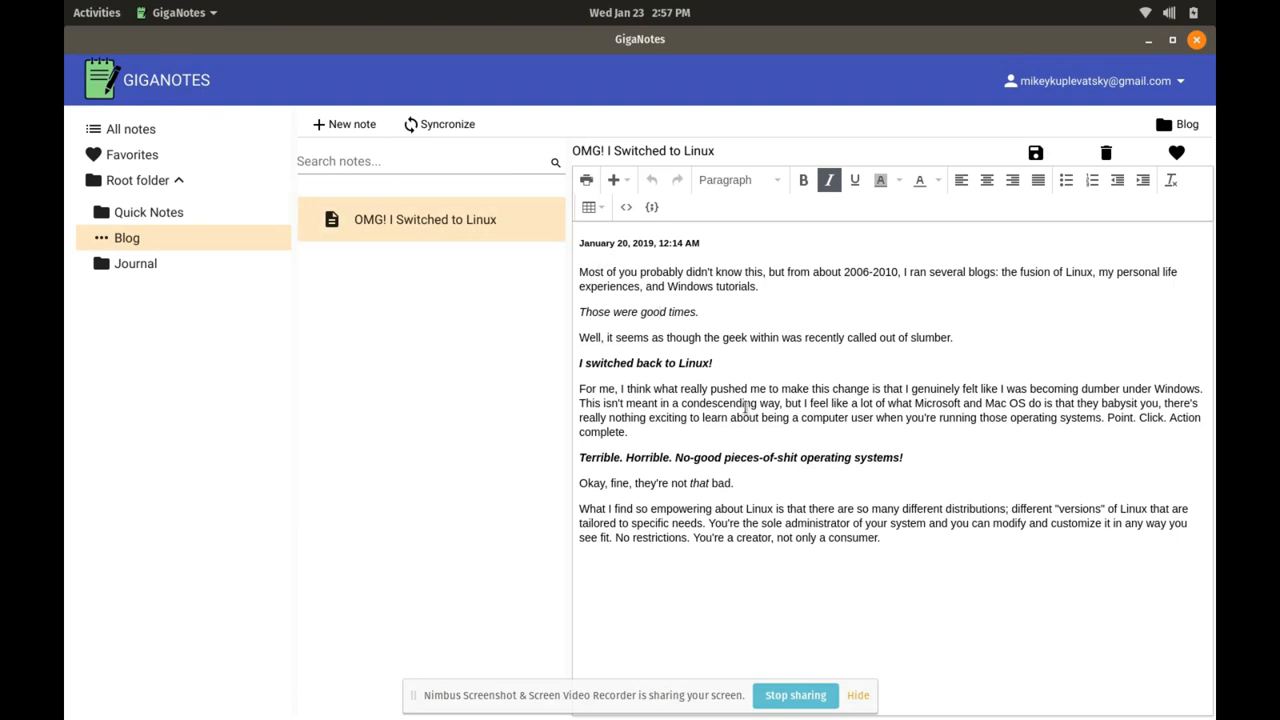
click(803, 180)
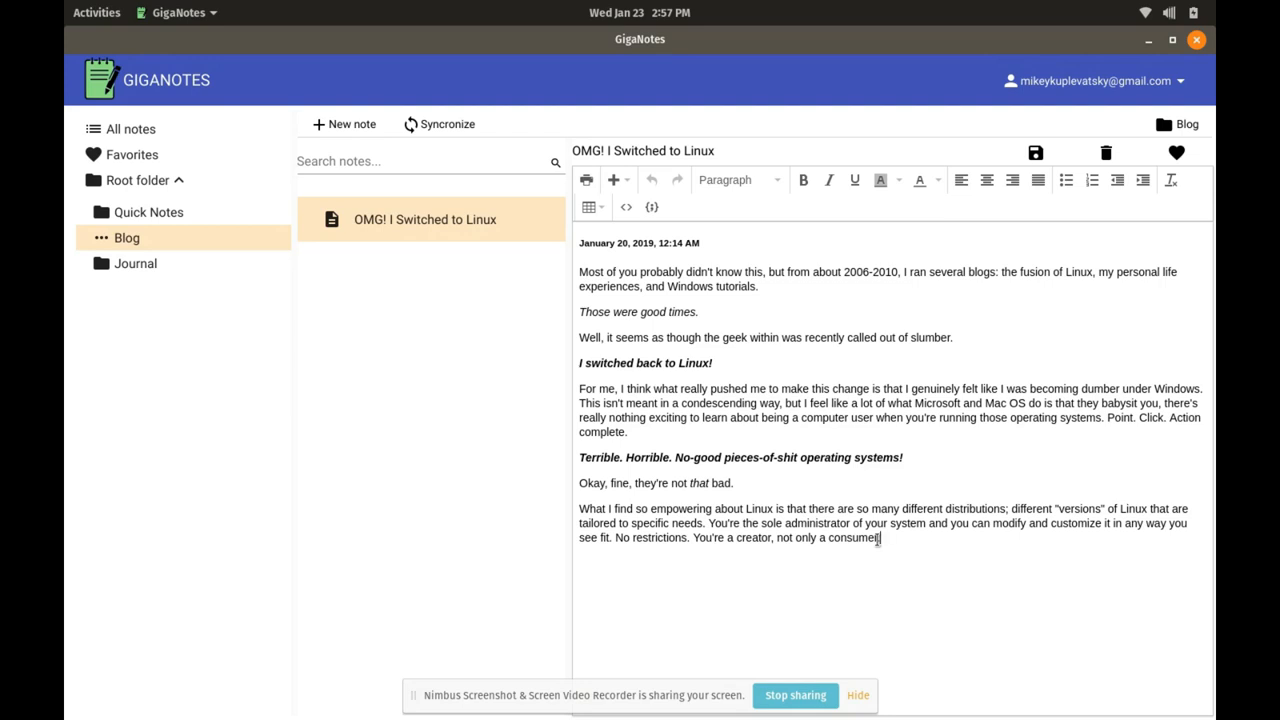
mouse_move(562, 267)
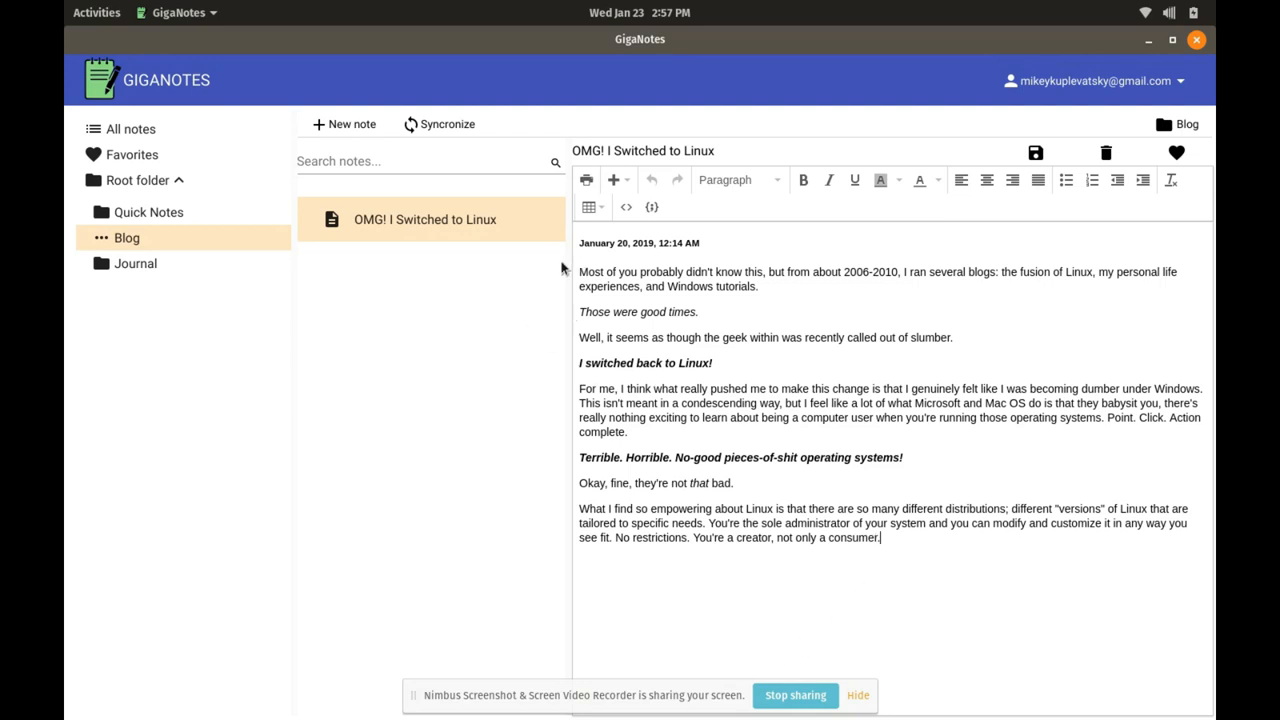
mouse_move(856, 293)
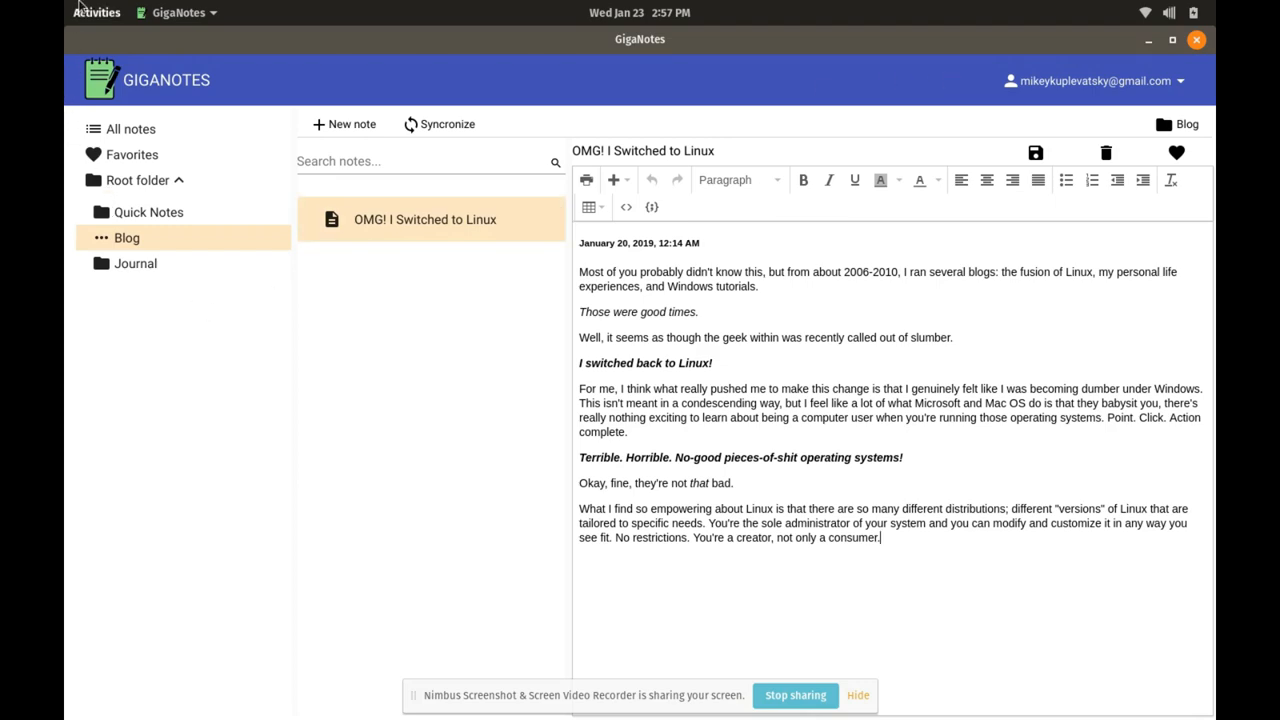
click(96, 12)
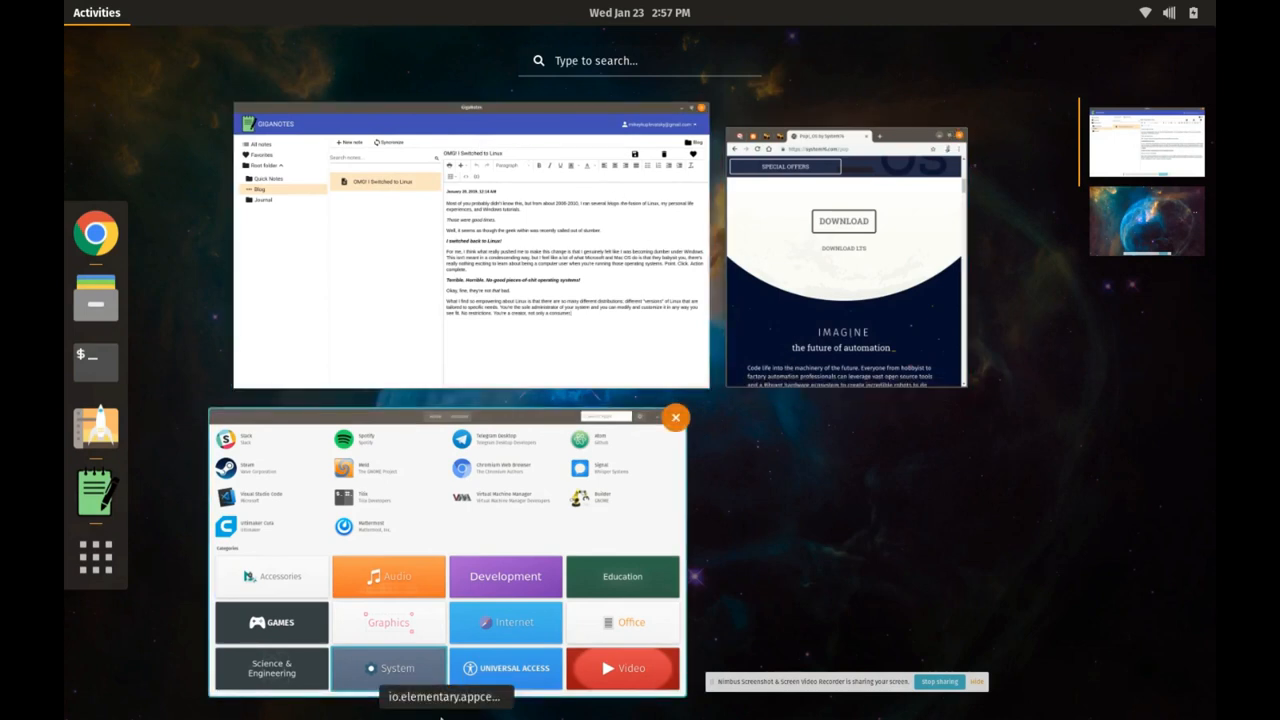
mouse_move(135, 619)
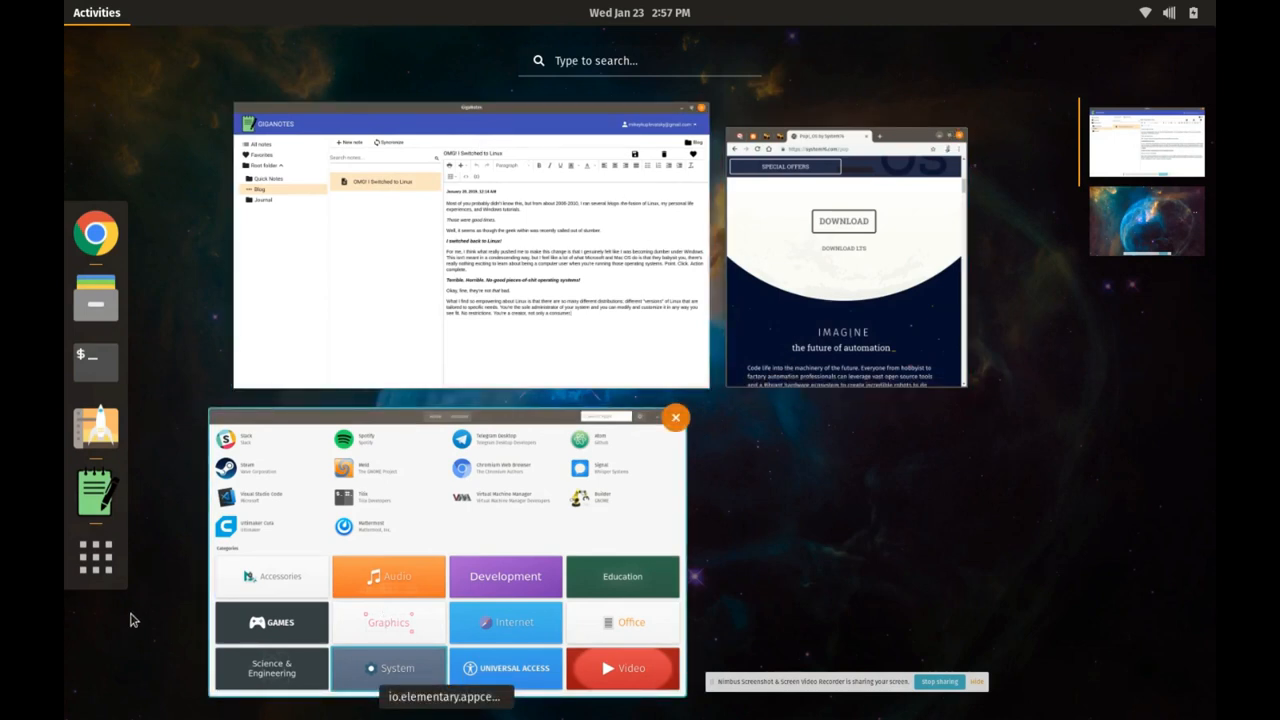
mouse_move(95, 361)
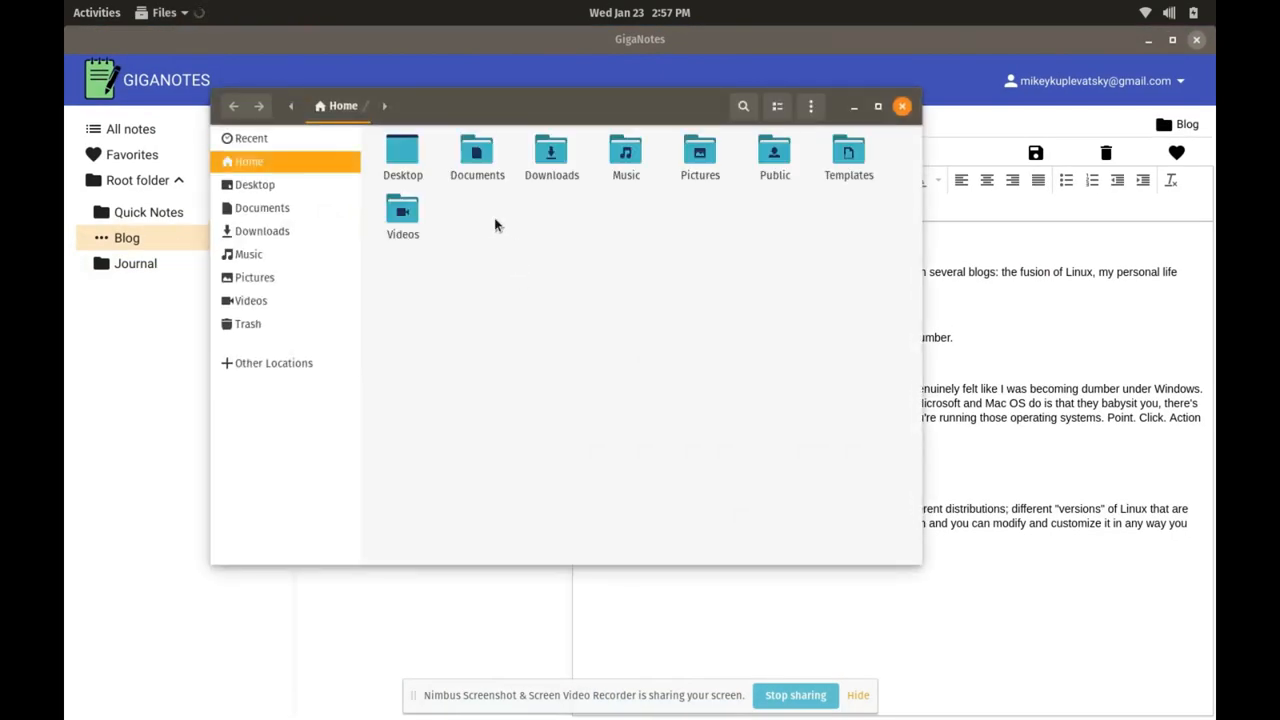
mouse_move(565, 116)
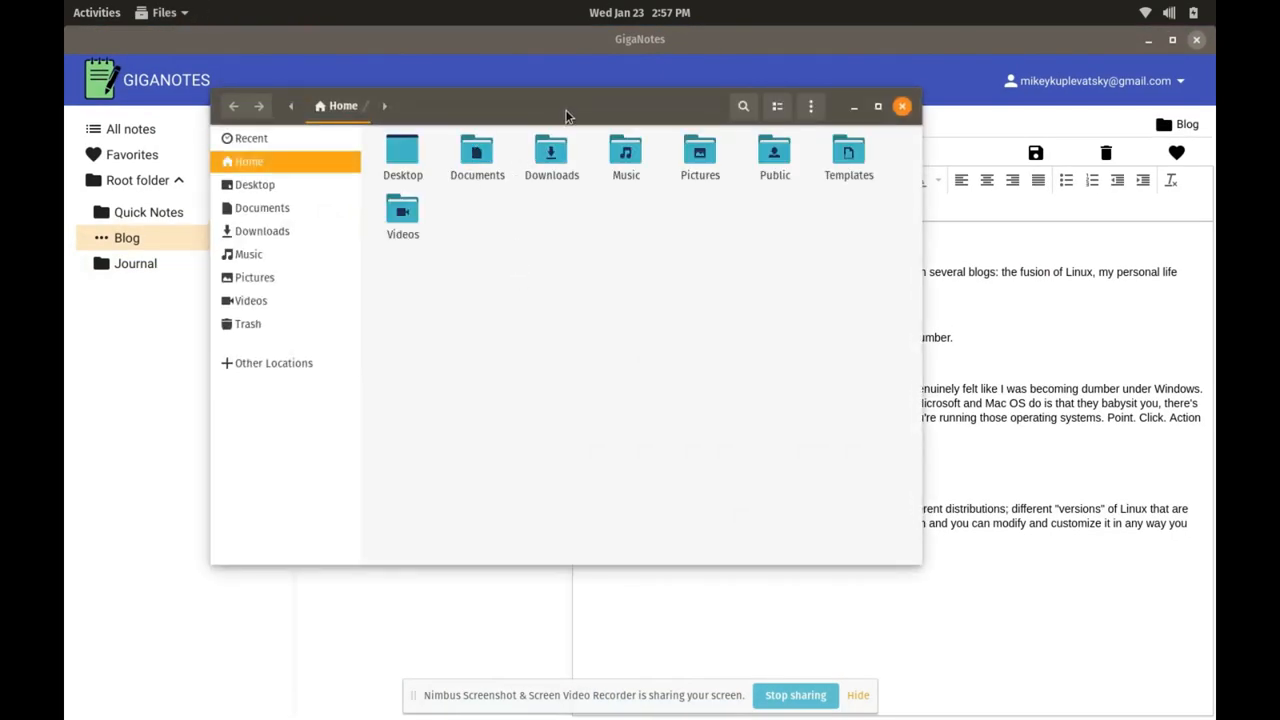
- Maximise Files, show the Home folder as a detailed list, then close it
click(877, 106)
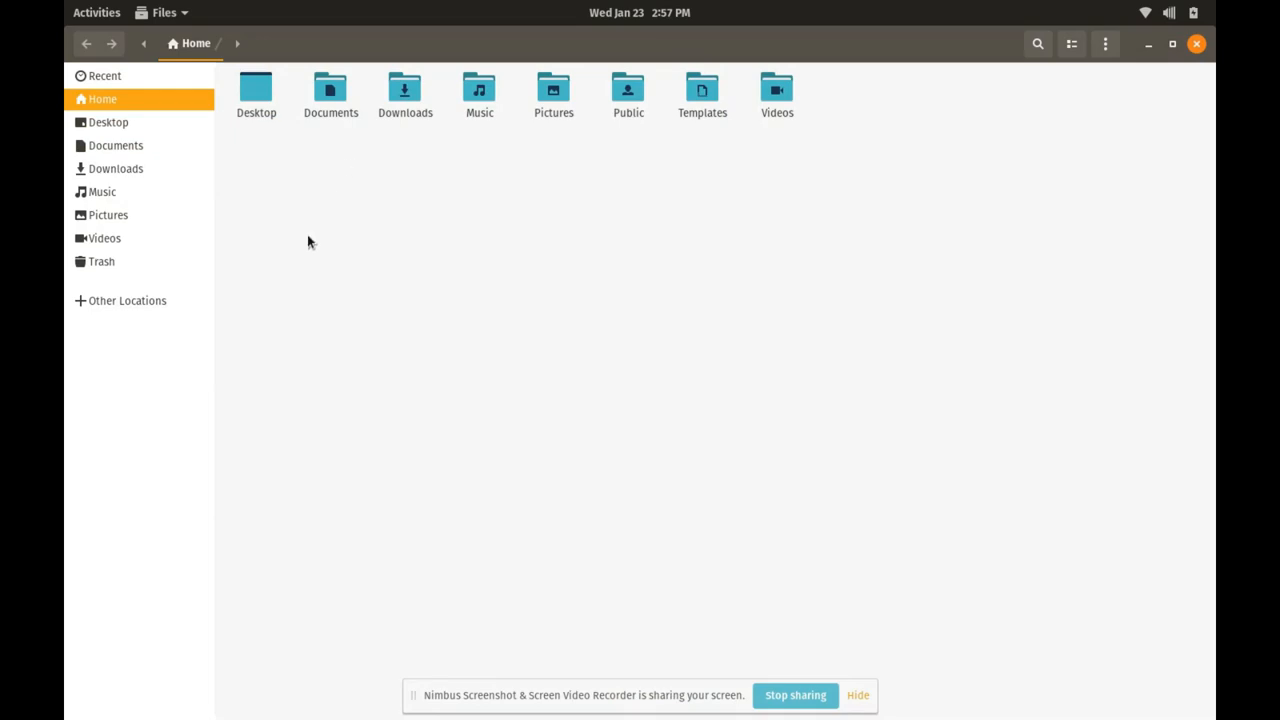
mouse_move(328, 315)
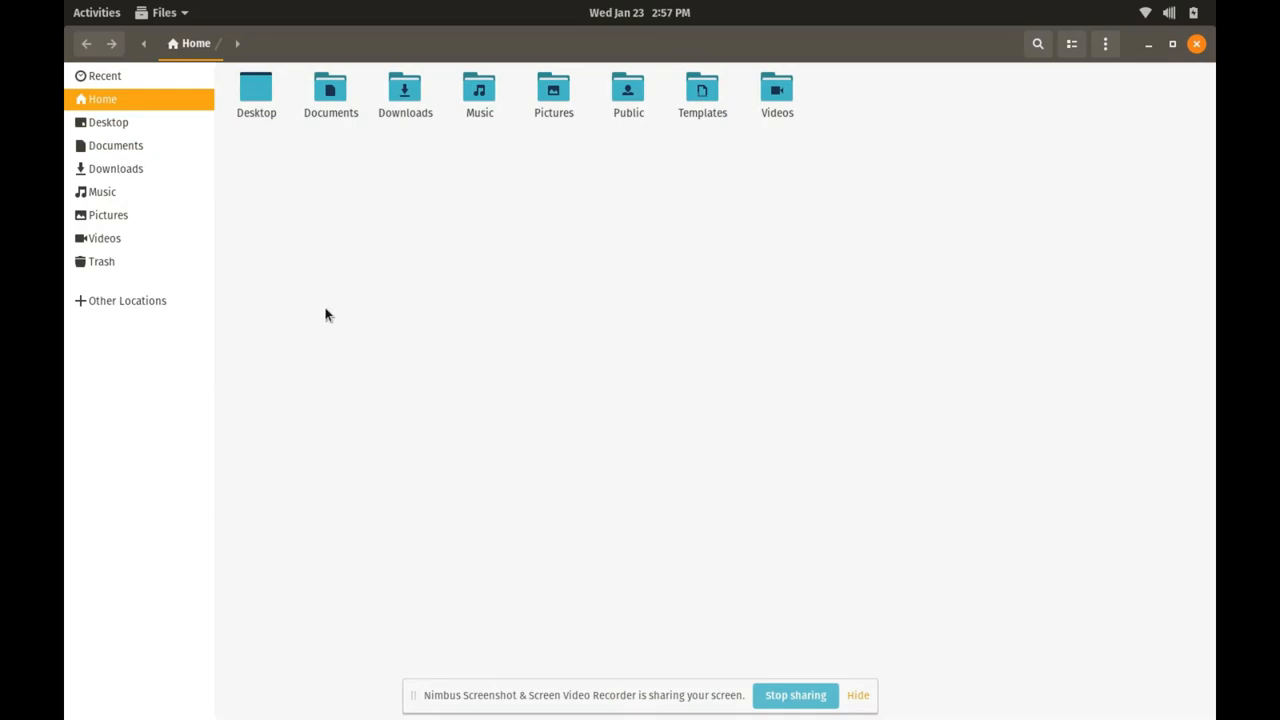
mouse_move(331, 325)
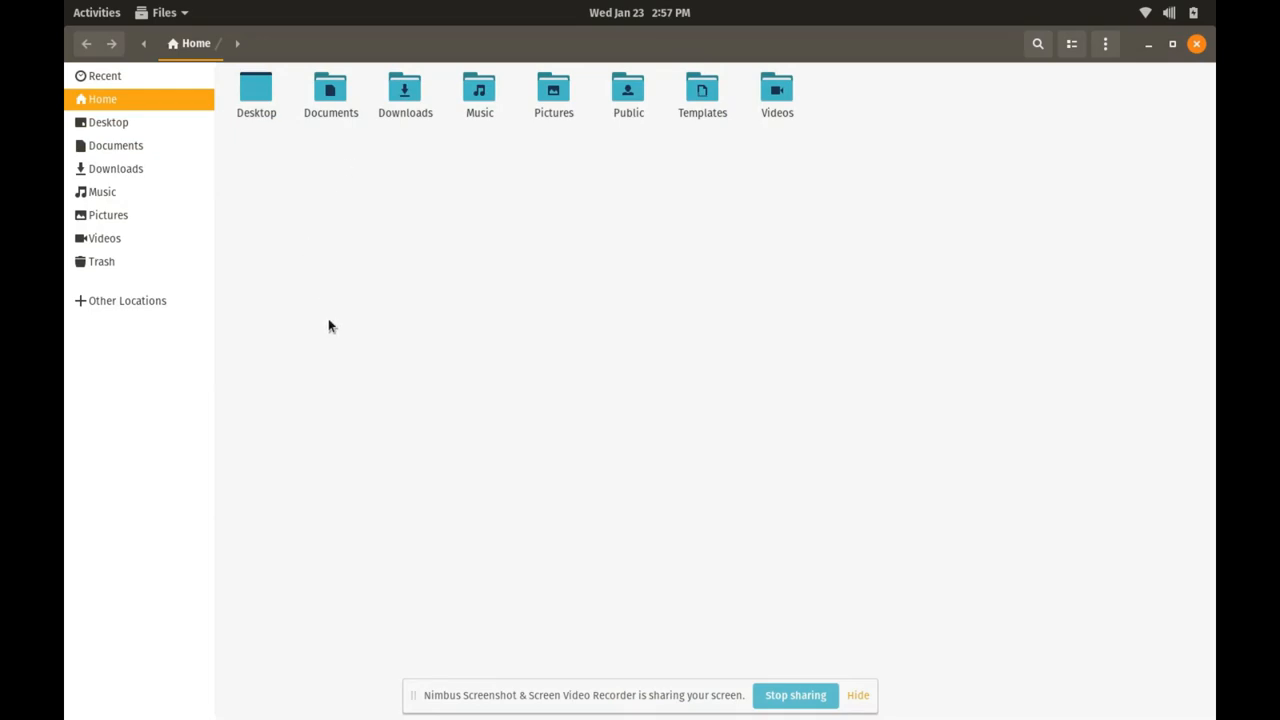
mouse_move(350, 349)
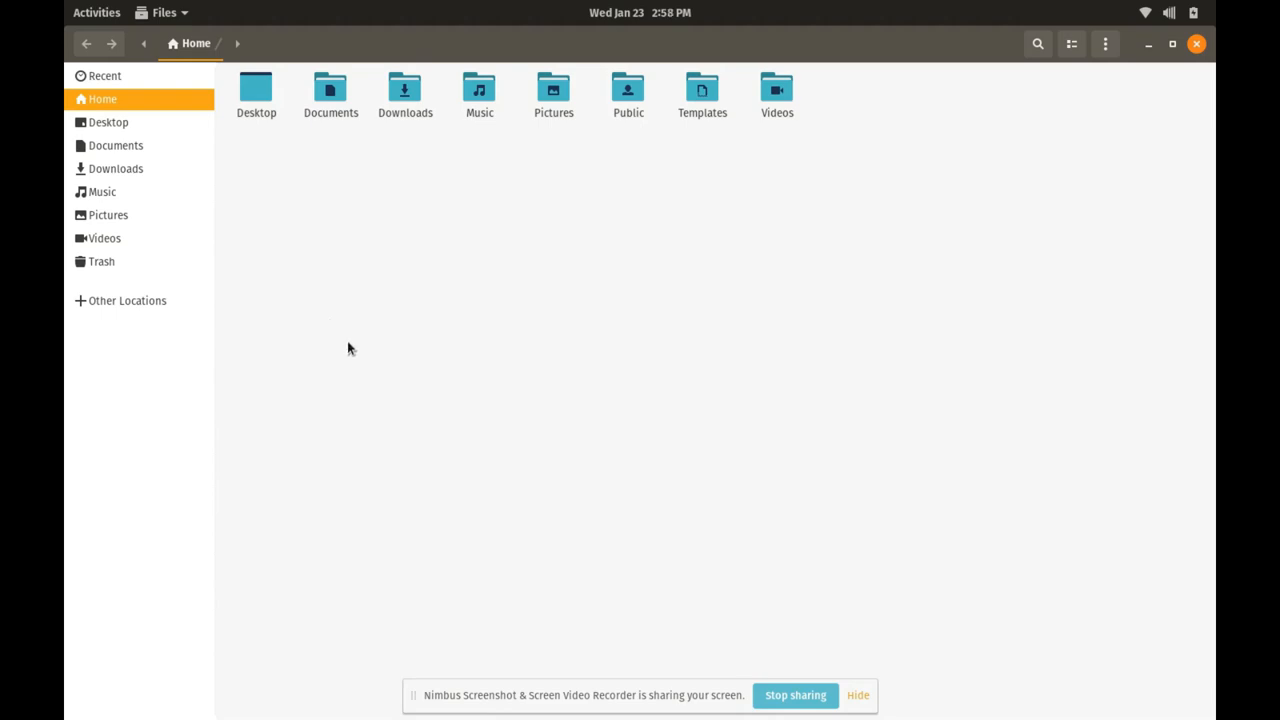
mouse_move(290, 255)
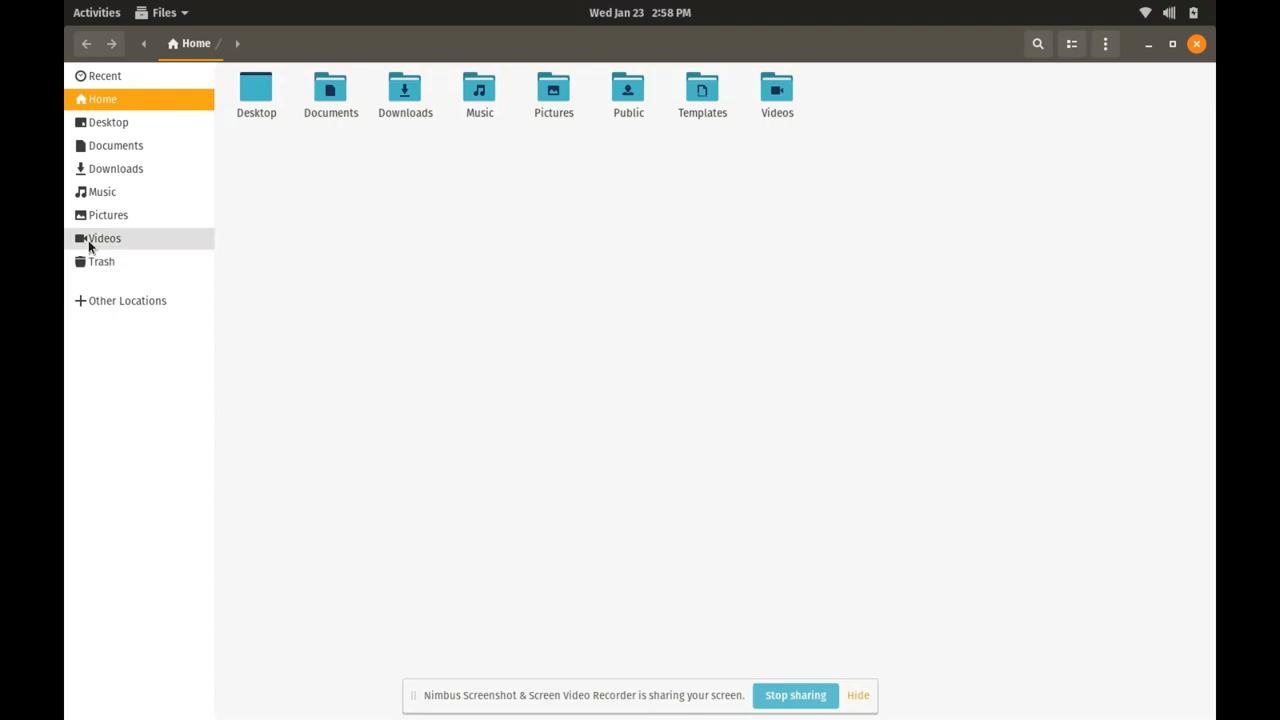
mouse_move(108, 215)
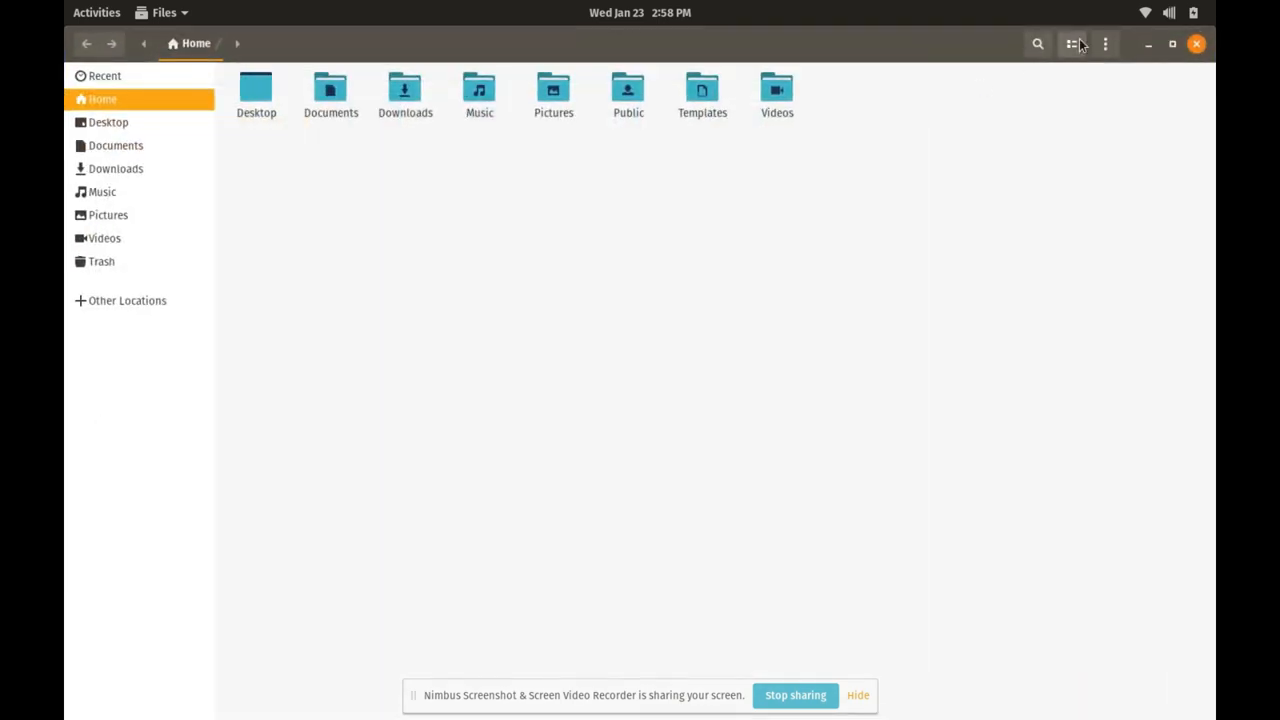
click(1071, 43)
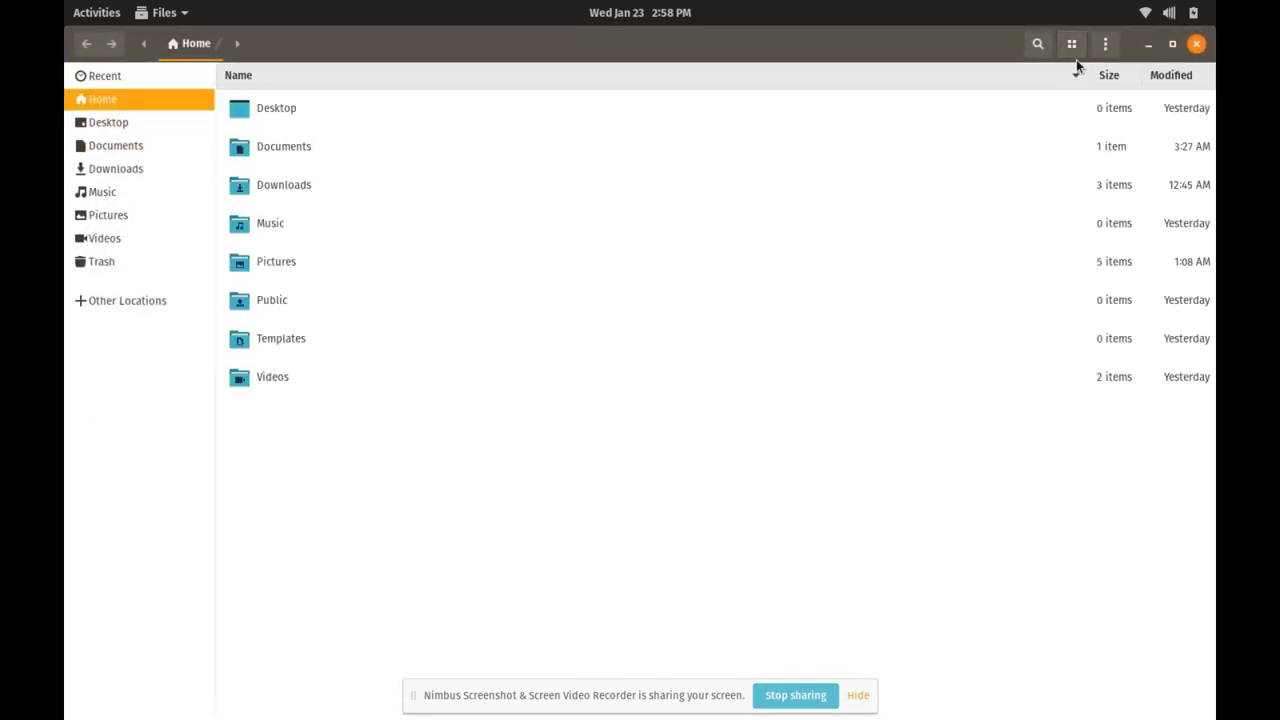
click(1071, 43)
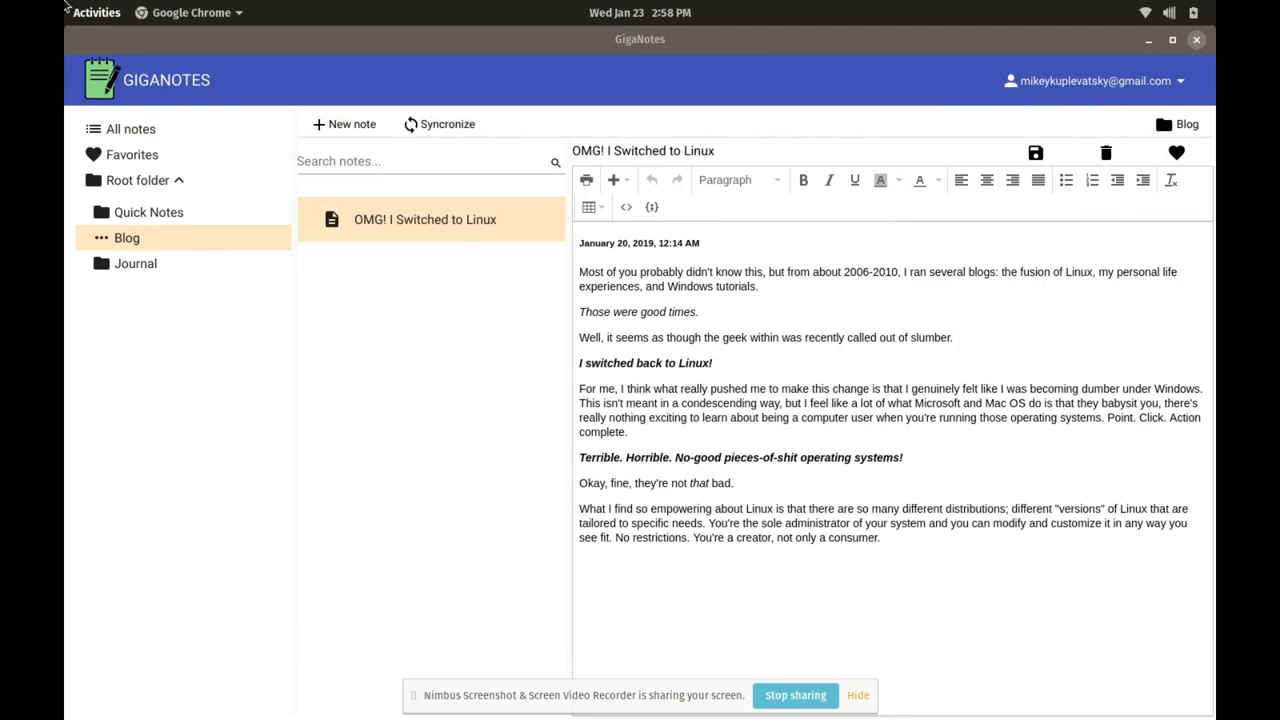
- Launch Text Editor from an overview search for 'text' and maximize its window
click(96, 12)
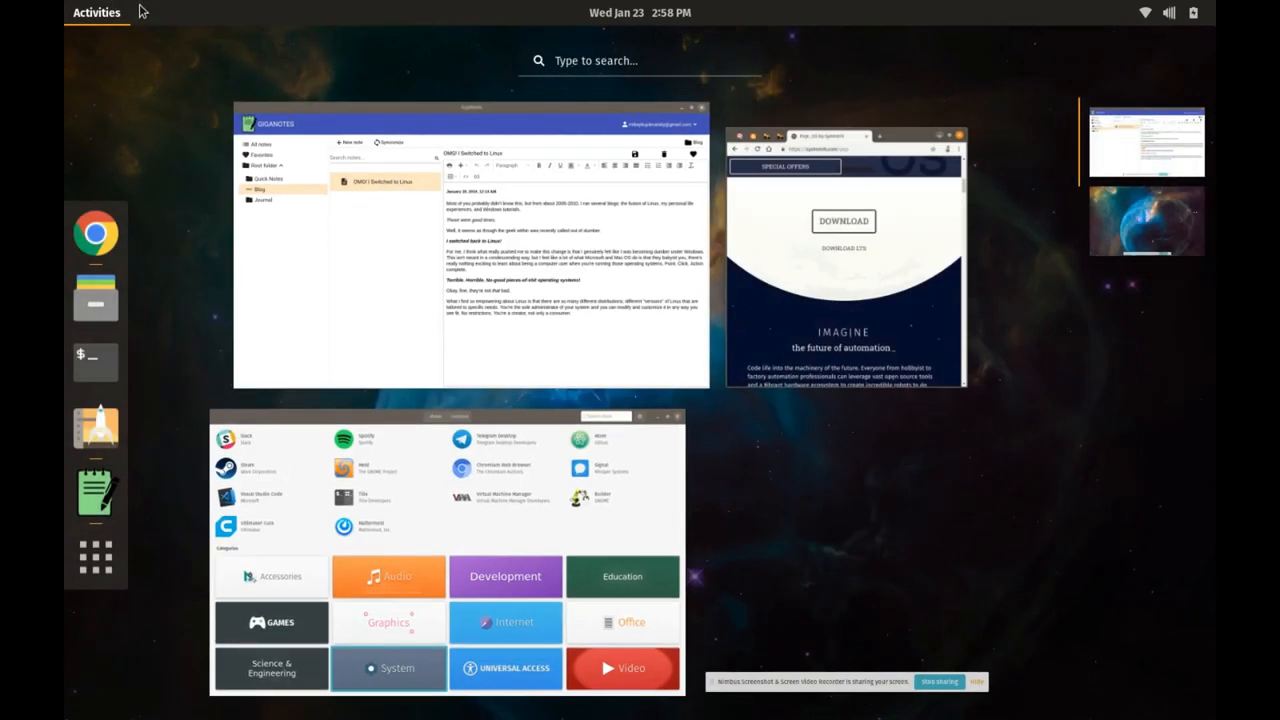
text(t)
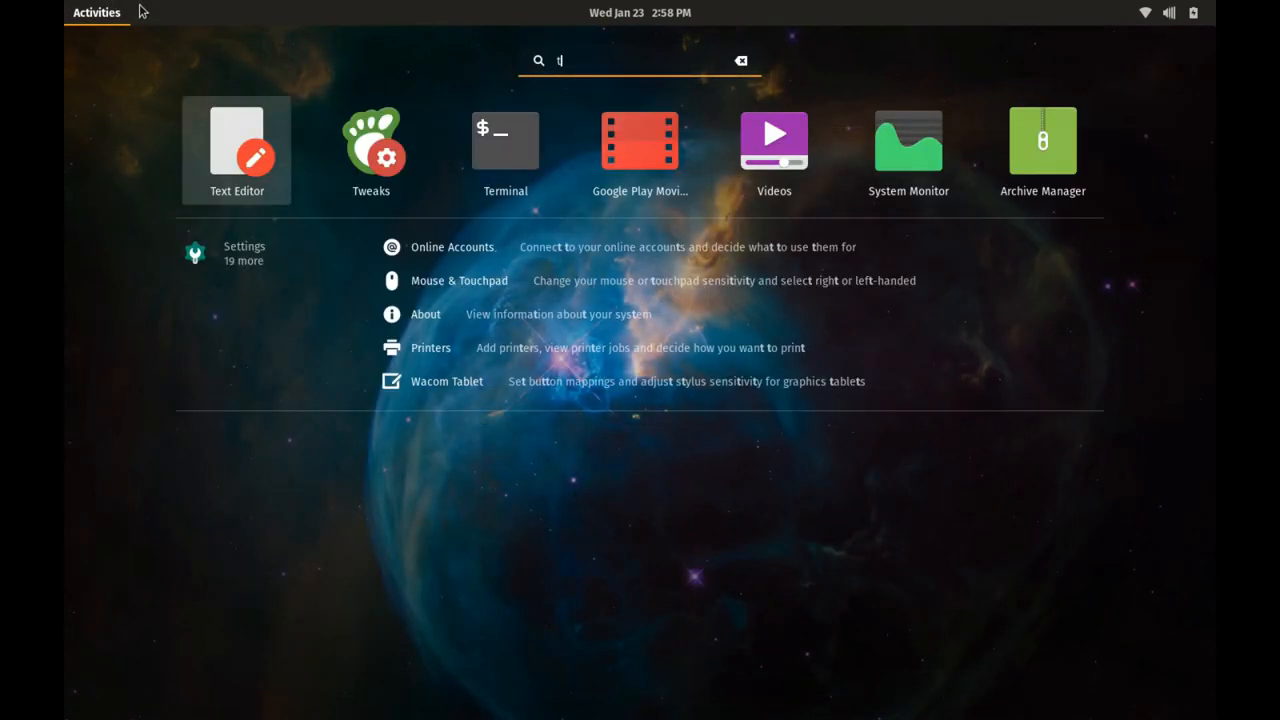
text(ext)
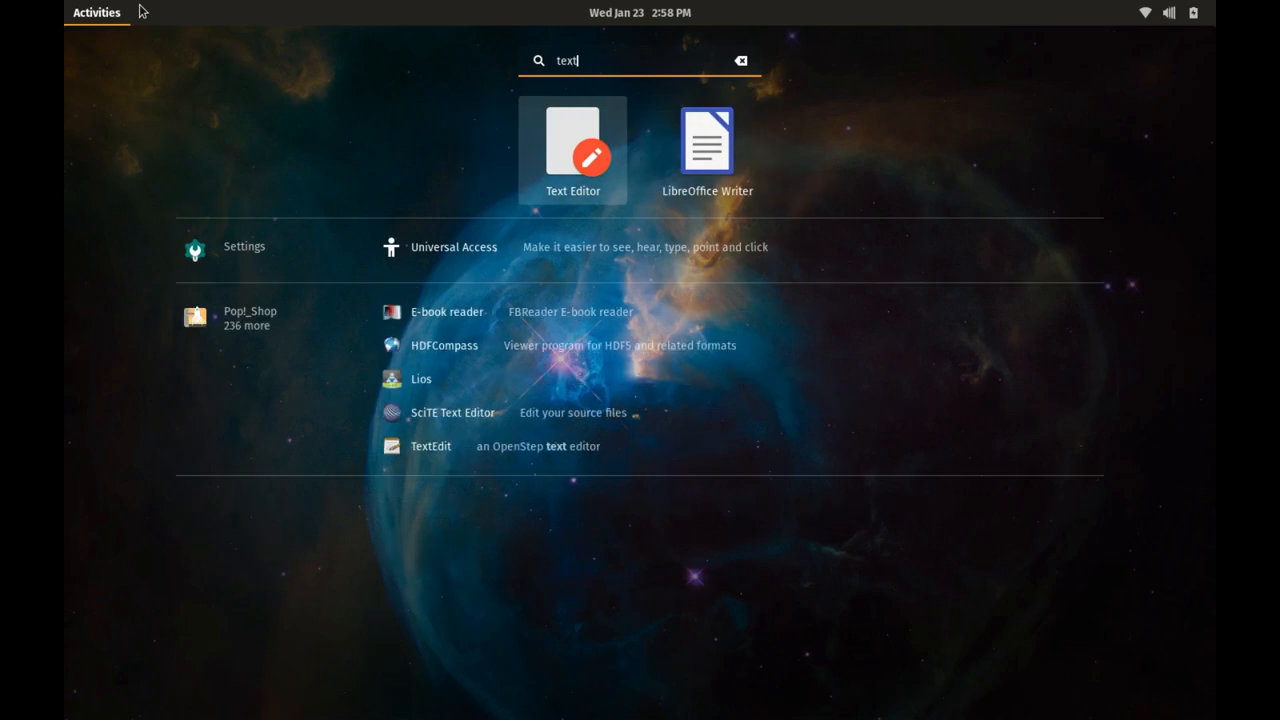
click(572, 150)
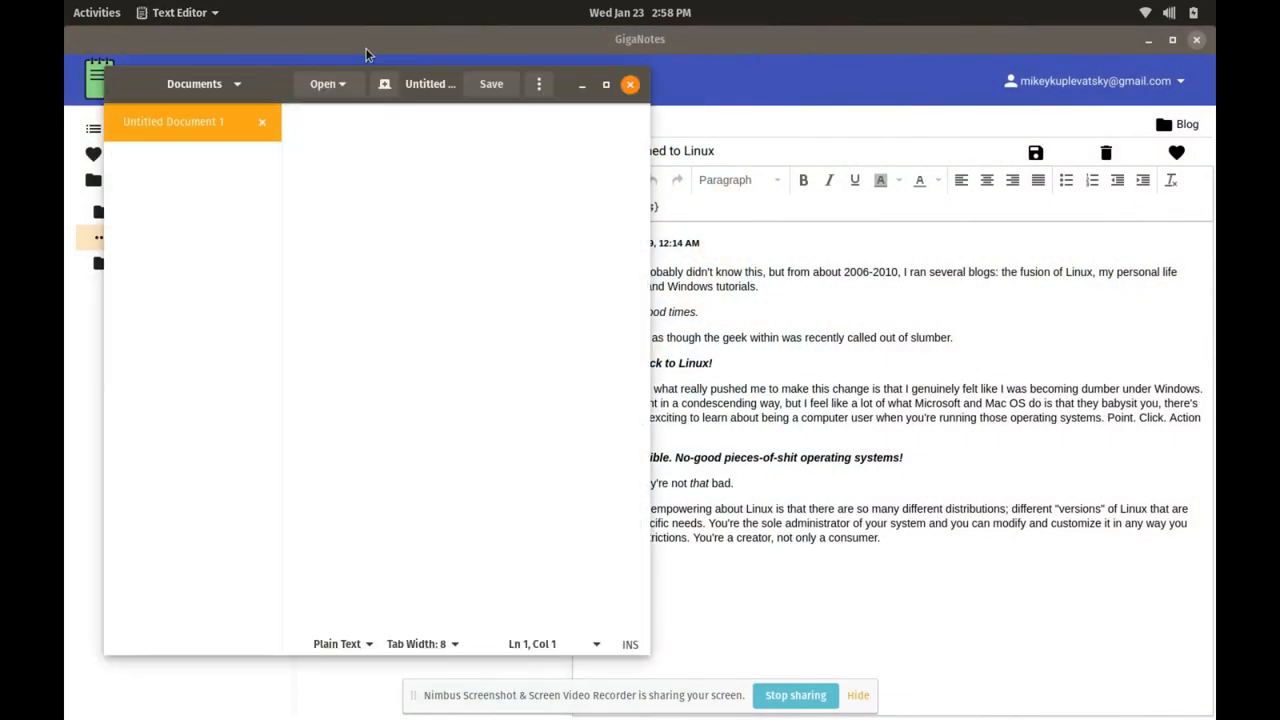
mouse_move(598, 98)
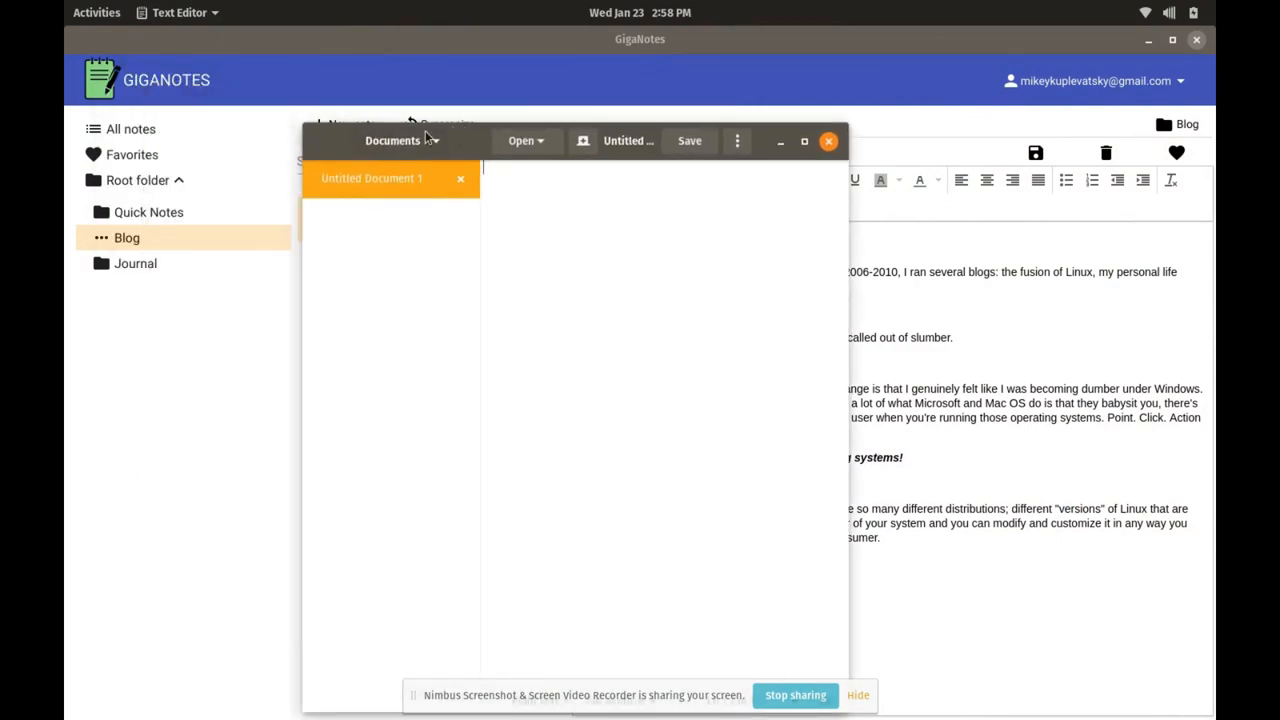
mouse_move(476, 166)
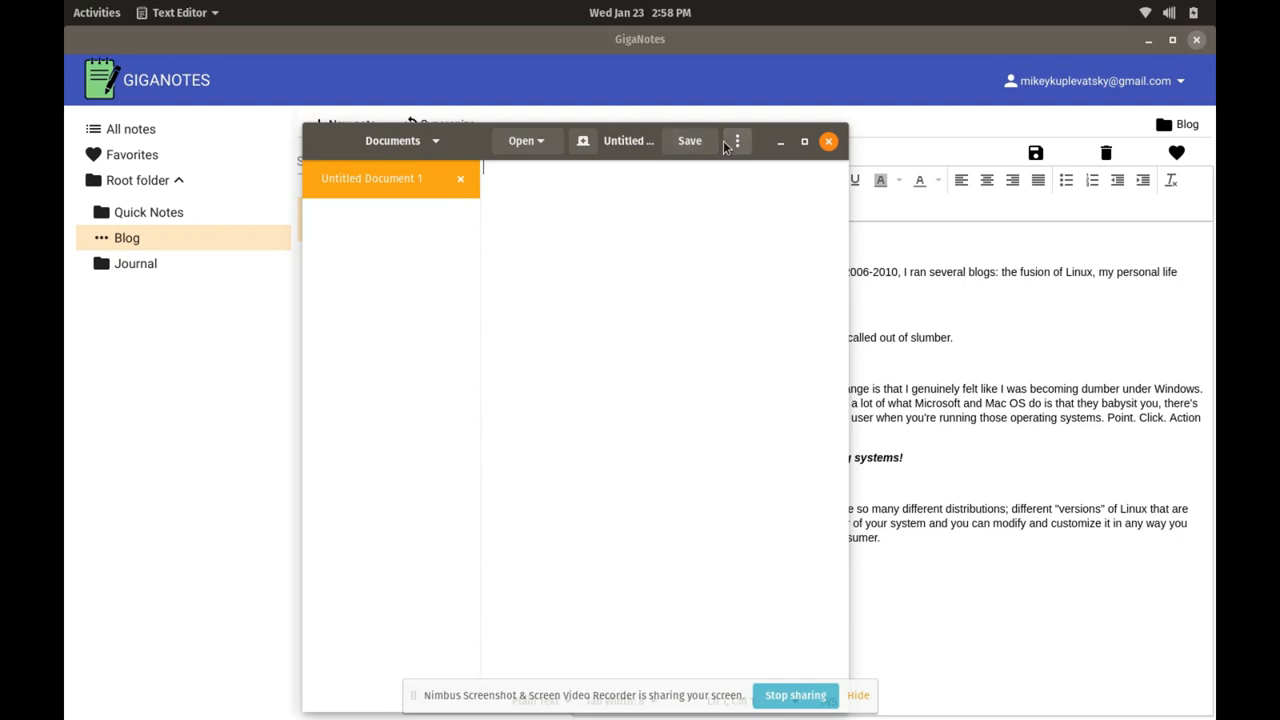
mouse_move(748, 673)
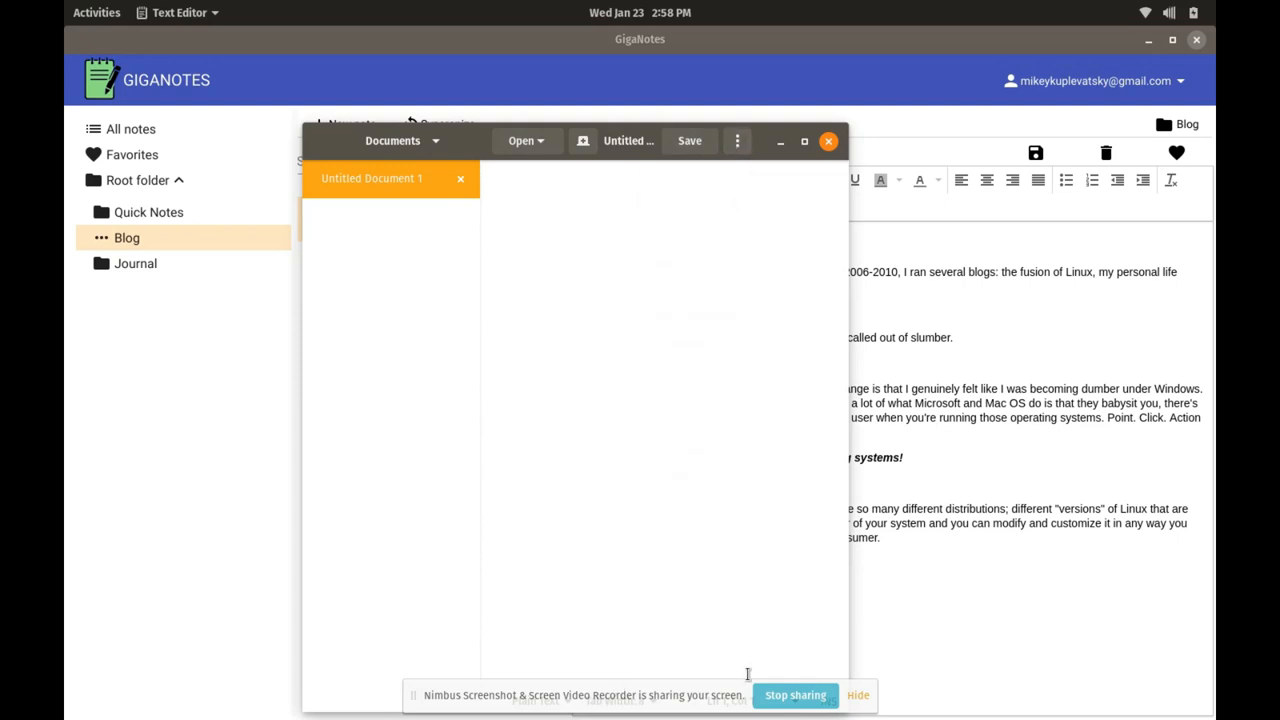
click(804, 140)
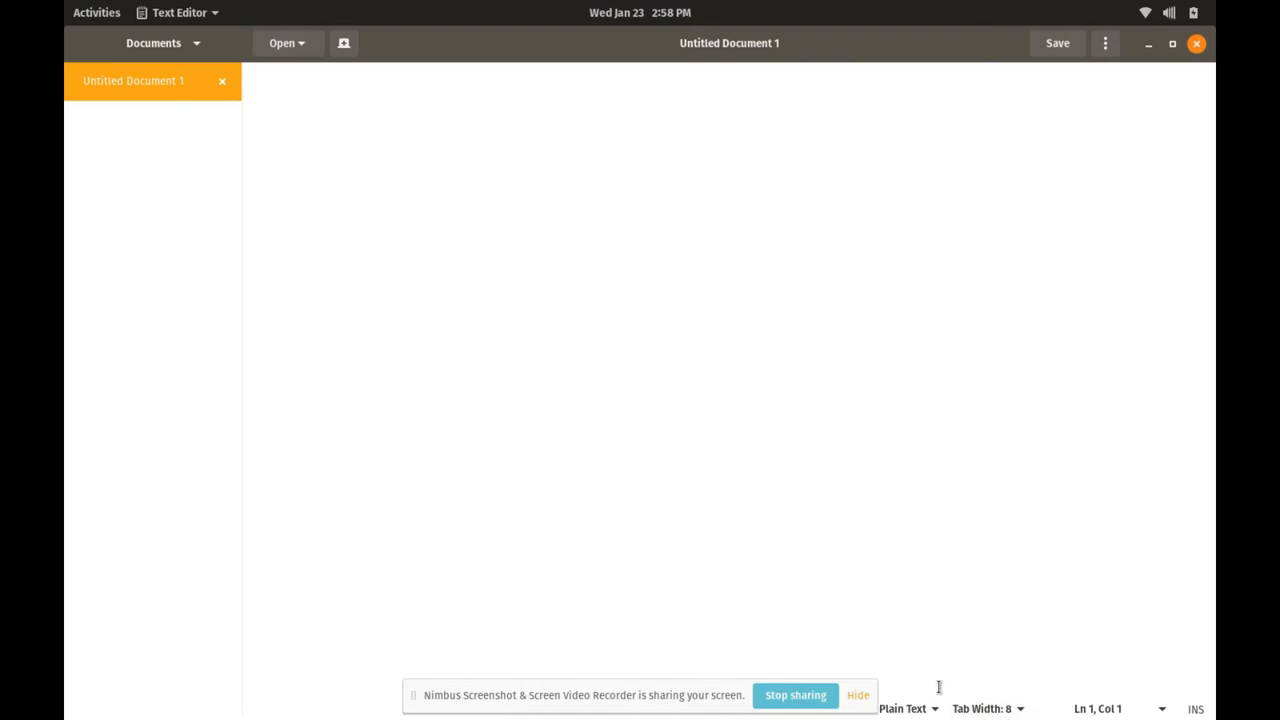
- Switch to Markdown, type '**This** is an exellent *tool*', then close without saving
text(ms)
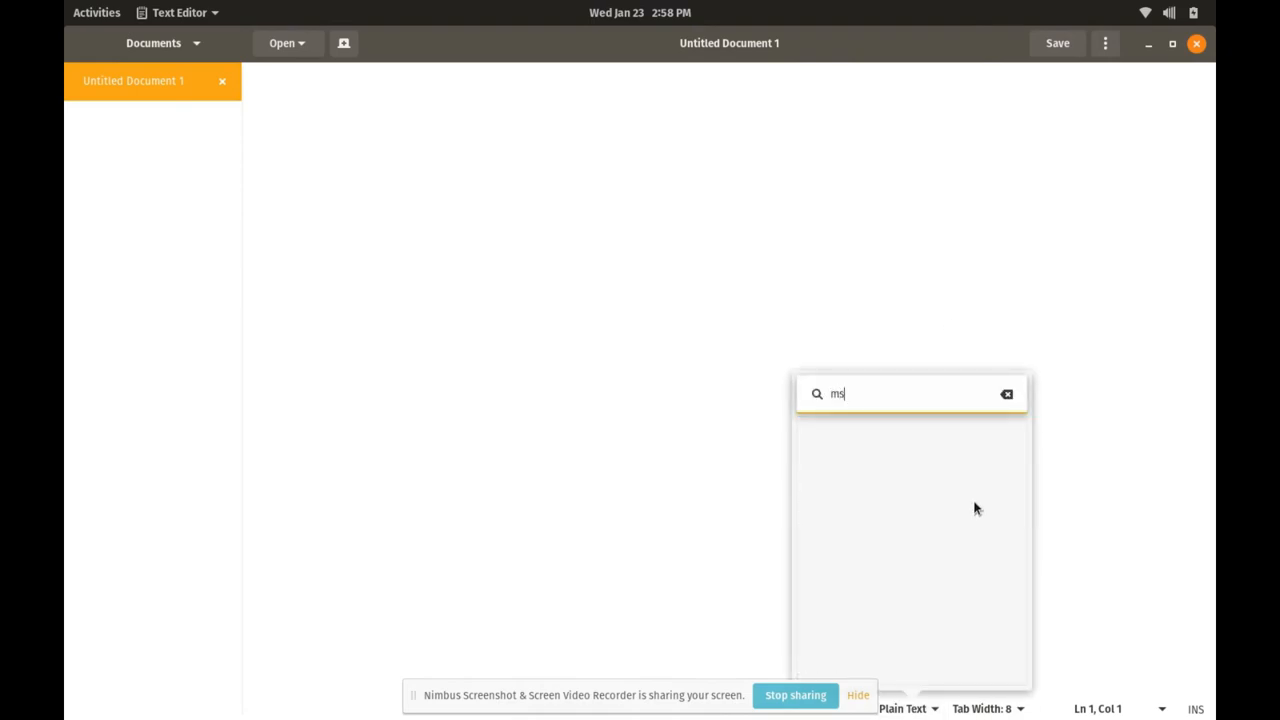
text(arkdo)
click(729, 71)
text(**R)
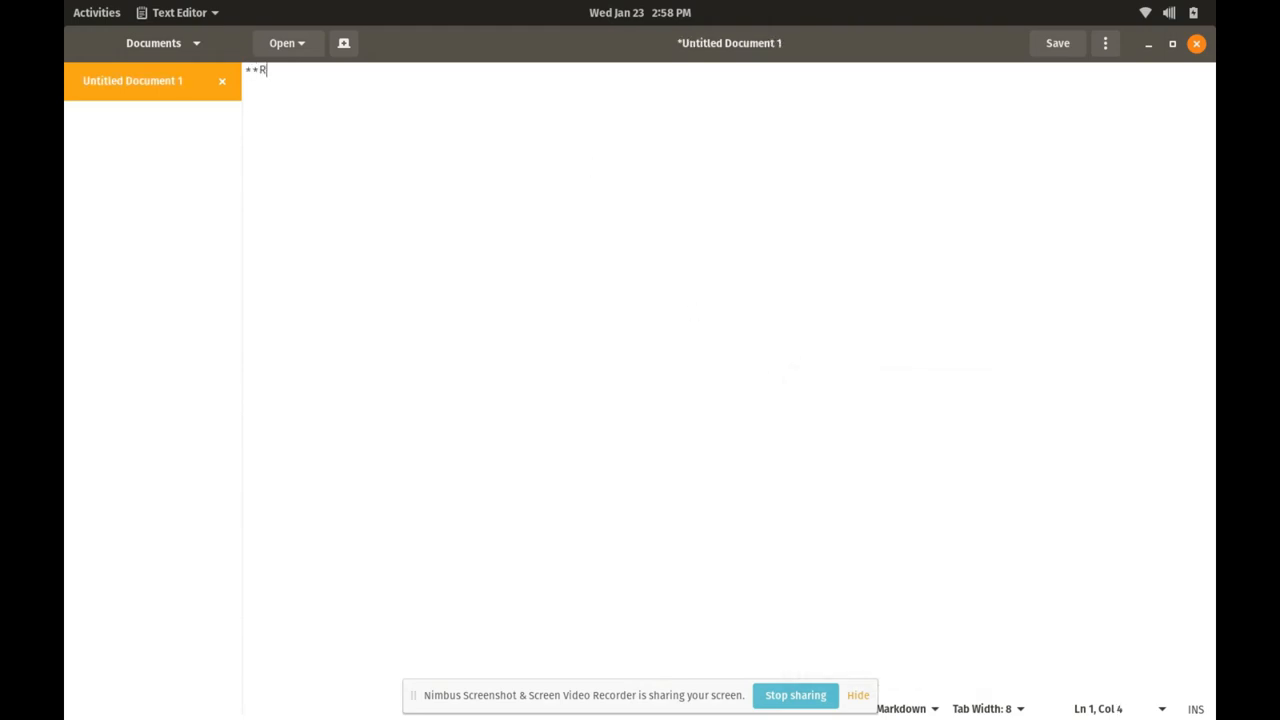
text(This** i)
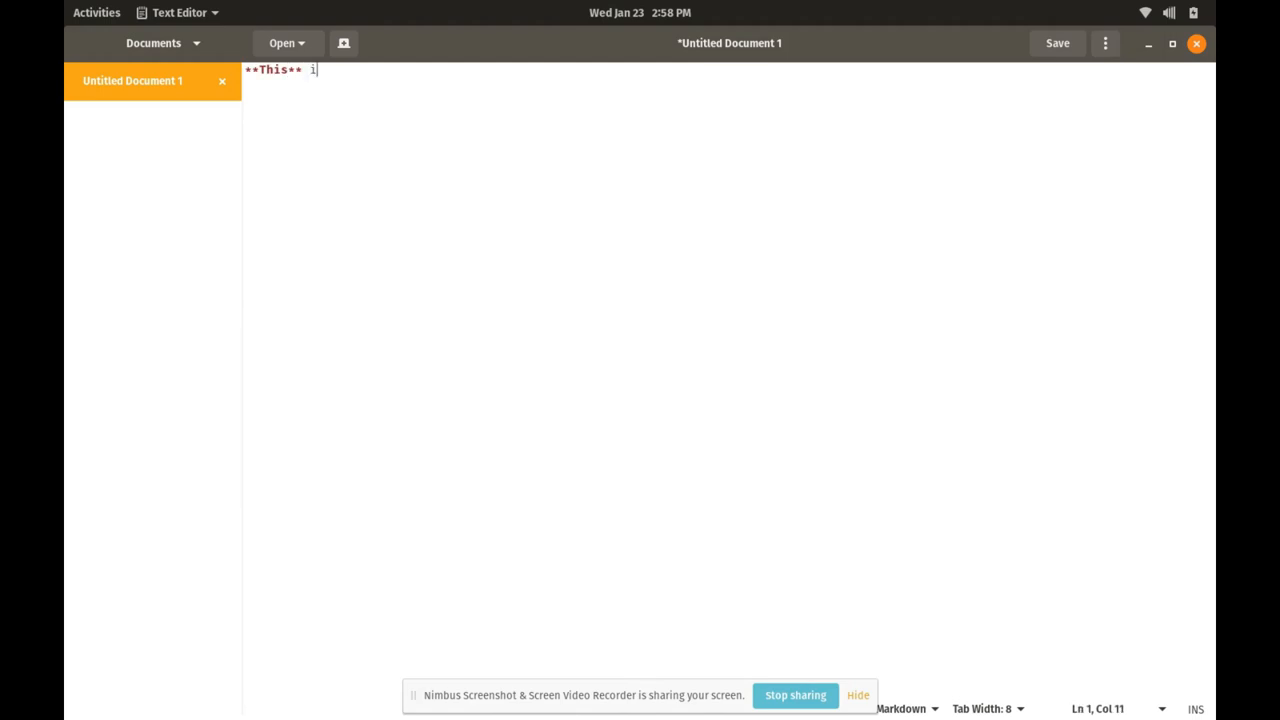
text(s an exelle)
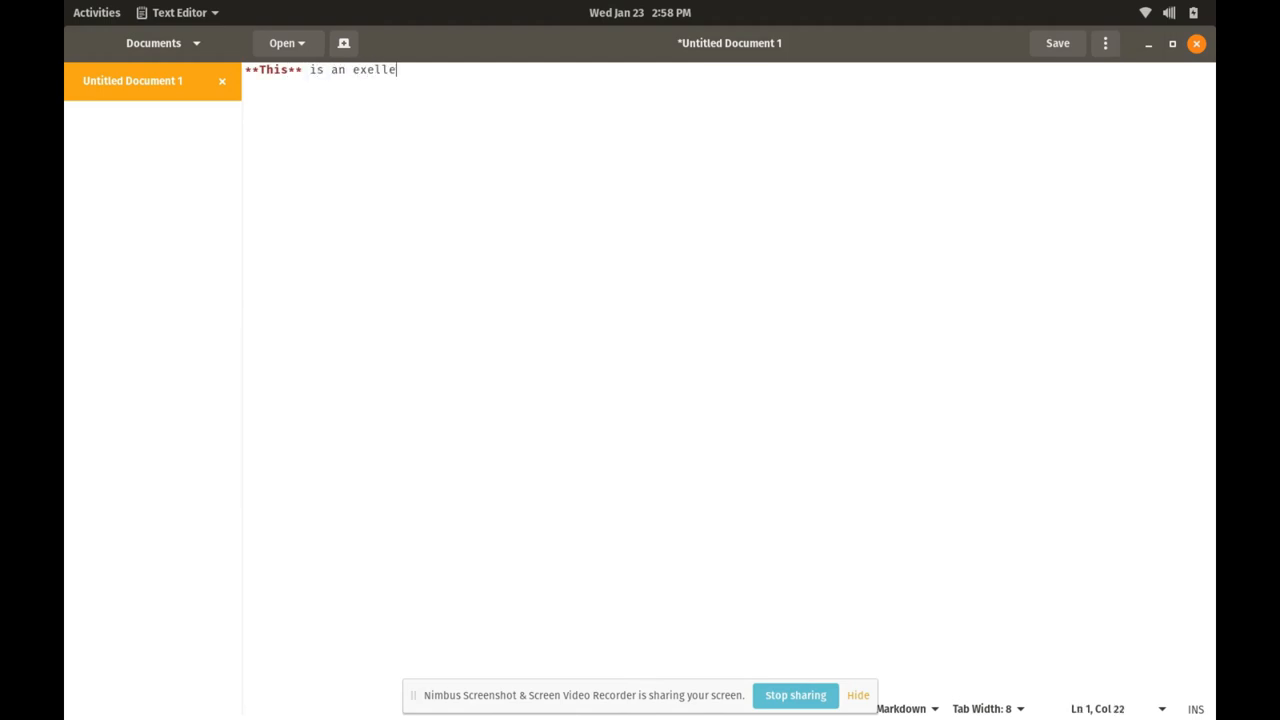
text(nt *r)
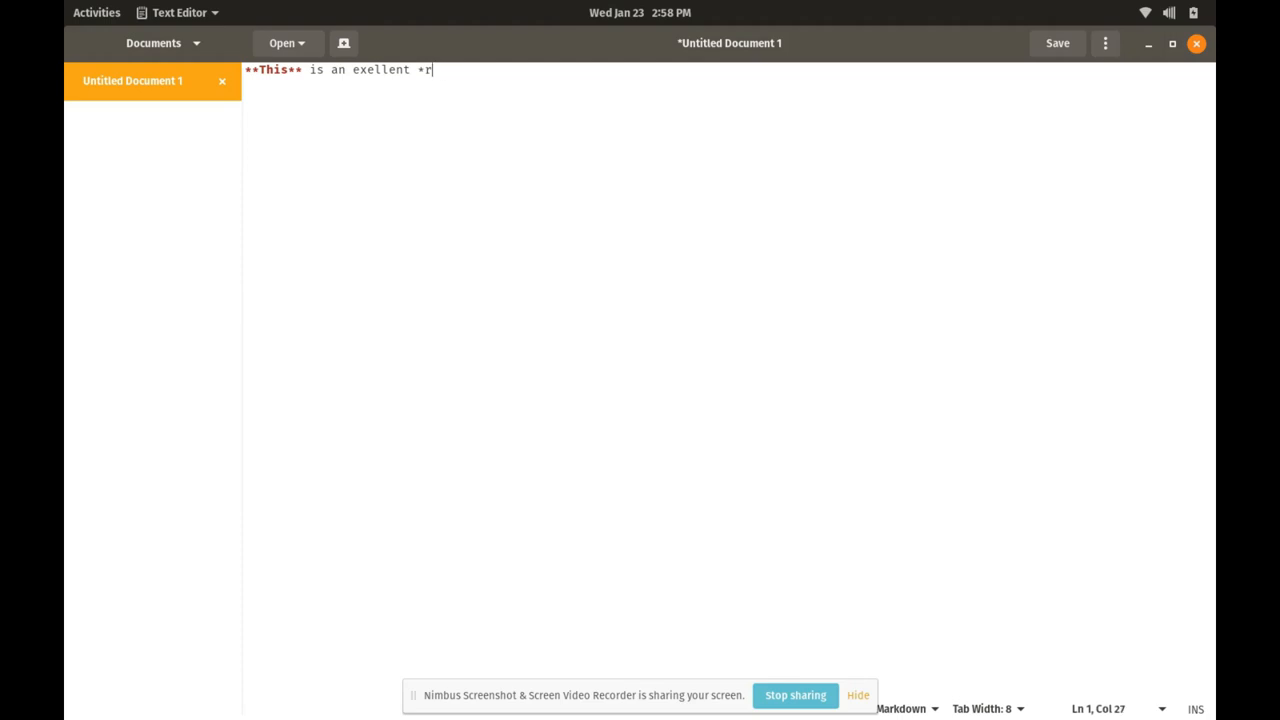
text(tool*)
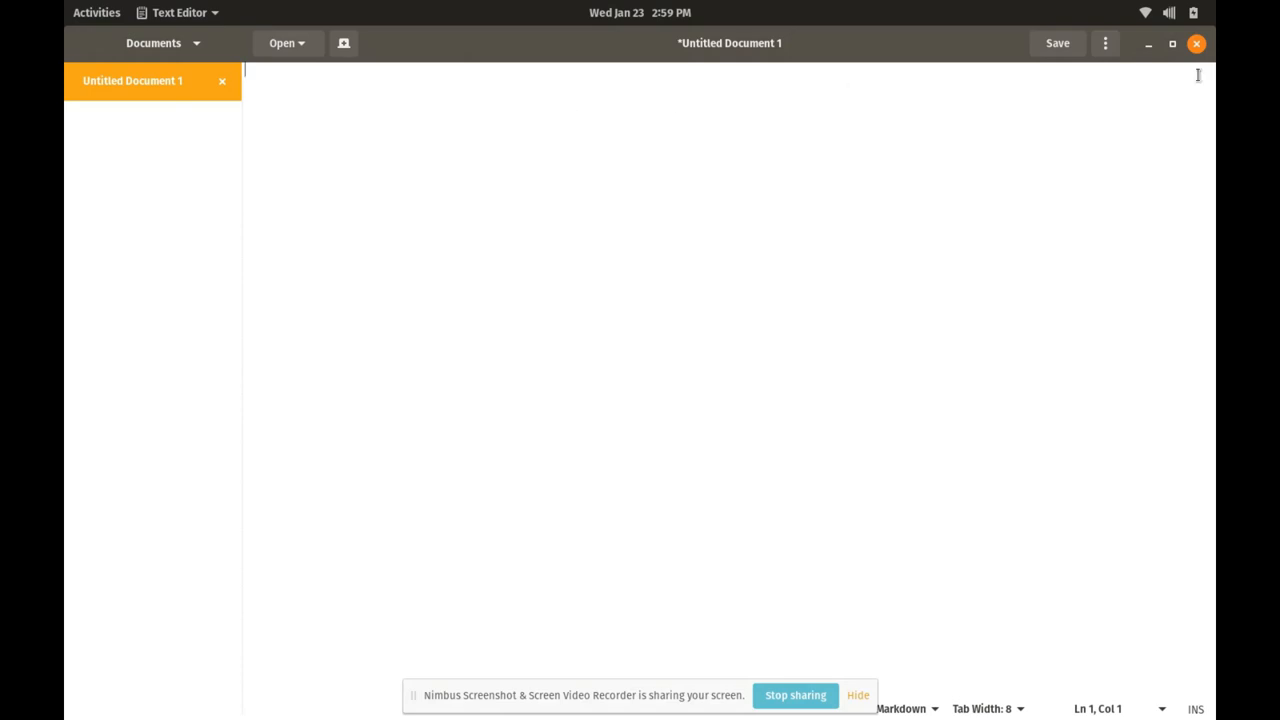
mouse_move(1196, 43)
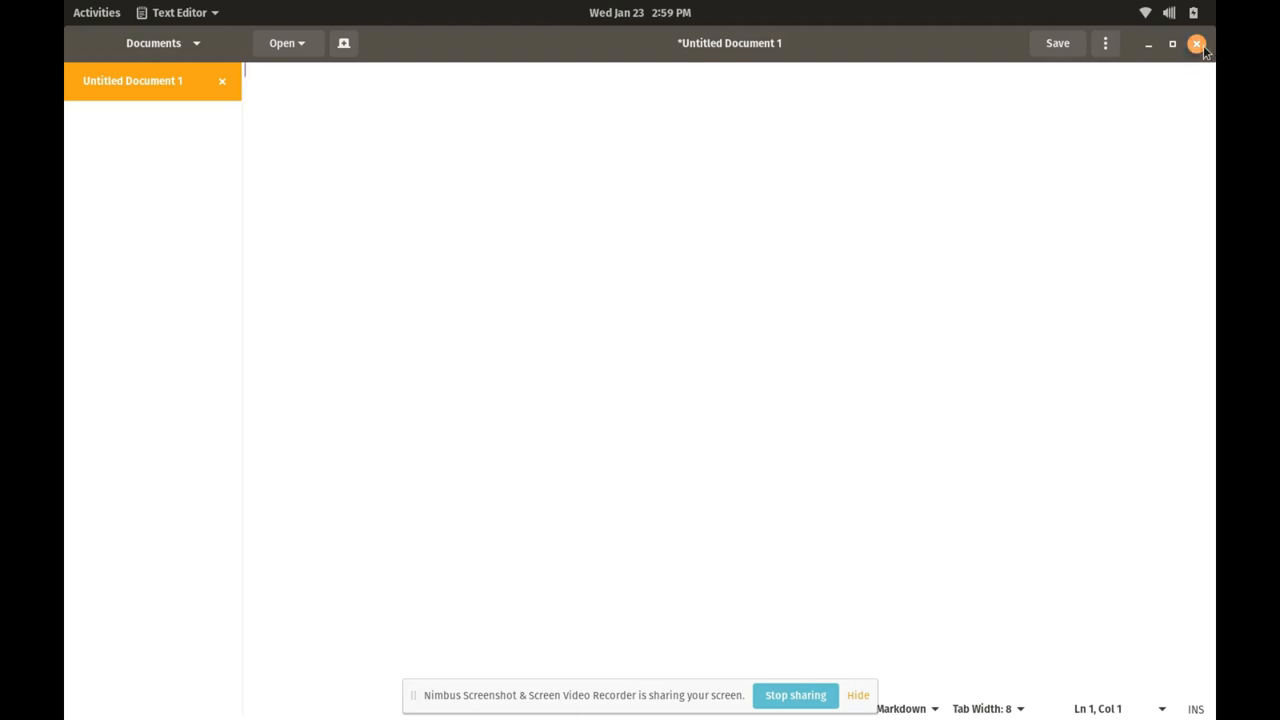
click(1197, 43)
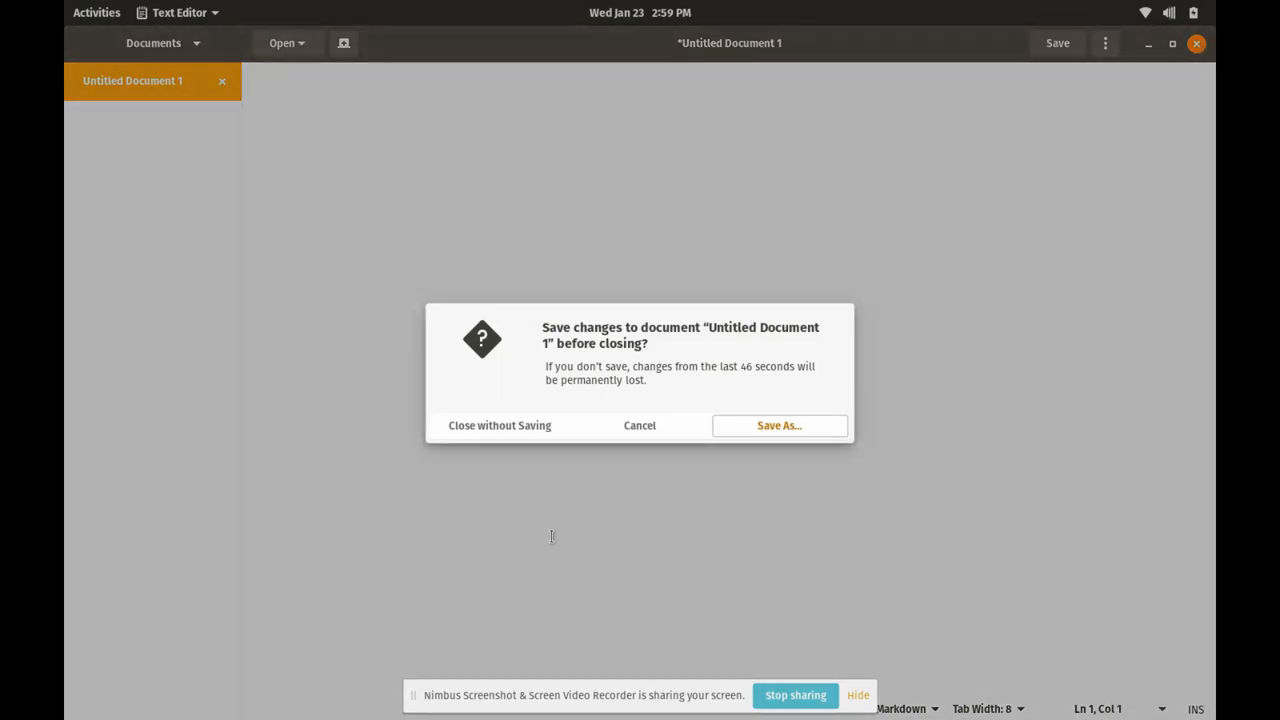
click(499, 425)
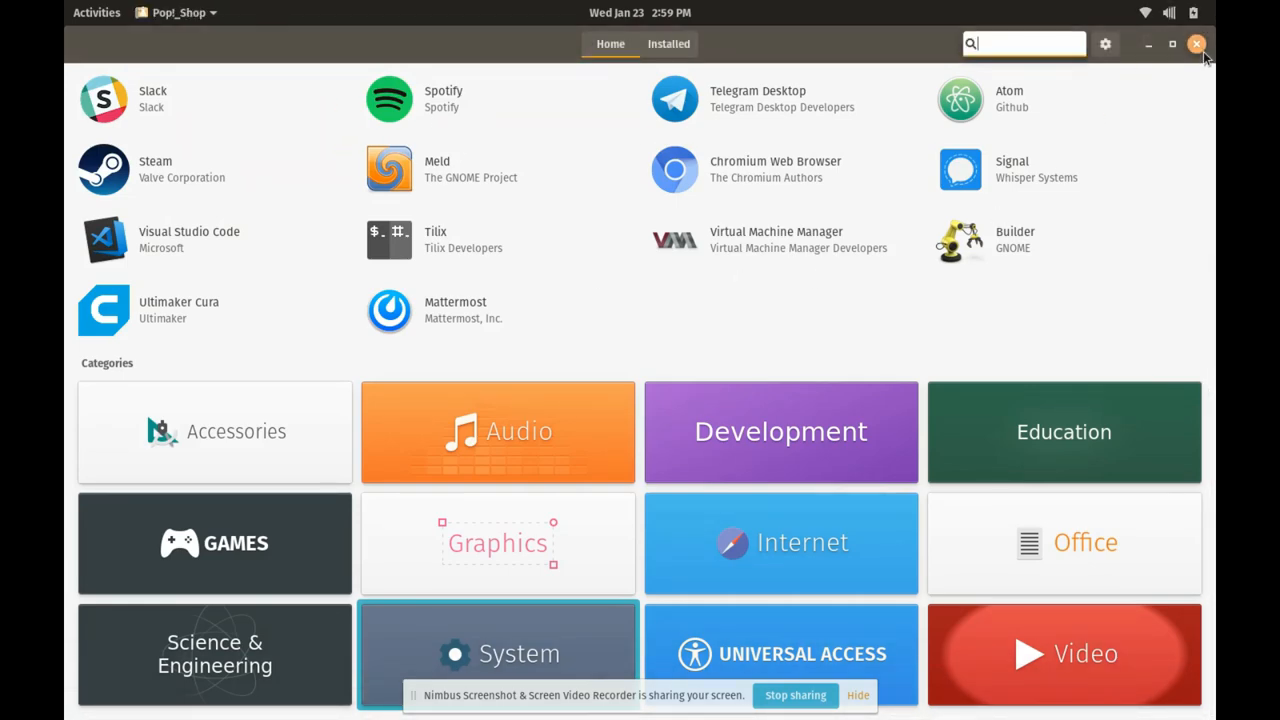
- Close Pop!_Shop, leaving Google Chrome showing the System76 Pop!_OS page
click(1196, 43)
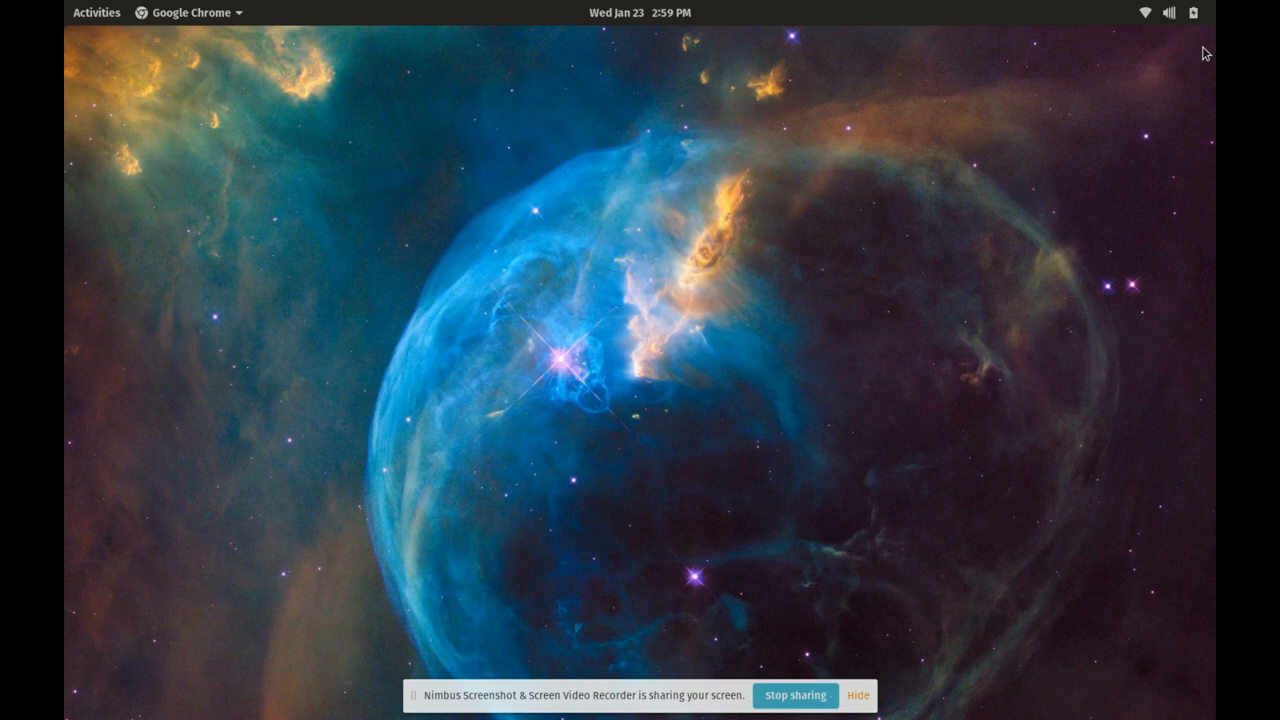
mouse_move(414, 137)
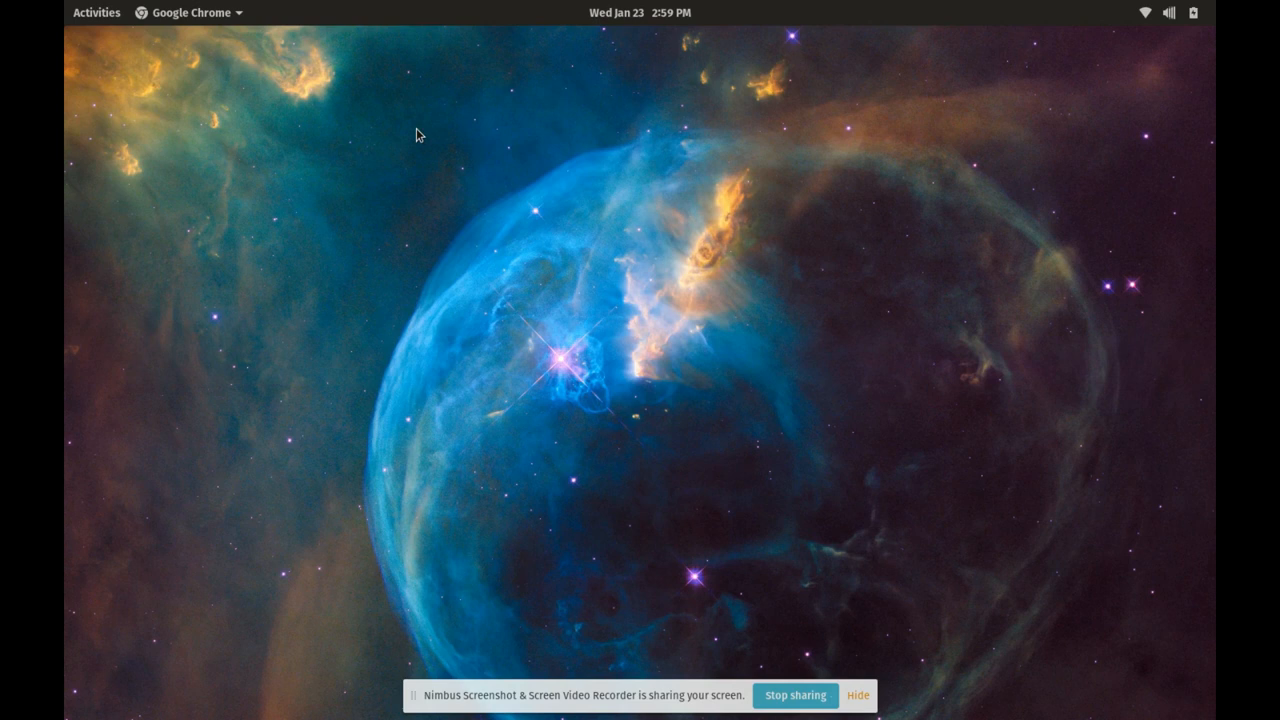
click(190, 12)
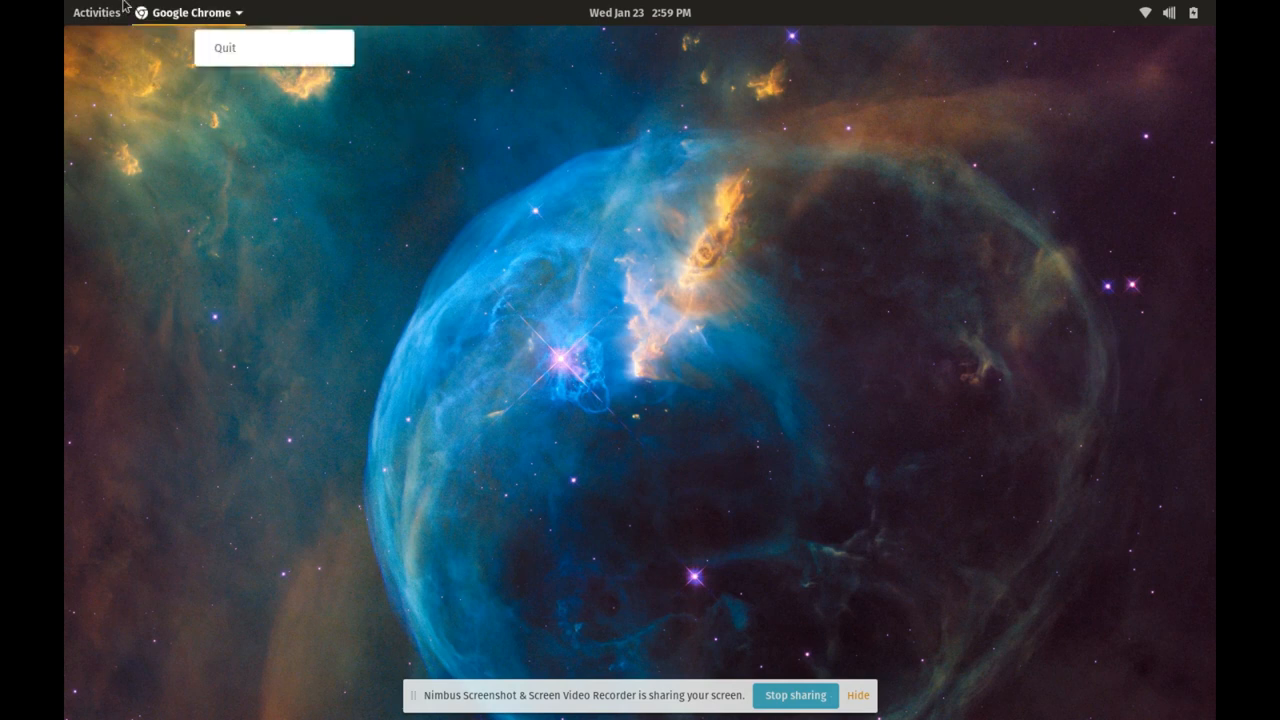
click(96, 12)
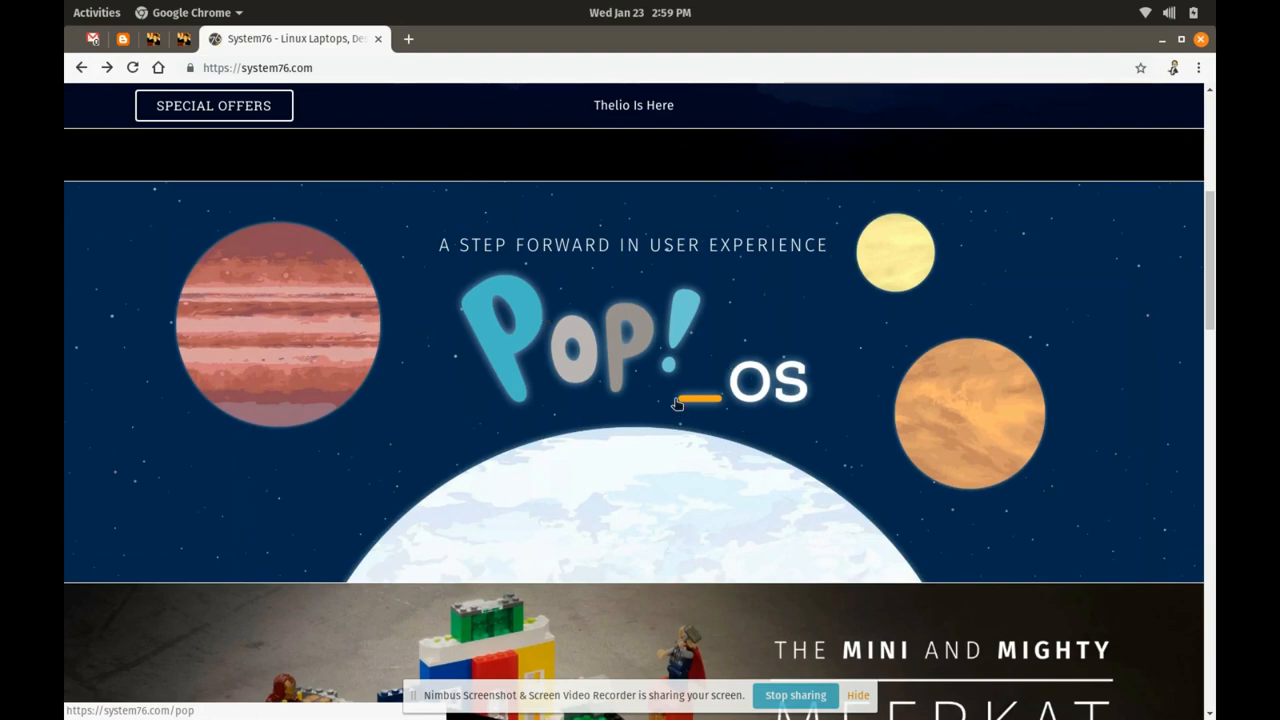
mouse_move(259, 310)
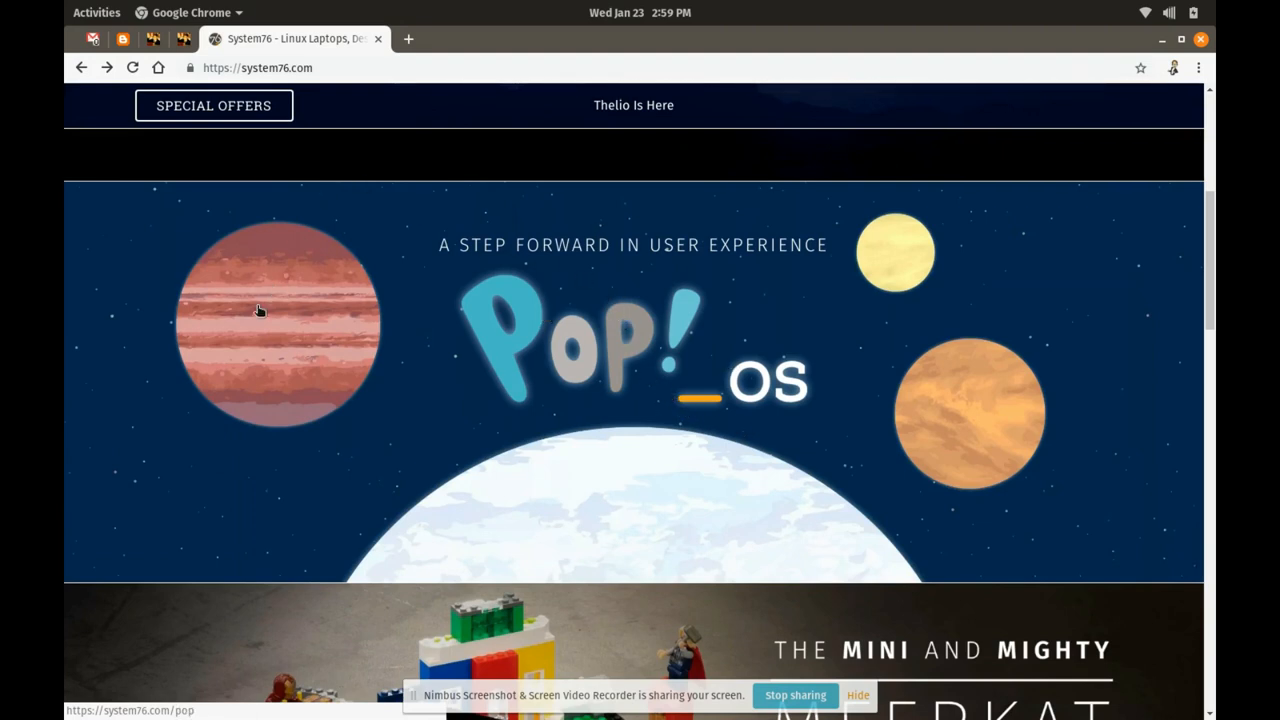
mouse_move(144, 266)
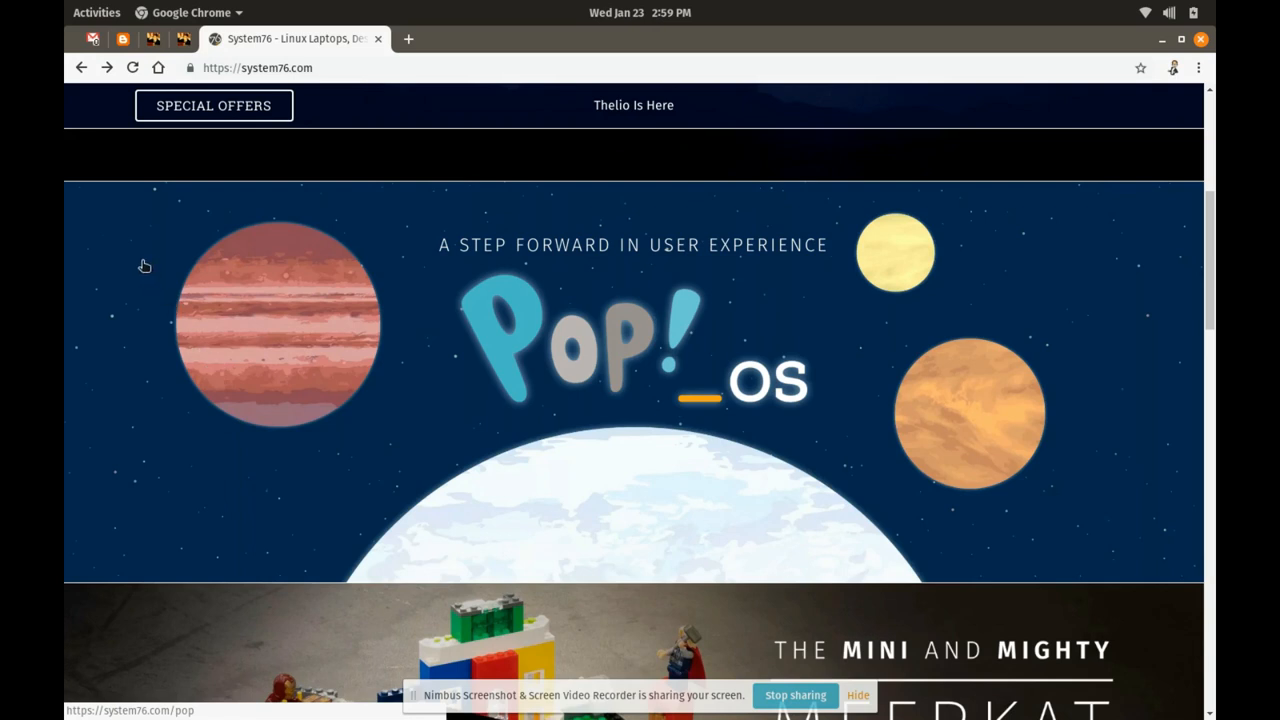
mouse_move(67, 152)
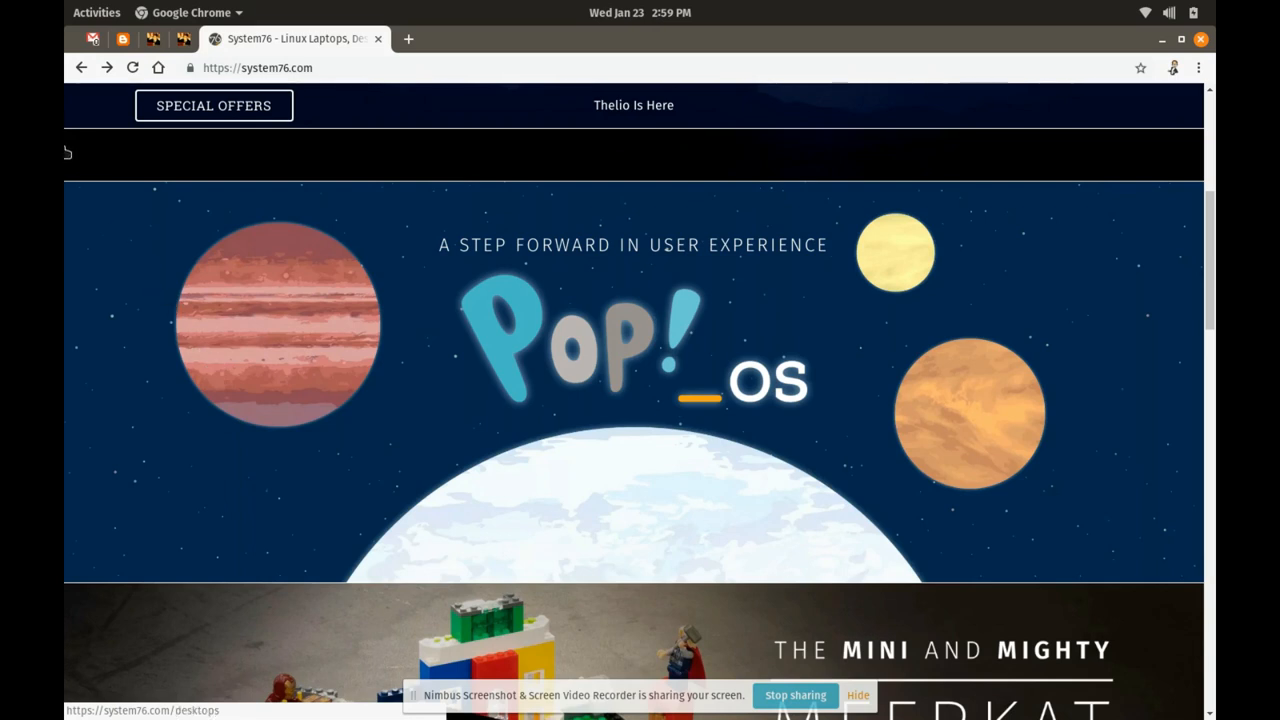
mouse_move(70, 150)
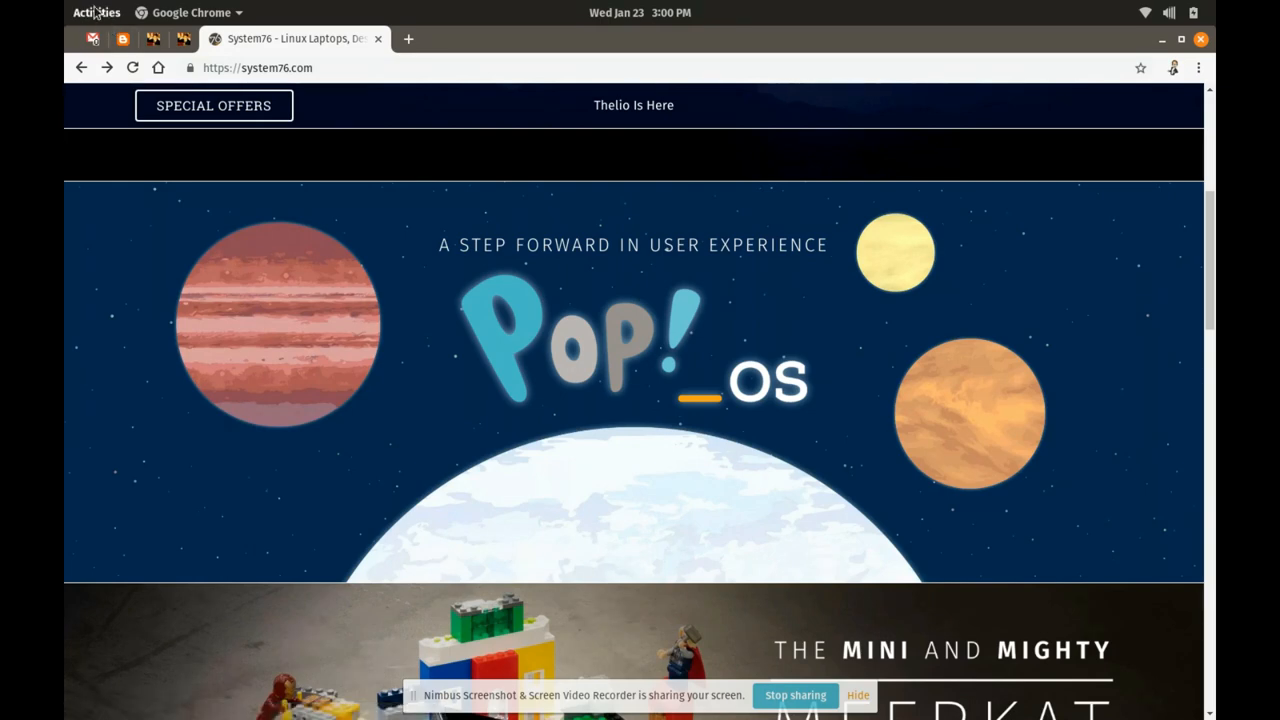
- Open the Activities overview and show the grid of all installed applications
click(96, 12)
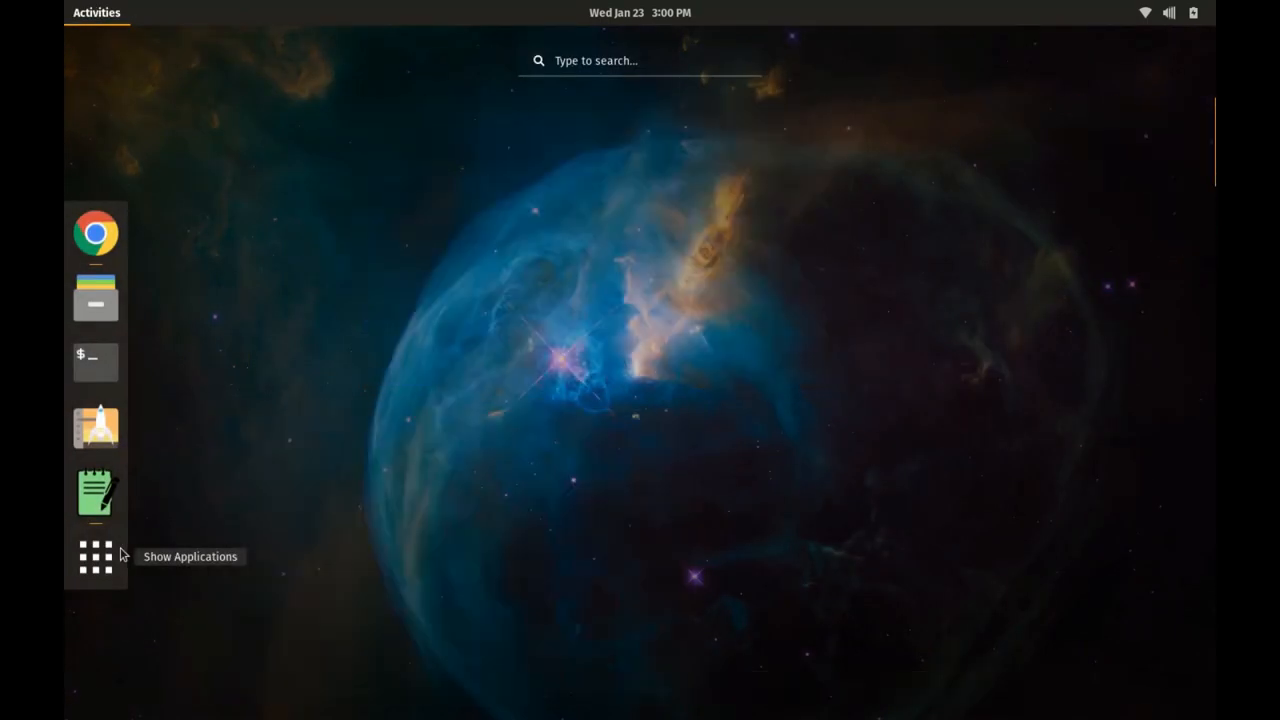
click(95, 556)
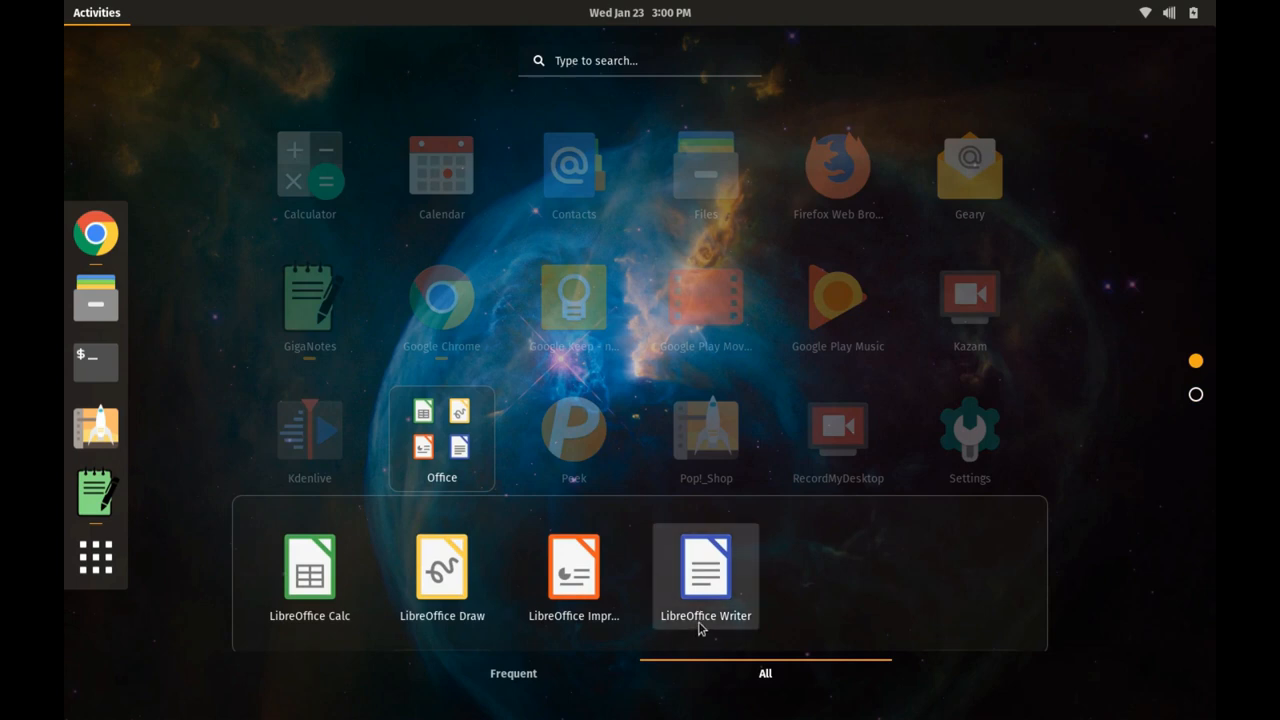
mouse_move(588, 625)
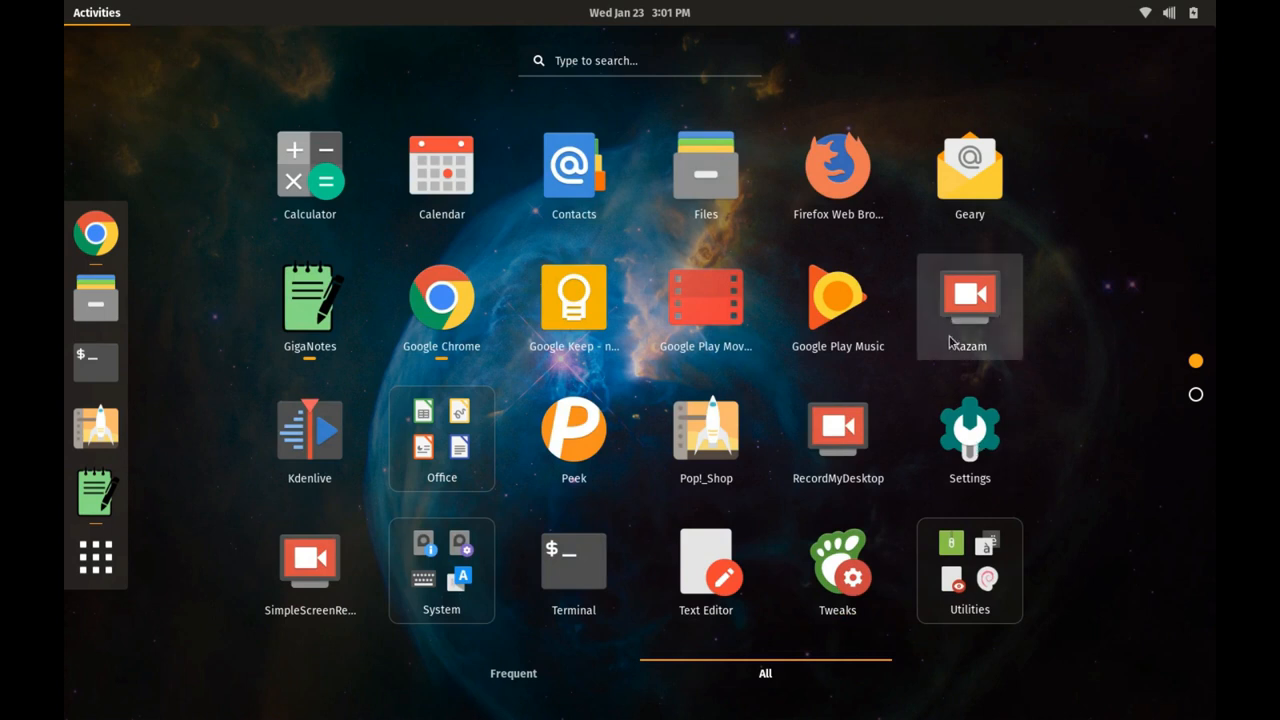
mouse_move(928, 370)
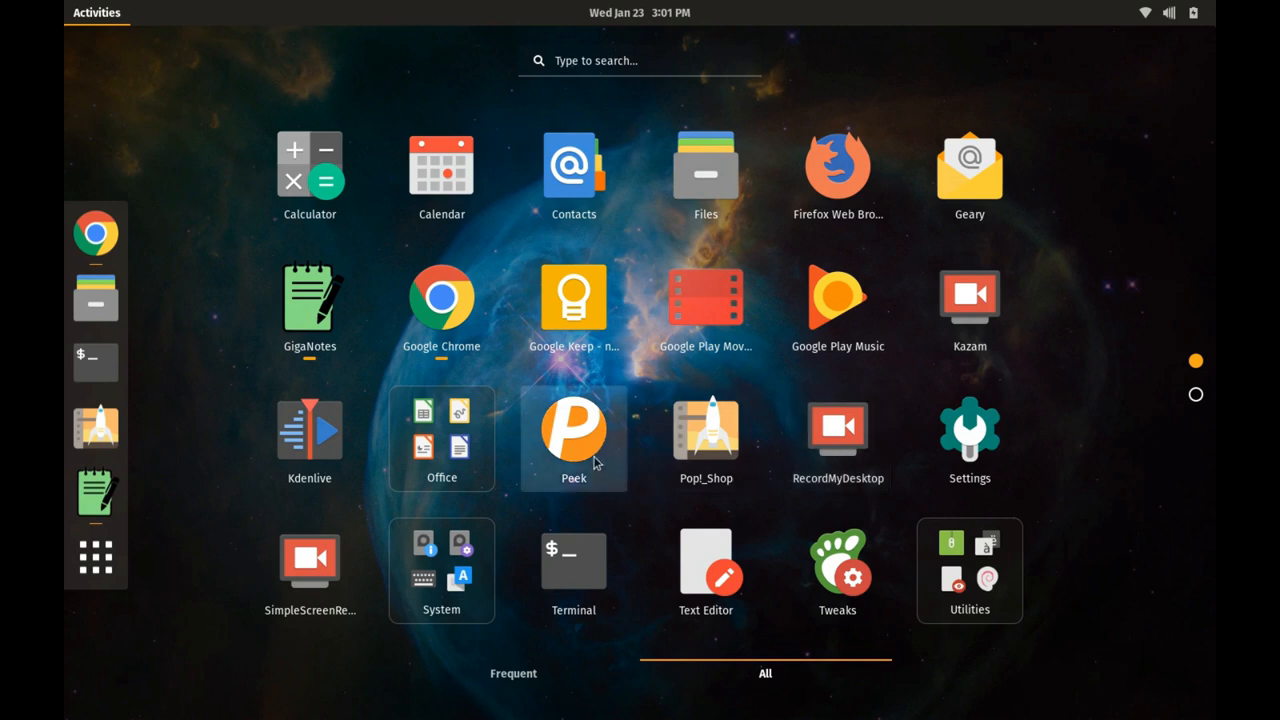
mouse_move(900, 443)
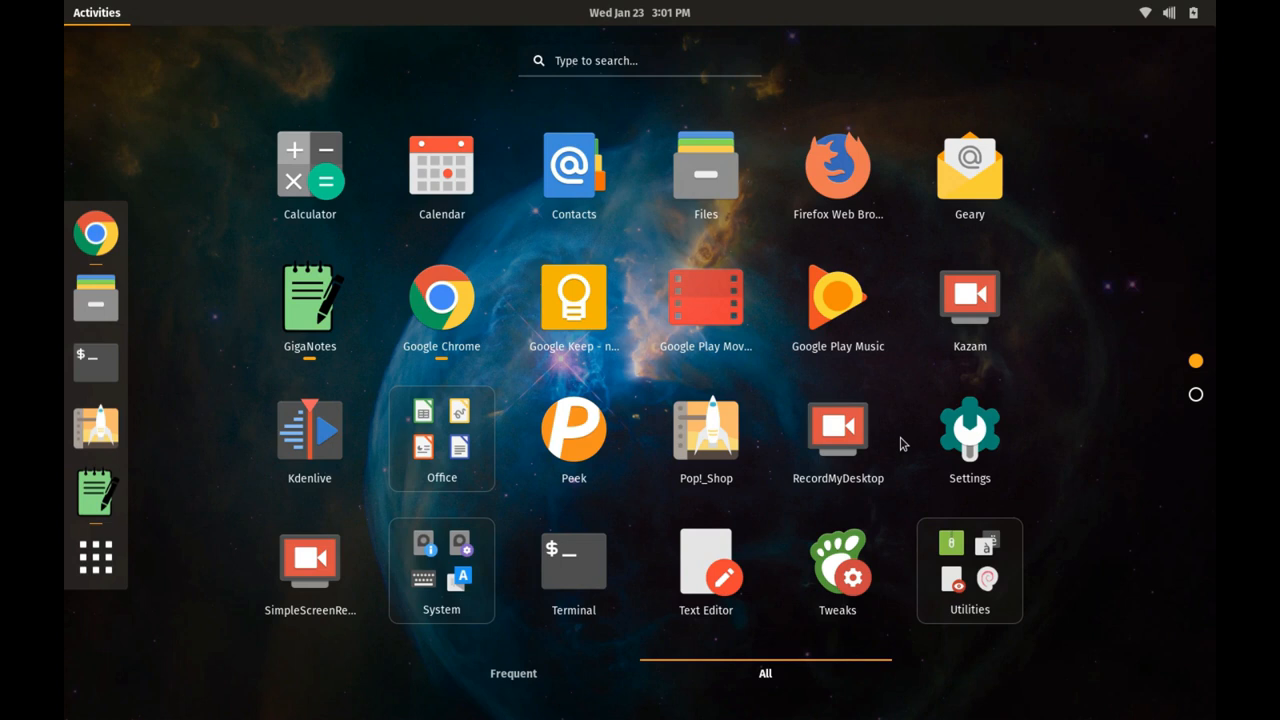
mouse_move(865, 45)
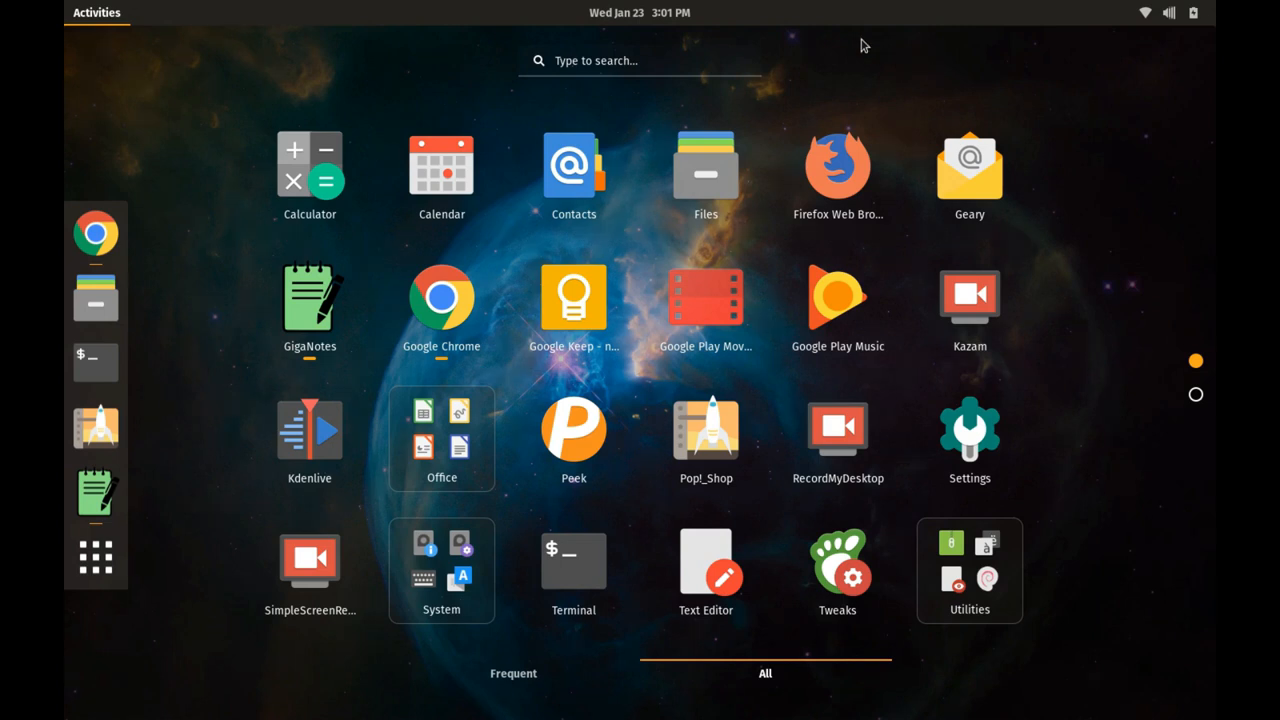
mouse_move(850, 7)
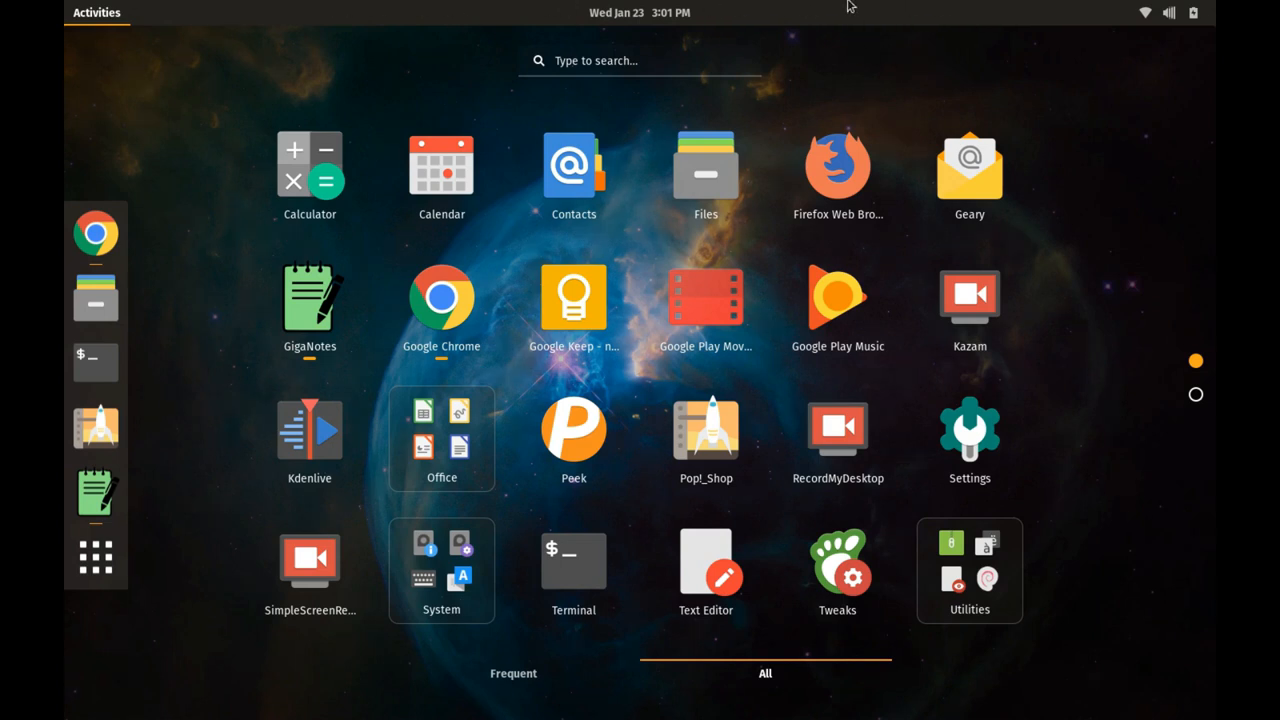
mouse_move(978, 66)
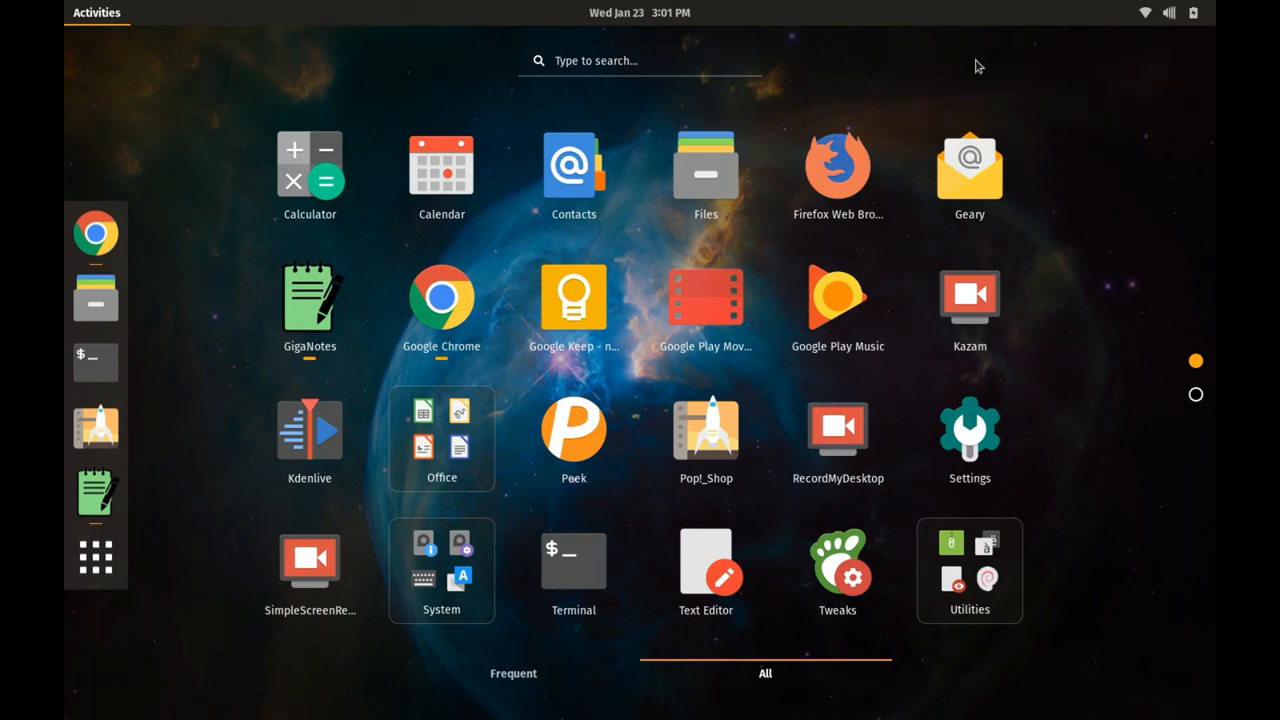
mouse_move(1010, 100)
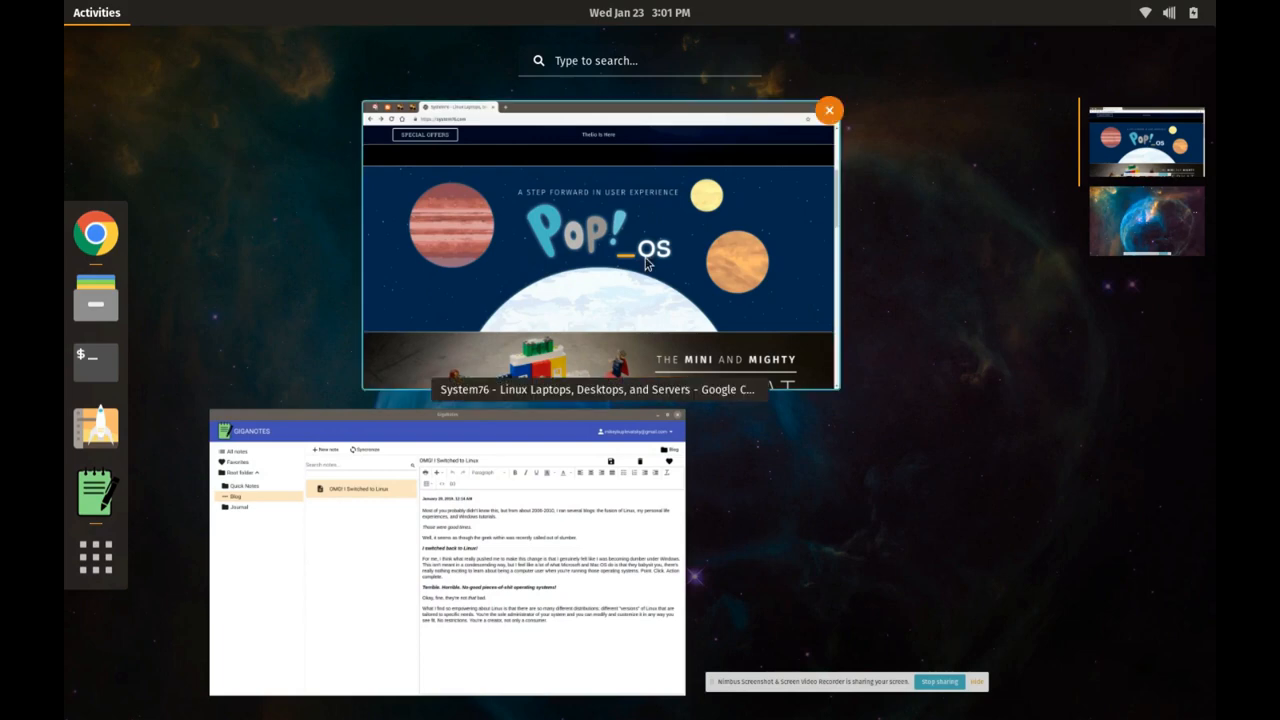
mouse_move(618, 218)
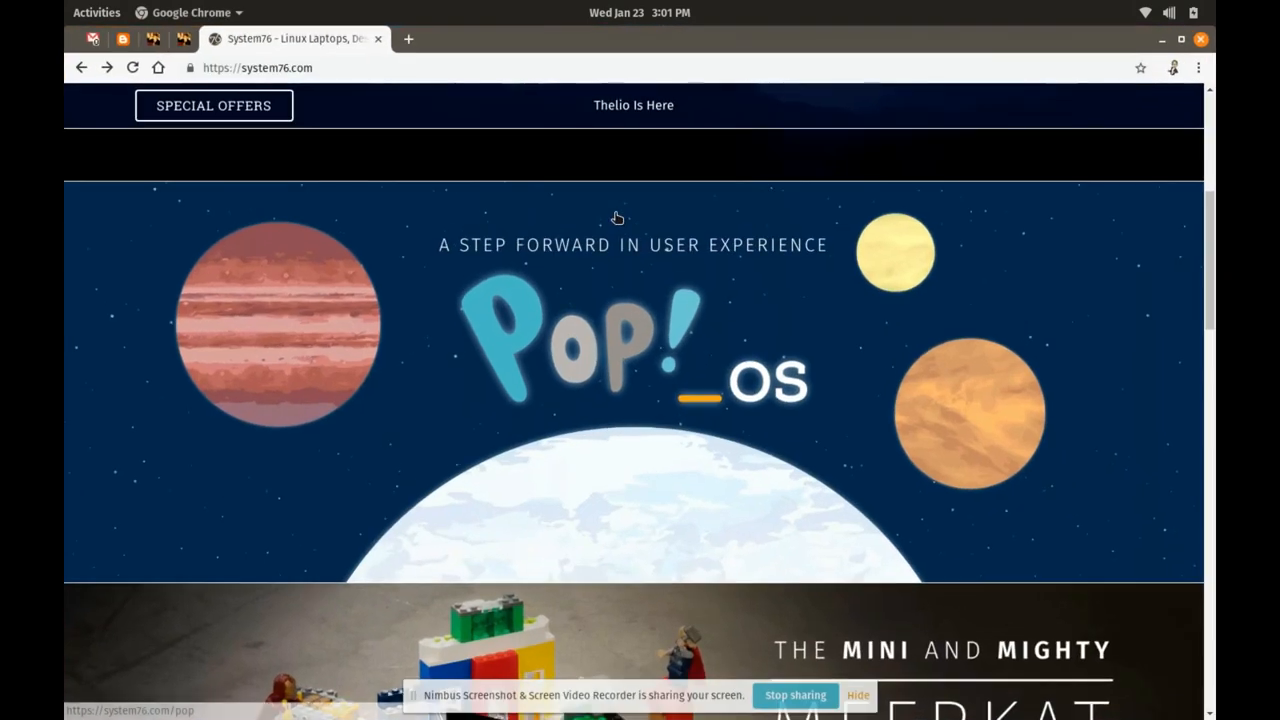
mouse_move(1137, 90)
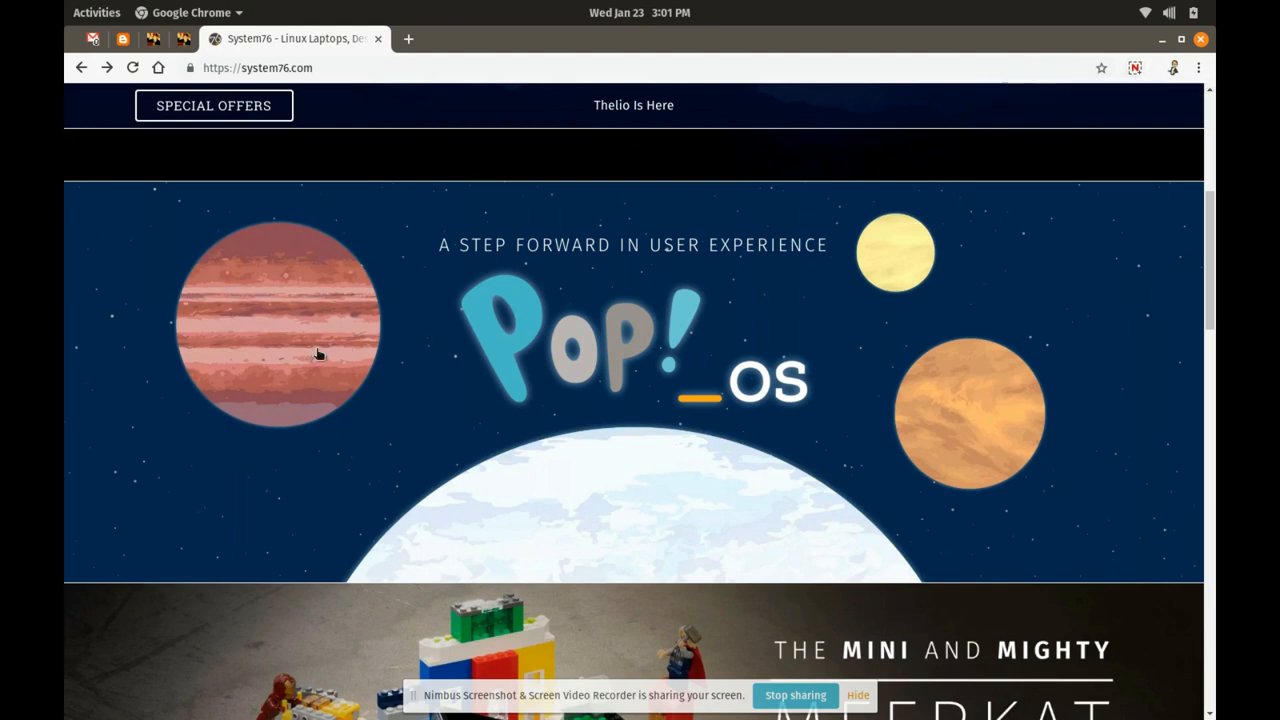
mouse_move(290, 398)
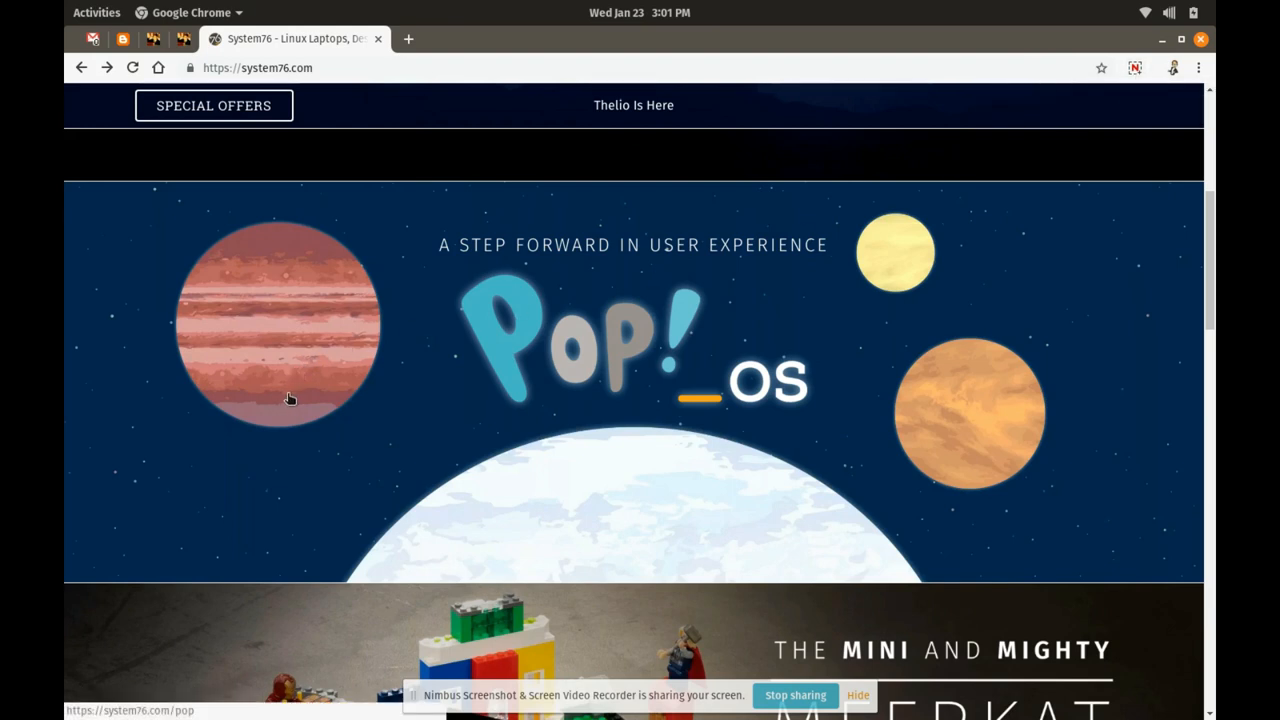
mouse_move(220, 364)
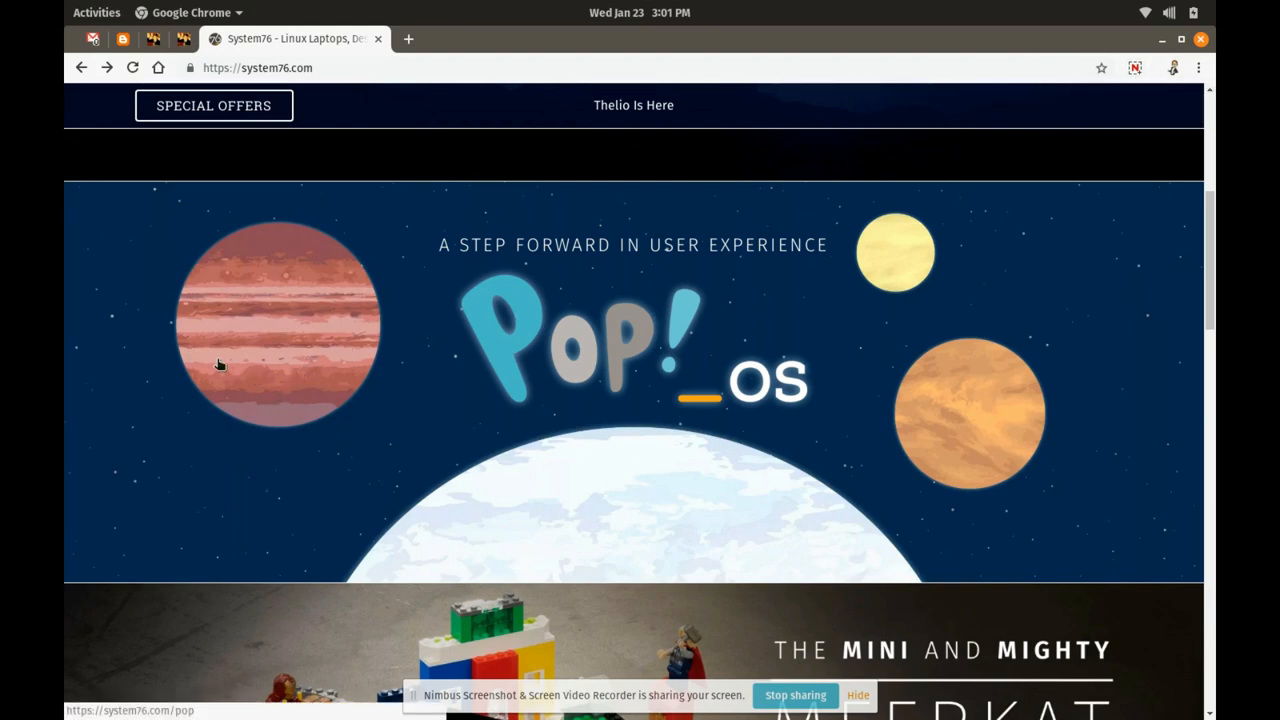
mouse_move(271, 456)
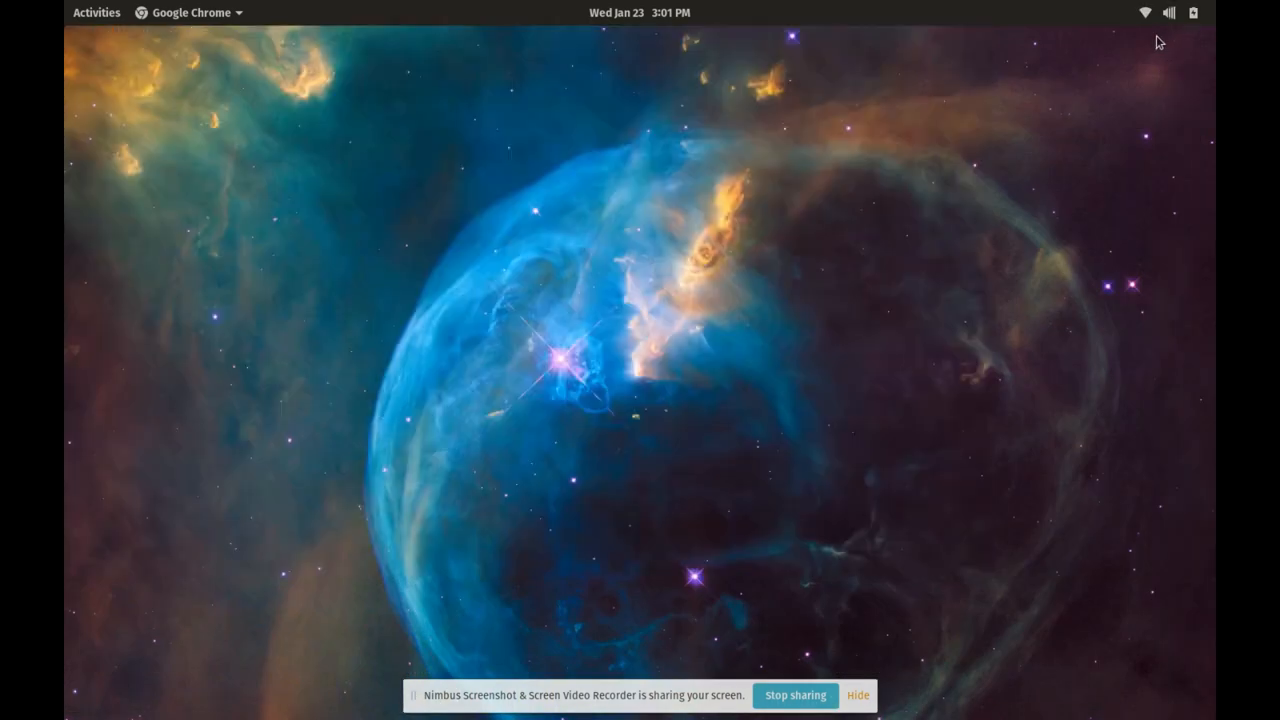
mouse_move(250, 137)
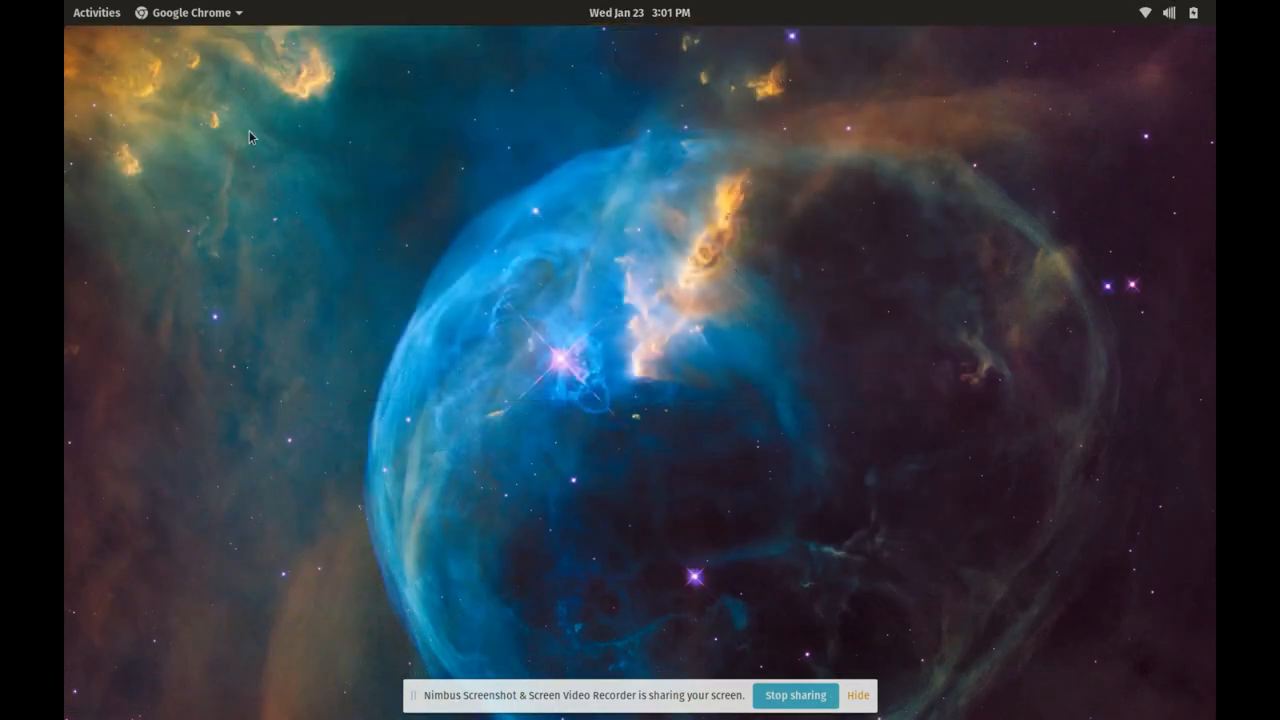
- Run 'sudo apt-get update' in Terminal and authorize it with the password
click(96, 12)
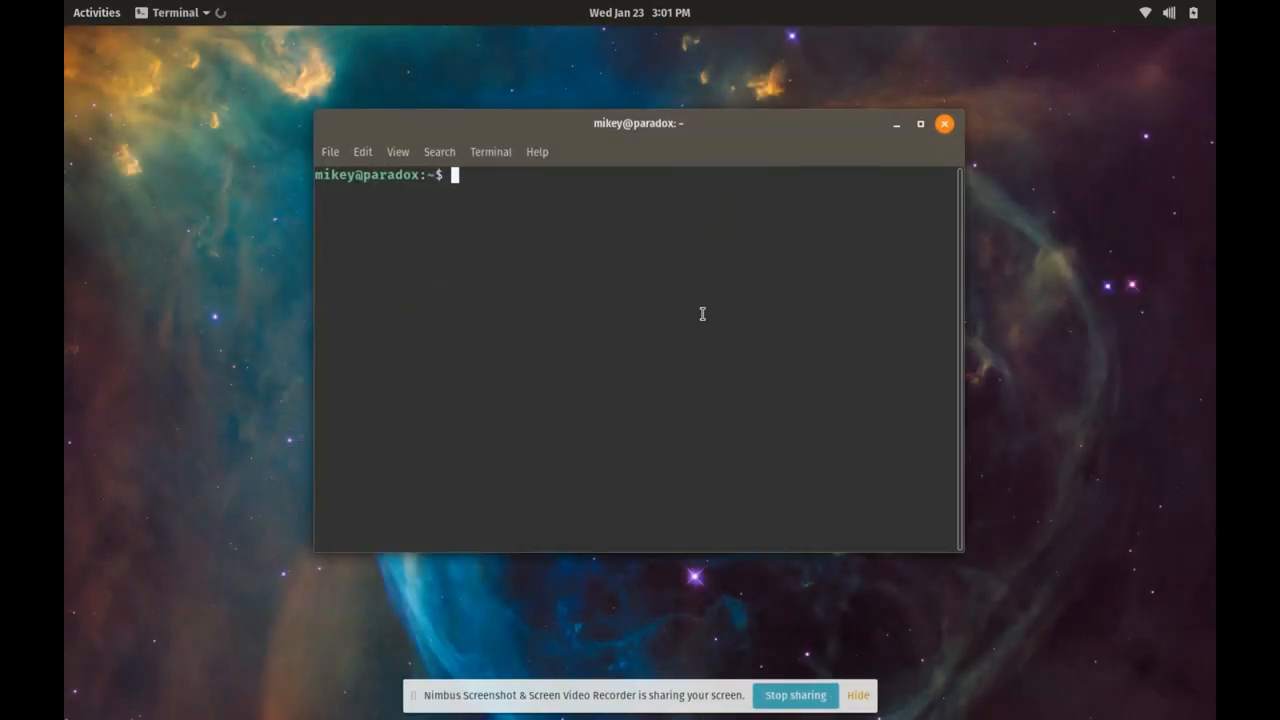
text(sudo)
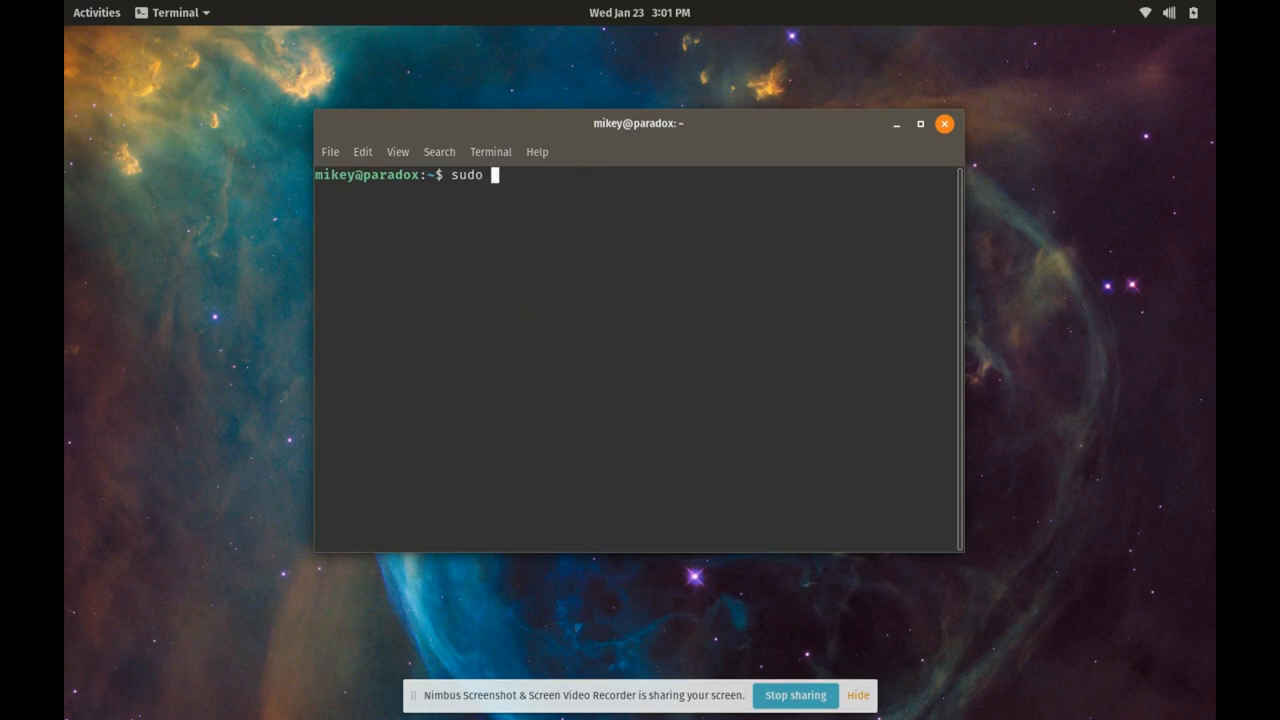
text(ao-)
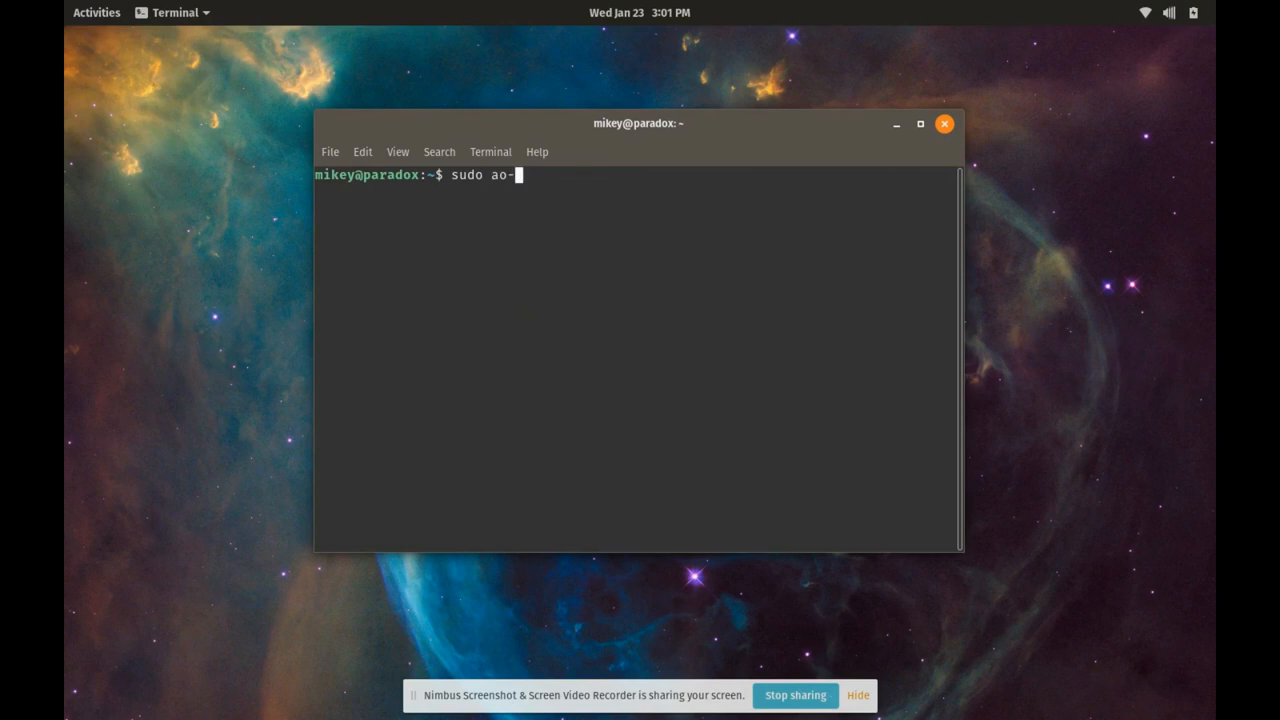
text(apt)
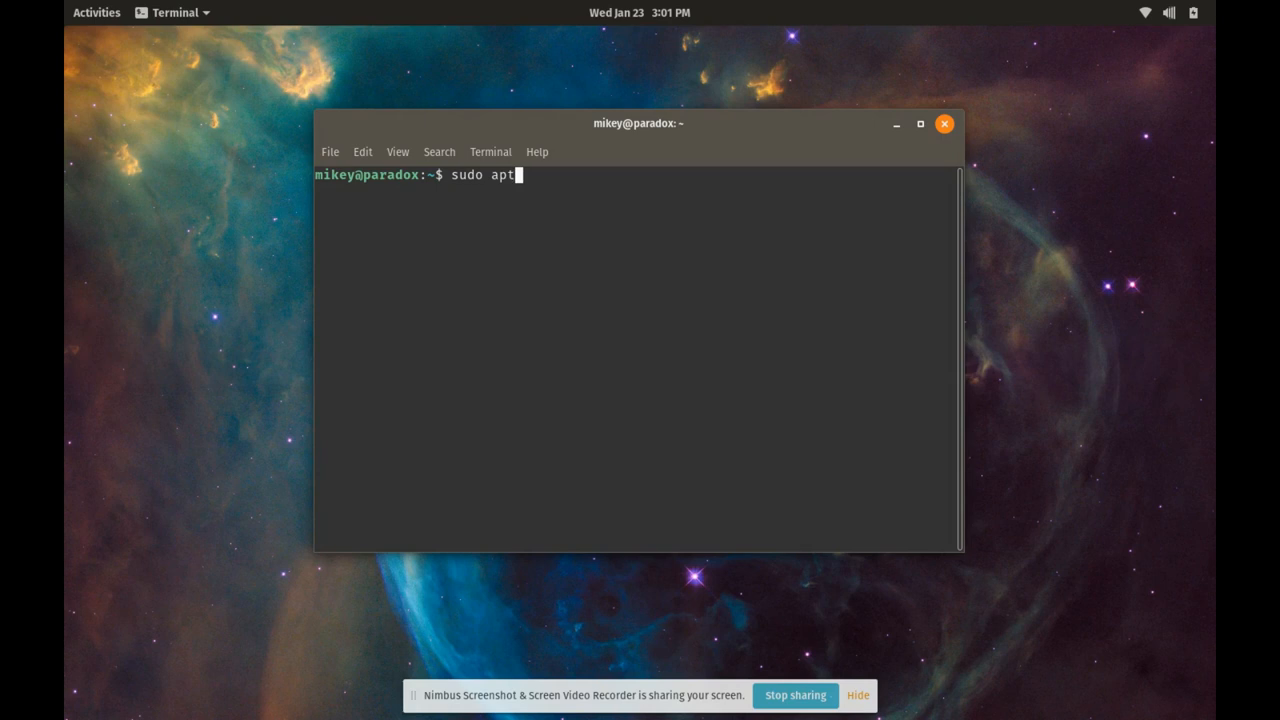
text(-get update)
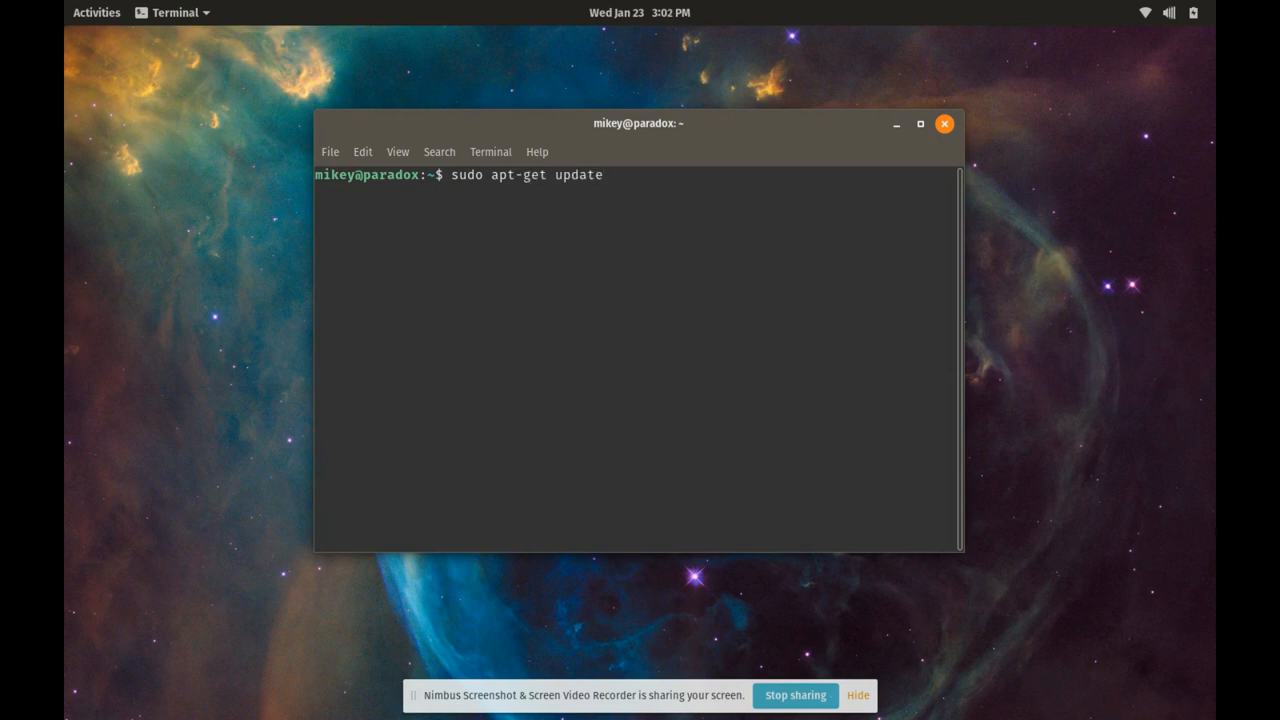
key(Return)
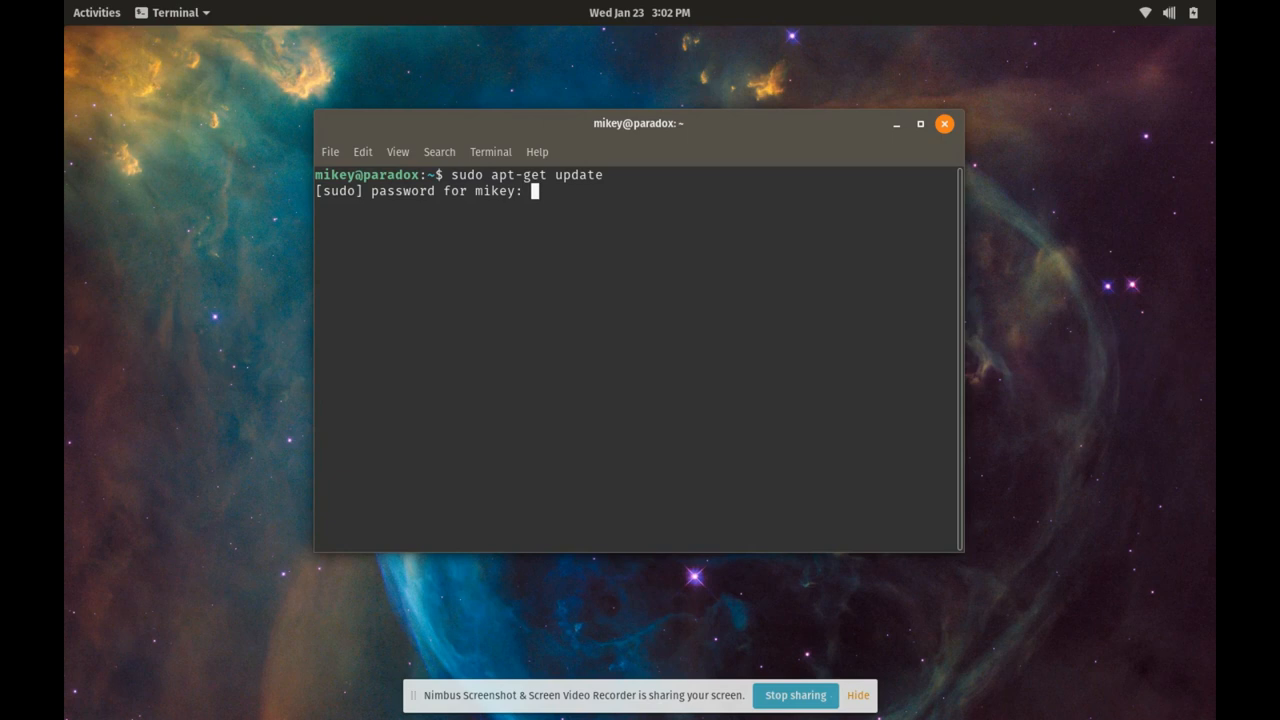
key(Return)
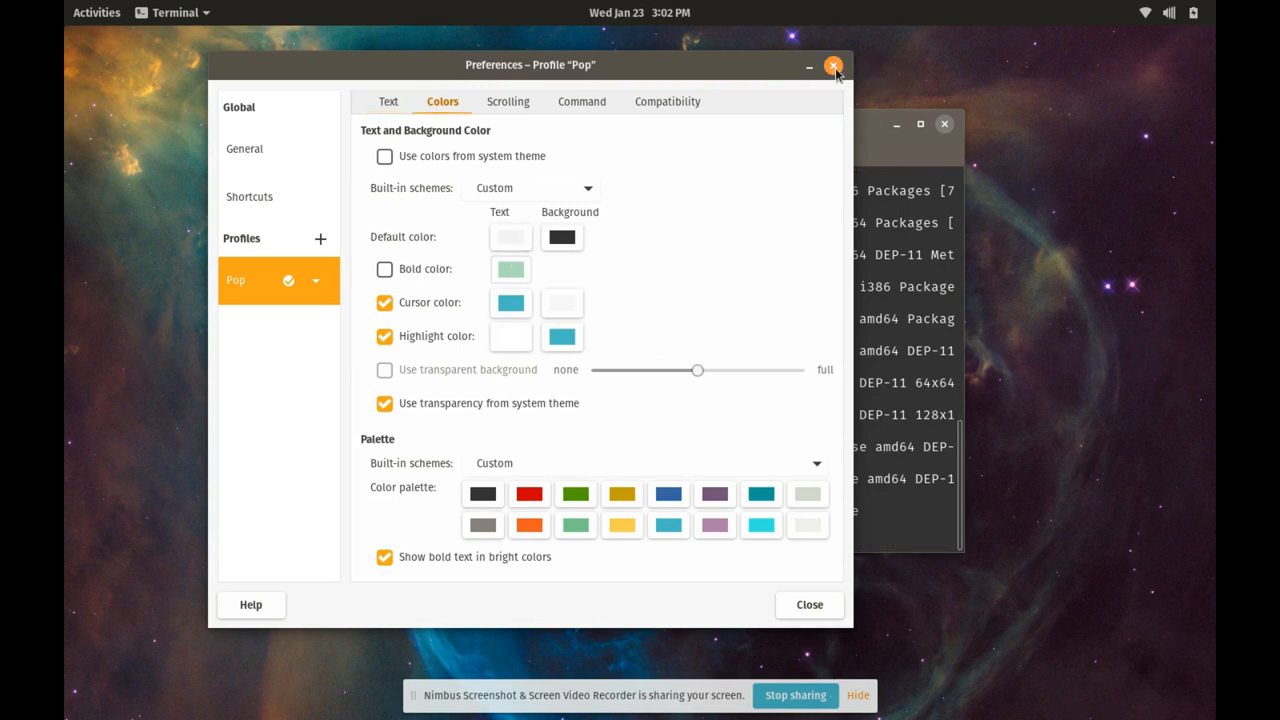
mouse_move(850, 73)
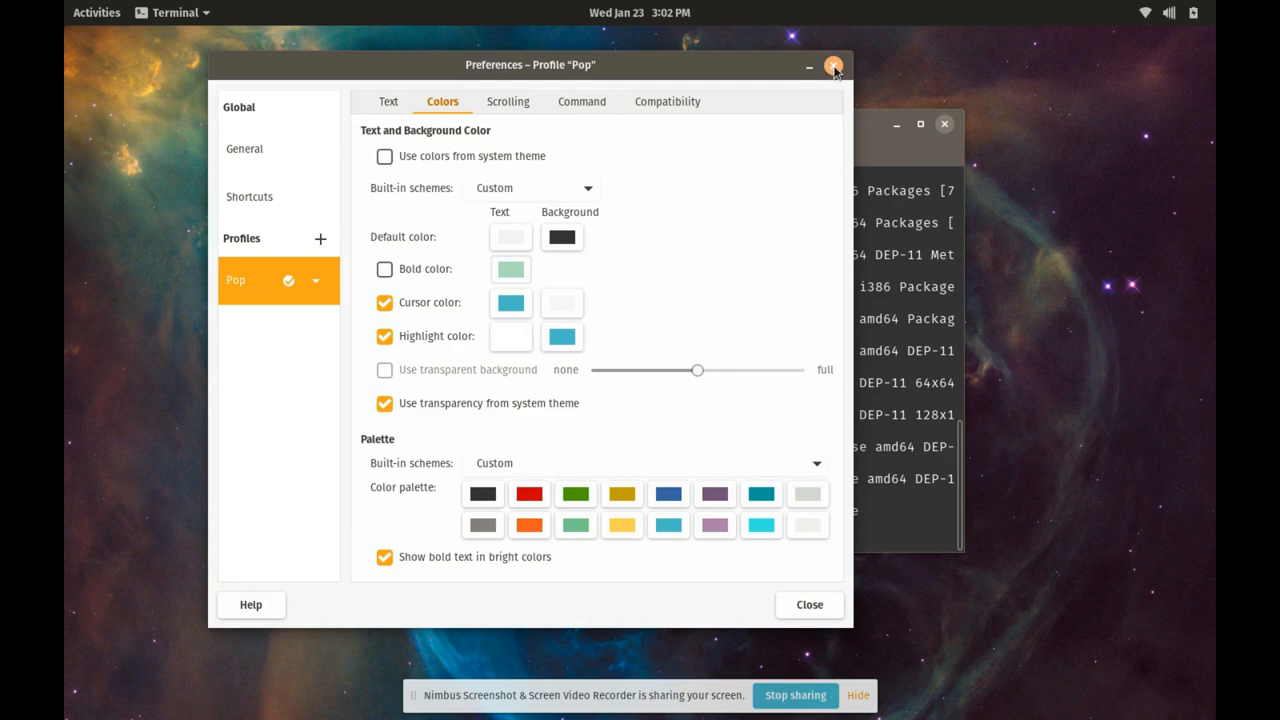
- Close the Pop profile preferences dialog, then close the Terminal window
click(834, 66)
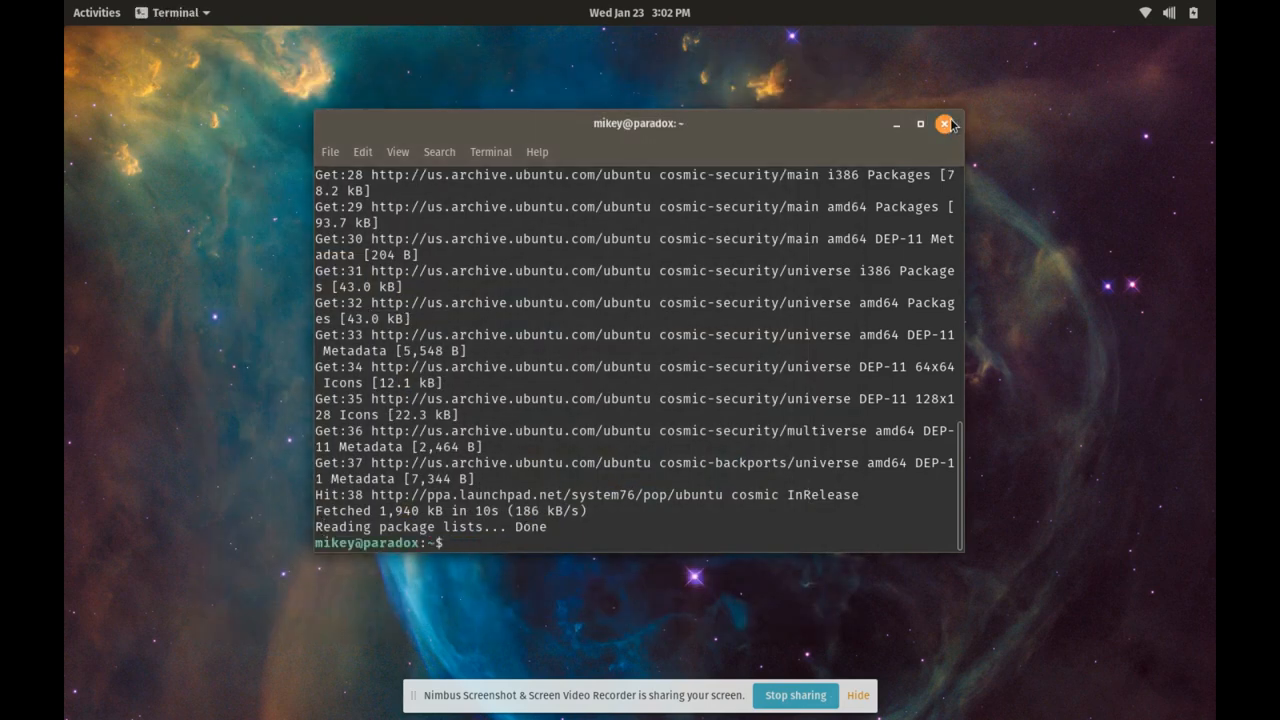
click(945, 123)
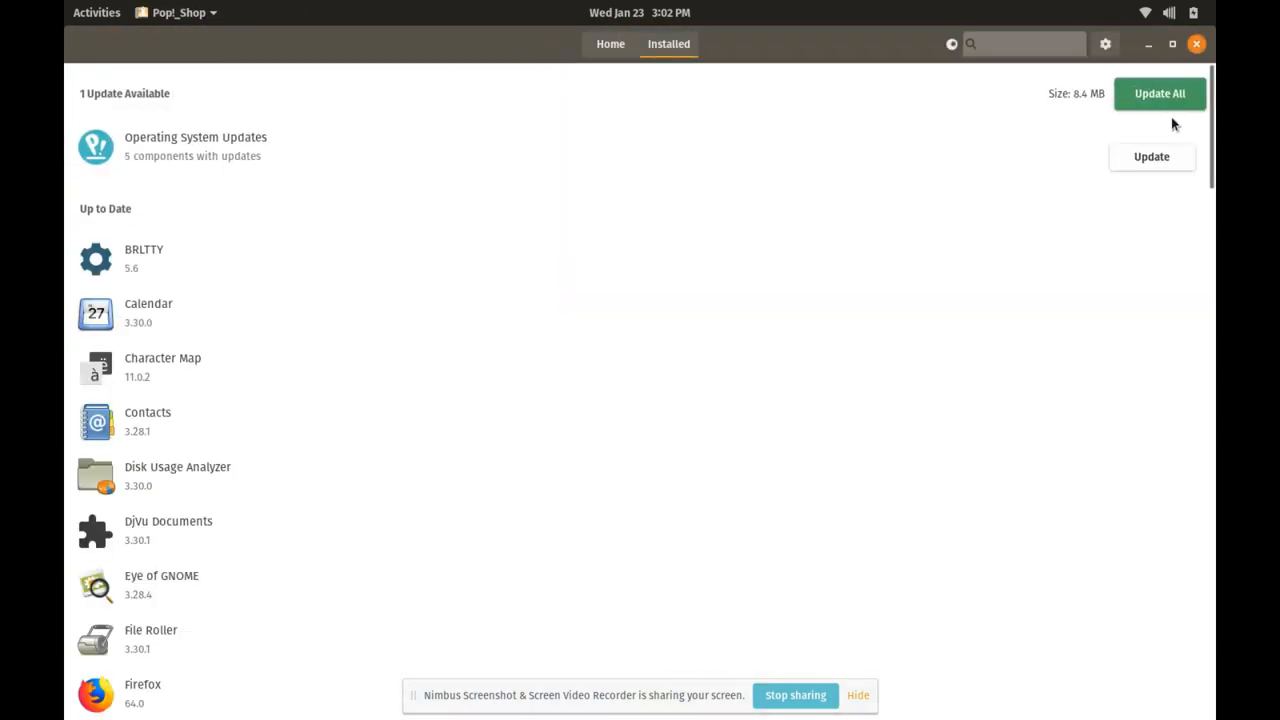
- Search Pop!_Shop for 'gnome software' to list GNOME Software, Boxes and Builder
click(610, 43)
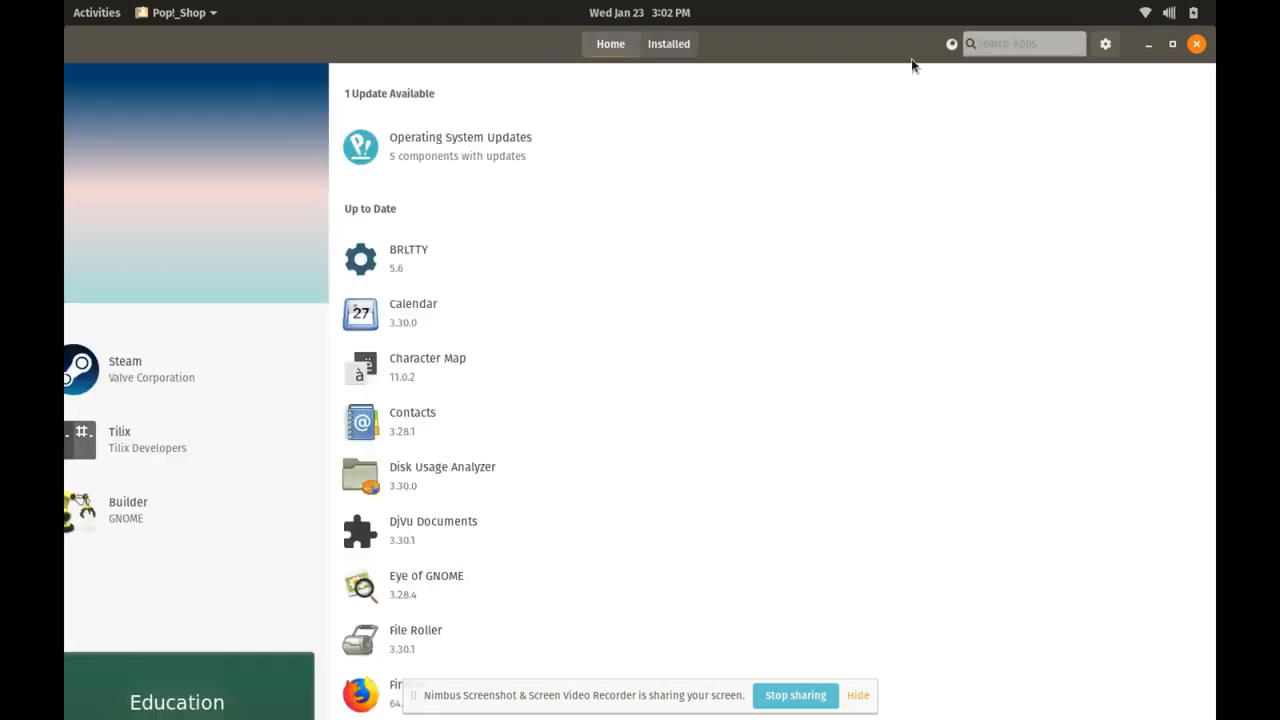
text(gnome software)
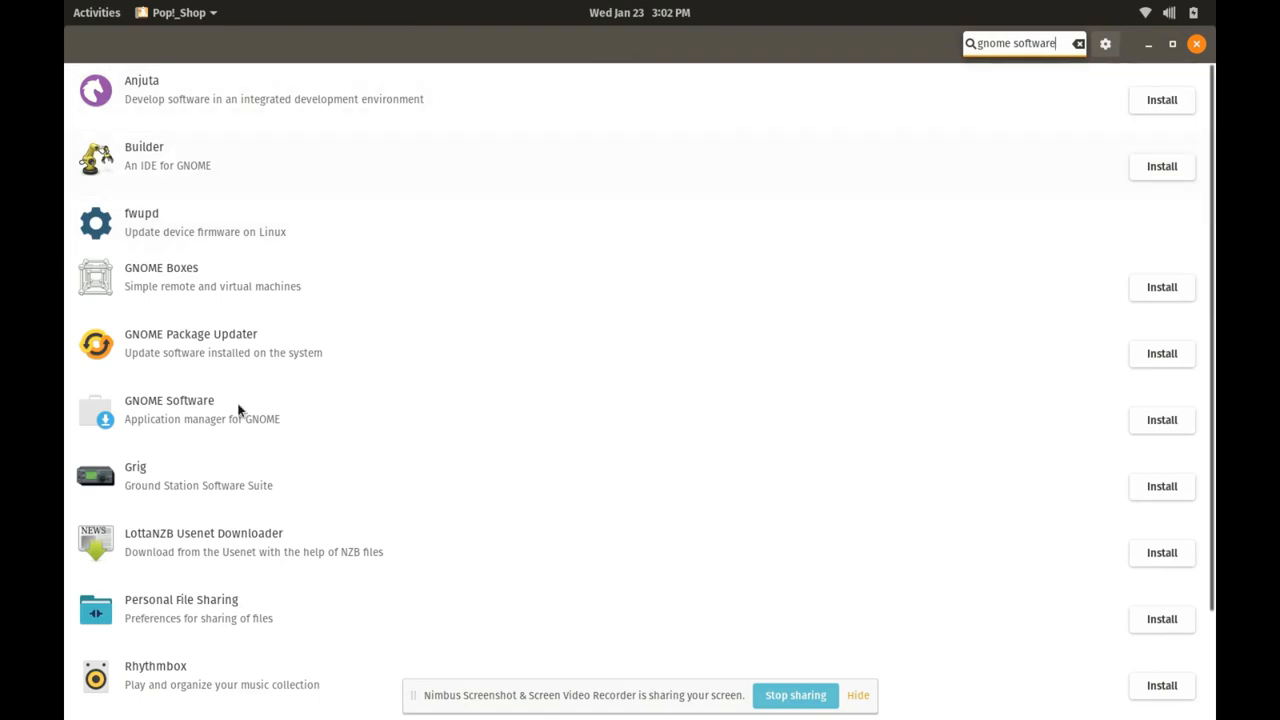
click(169, 409)
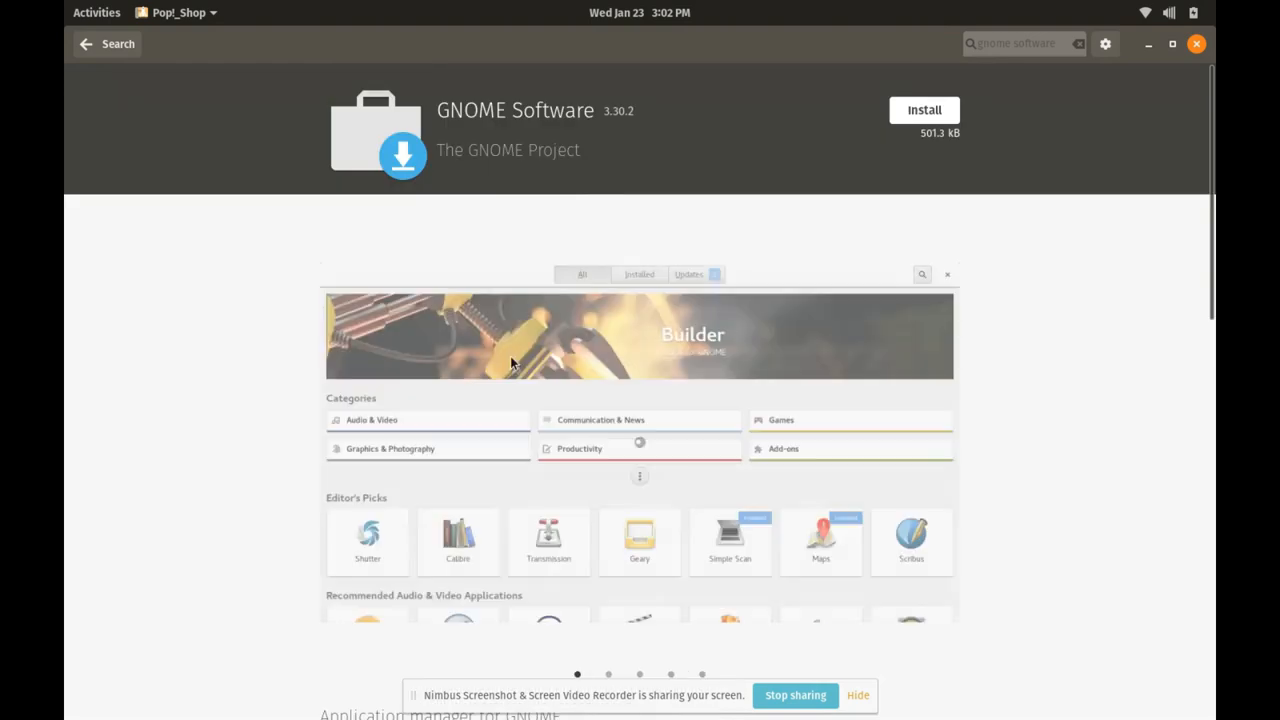
scroll(down, 3)
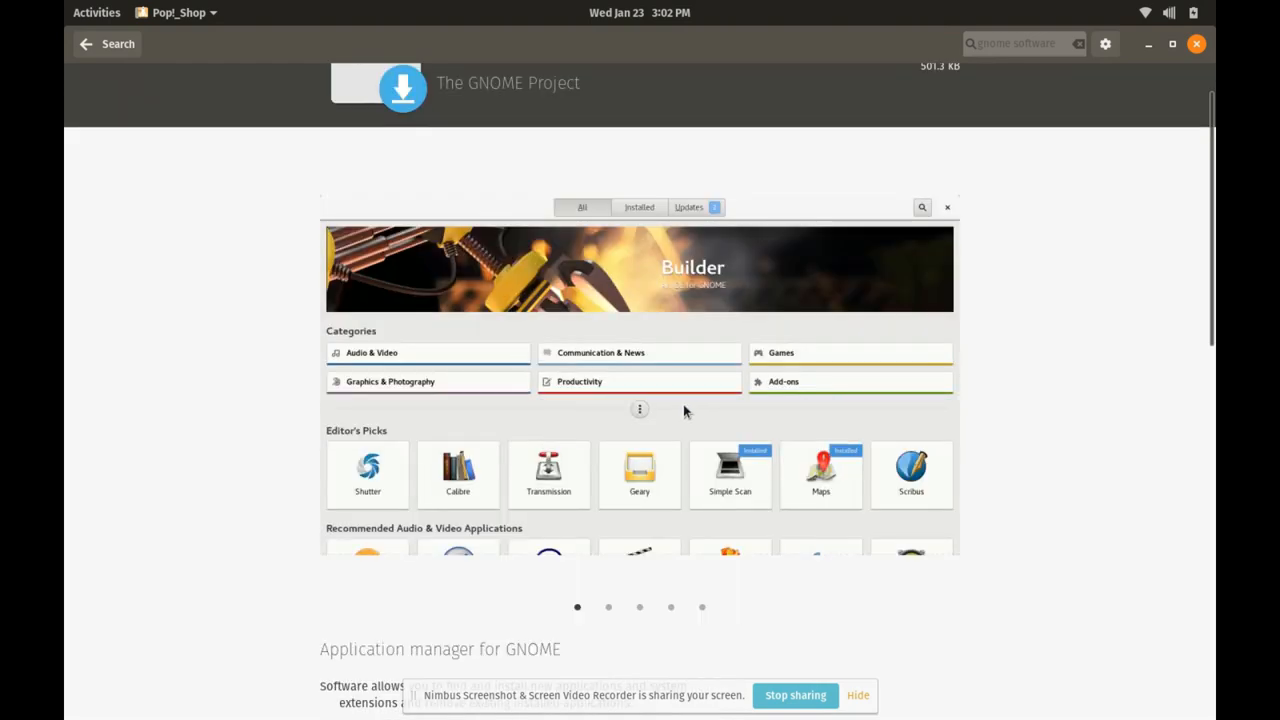
mouse_move(765, 410)
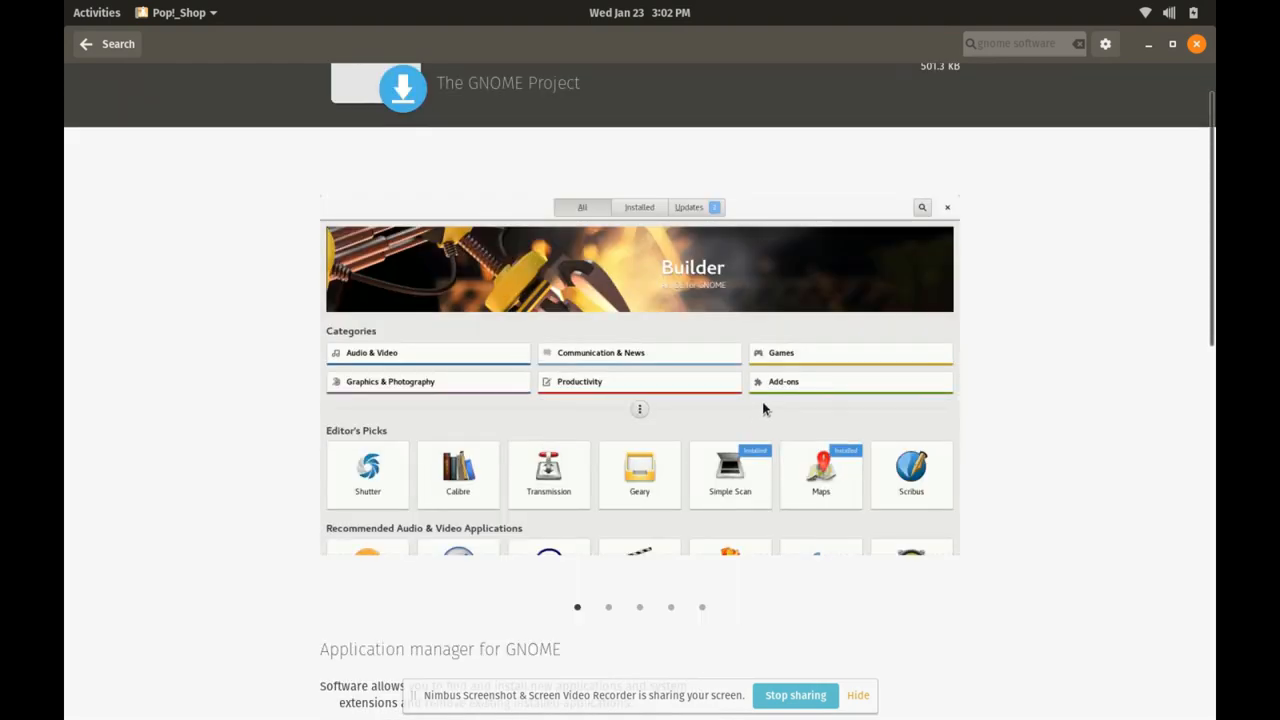
scroll(down, 3)
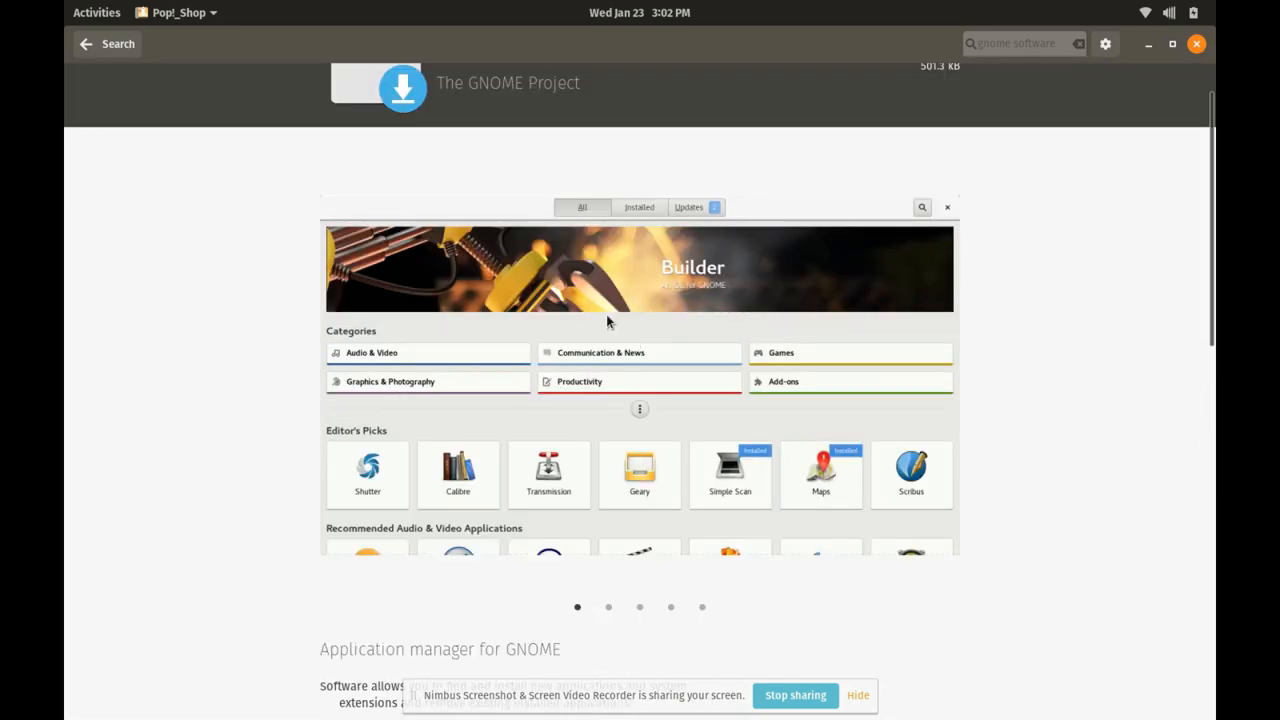
scroll(down, 3)
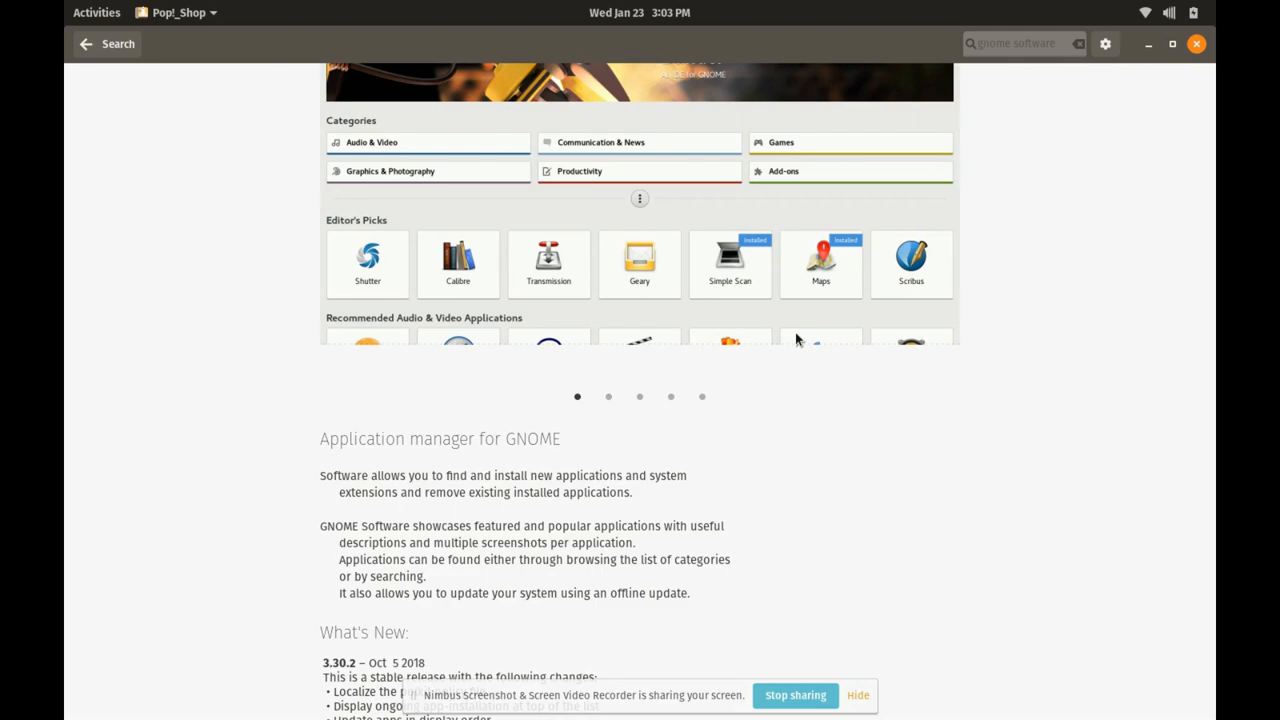
click(96, 12)
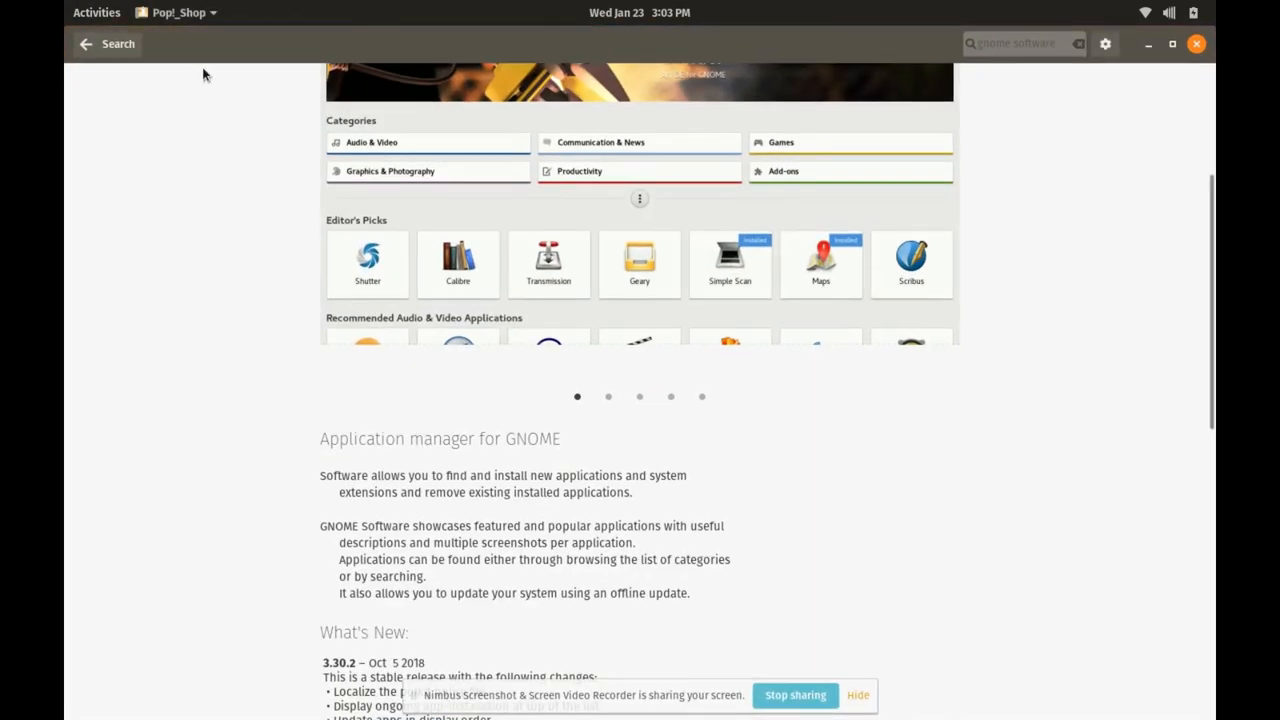
key(Return)
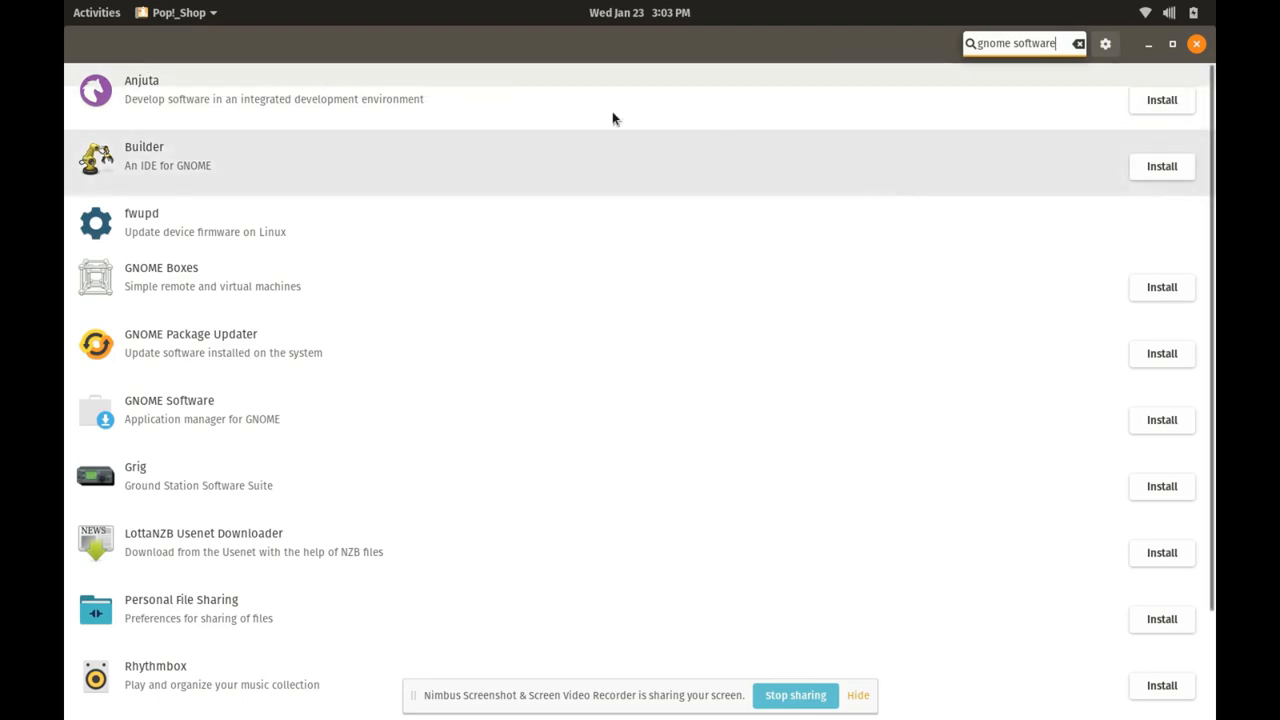
- Clear the shop search, browse the Home page picks, then open the window overview
click(1078, 43)
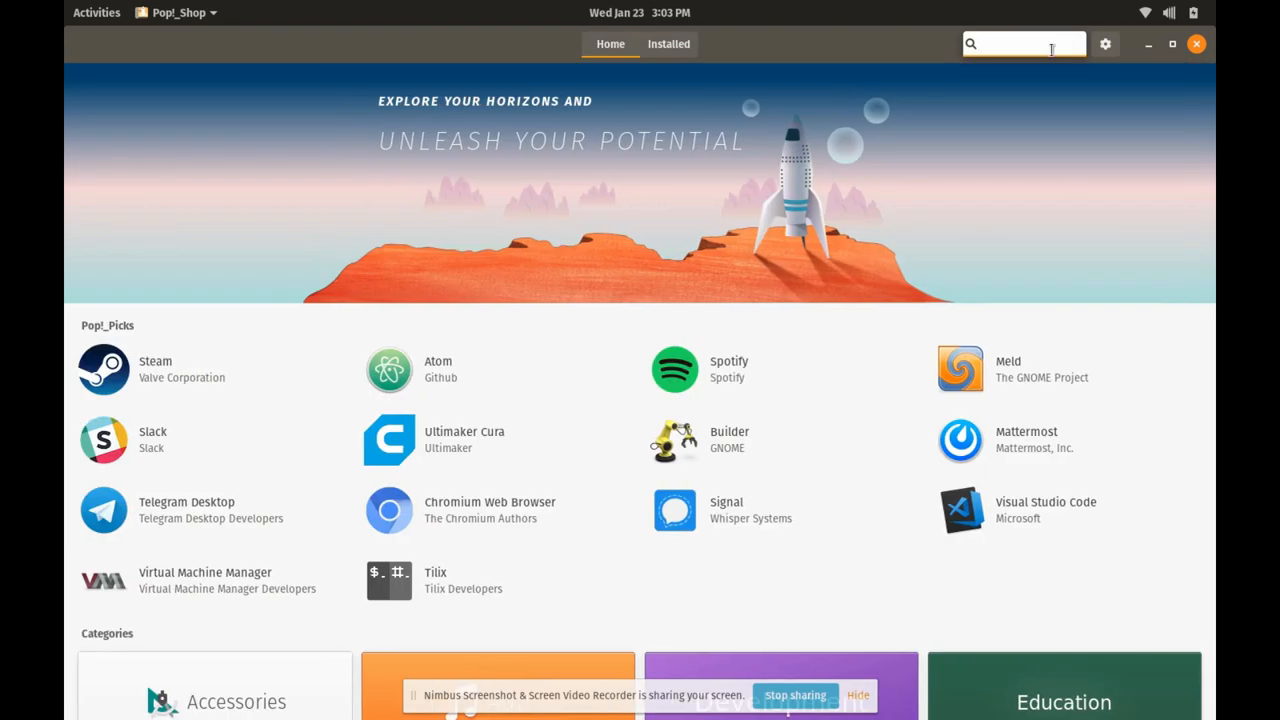
scroll(down, 3)
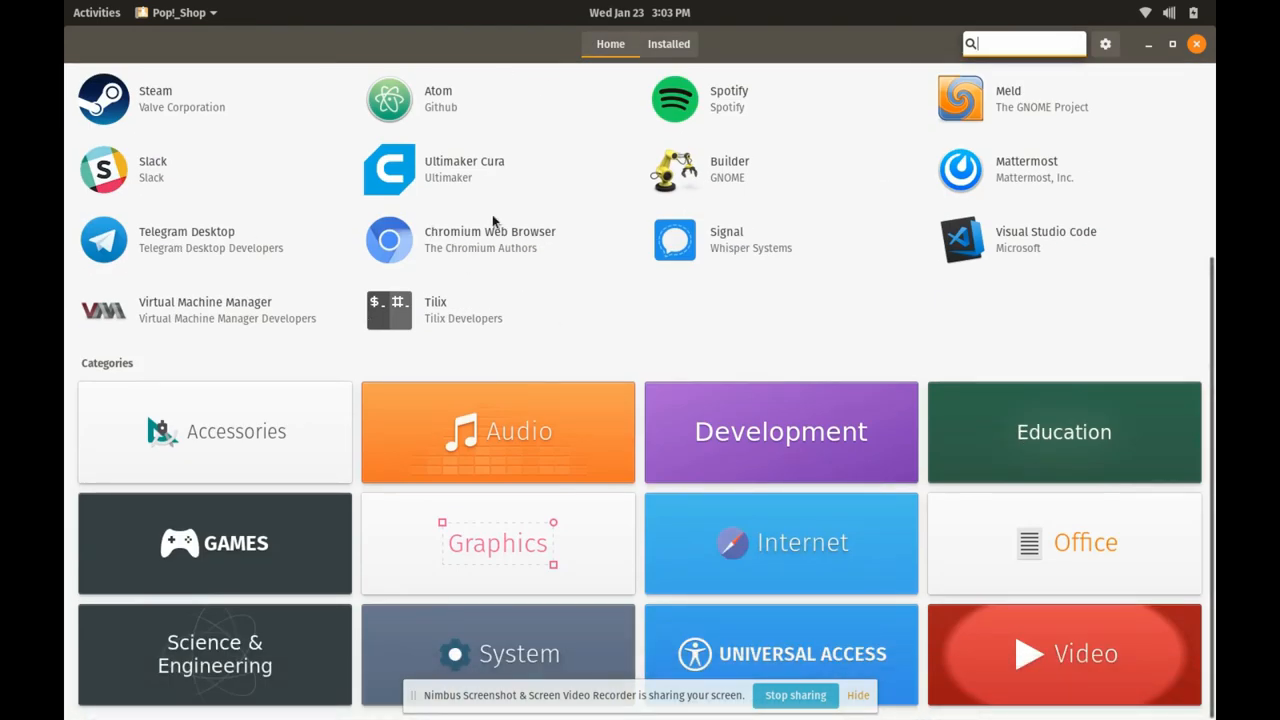
mouse_move(807, 578)
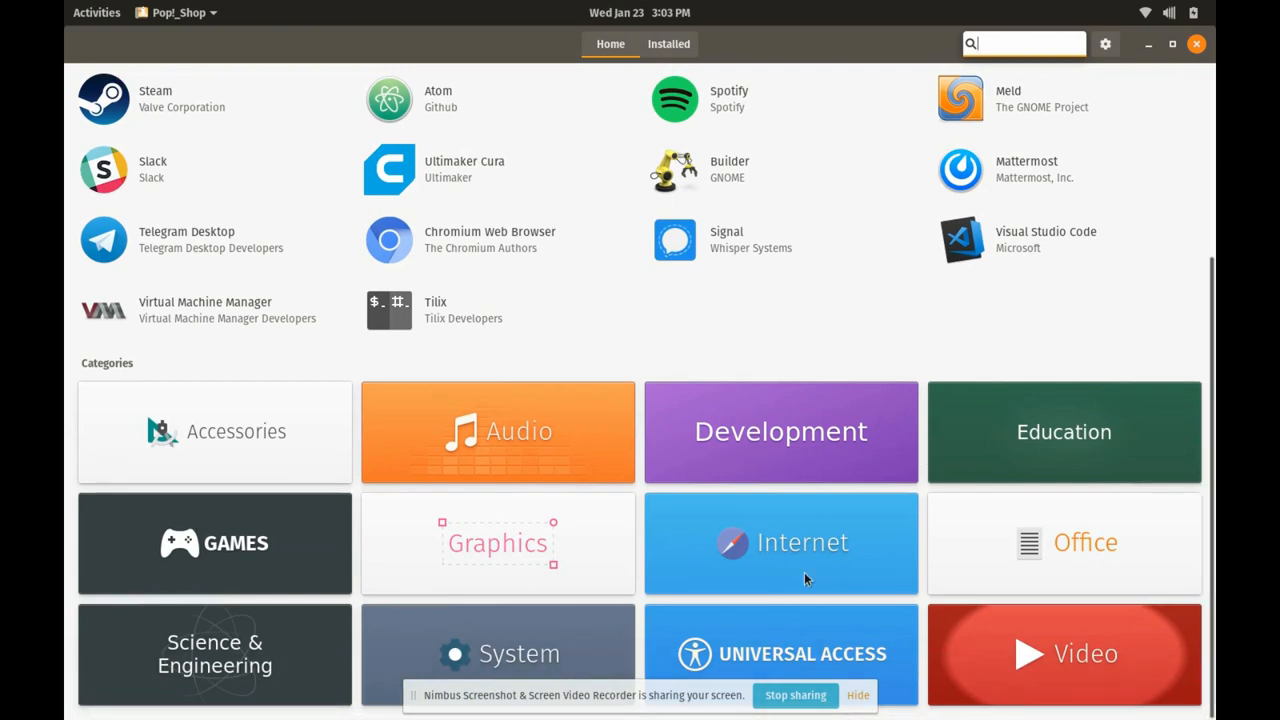
mouse_move(863, 150)
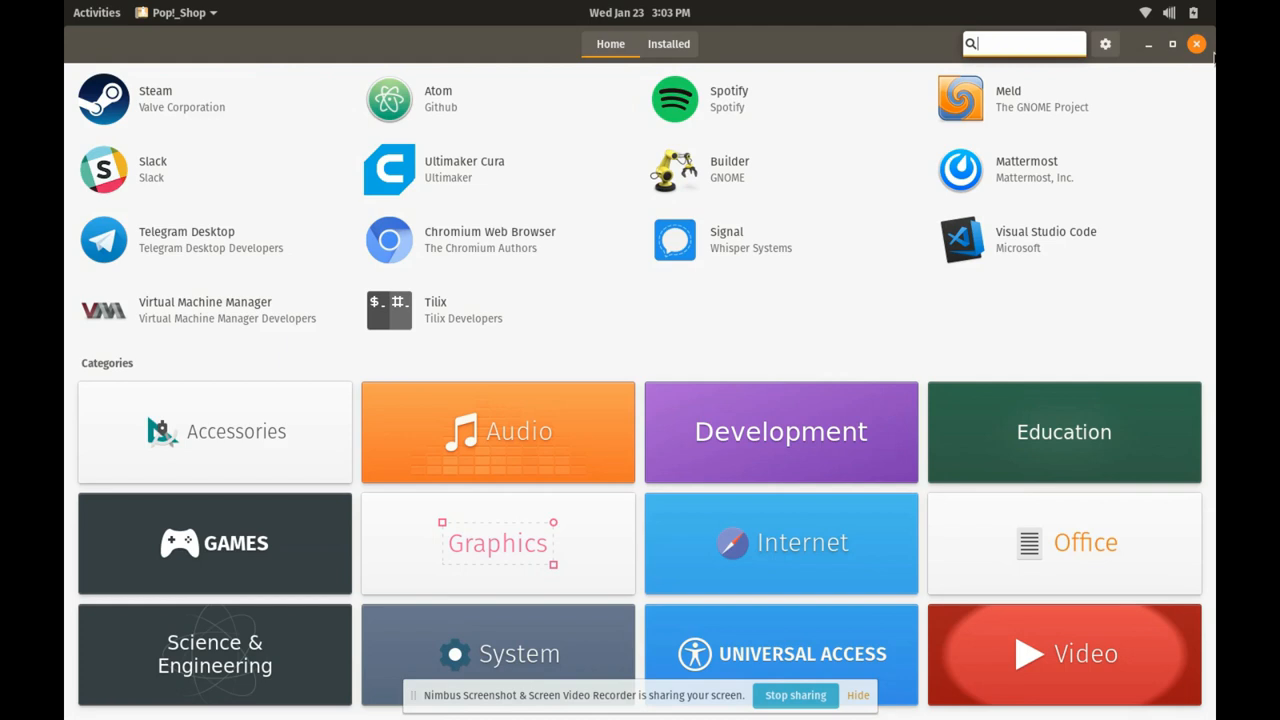
mouse_move(1172, 47)
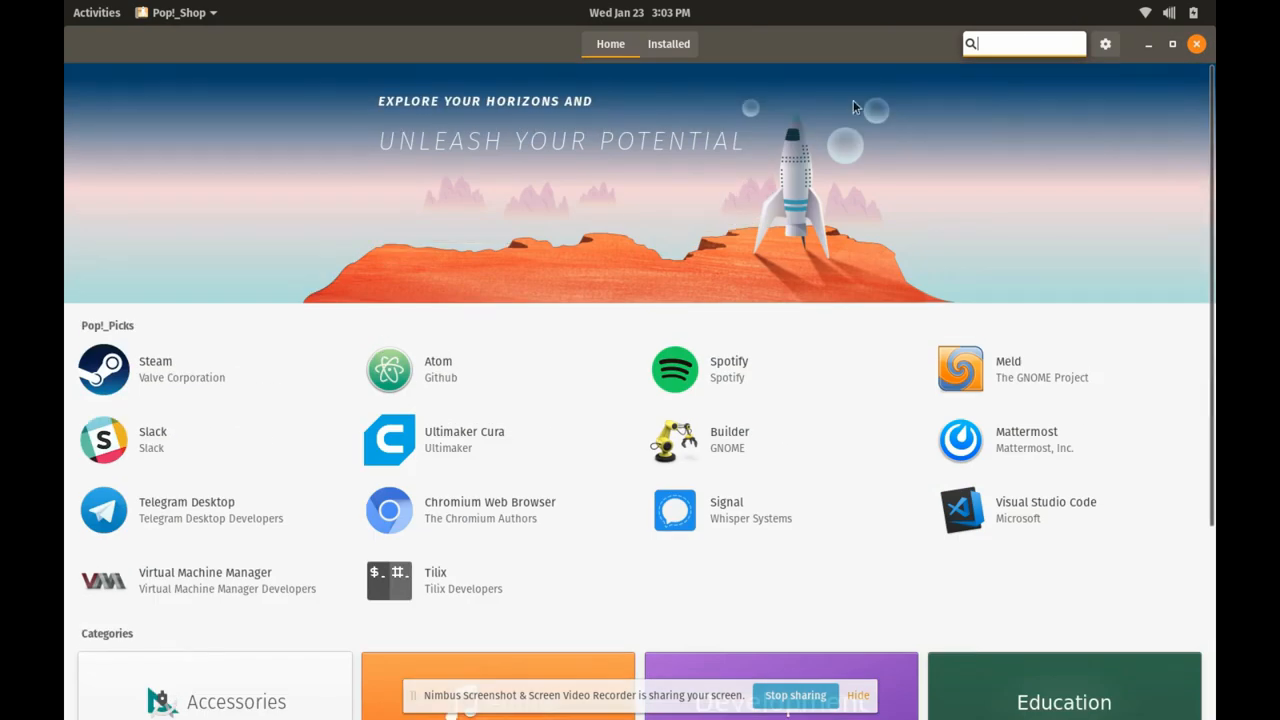
mouse_move(745, 145)
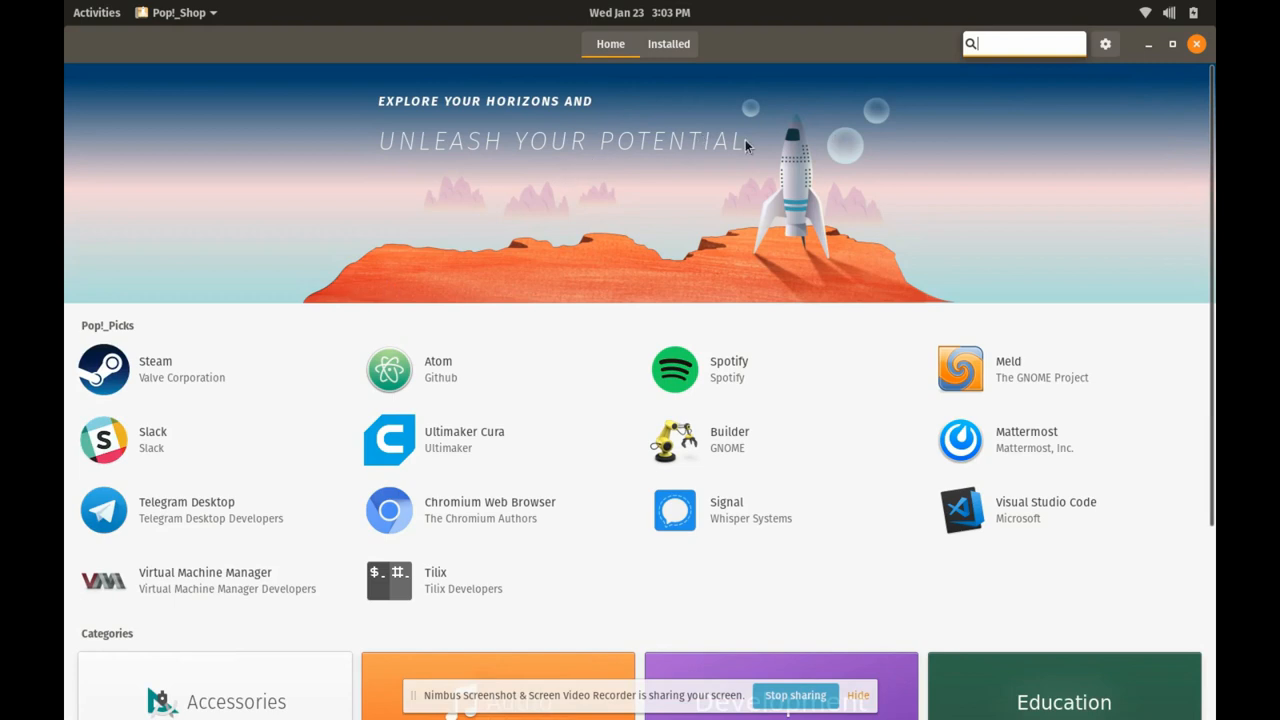
mouse_move(610, 150)
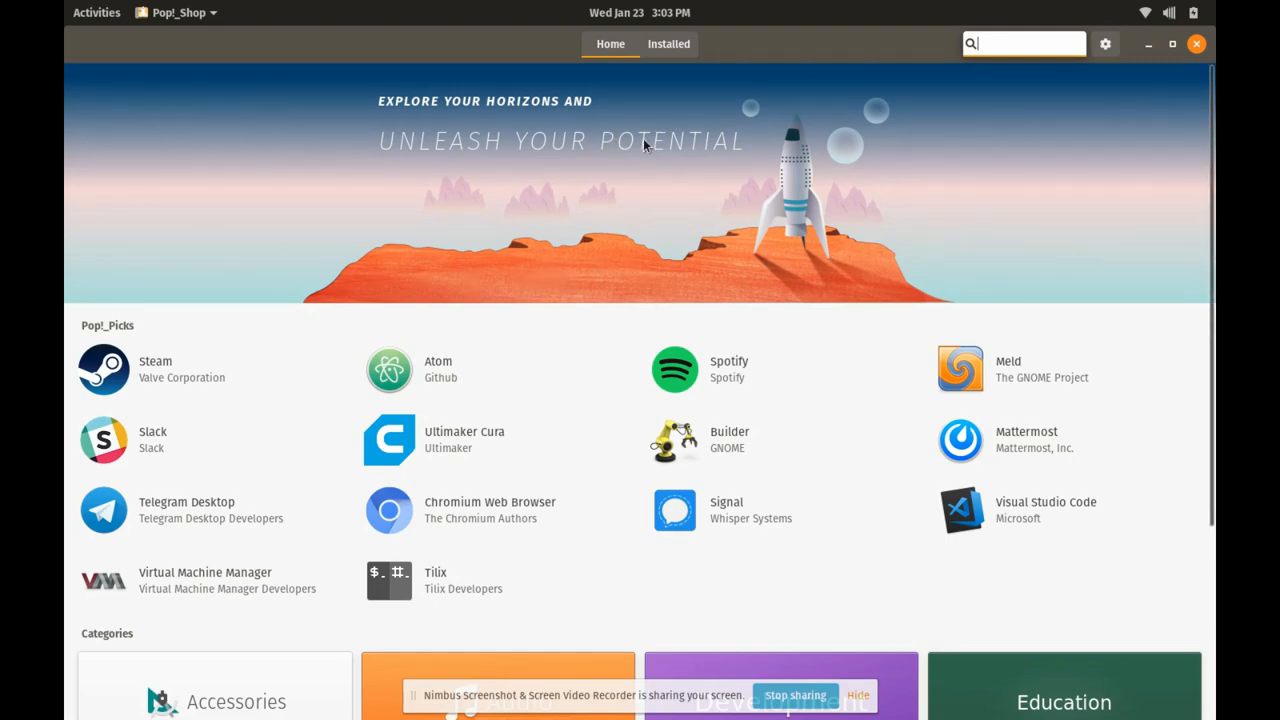
scroll(down, 3)
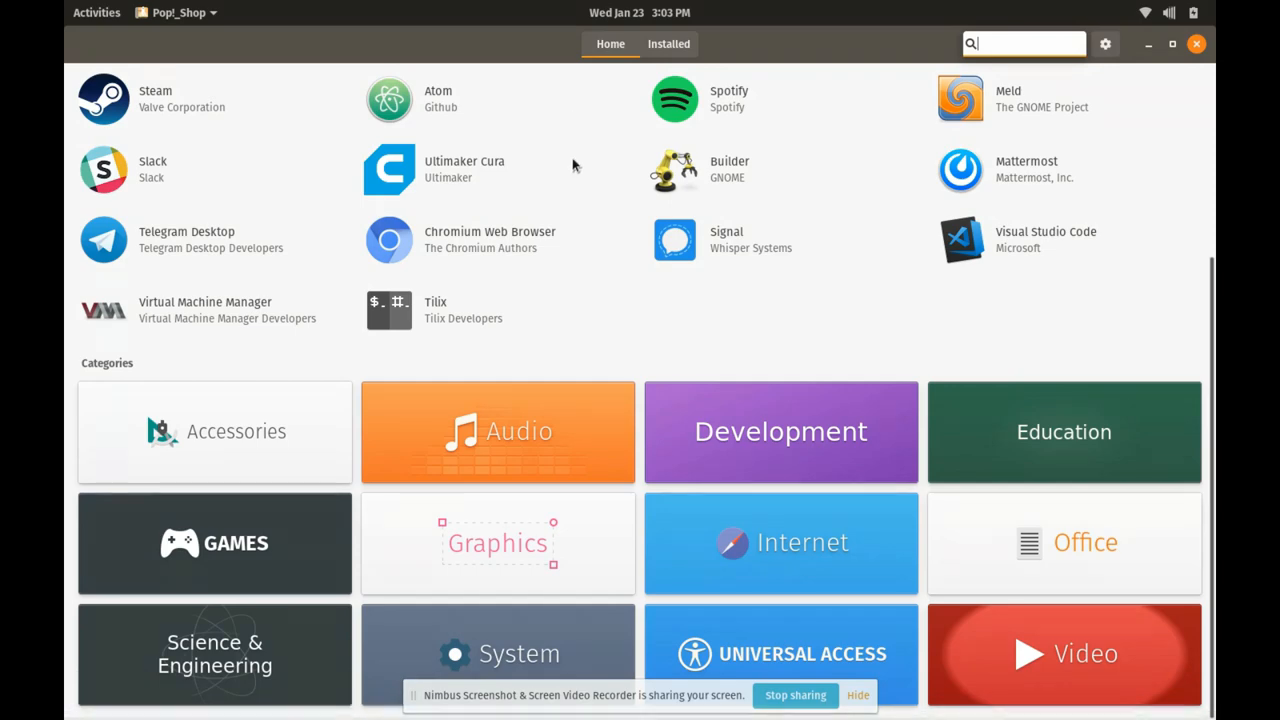
mouse_move(398, 627)
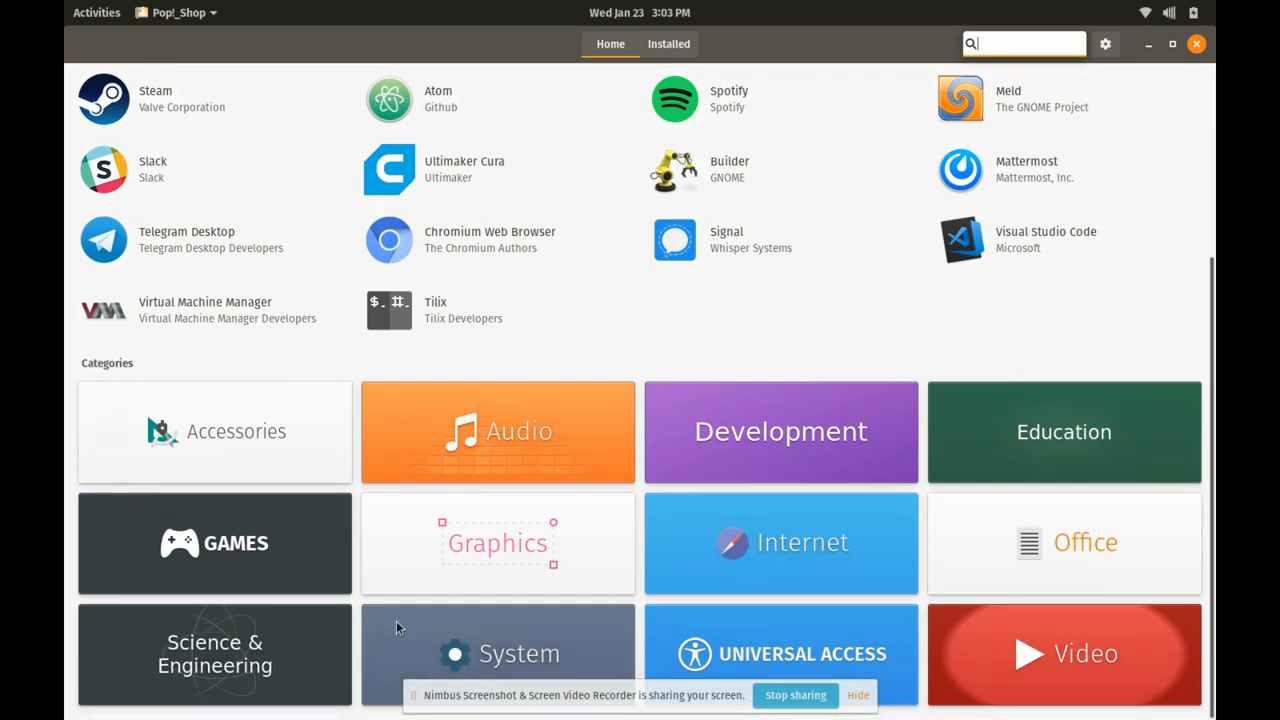
mouse_move(593, 206)
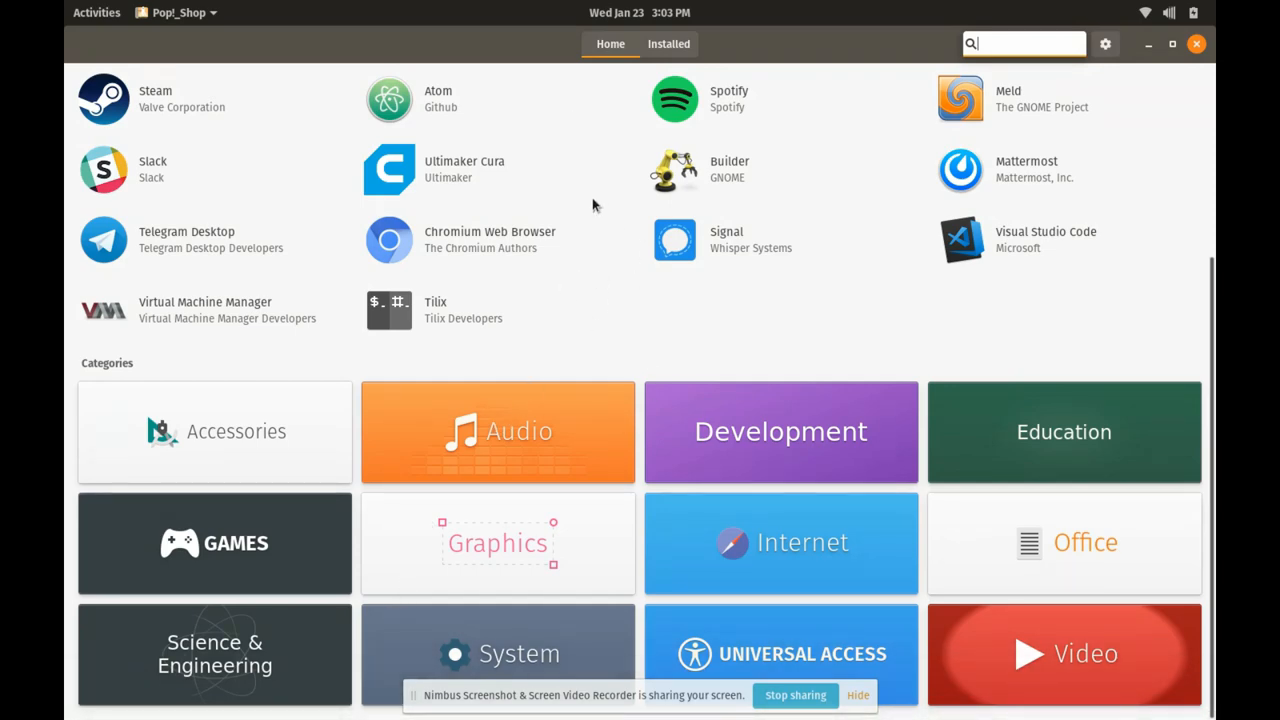
scroll(up, 3)
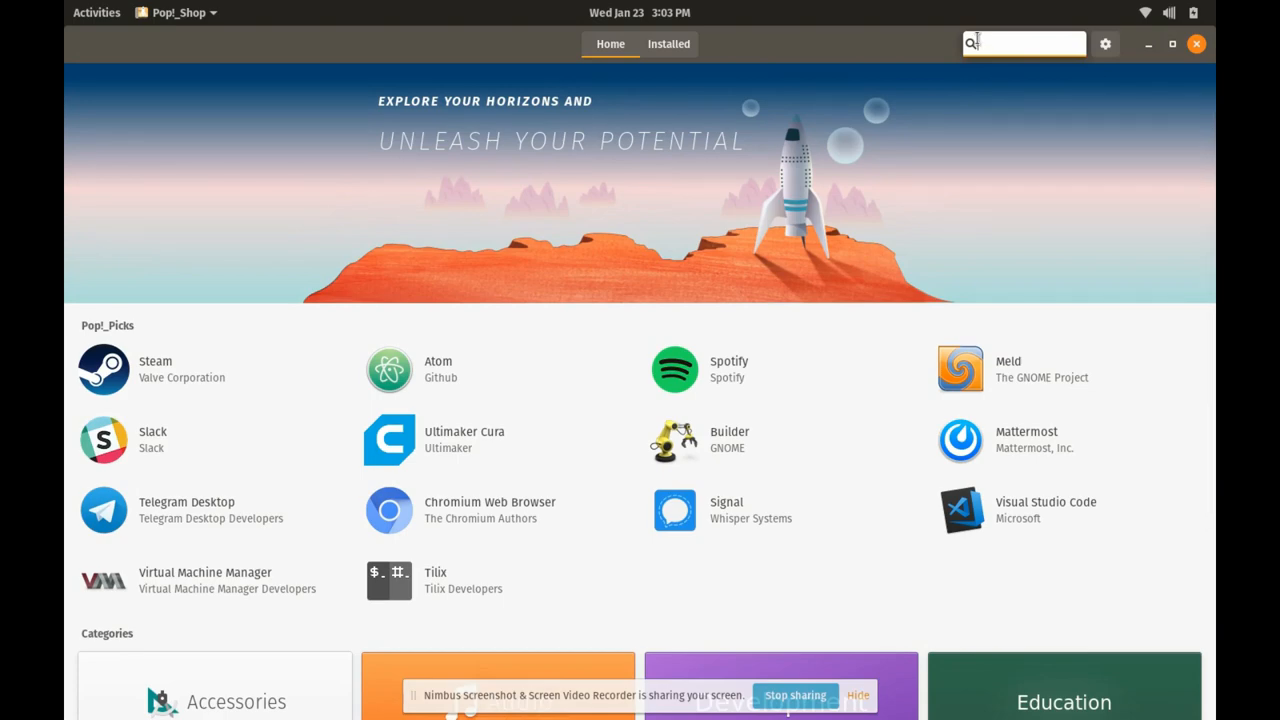
click(96, 12)
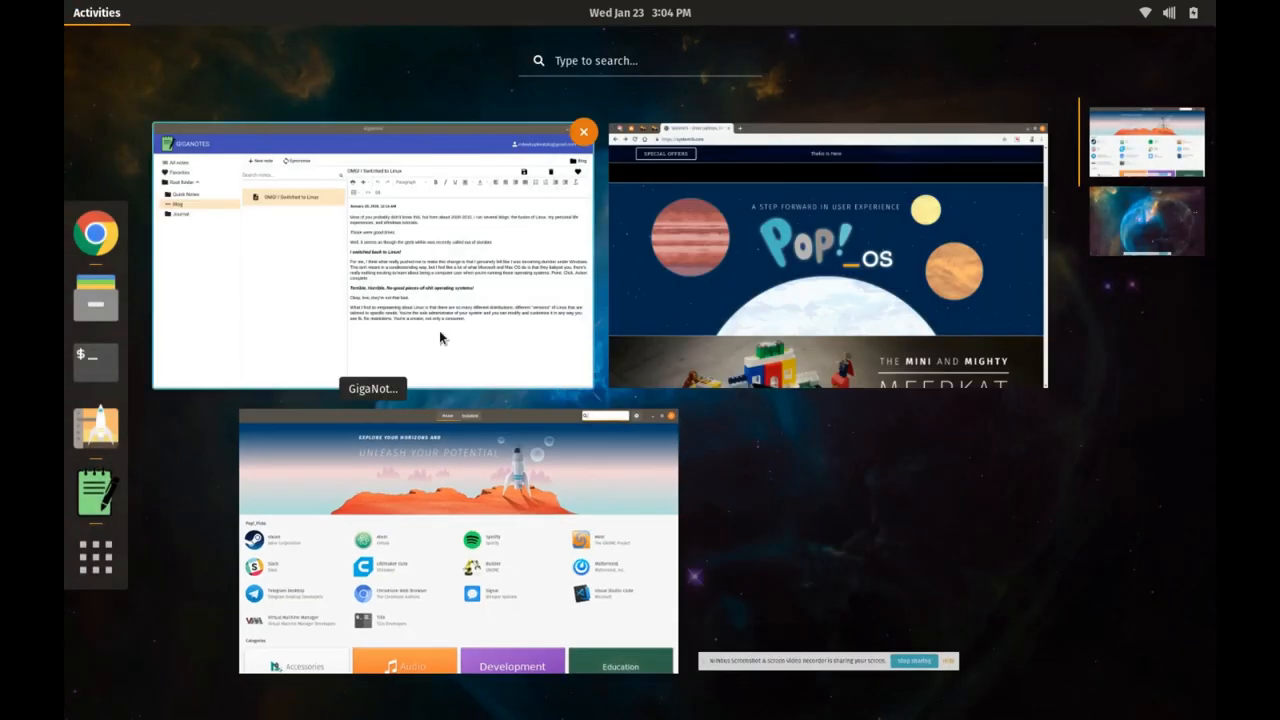
- In a new Chrome tab, search 'joplin notes' and open the joplin.cozic.net result
click(825, 250)
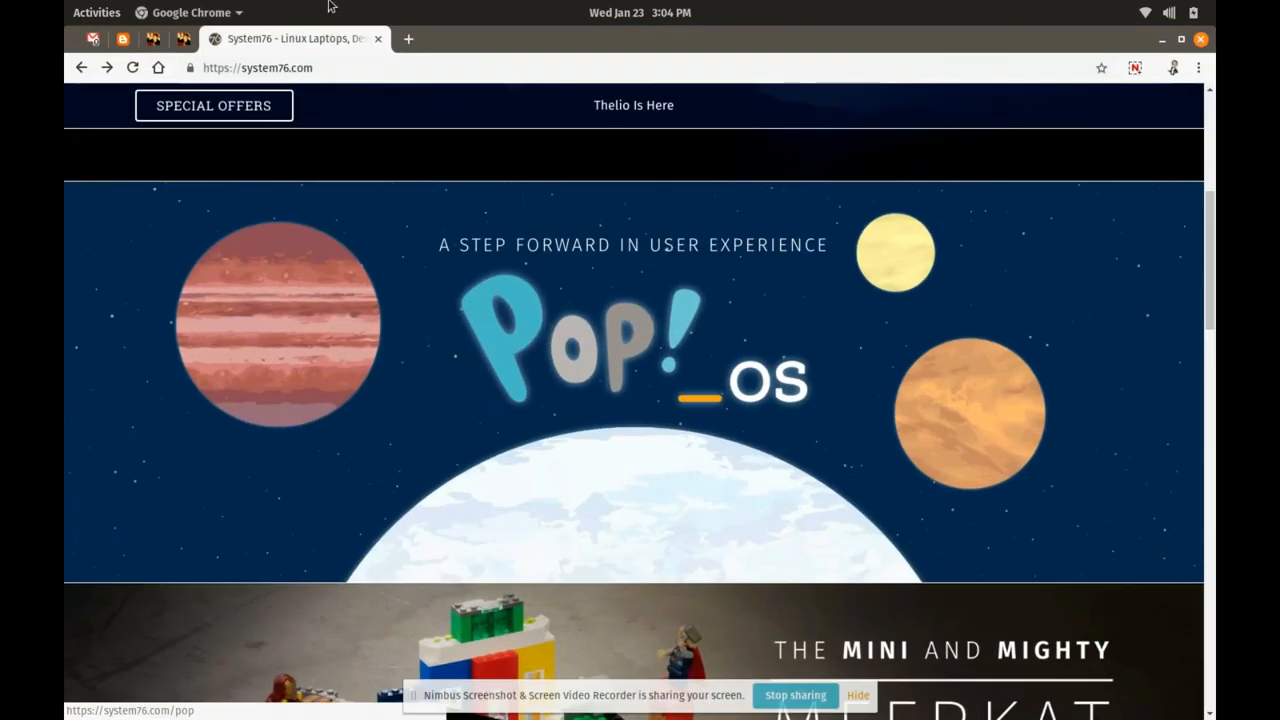
click(407, 39)
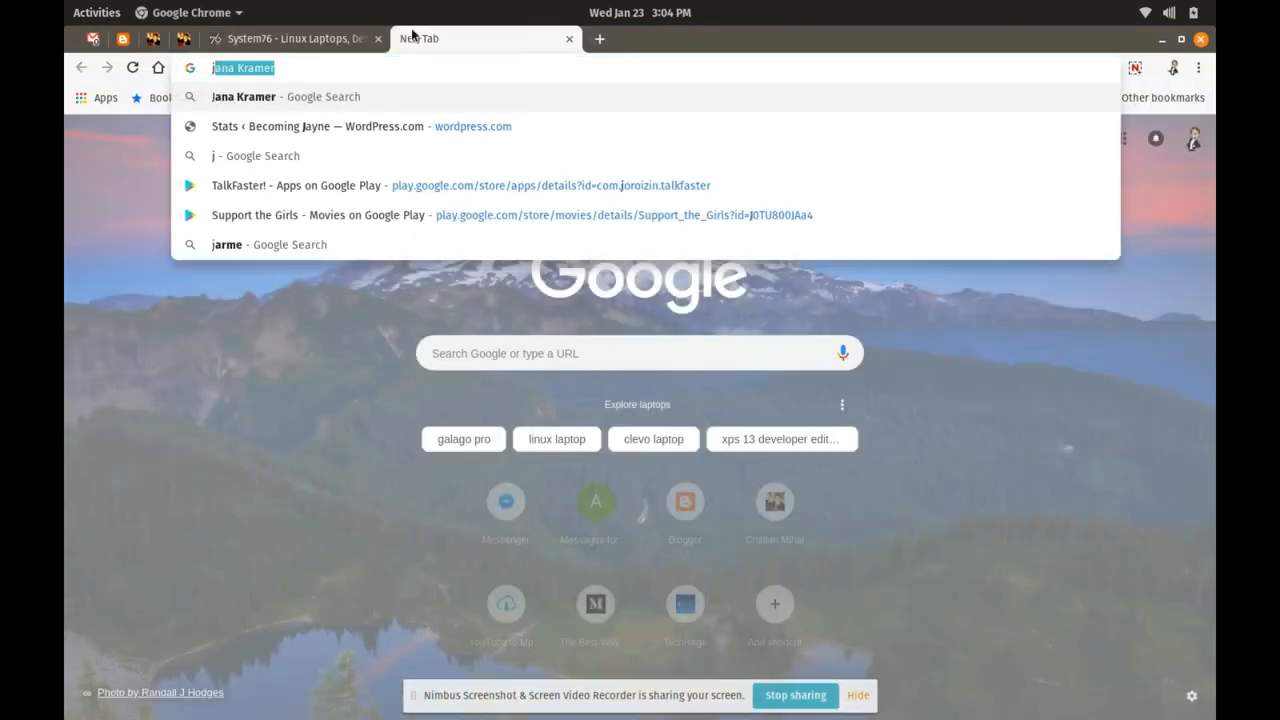
text(joplin not)
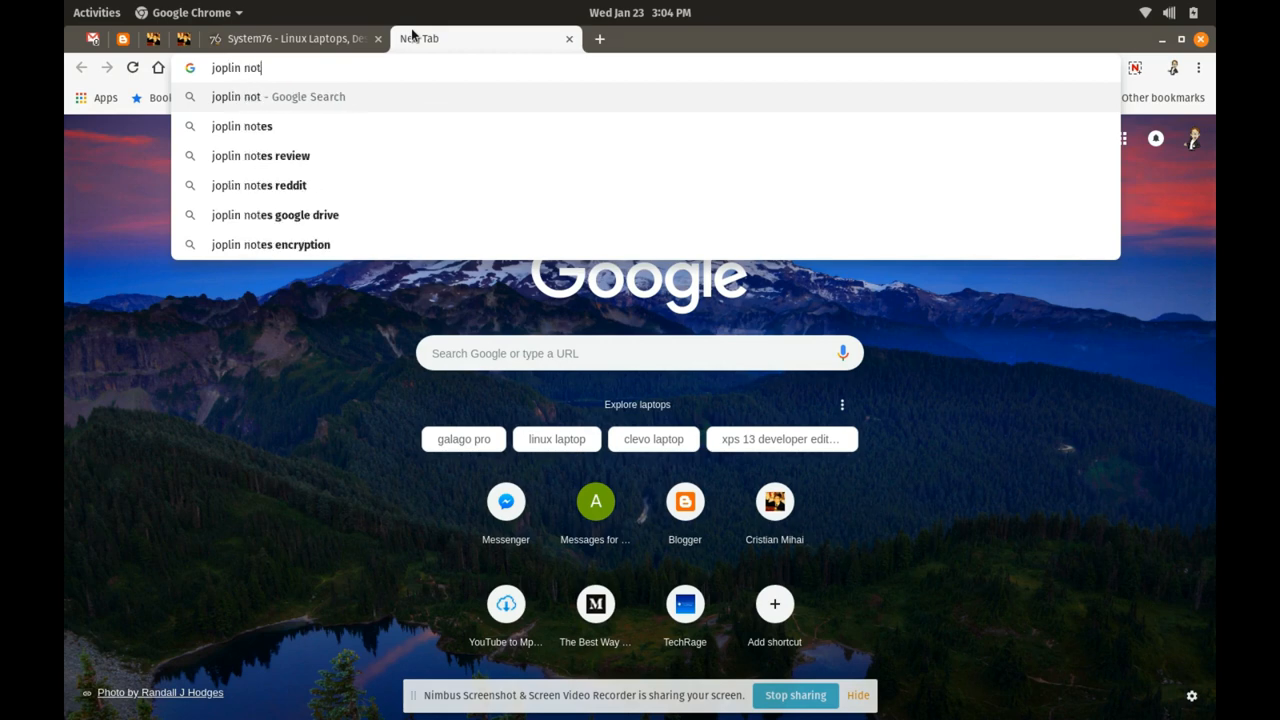
click(242, 126)
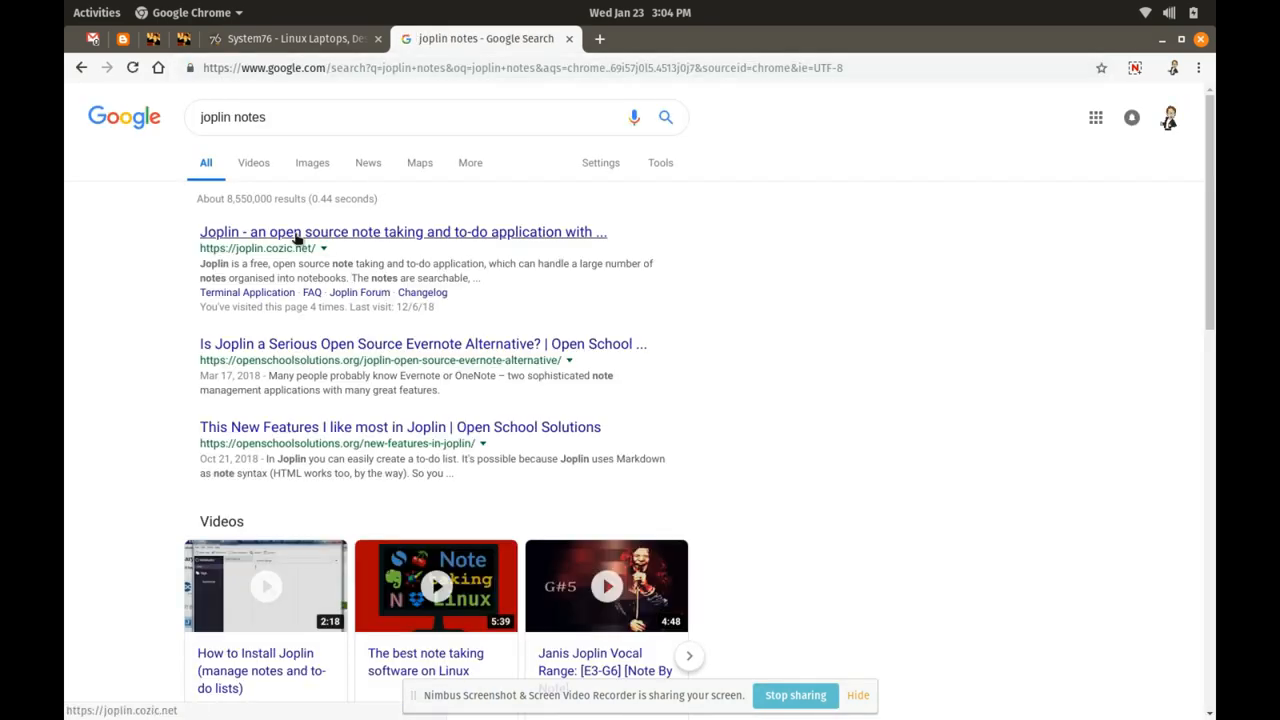
click(403, 231)
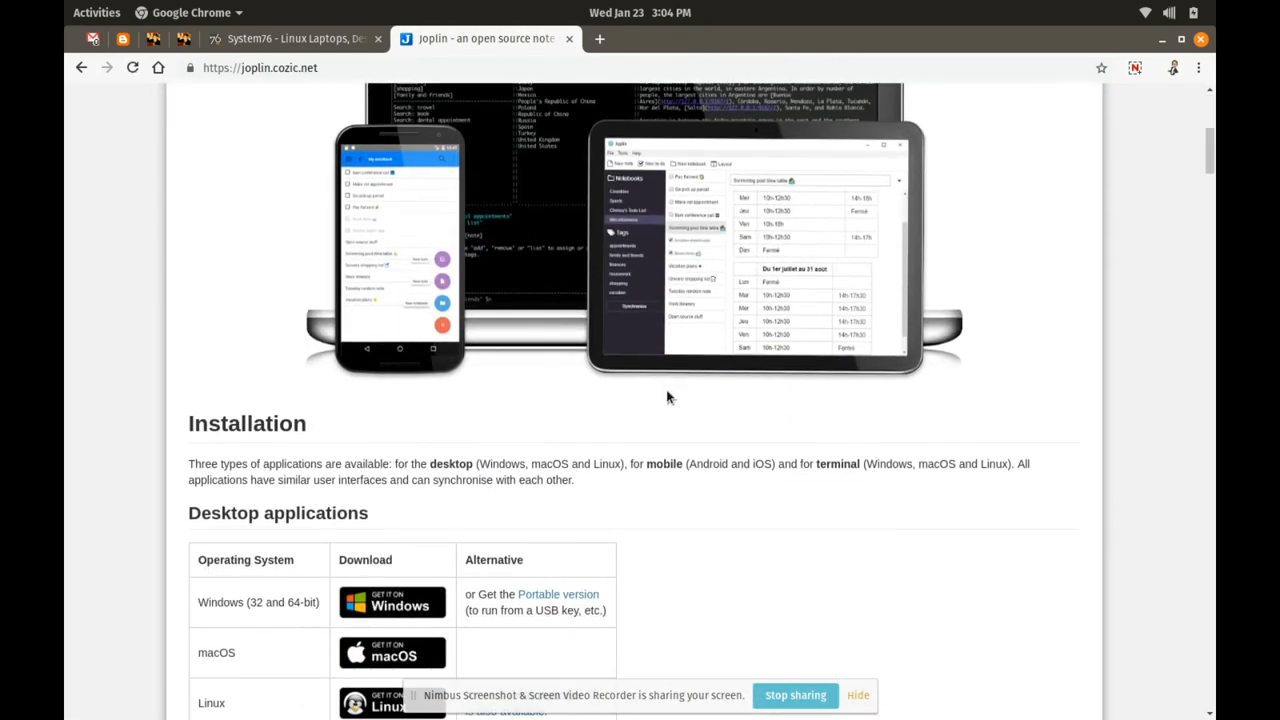
mouse_move(575, 251)
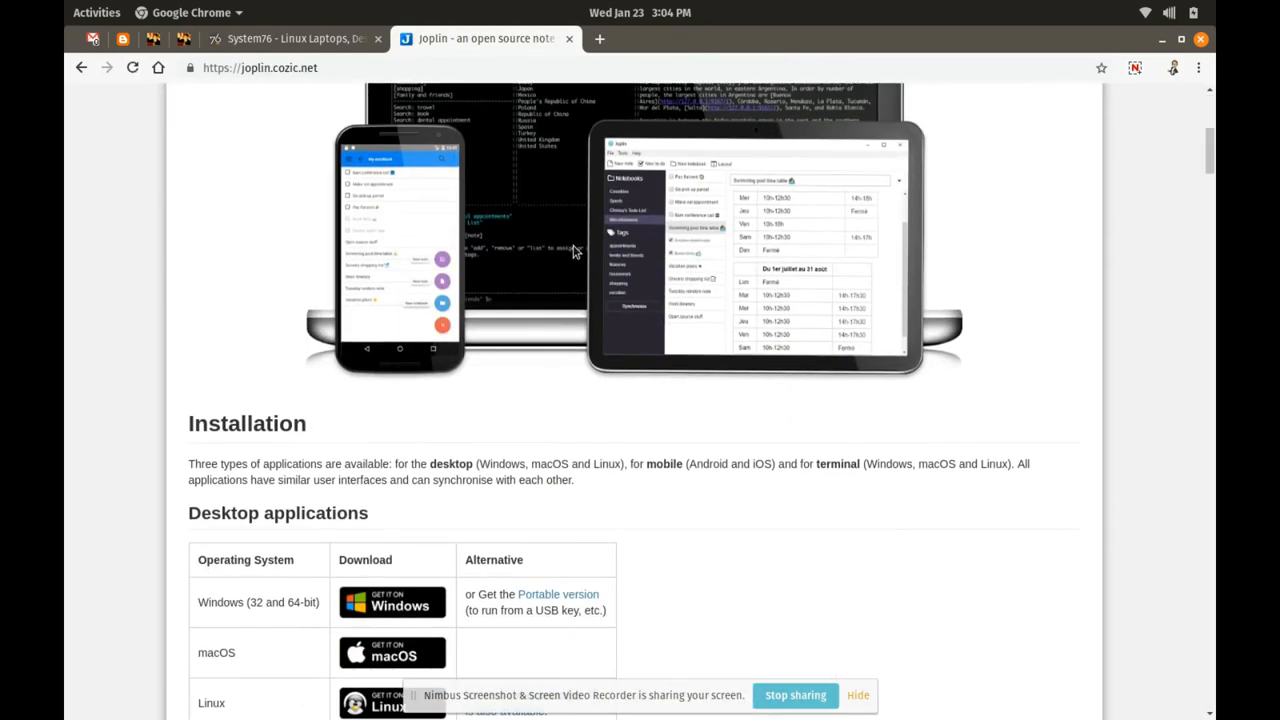
mouse_move(590, 255)
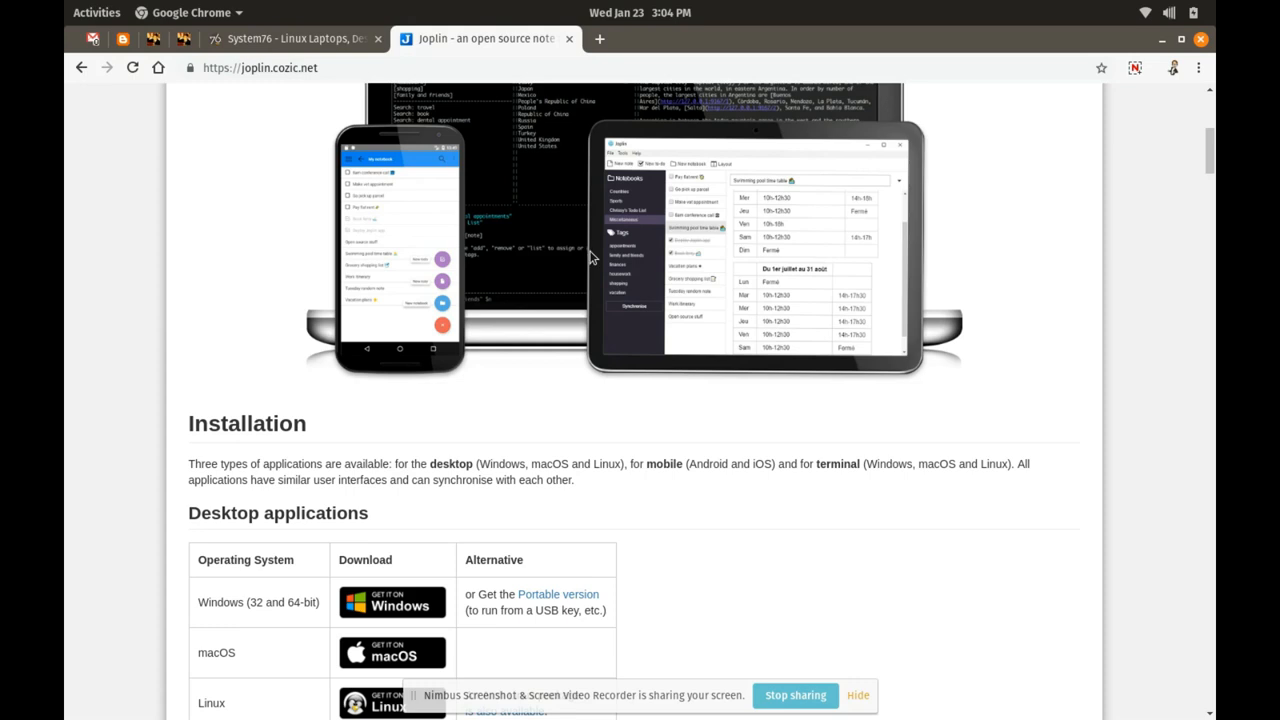
scroll(down, 3)
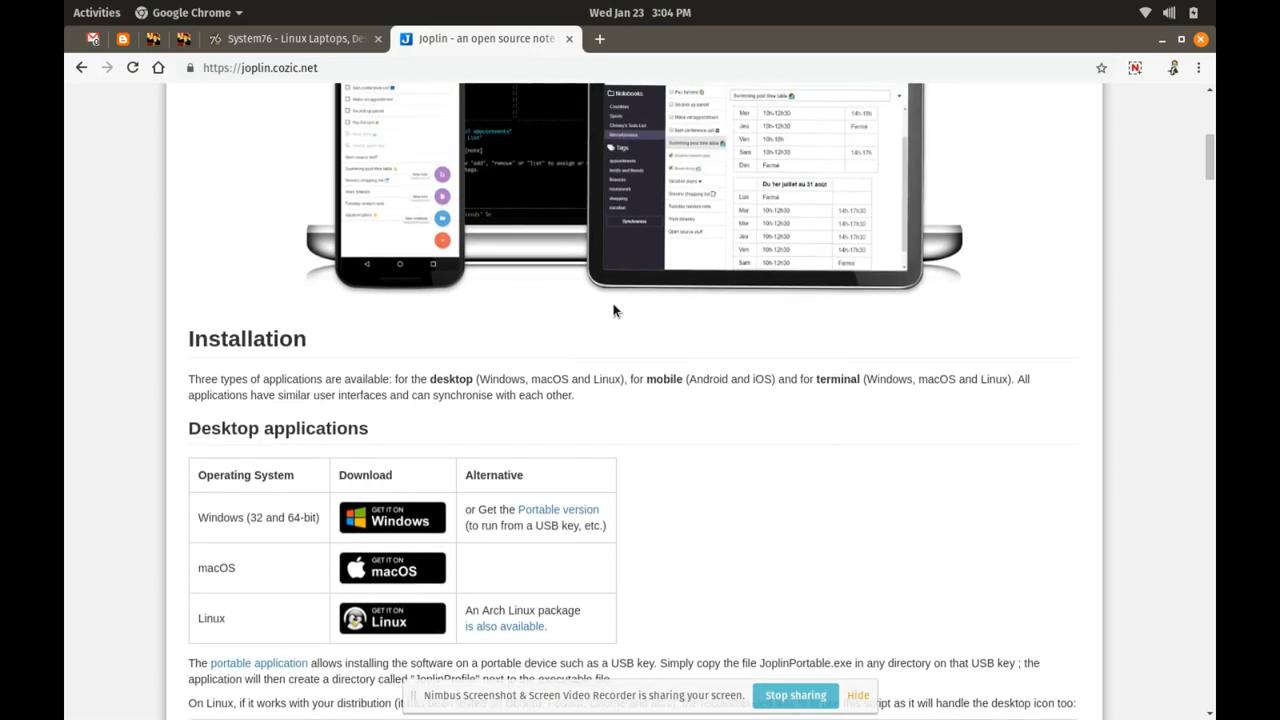
scroll(down, 3)
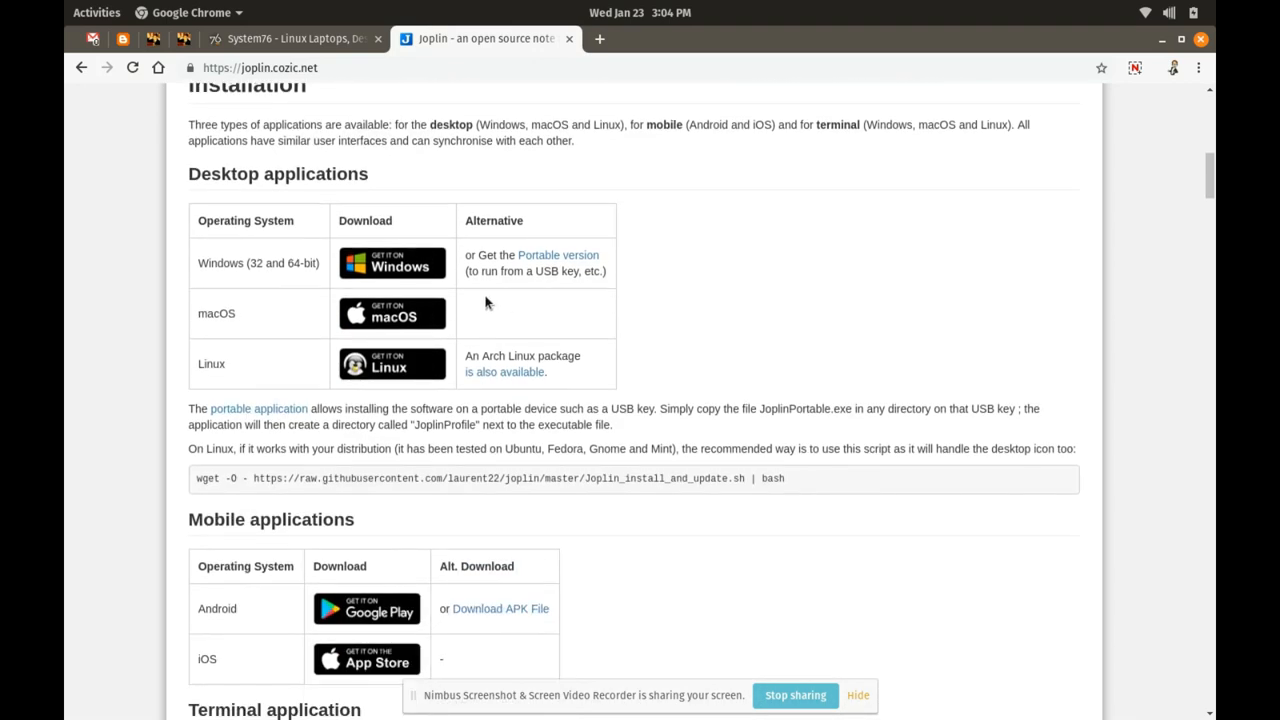
mouse_move(390, 338)
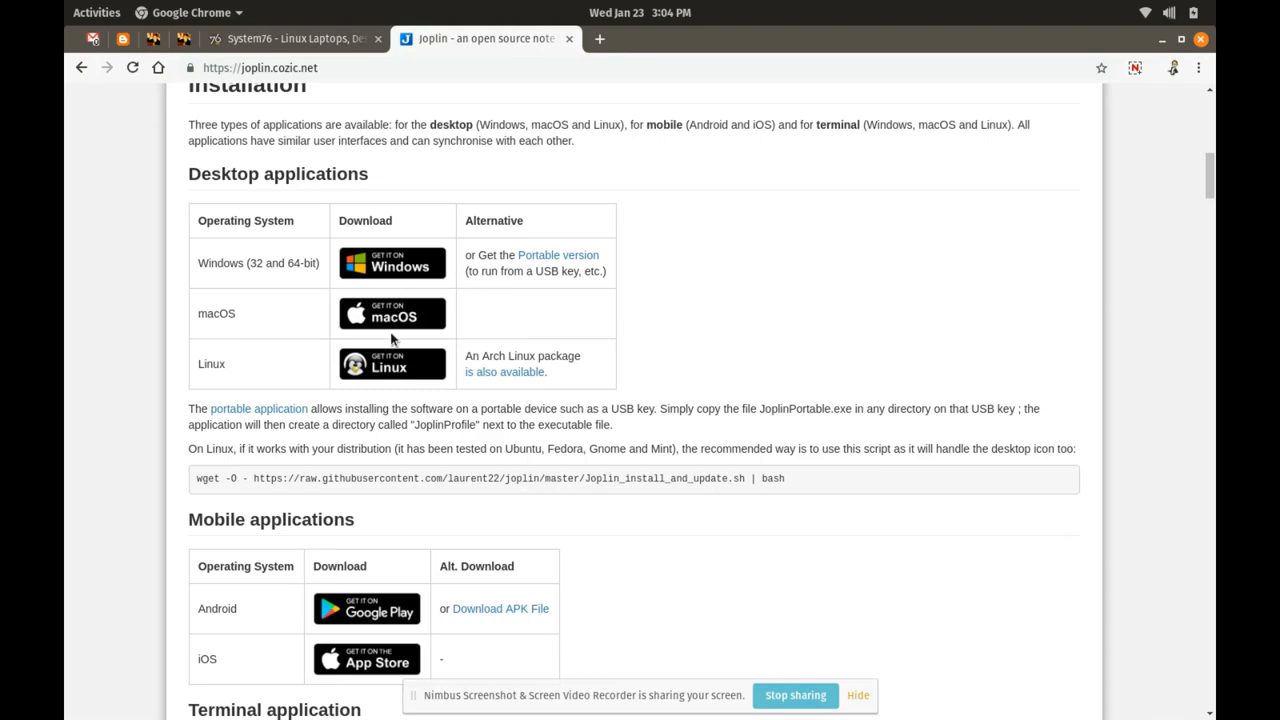
scroll(down, 3)
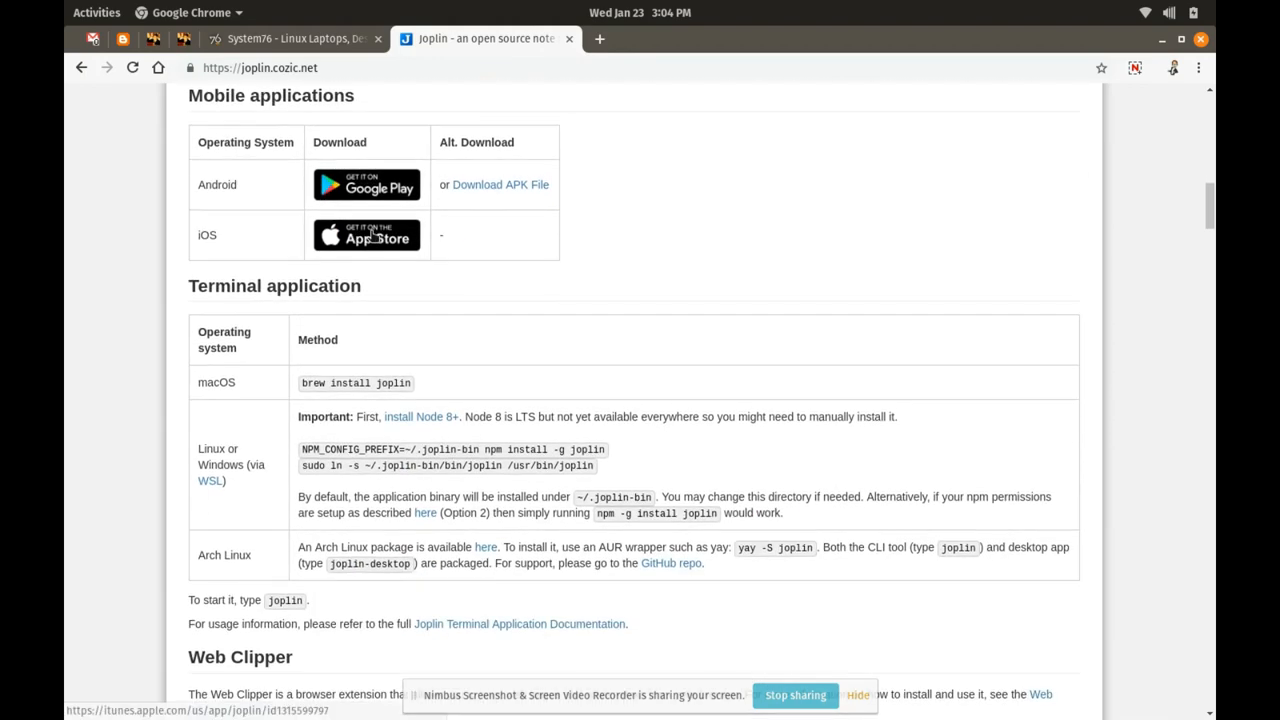
scroll(down, 3)
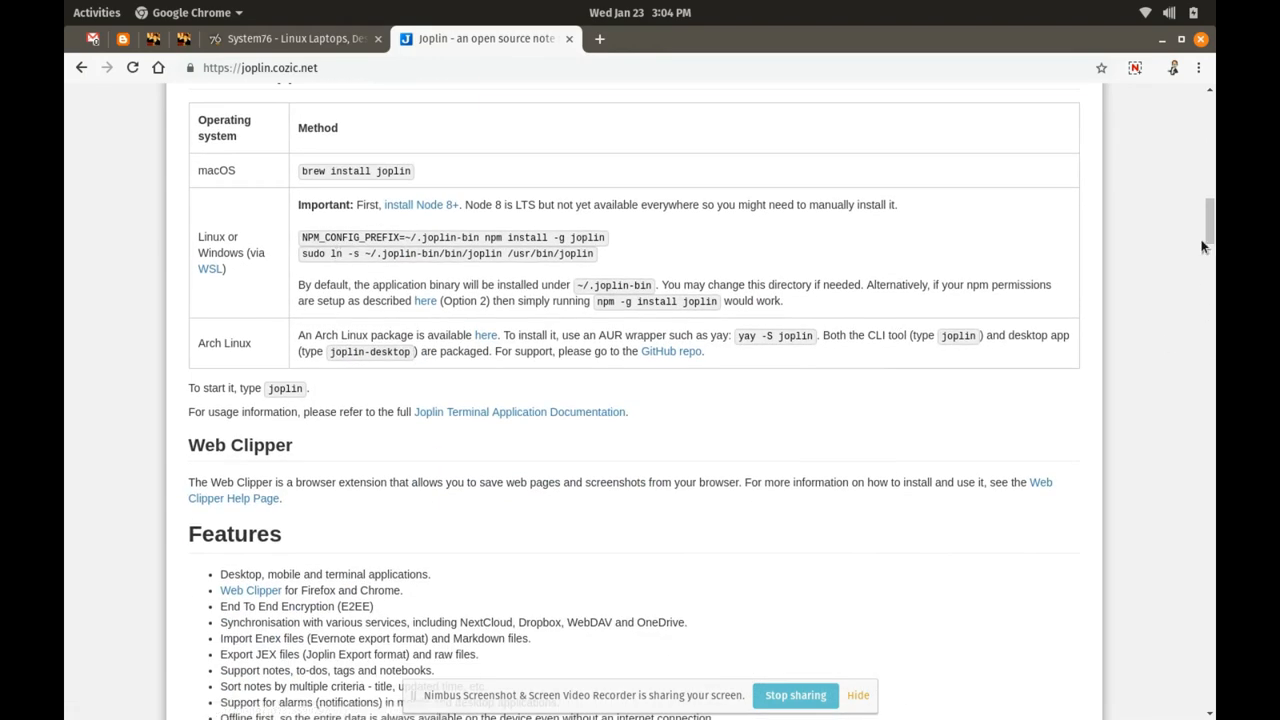
scroll(up, 3)
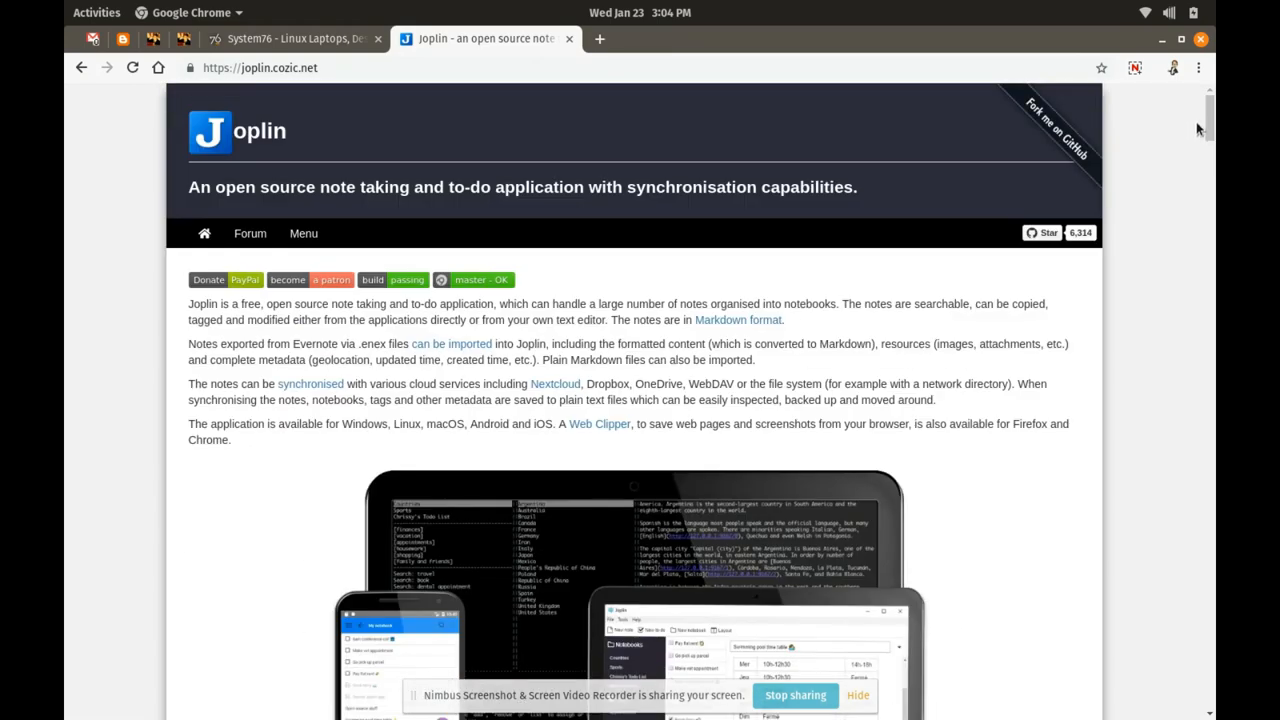
mouse_move(1212, 163)
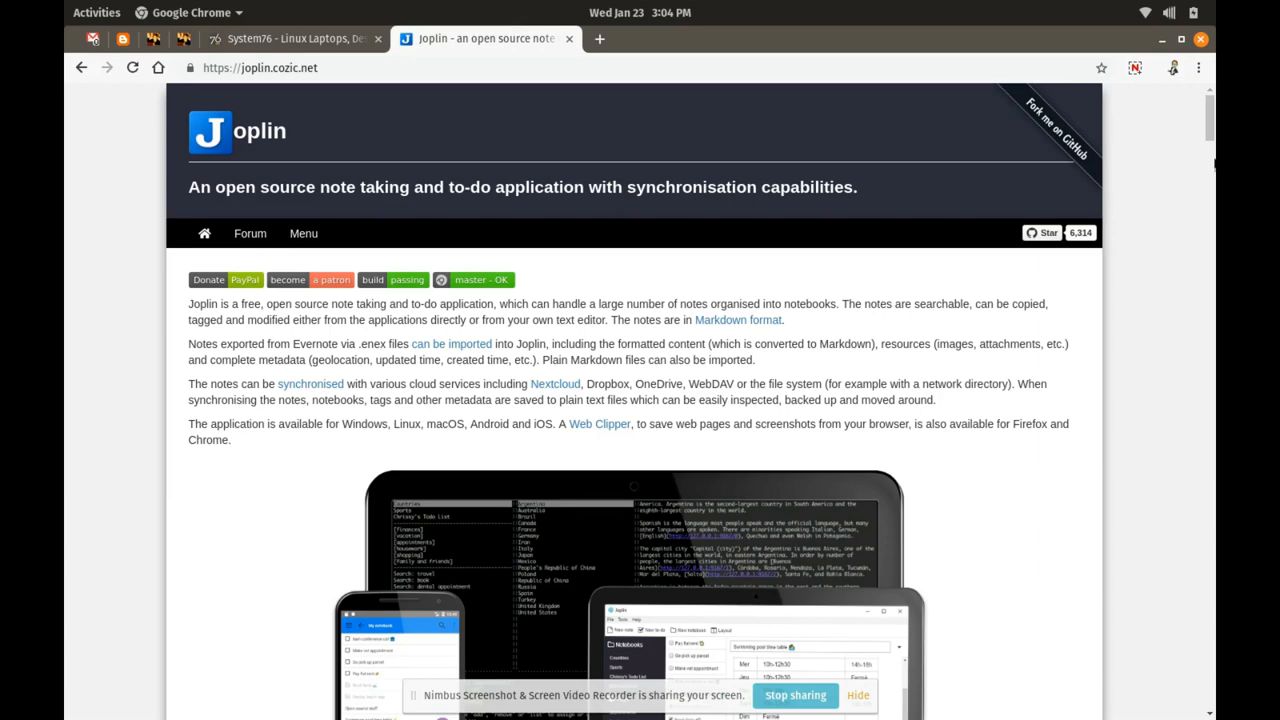
mouse_move(880, 118)
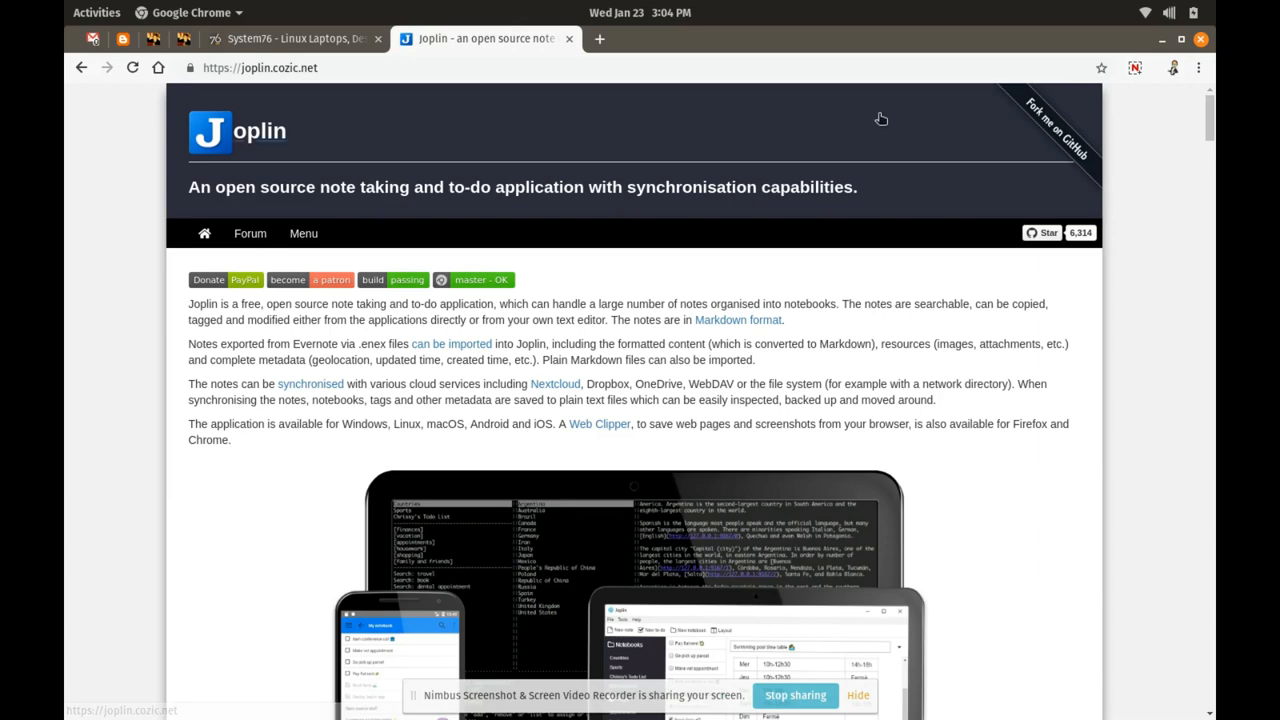
scroll(down, 3)
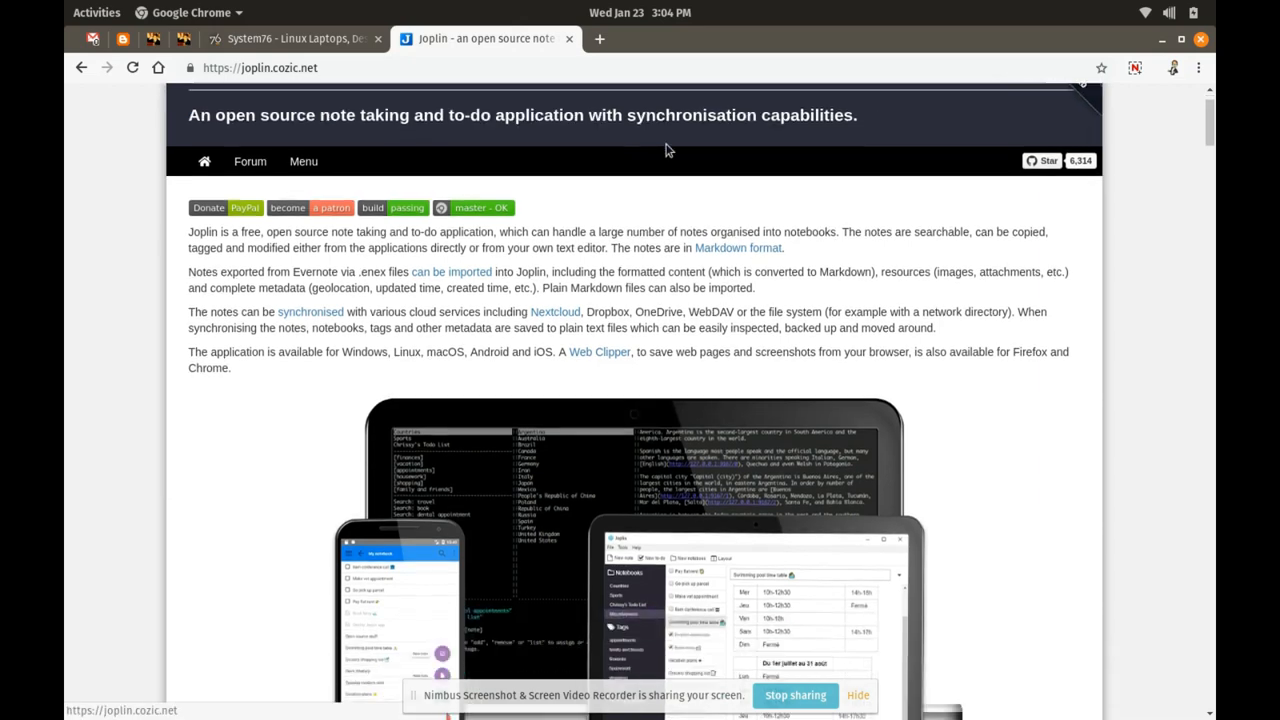
scroll(down, 3)
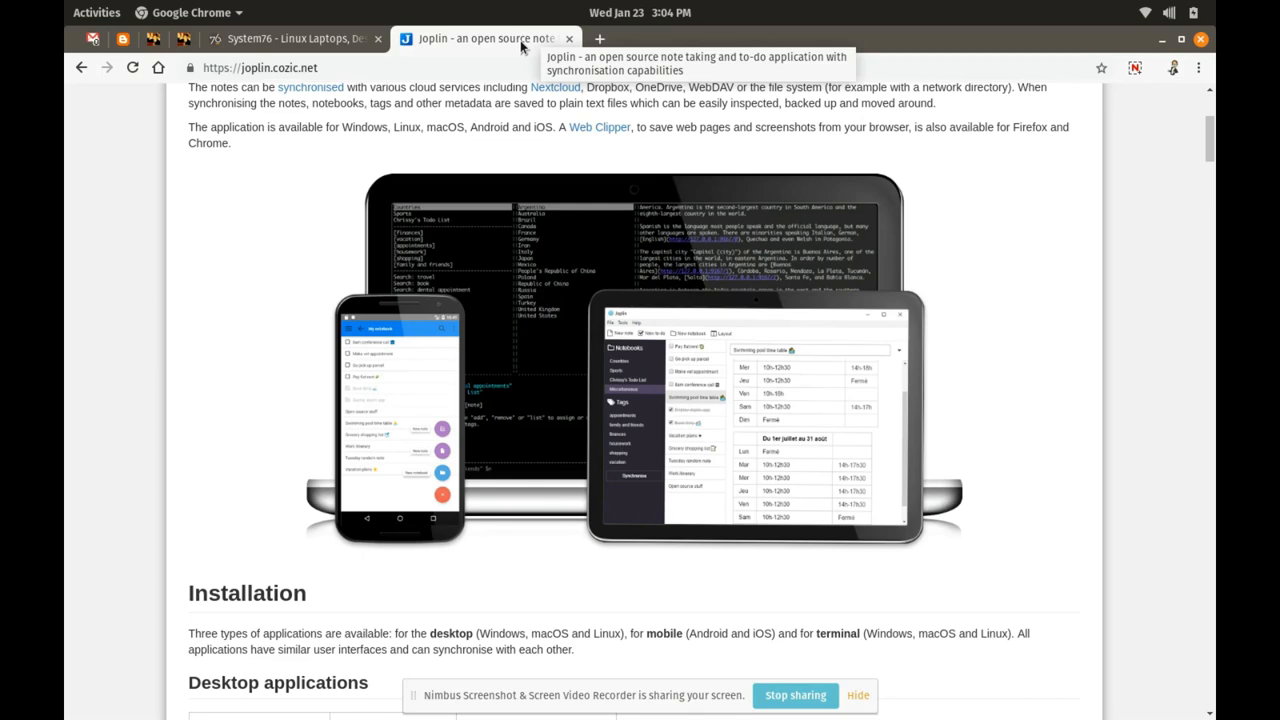
mouse_move(587, 98)
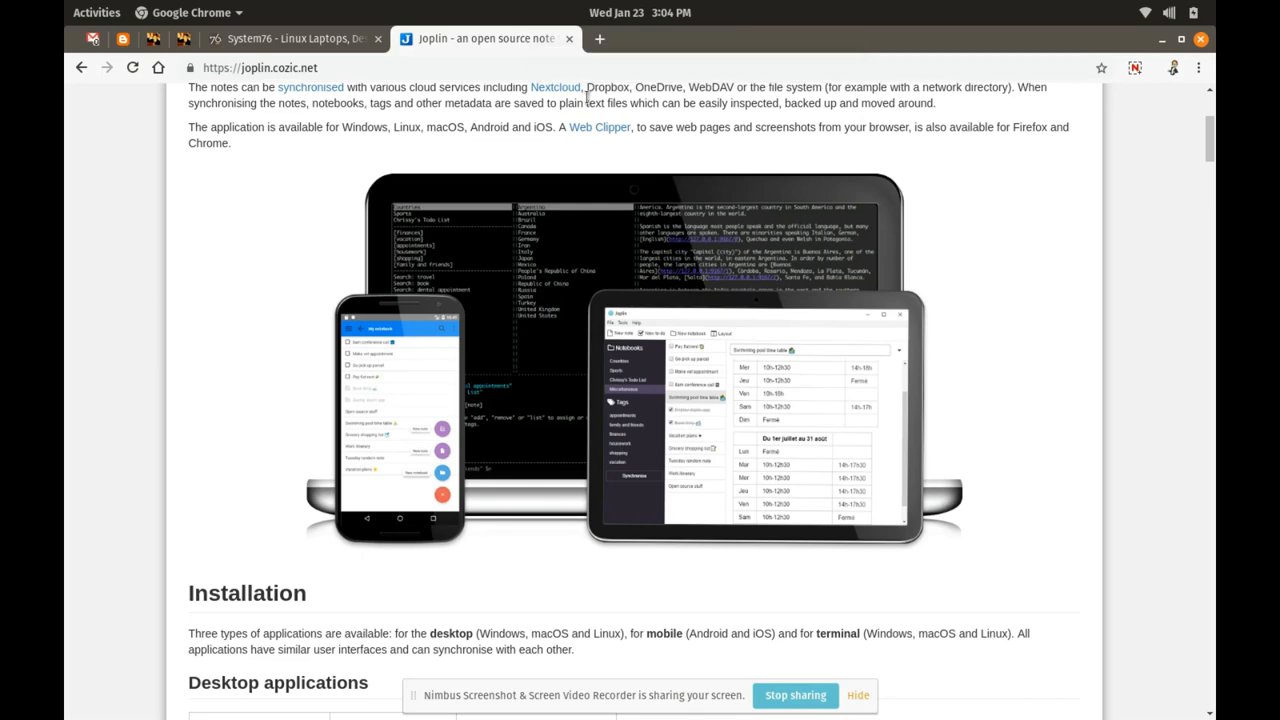
scroll(down, 3)
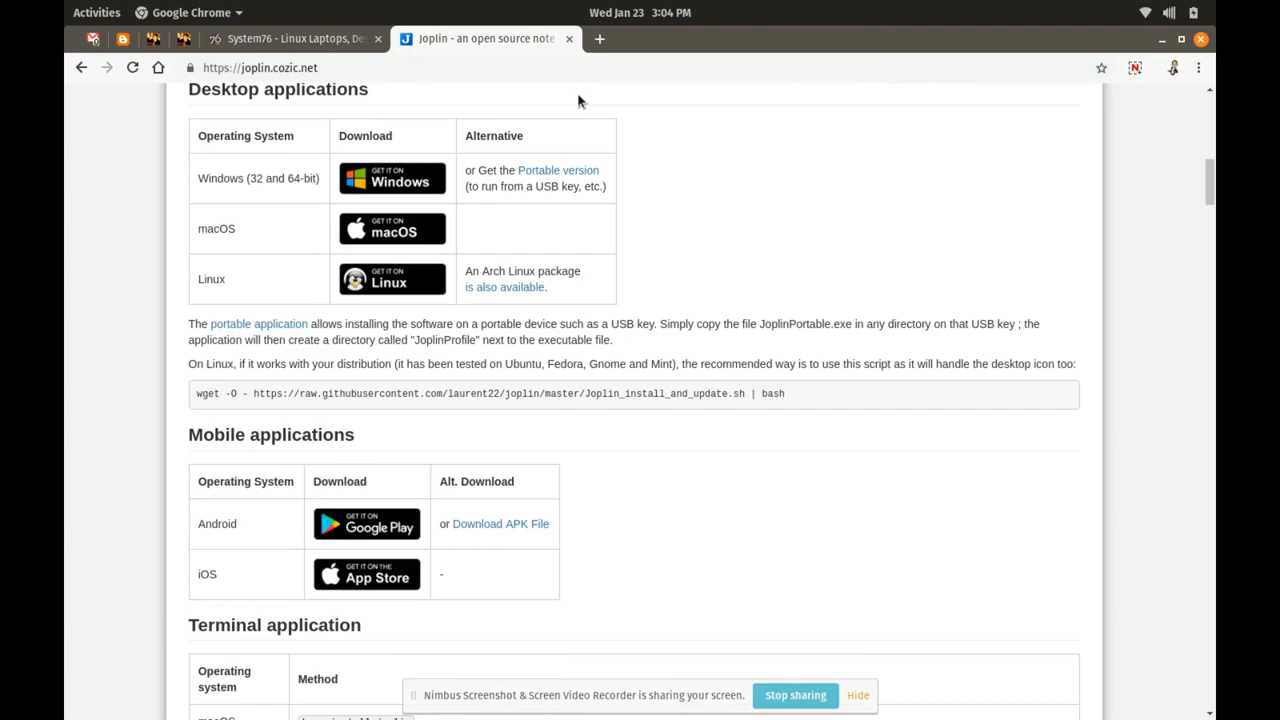
scroll(up, 3)
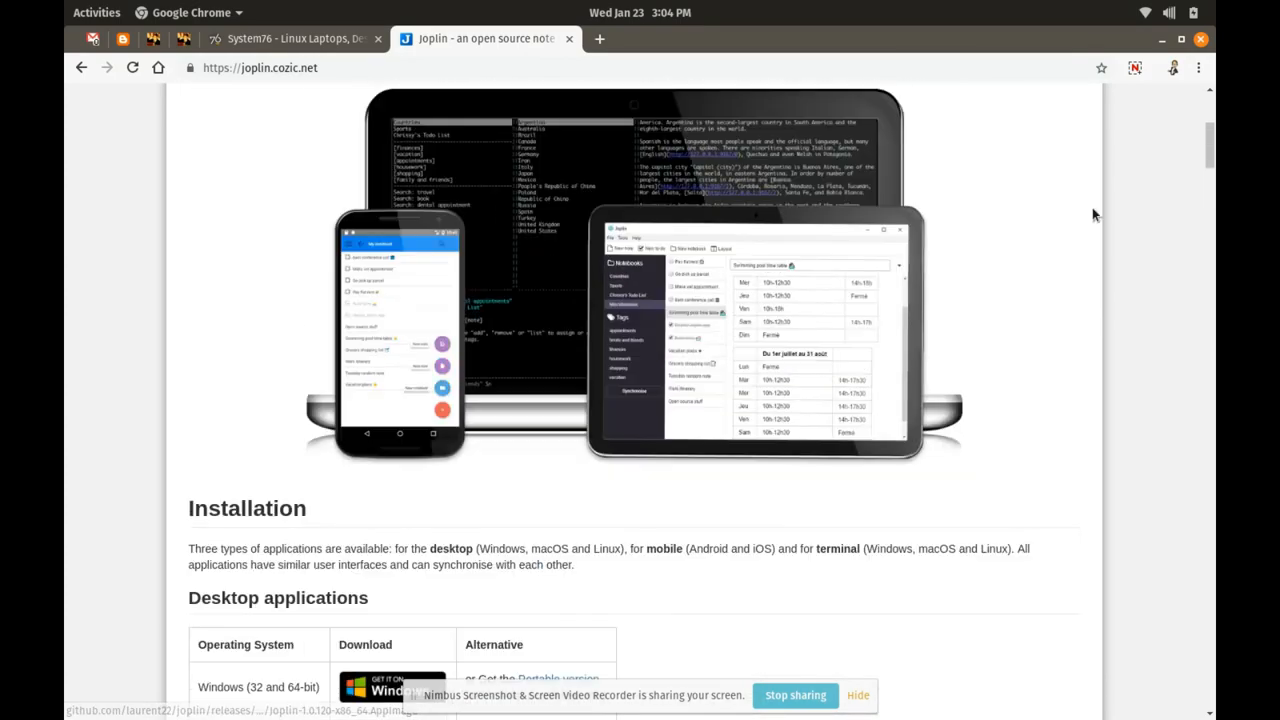
scroll(up, 3)
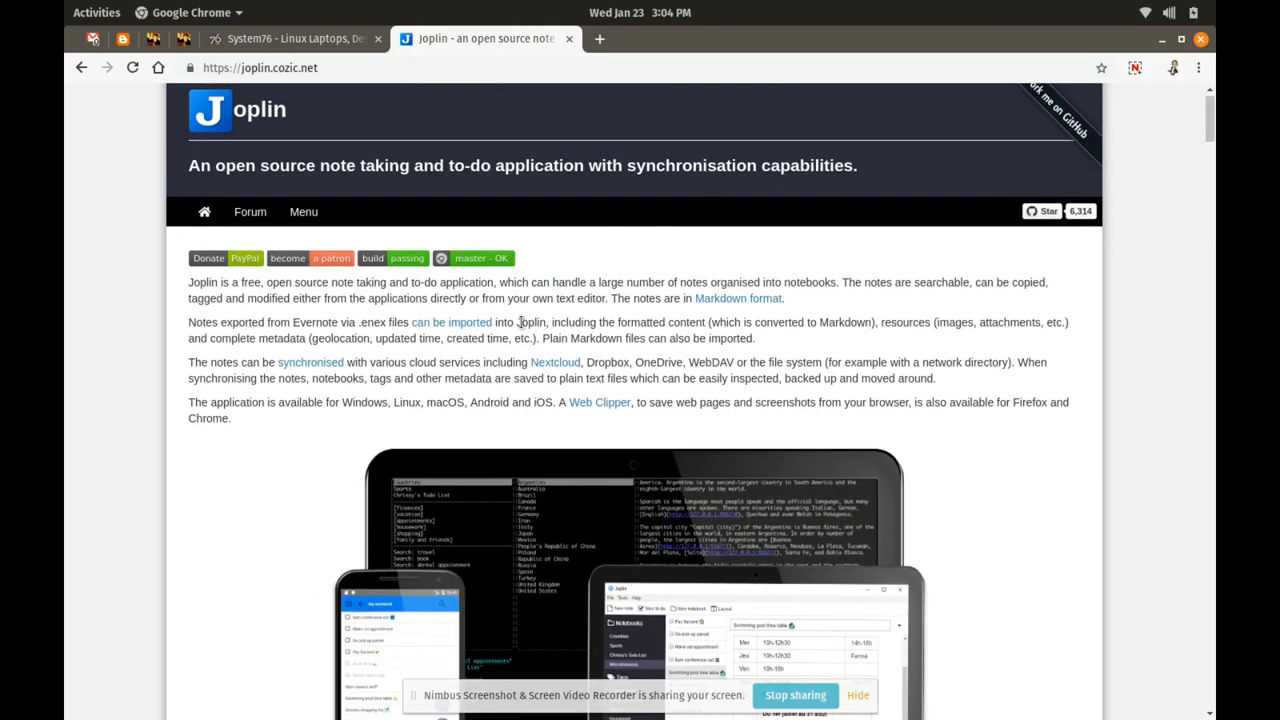
scroll(down, 3)
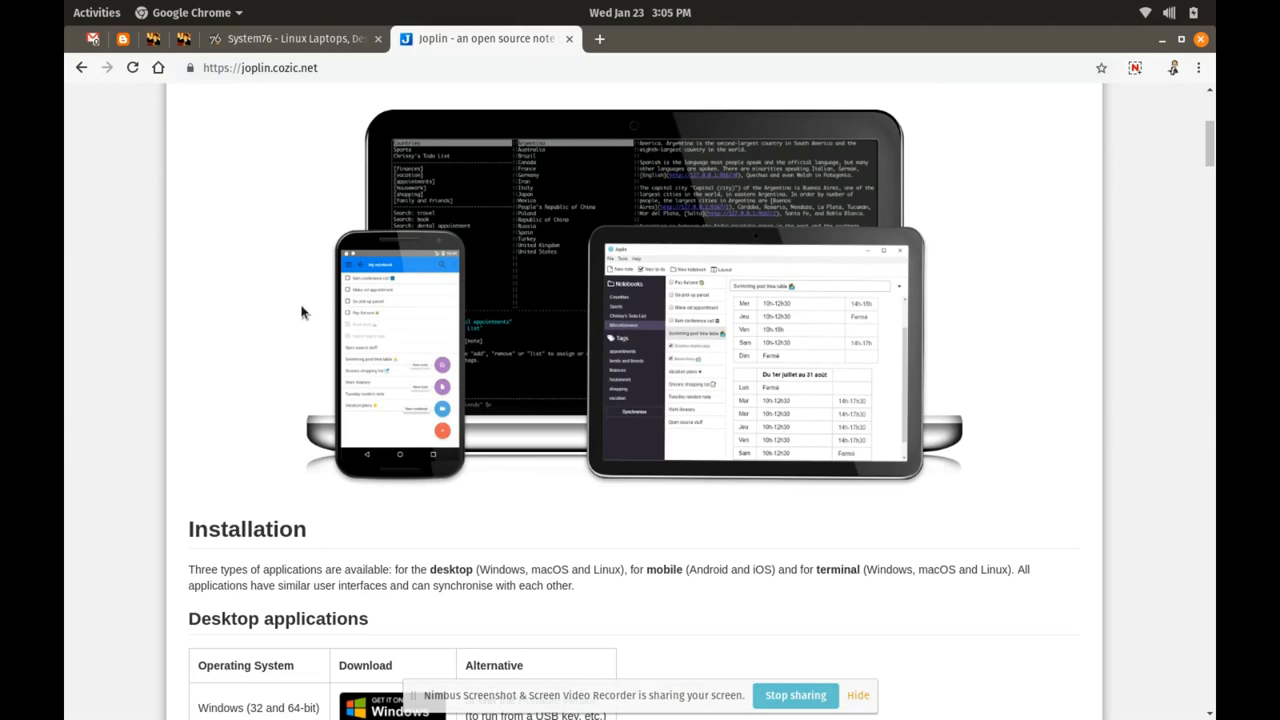
mouse_move(393, 140)
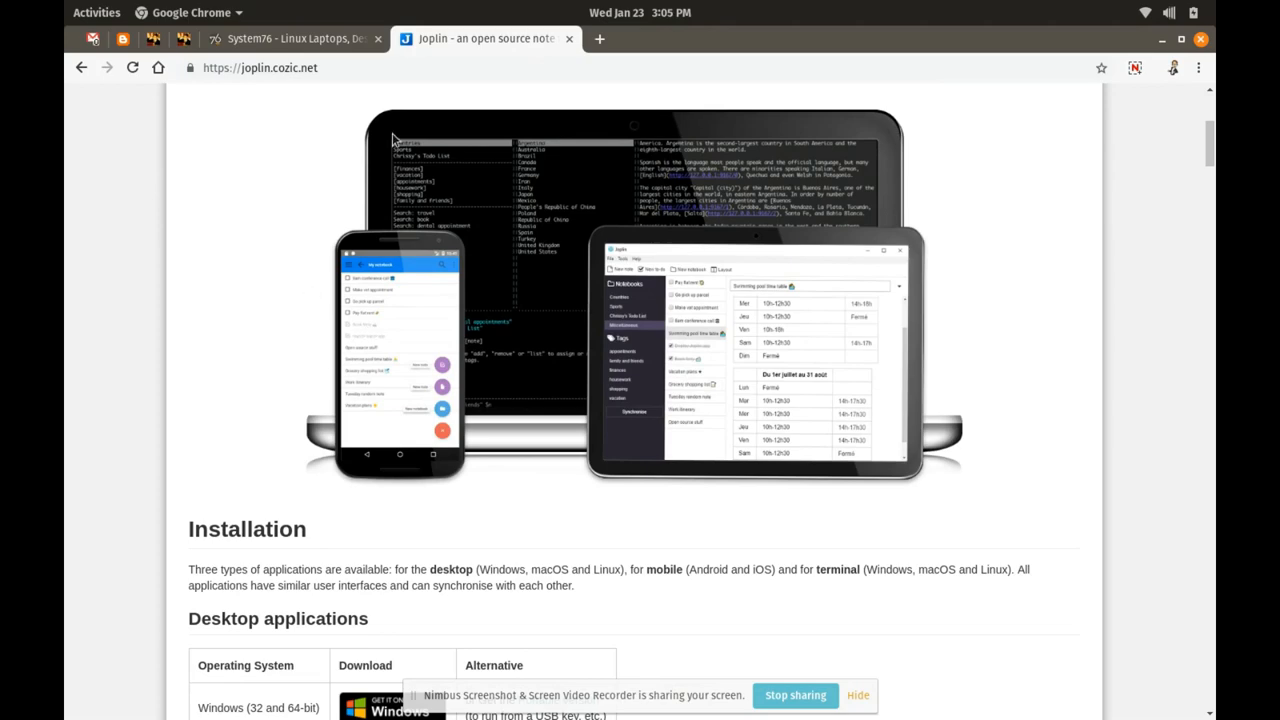
scroll(down, 3)
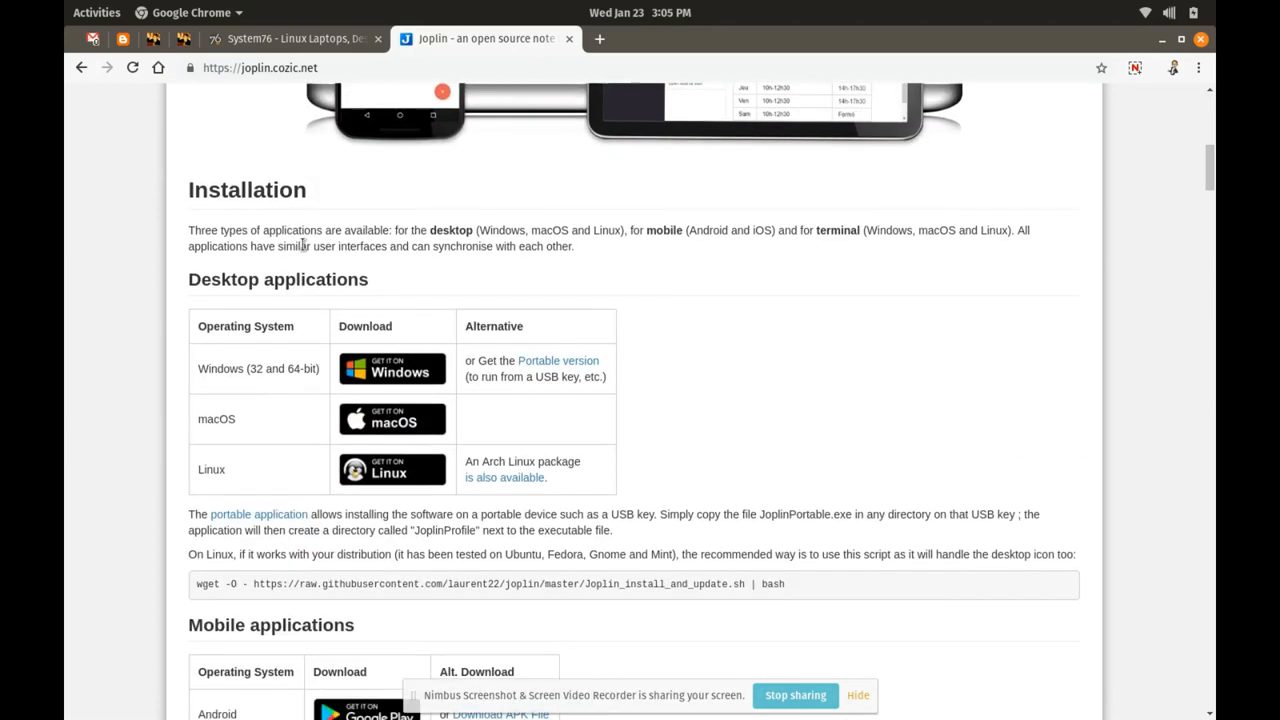
scroll(down, 3)
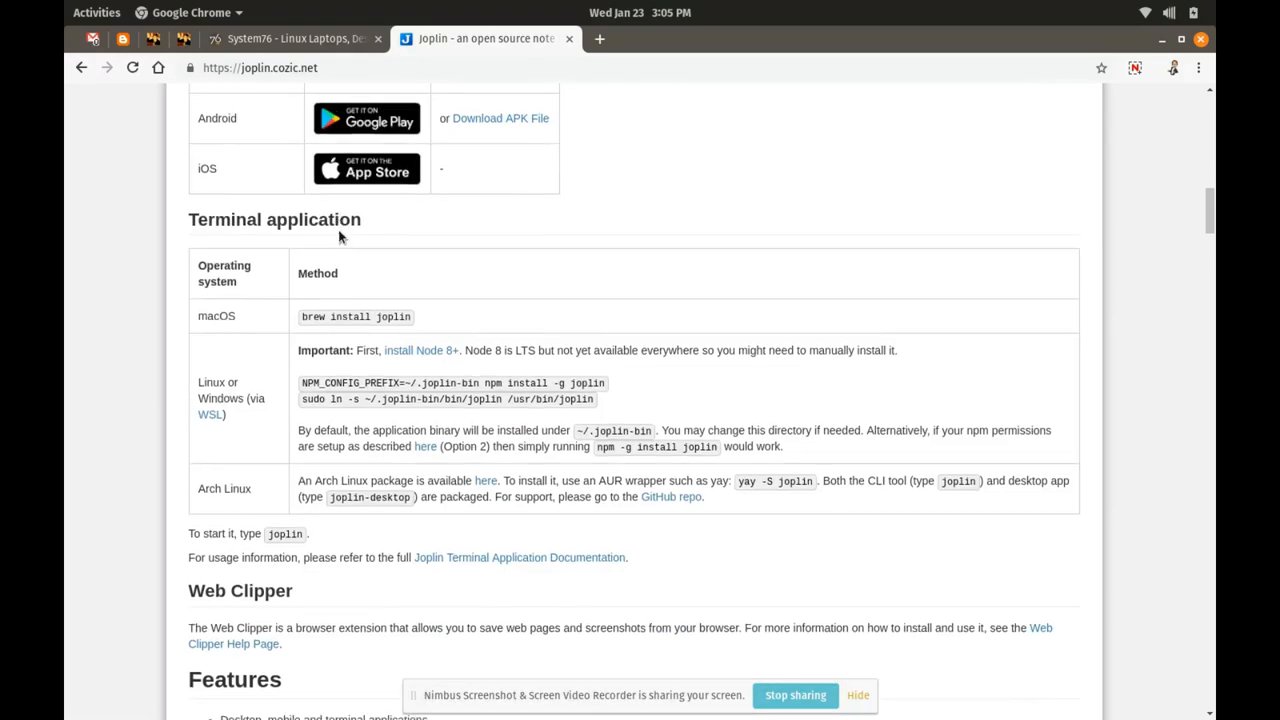
scroll(down, 3)
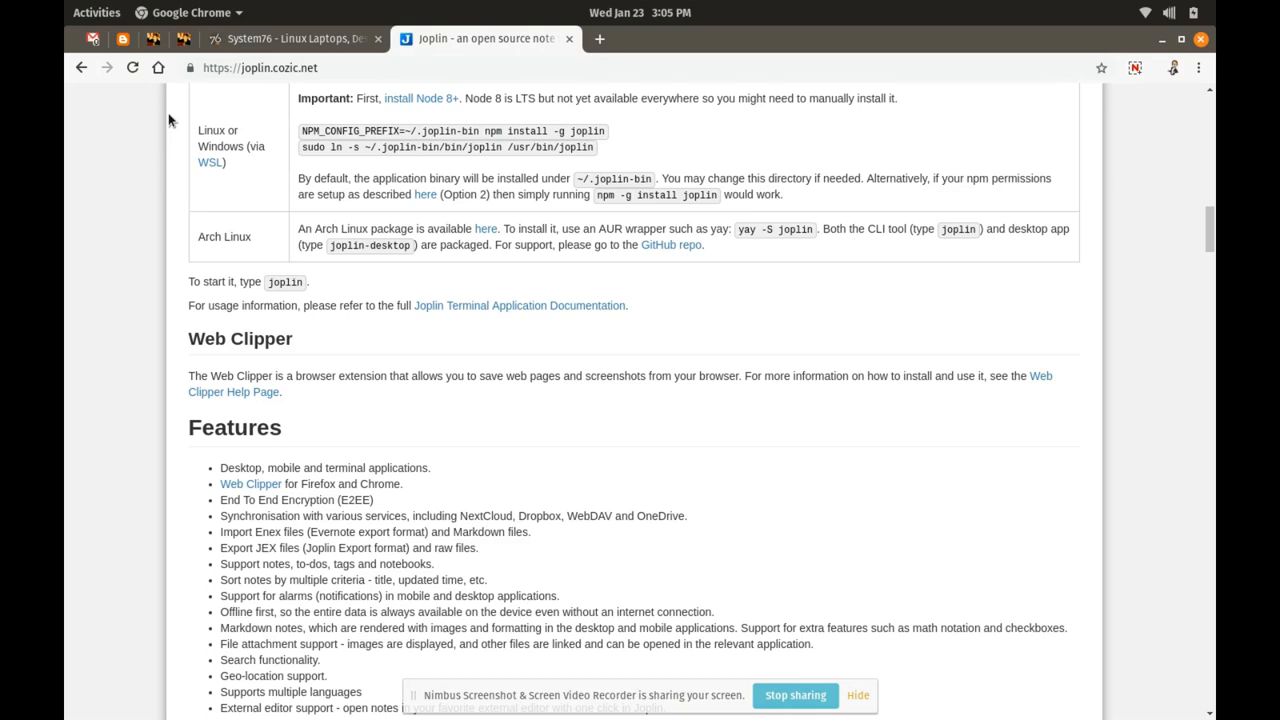
mouse_move(1184, 30)
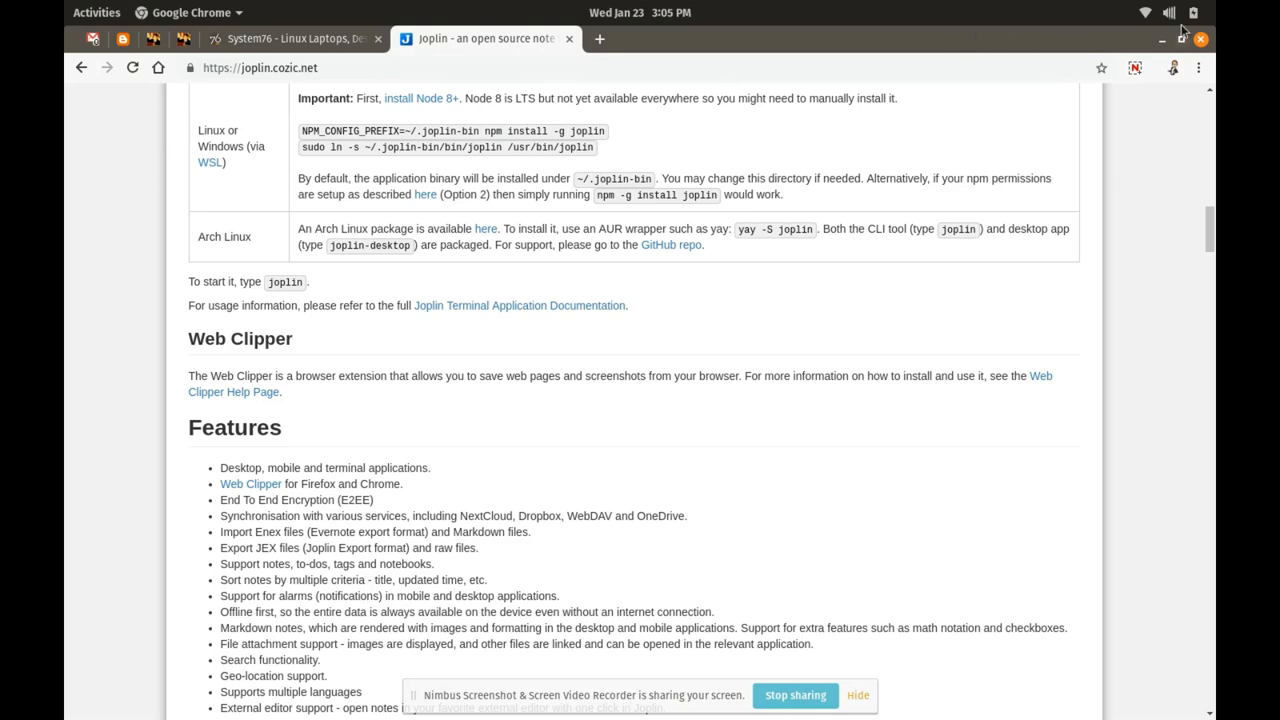
mouse_move(1160, 42)
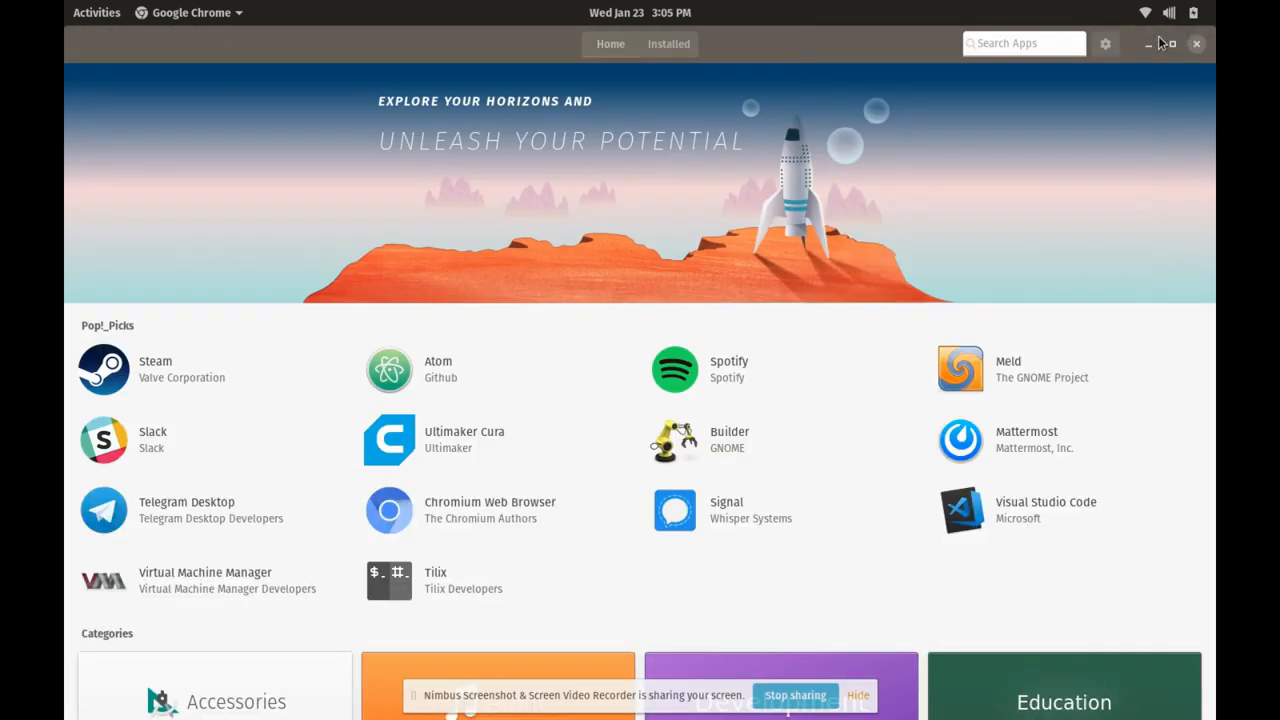
- Scroll Pop!_Shop's Home page down to Categories, then show the window overview
scroll(down, 3)
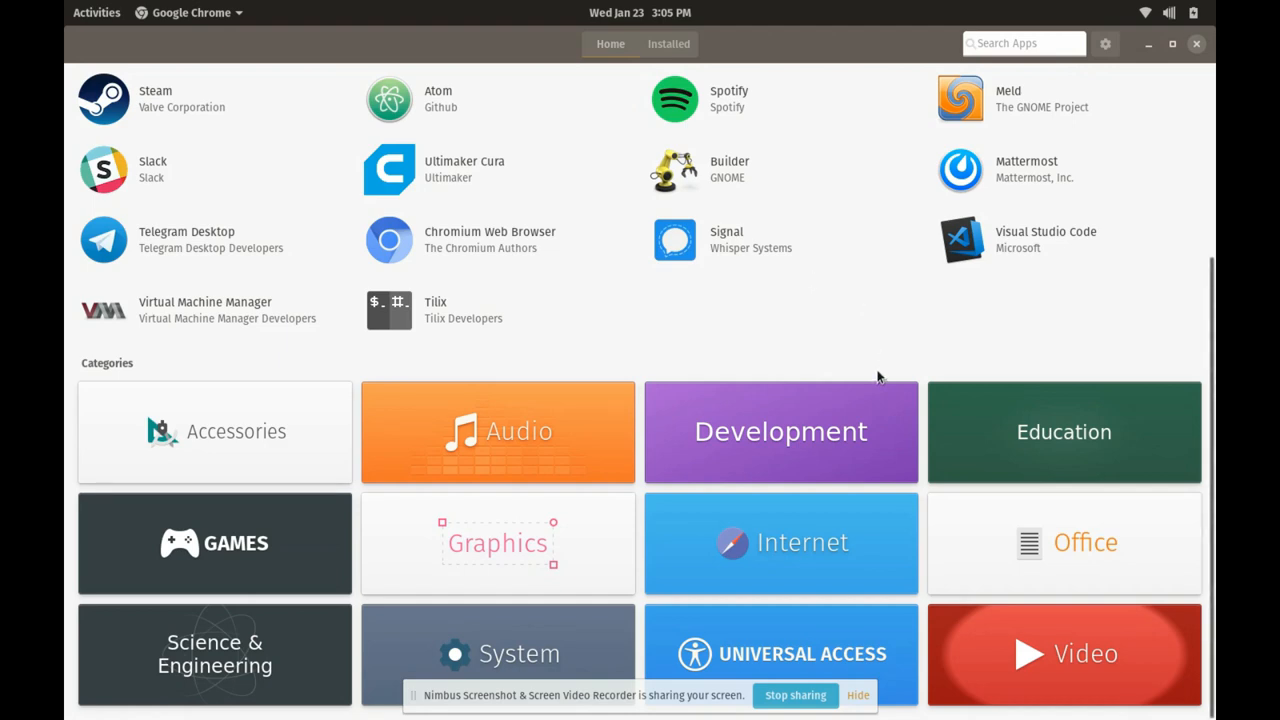
mouse_move(808, 630)
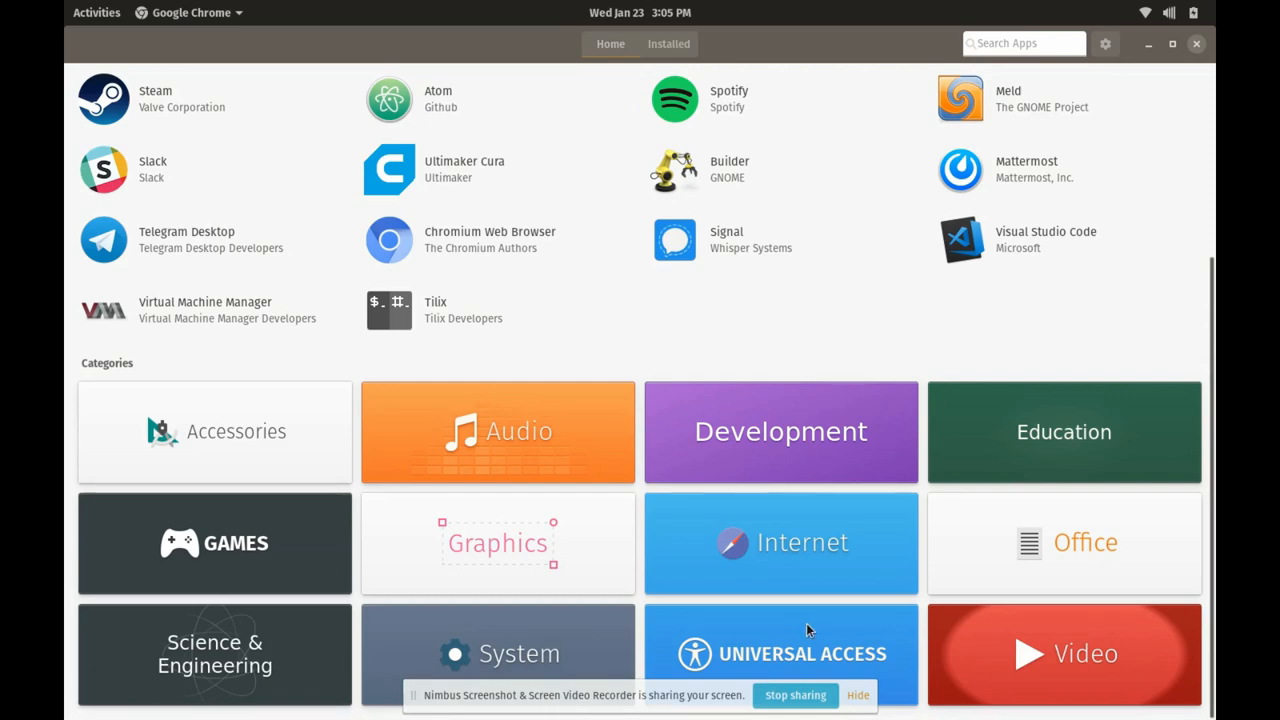
click(96, 12)
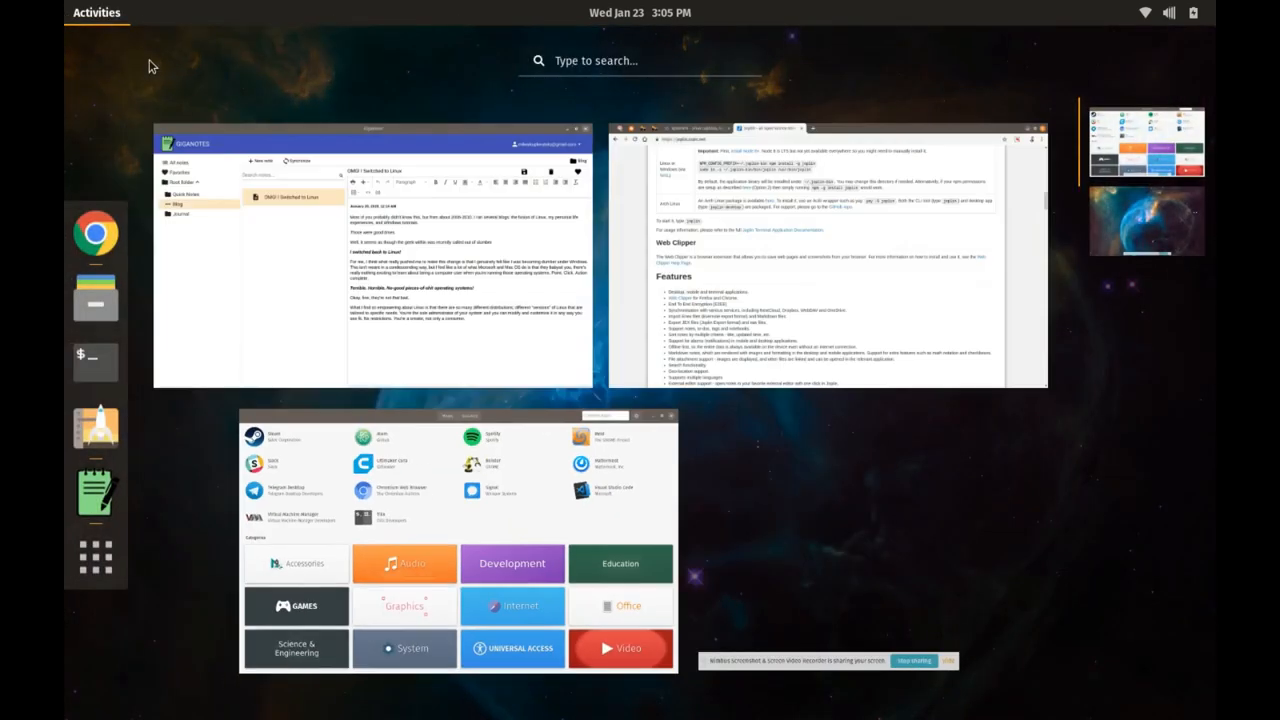